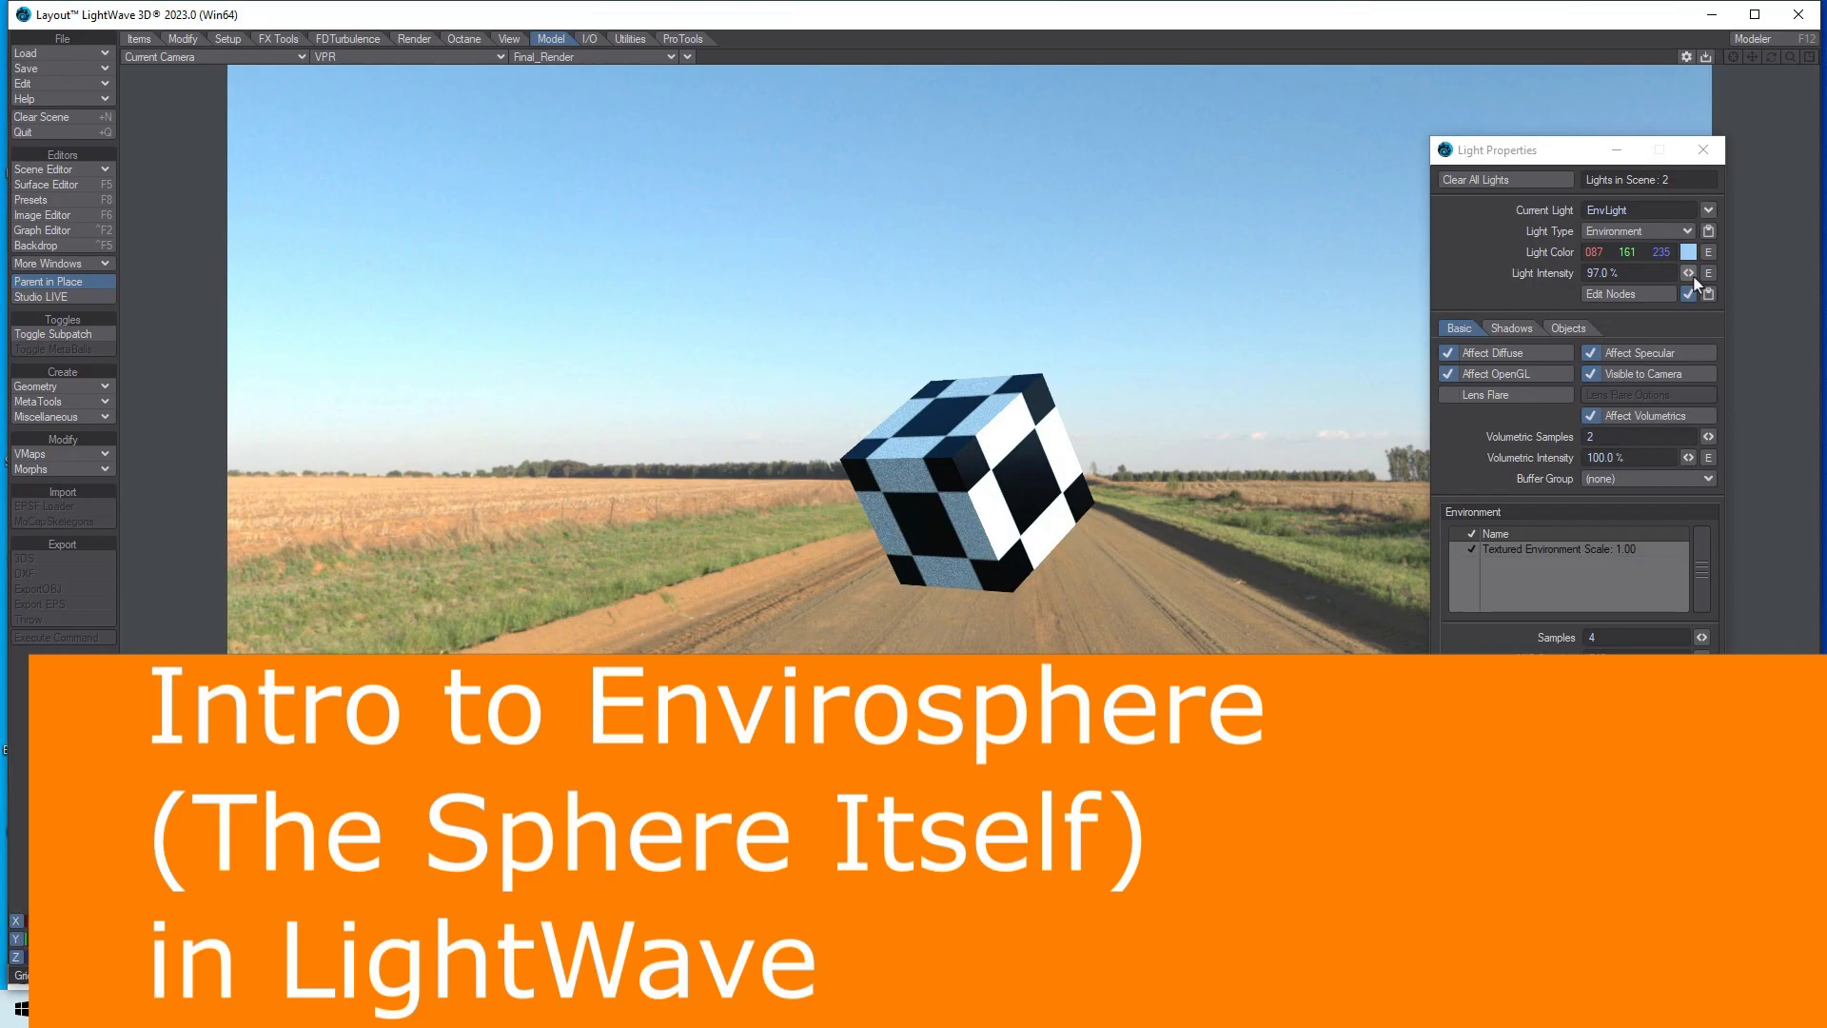
- Switch from the road scene in Layout to Modeler, starting with an empty unnamed object
{"action": "left_click", "coordinate": [1779, 37]}
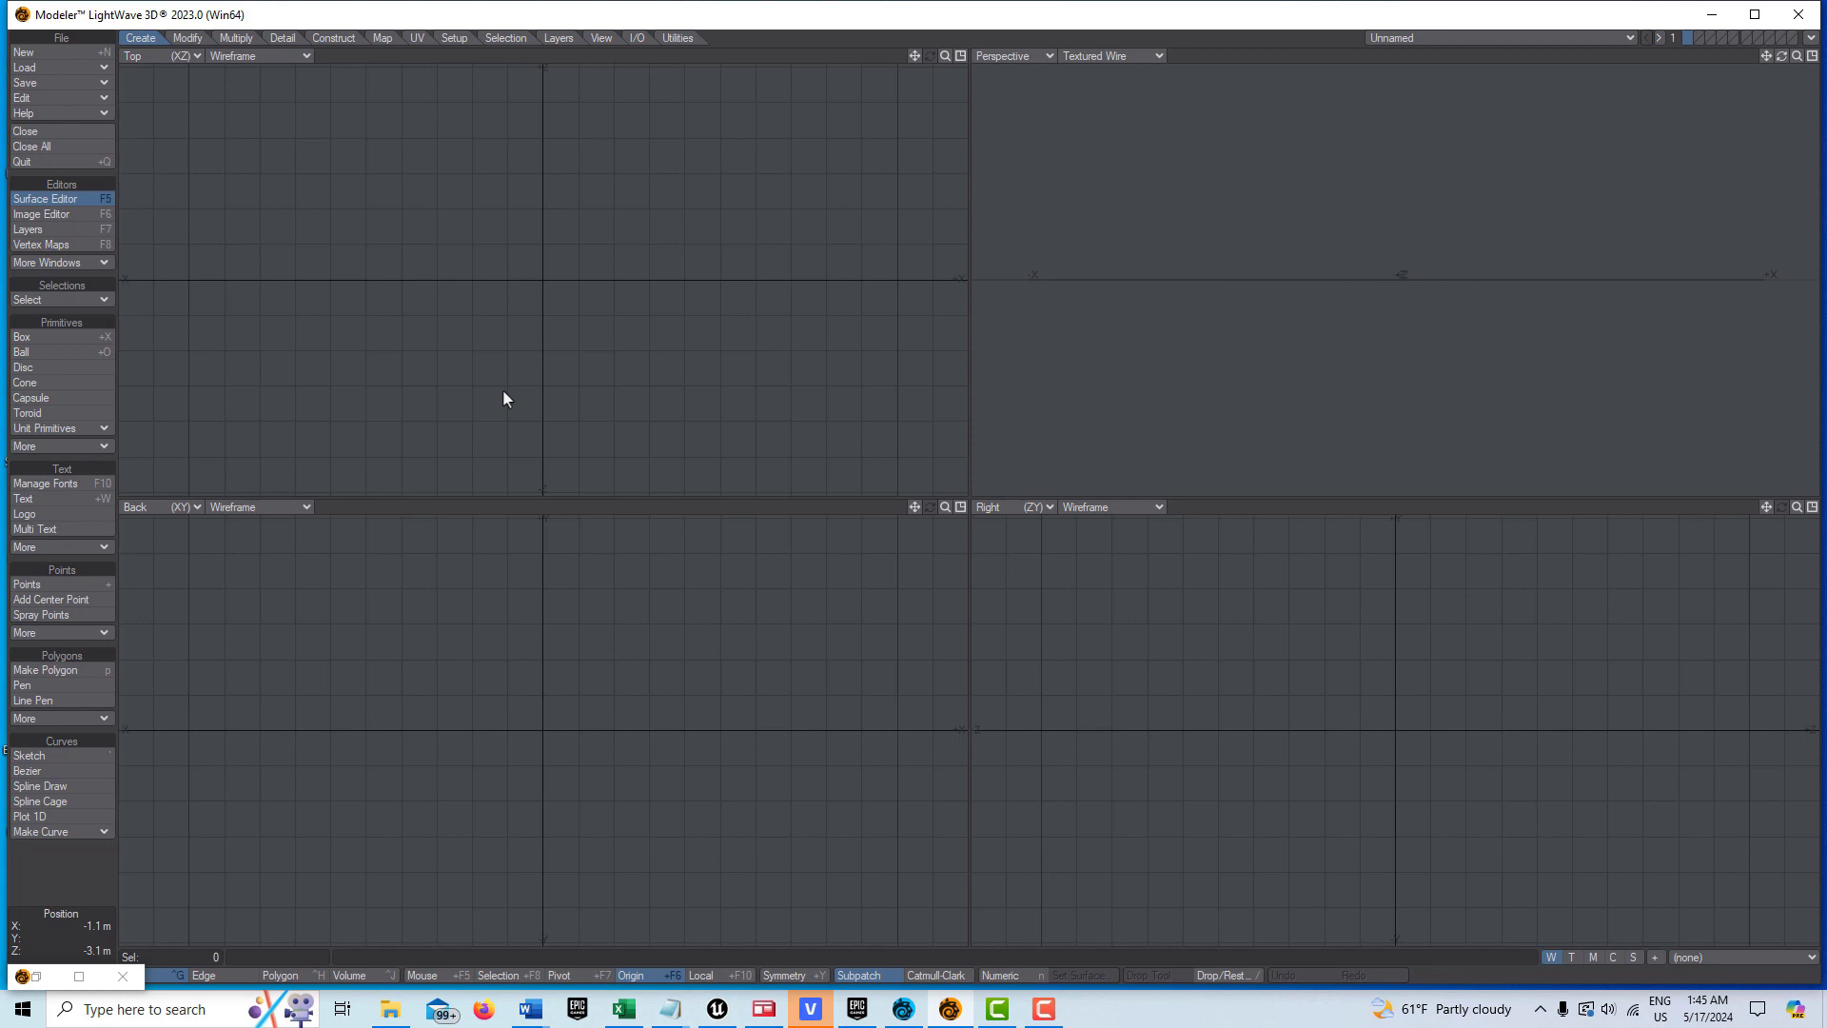
- Start a new object and create a ball with a numeric radius of 10 m on X, Y and Z
{"action": "left_click", "coordinate": [23, 52]}
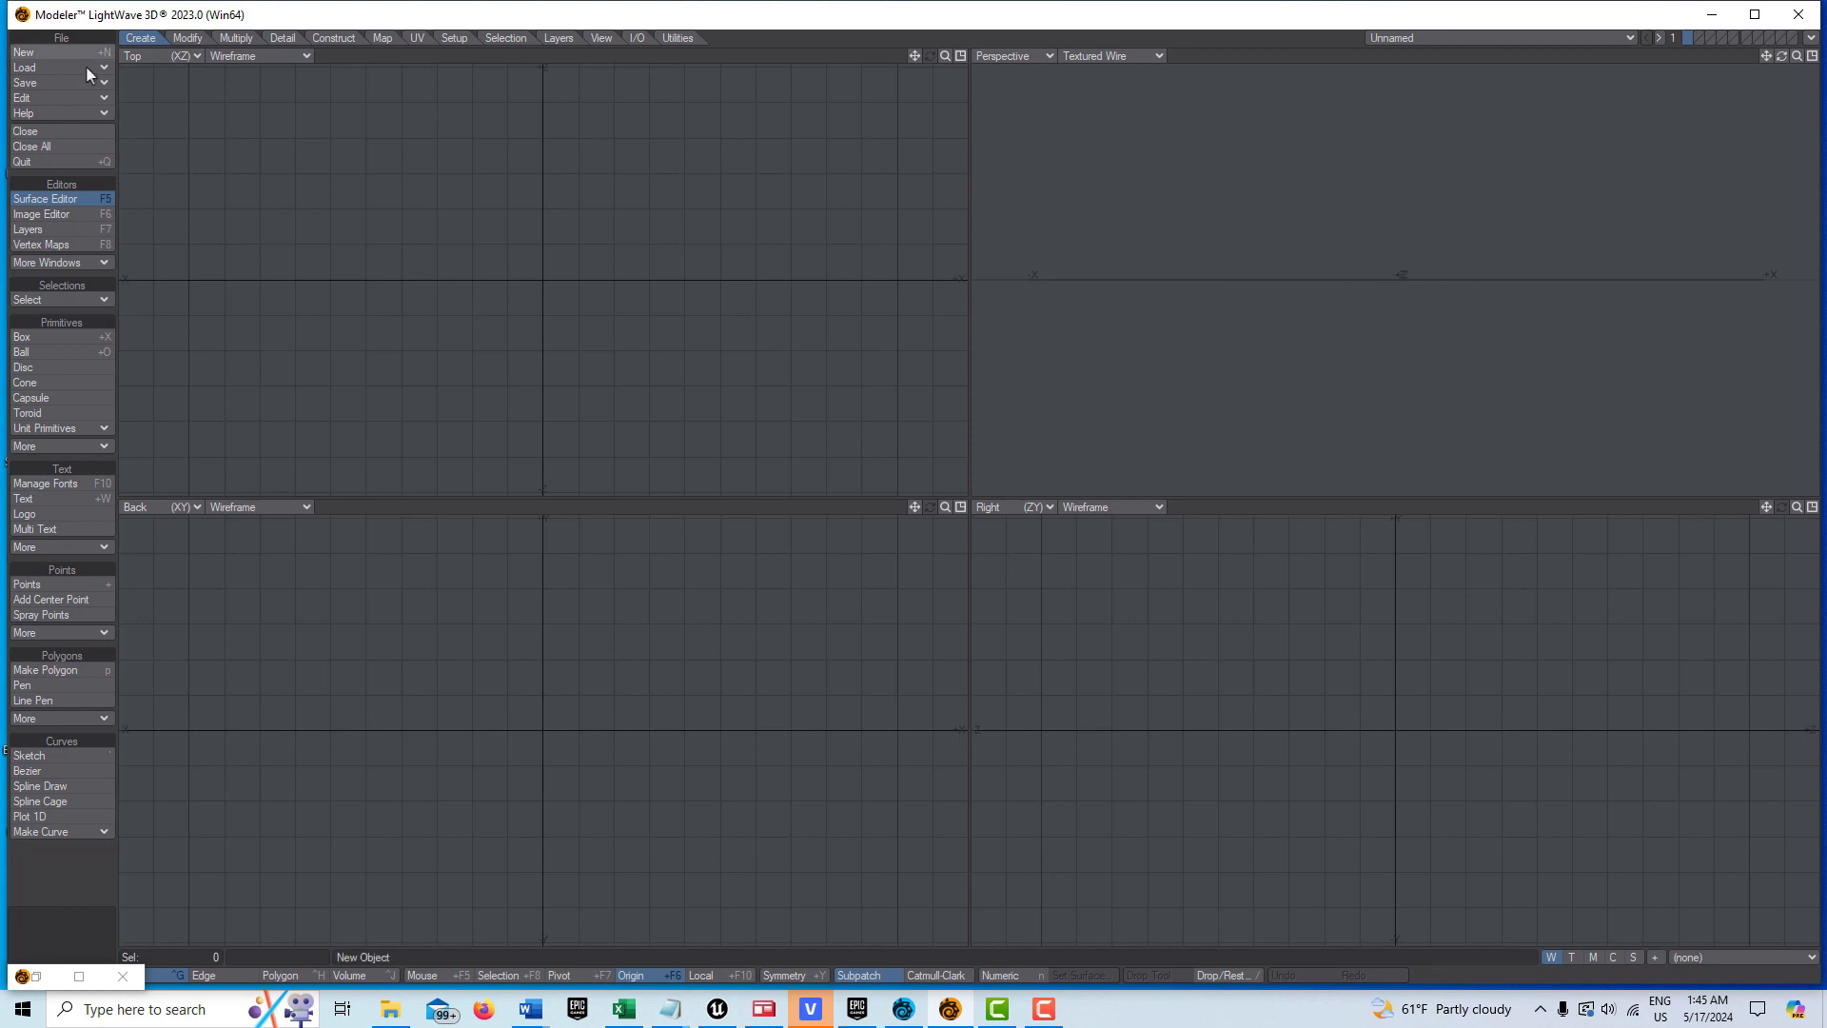
{"action": "left_click", "coordinate": [21, 352]}
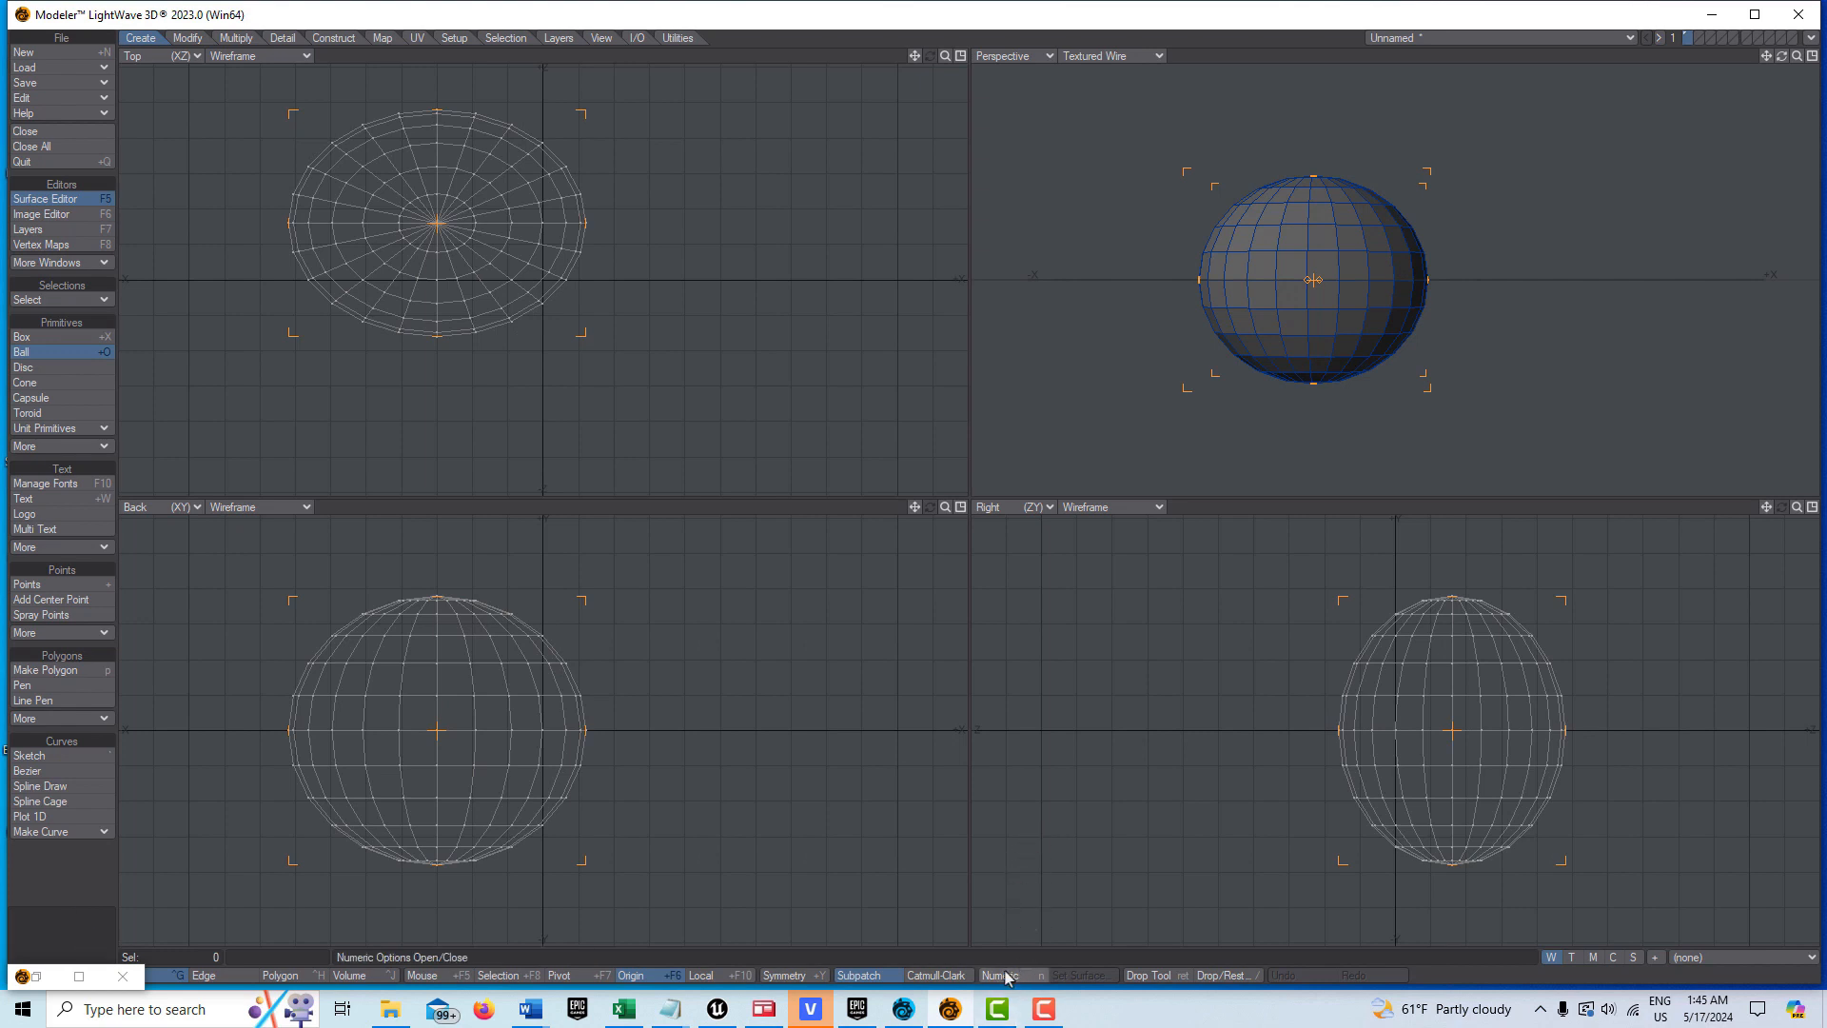
{"action": "left_click", "coordinate": [1001, 976]}
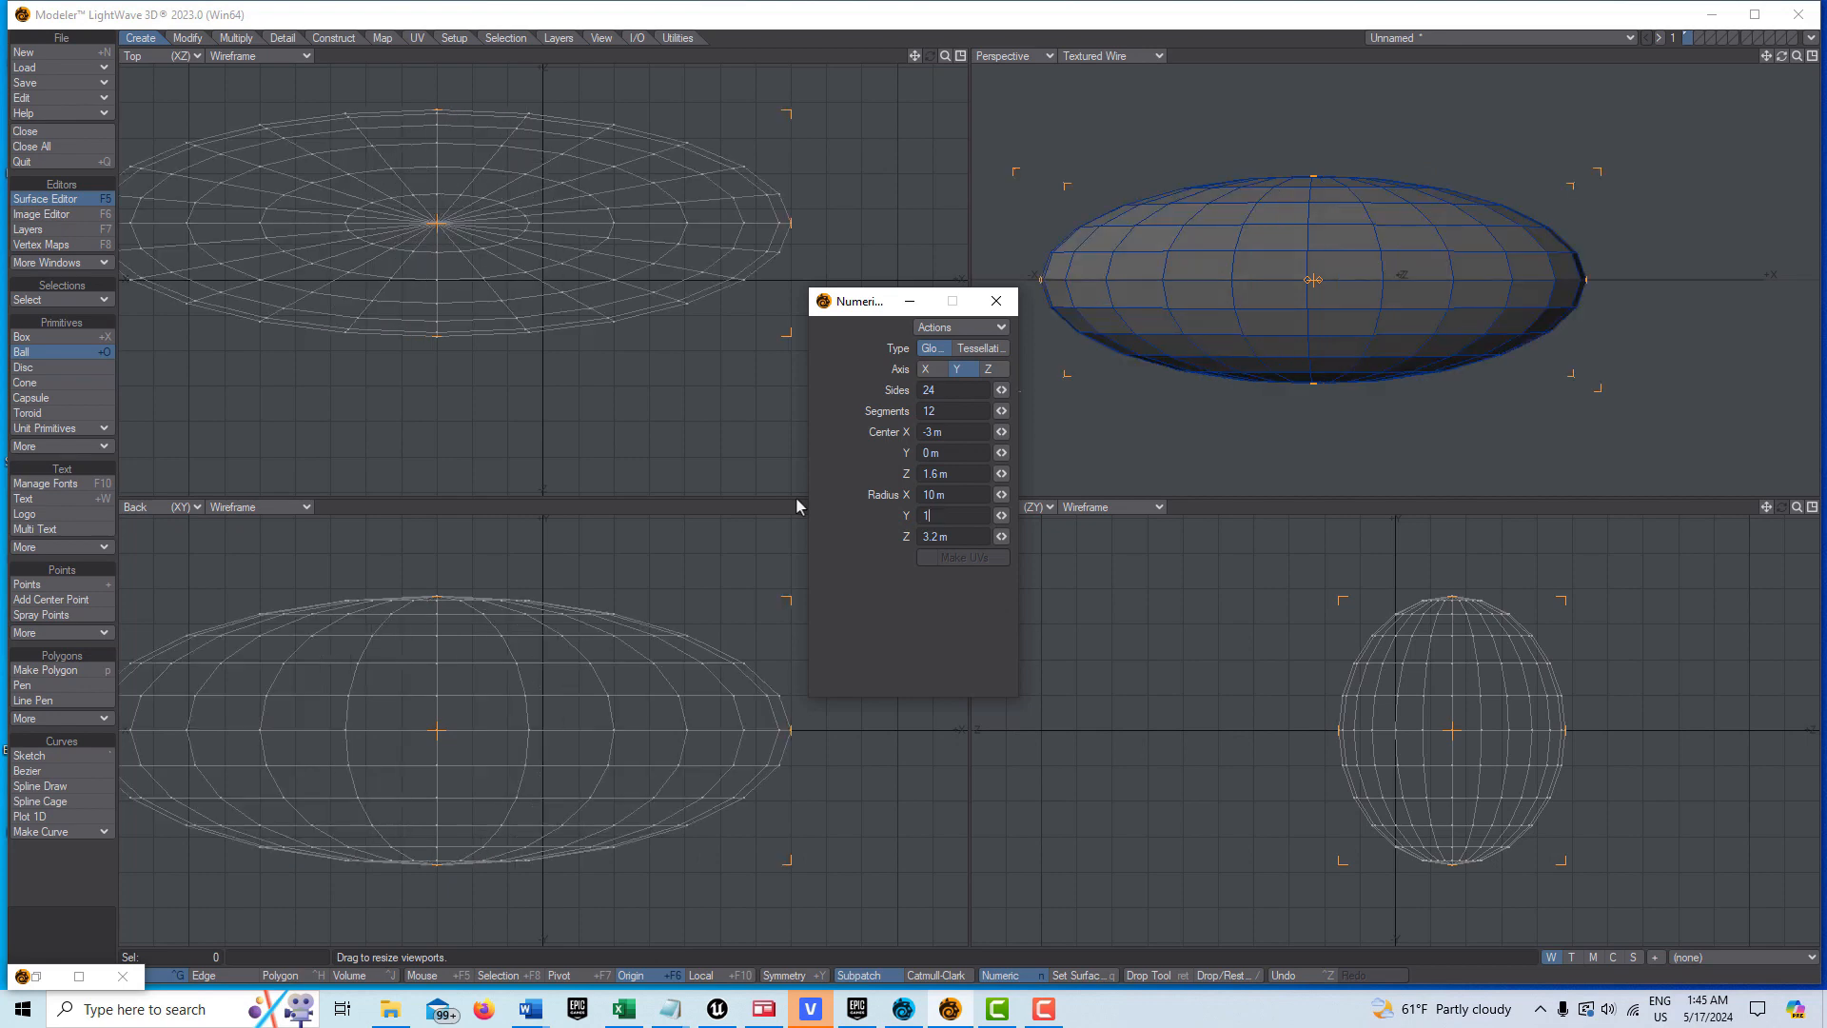
{"action": "type", "text": "10"}
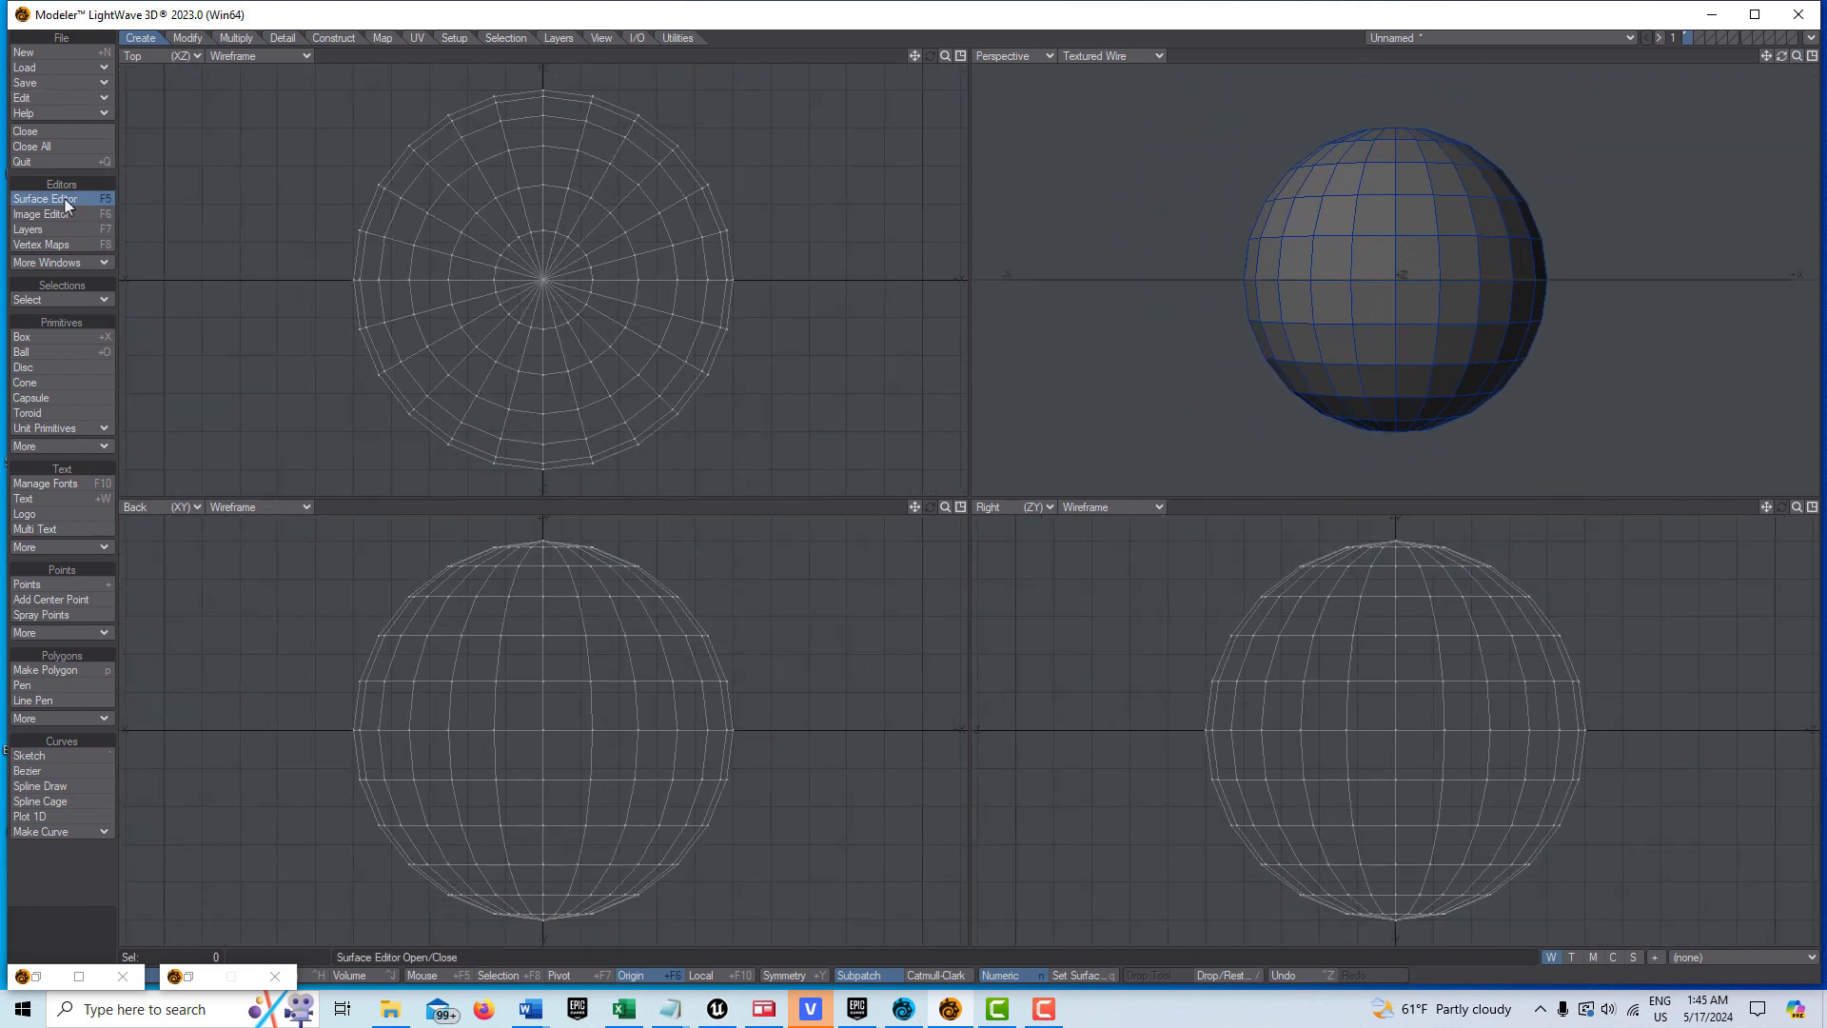
- Give the ball a smoothed Standard surface: 100% luminosity, 0% diffuse, 0% specular
{"action": "left_click", "coordinate": [45, 198]}
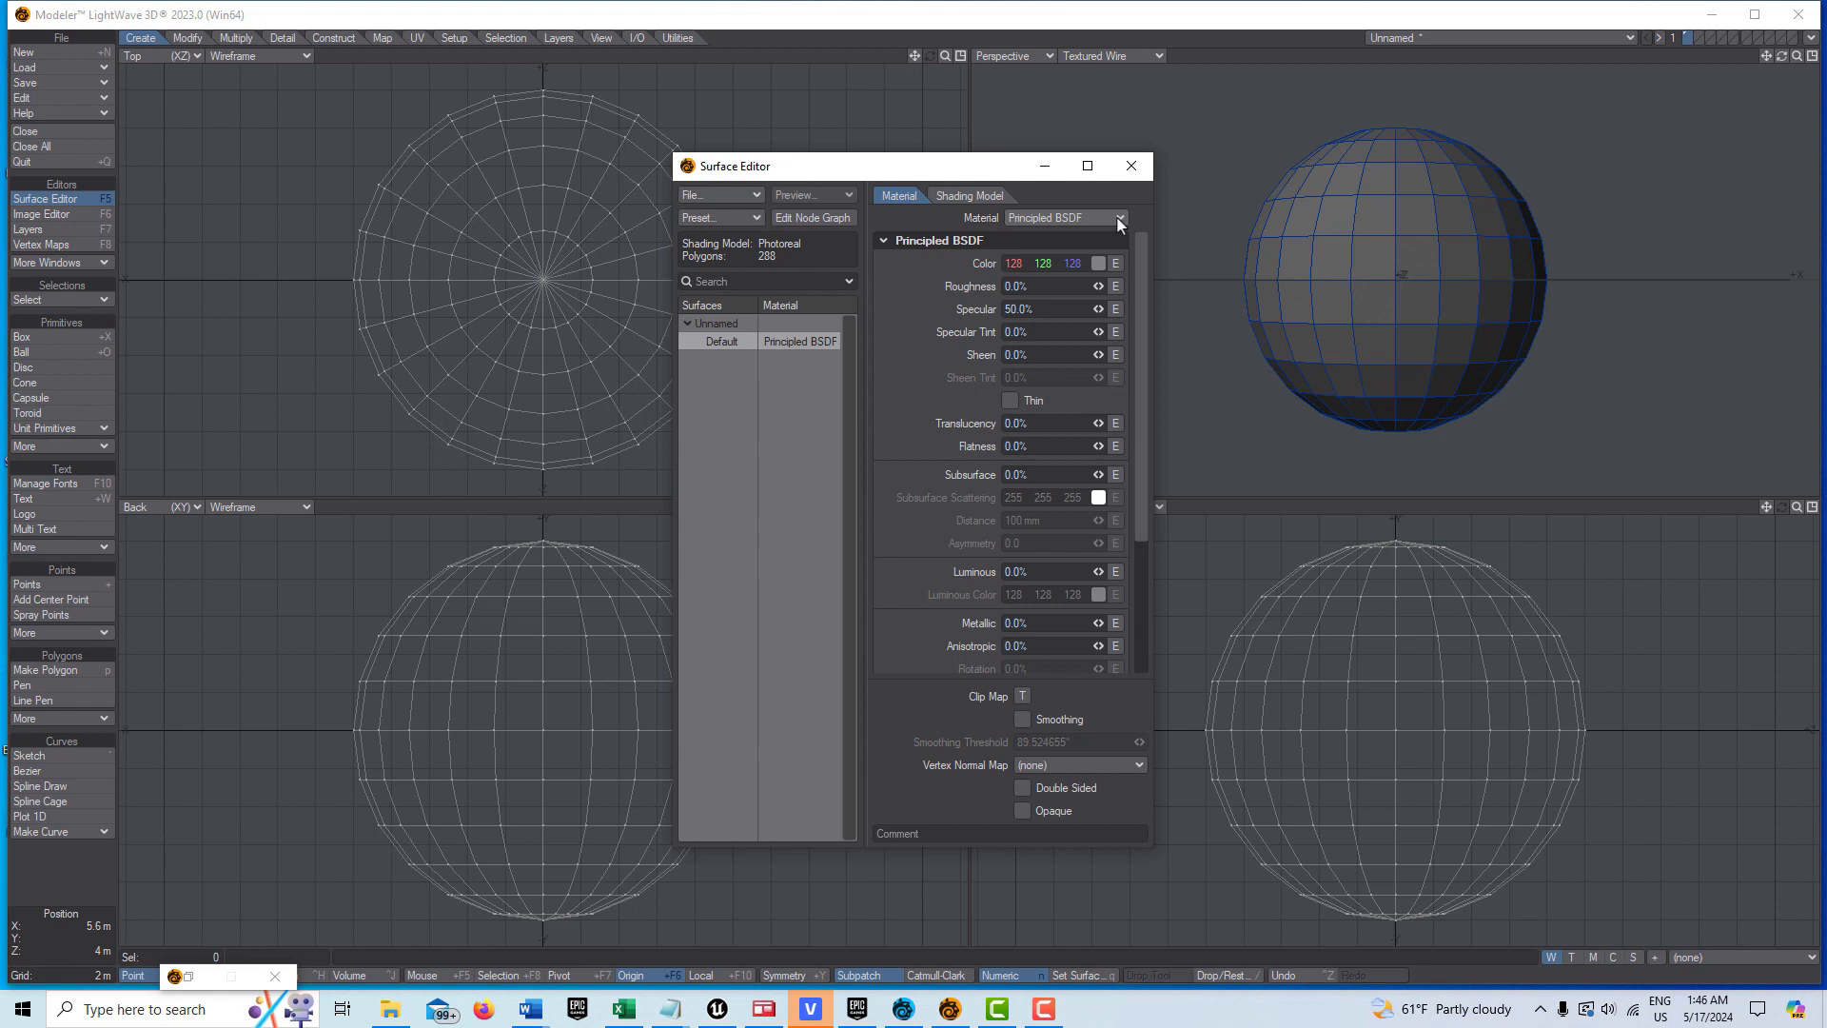
{"action": "left_click", "coordinate": [1115, 218]}
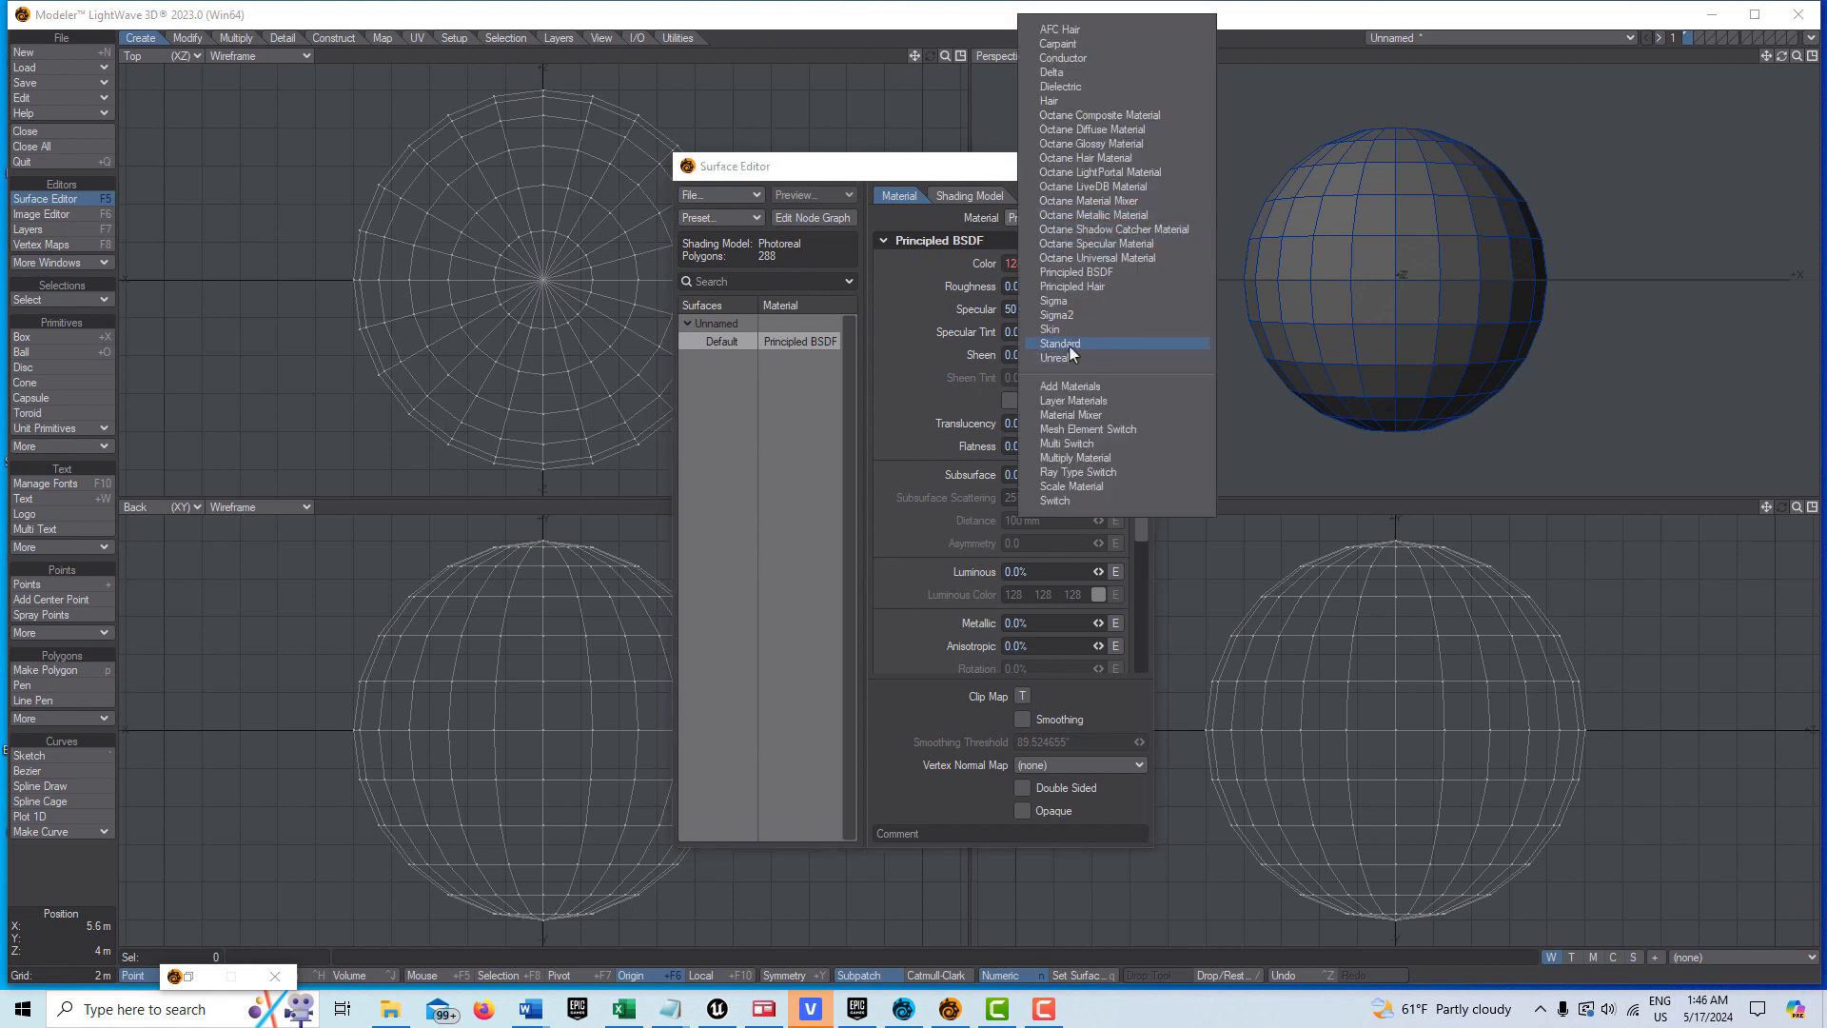
{"action": "left_click", "coordinate": [1059, 343]}
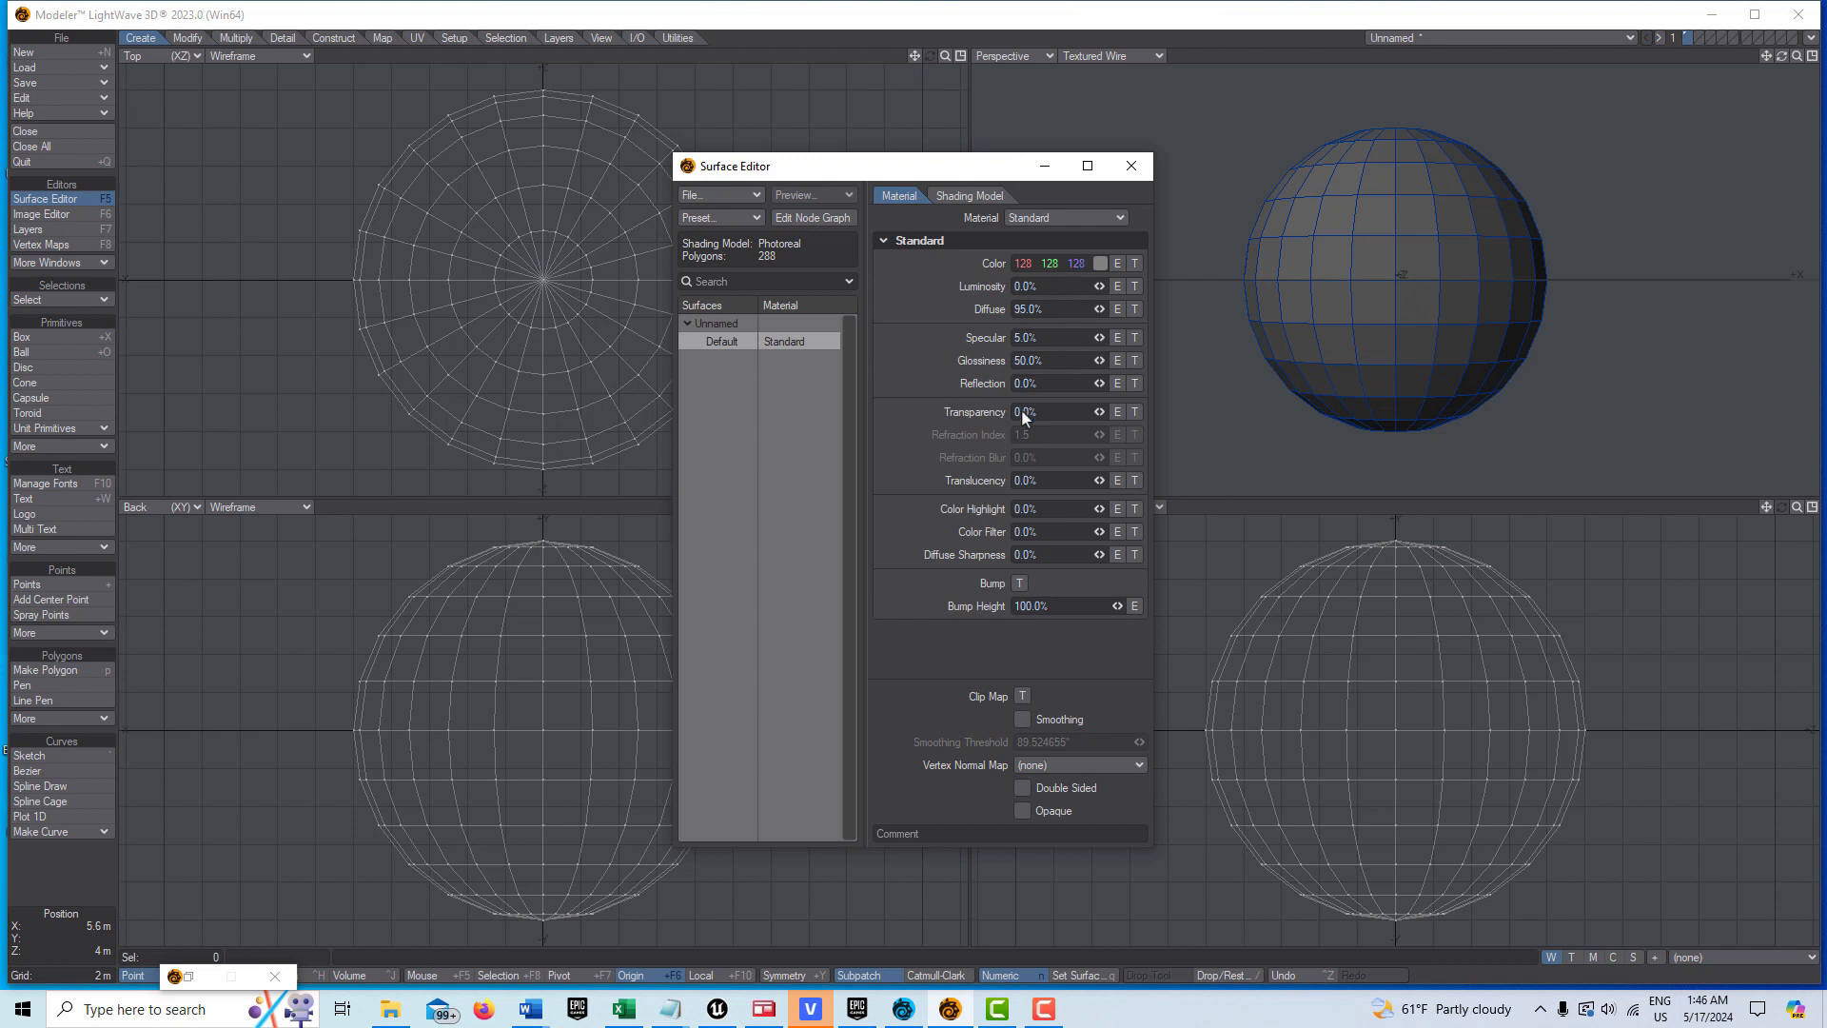
{"action": "mouse_move", "coordinate": [1060, 322]}
{"action": "type", "text": "100"}
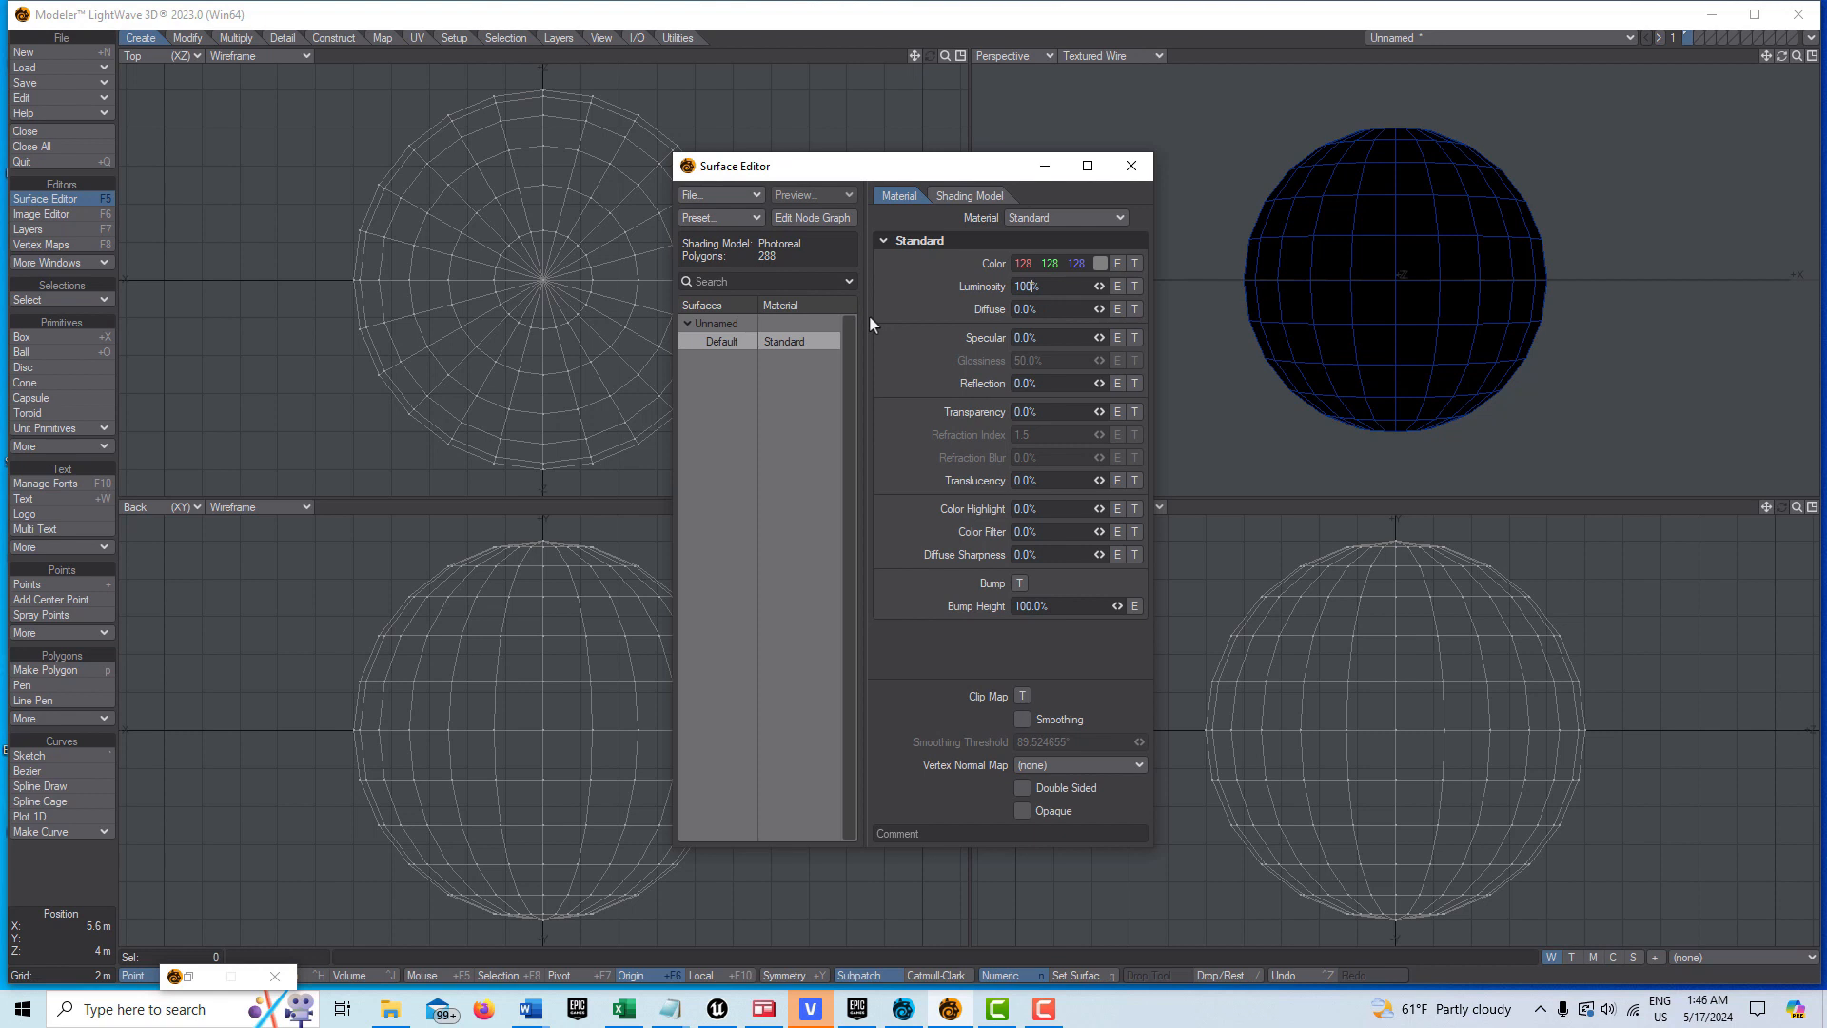
{"action": "mouse_move", "coordinate": [1014, 742]}
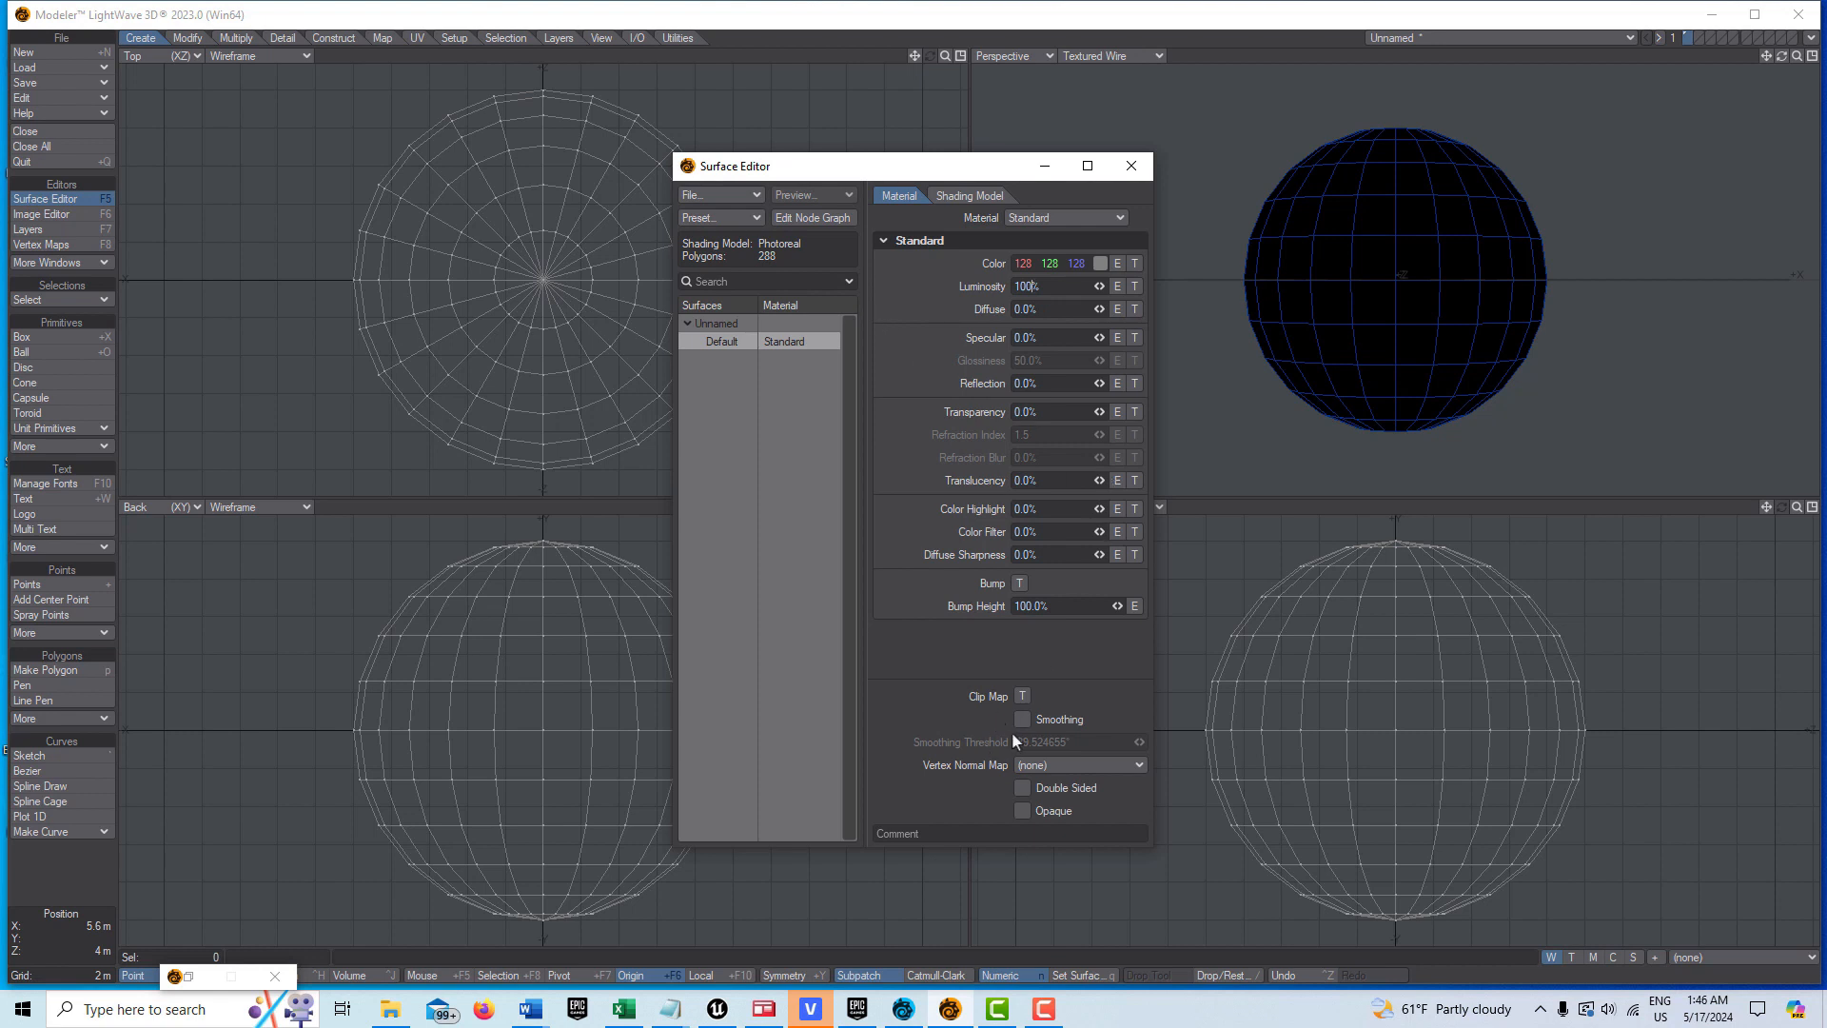
{"action": "left_click", "coordinate": [1128, 165]}
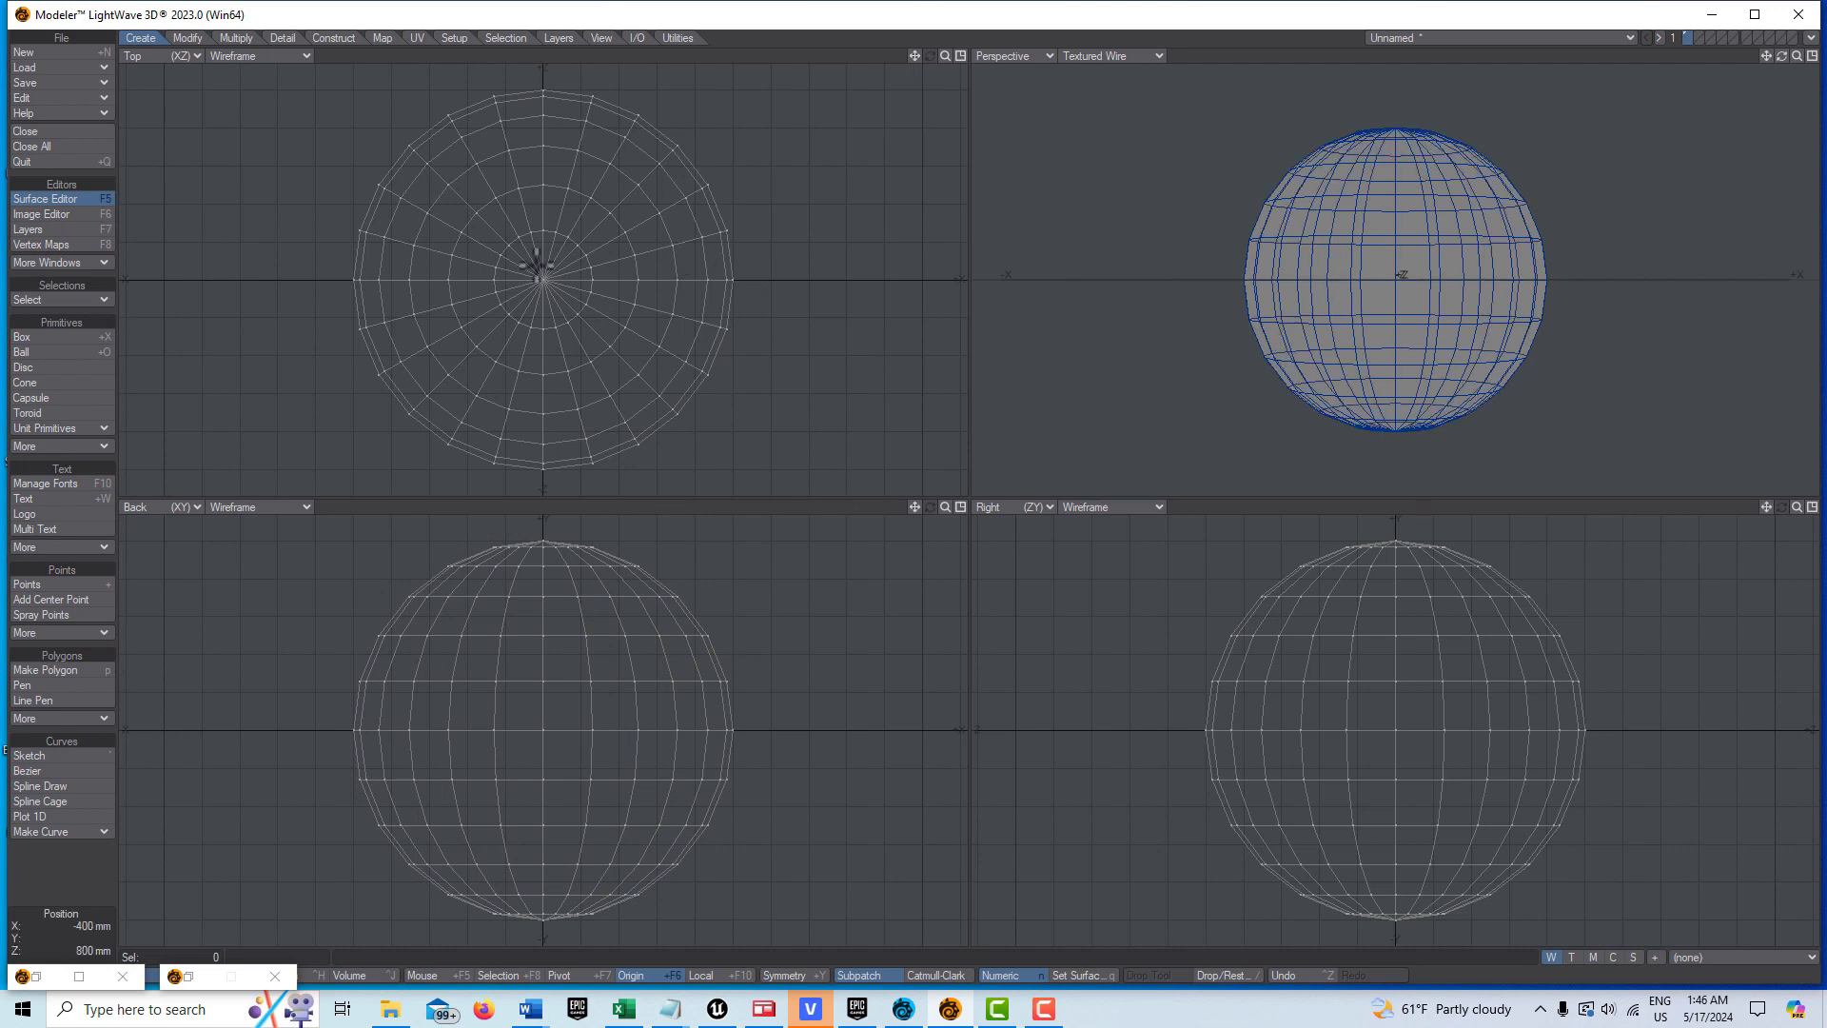
- Save the ball under the object name 'sphere888'
{"action": "left_click", "coordinate": [26, 83]}
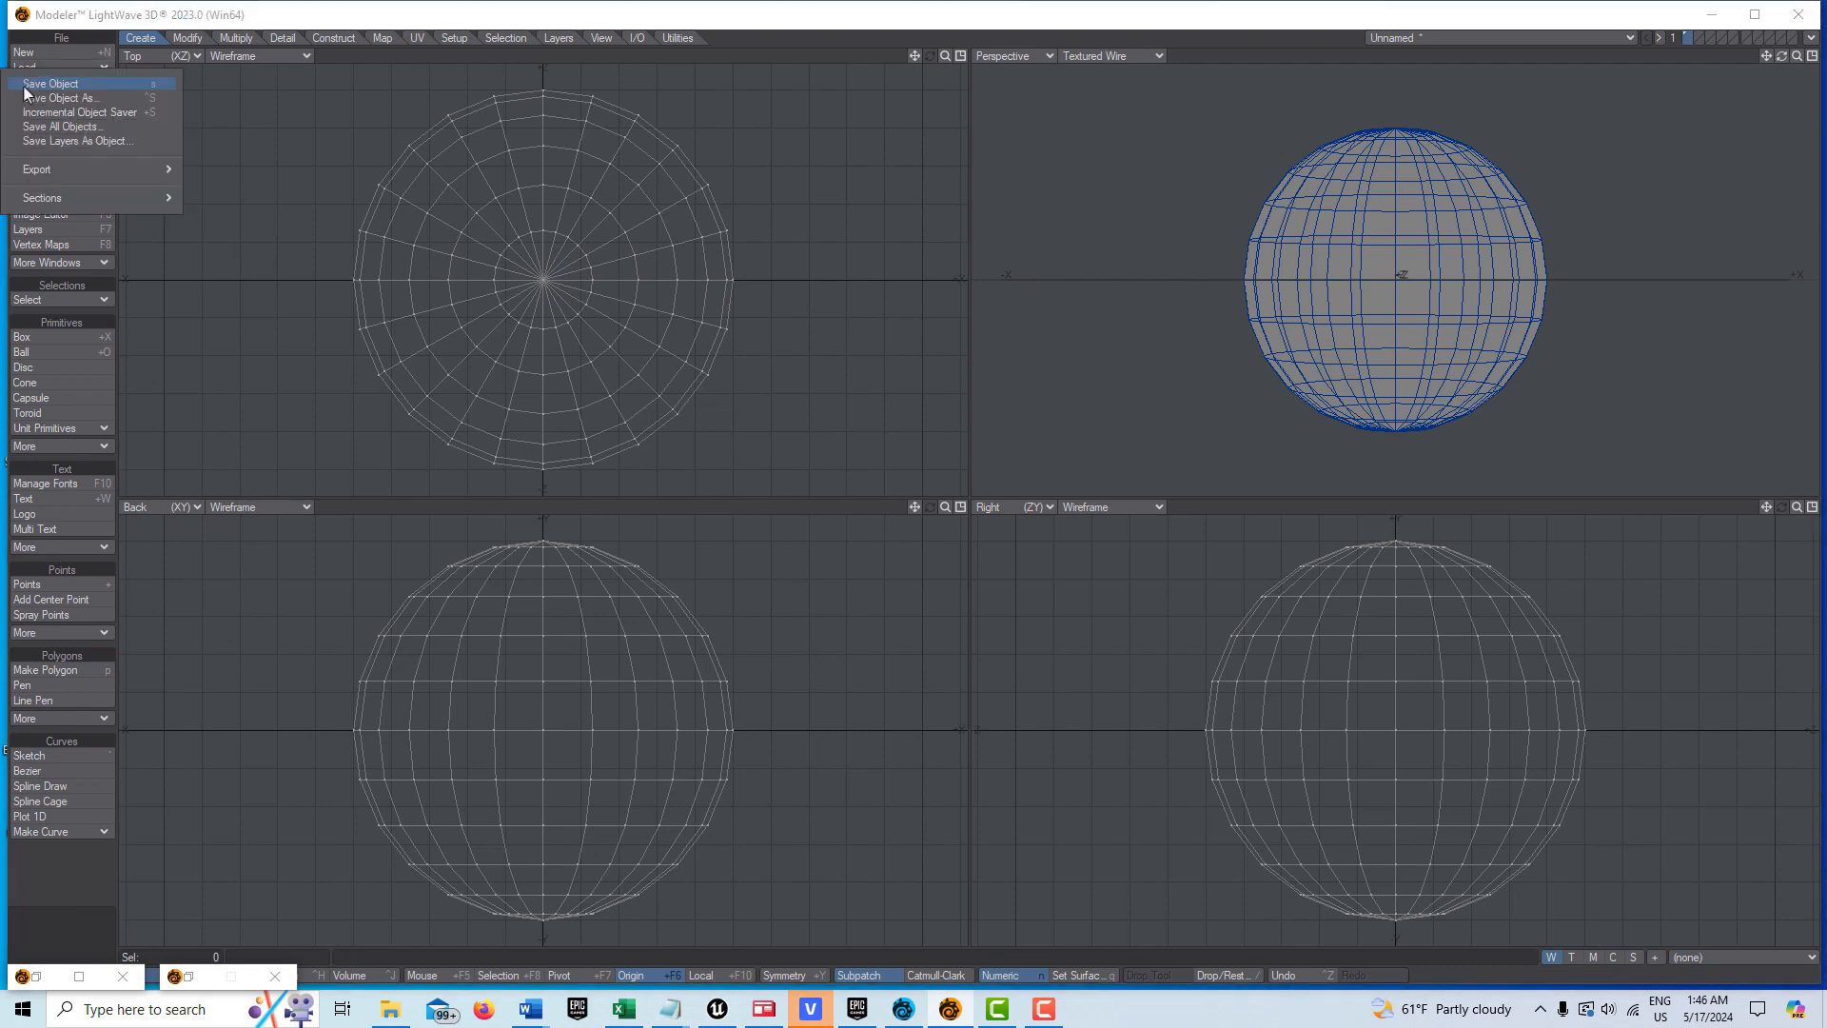
{"action": "left_click", "coordinate": [55, 97]}
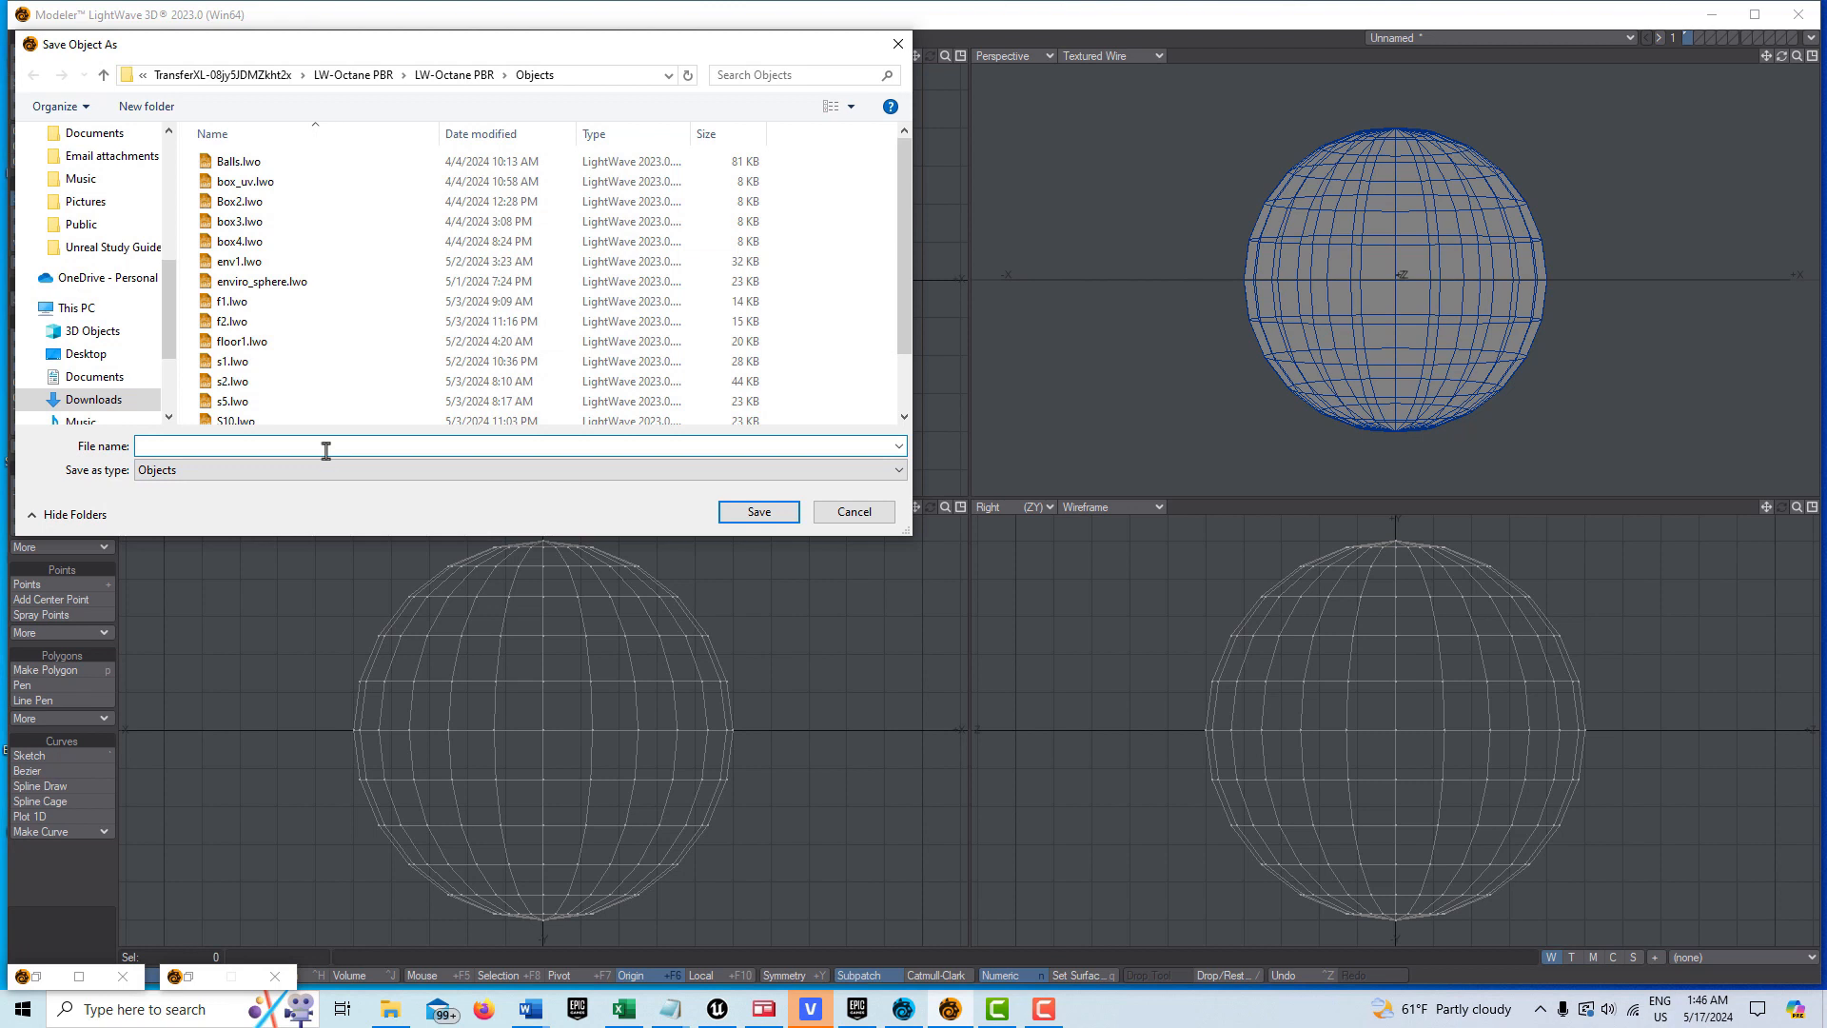
{"action": "type", "text": "sp"}
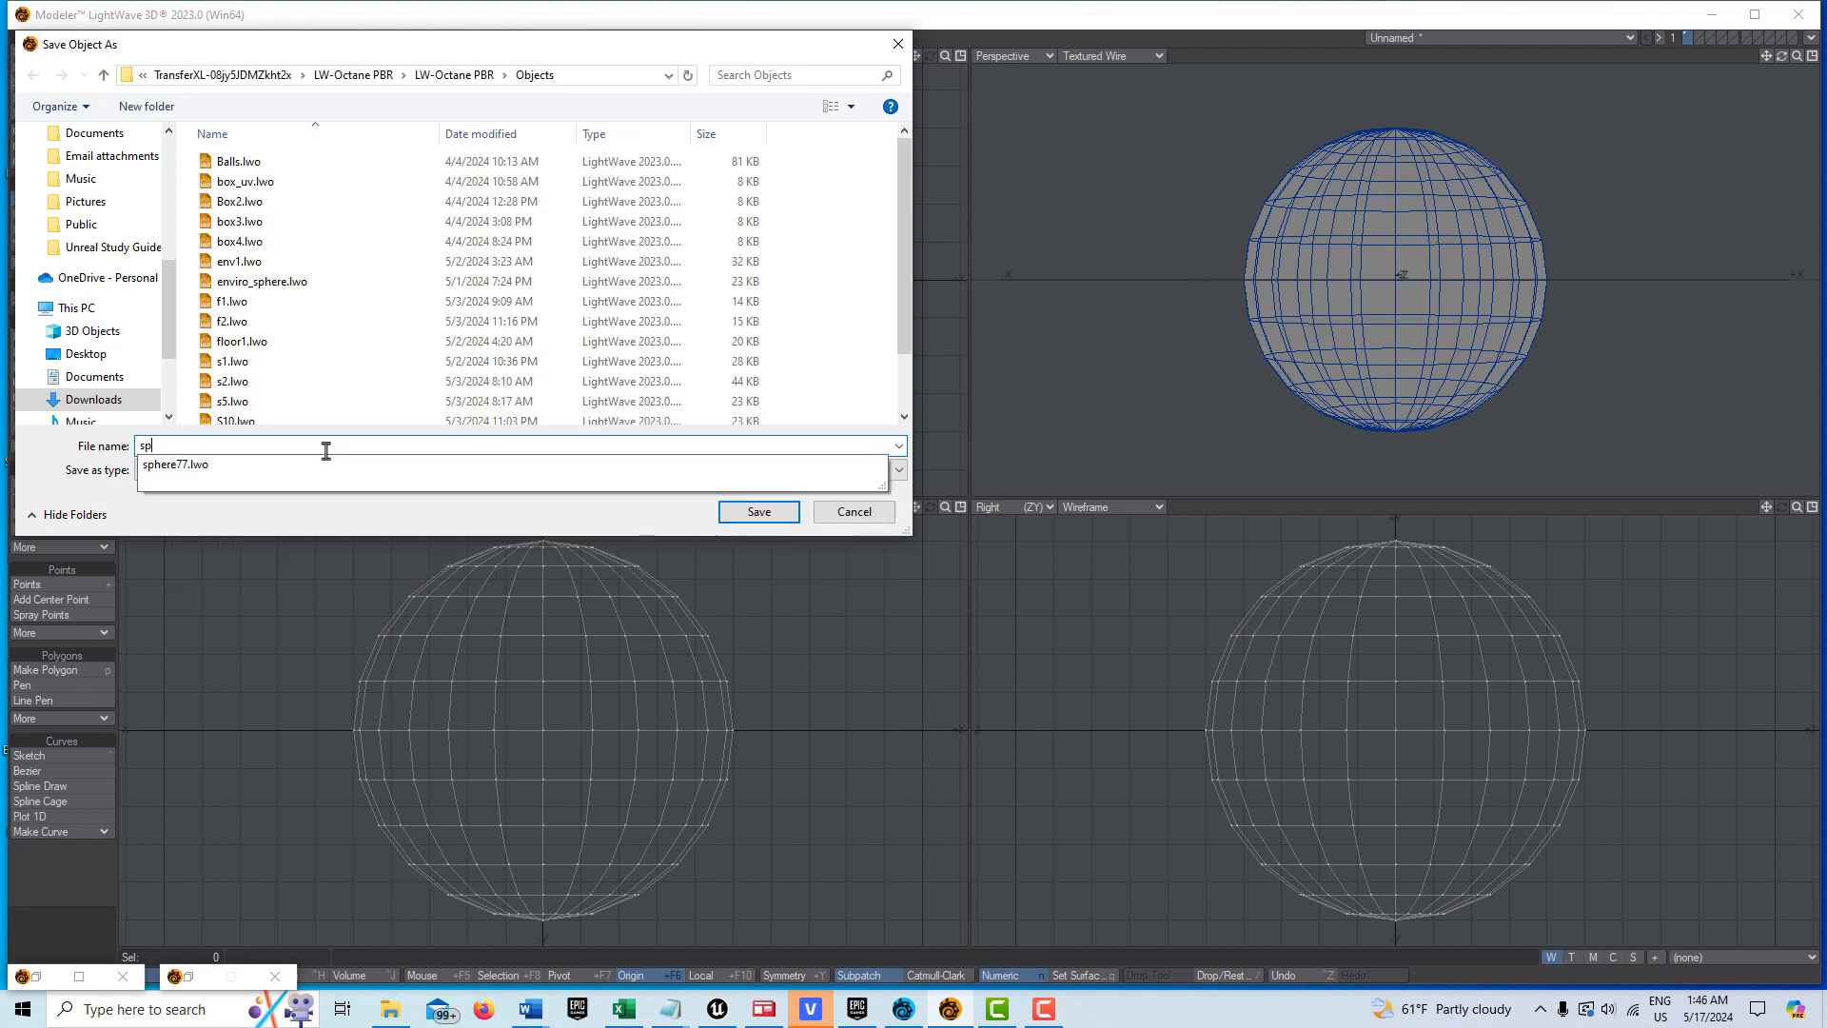
{"action": "type", "text": "sphere88"}
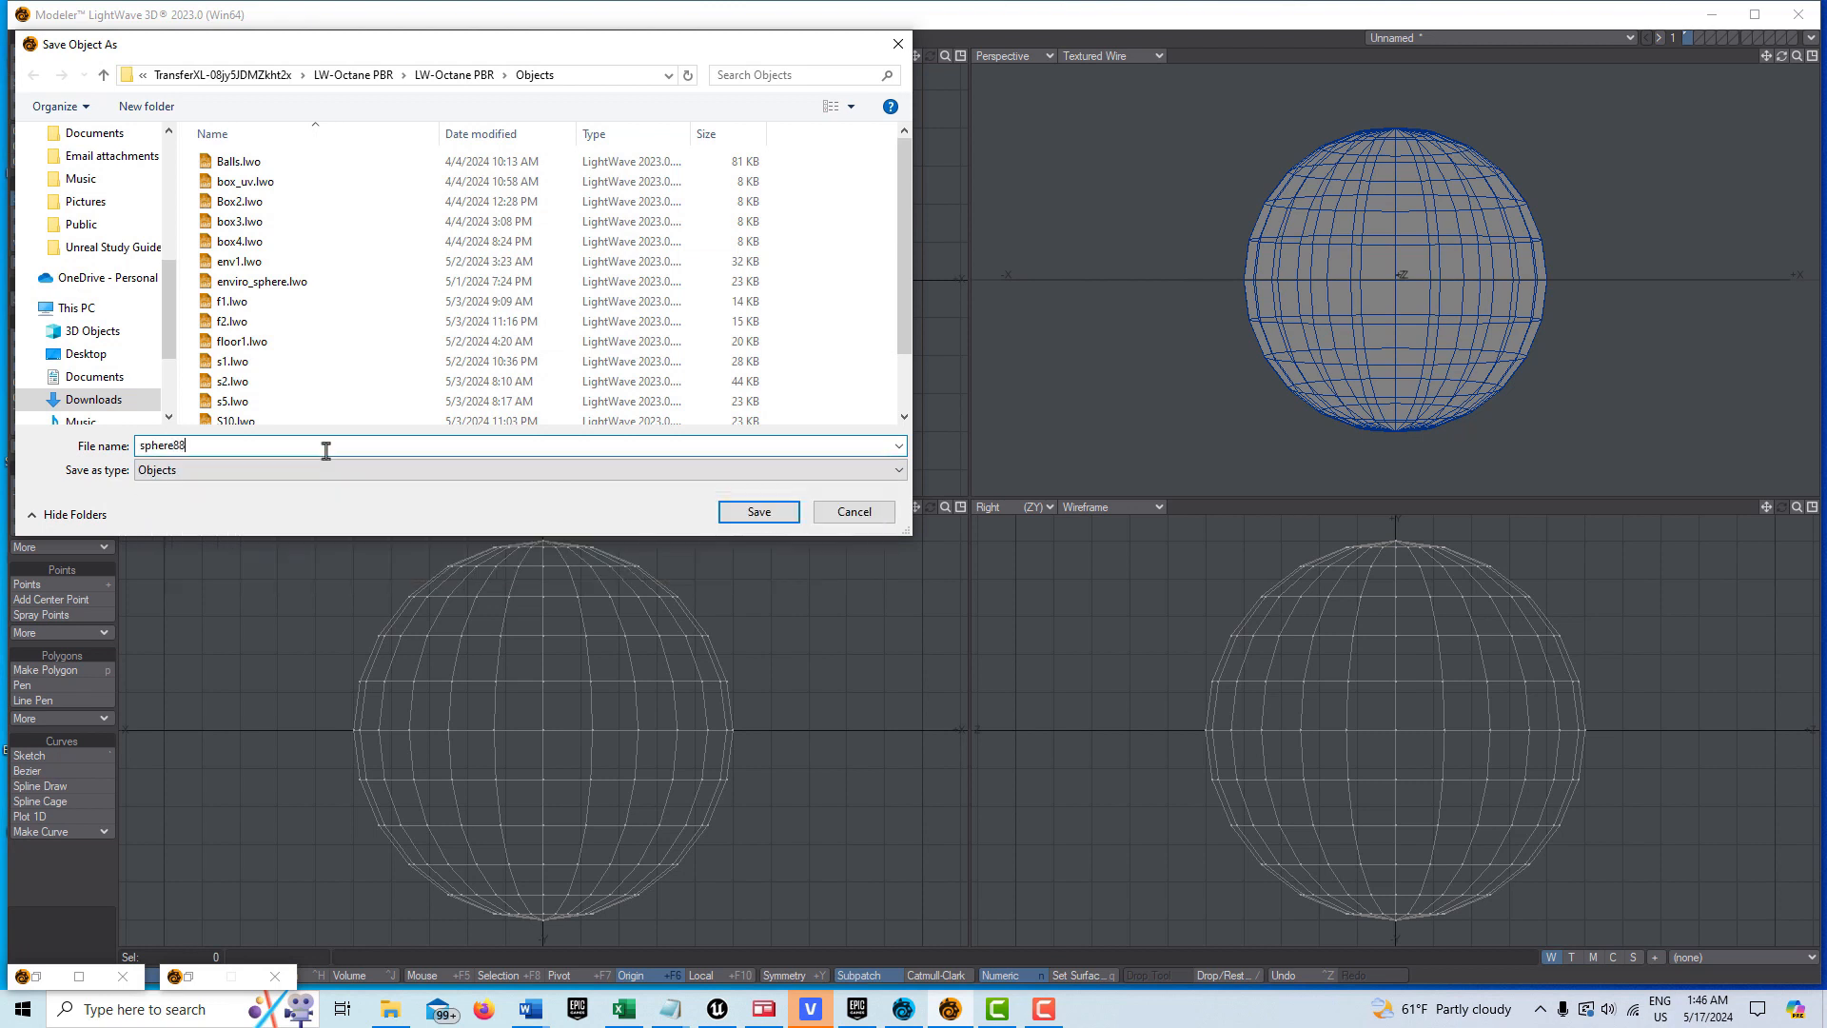
{"action": "left_click", "coordinate": [757, 512]}
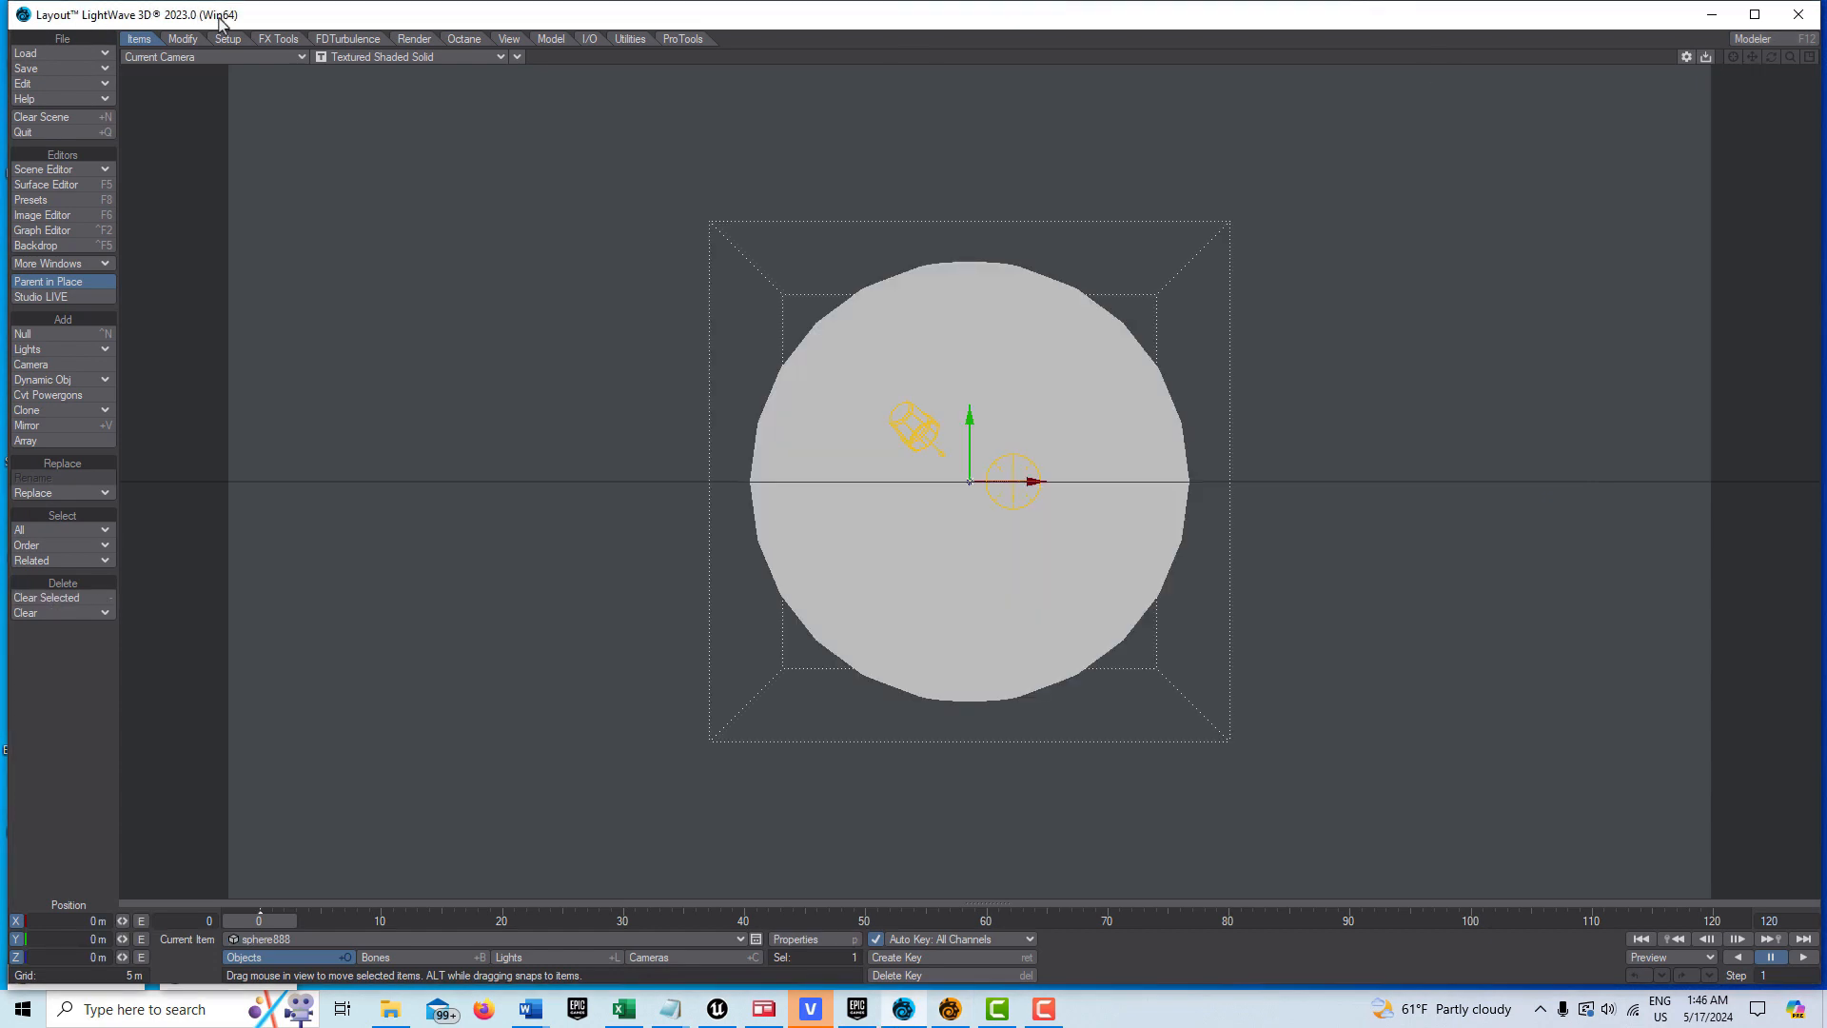
- Switch the Layout viewport to Perspective view
{"action": "left_click", "coordinate": [214, 57]}
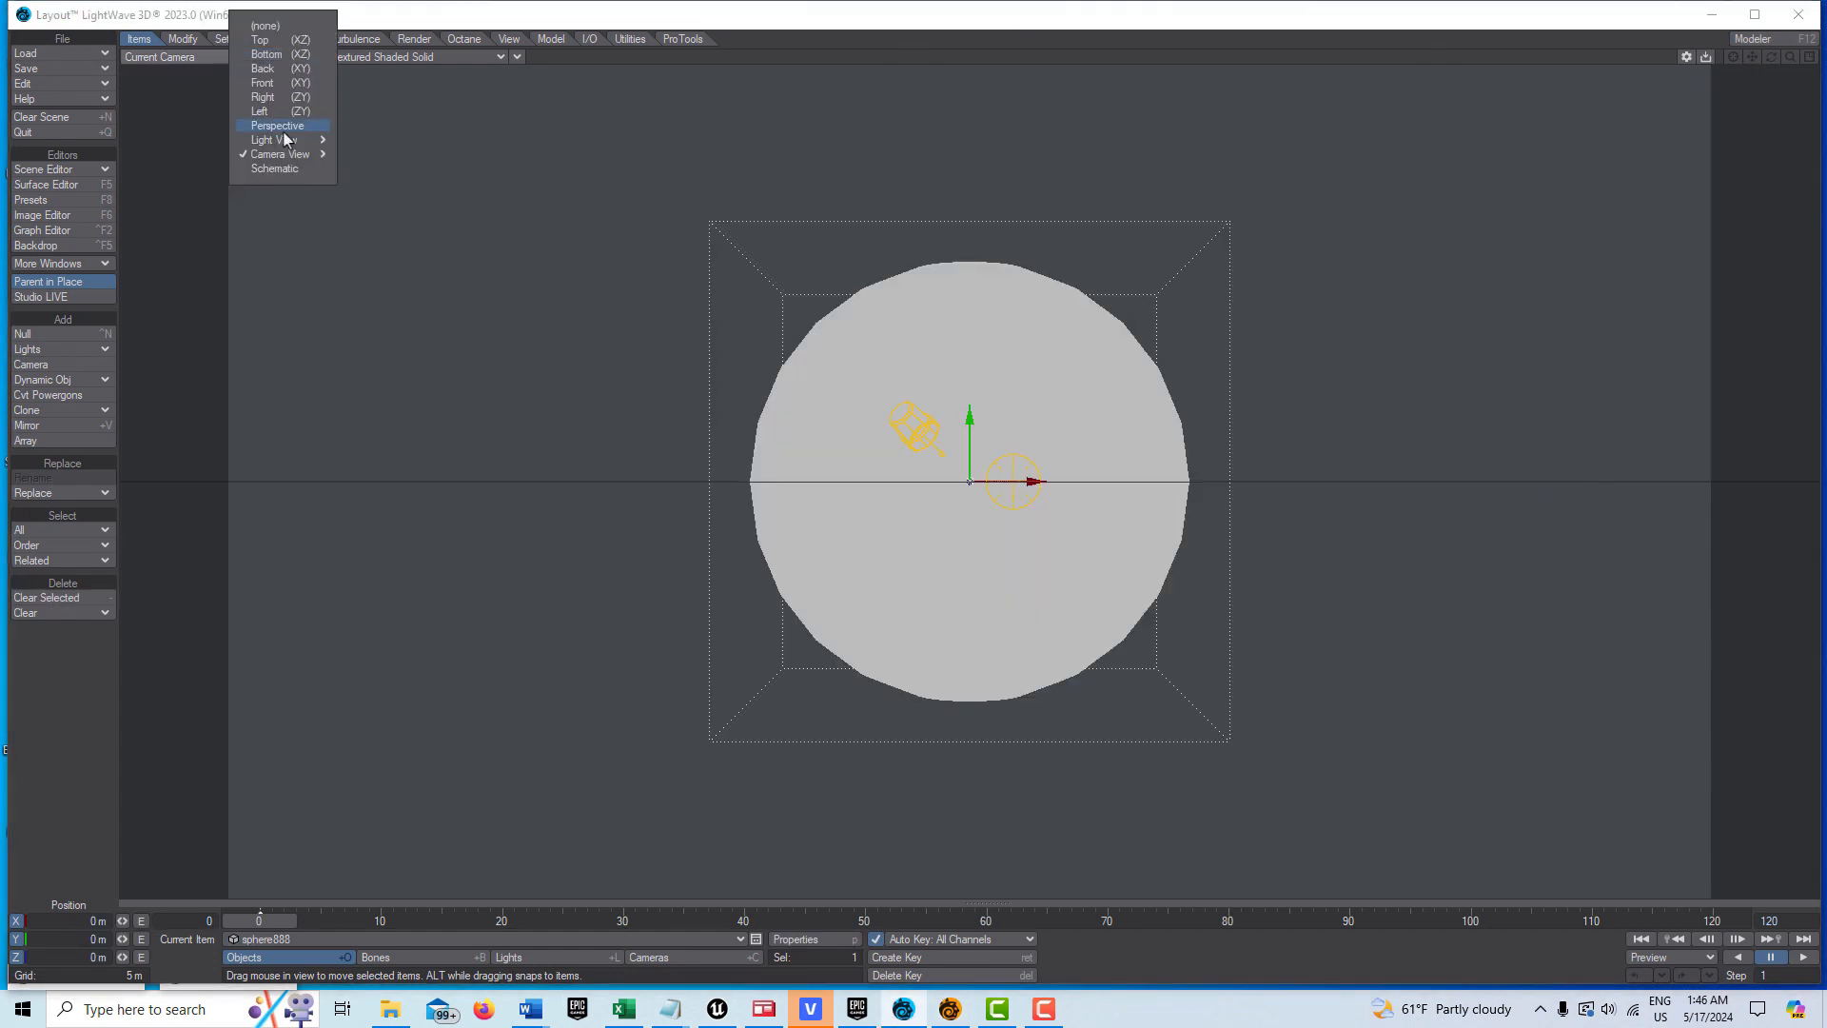
{"action": "left_click", "coordinate": [277, 125]}
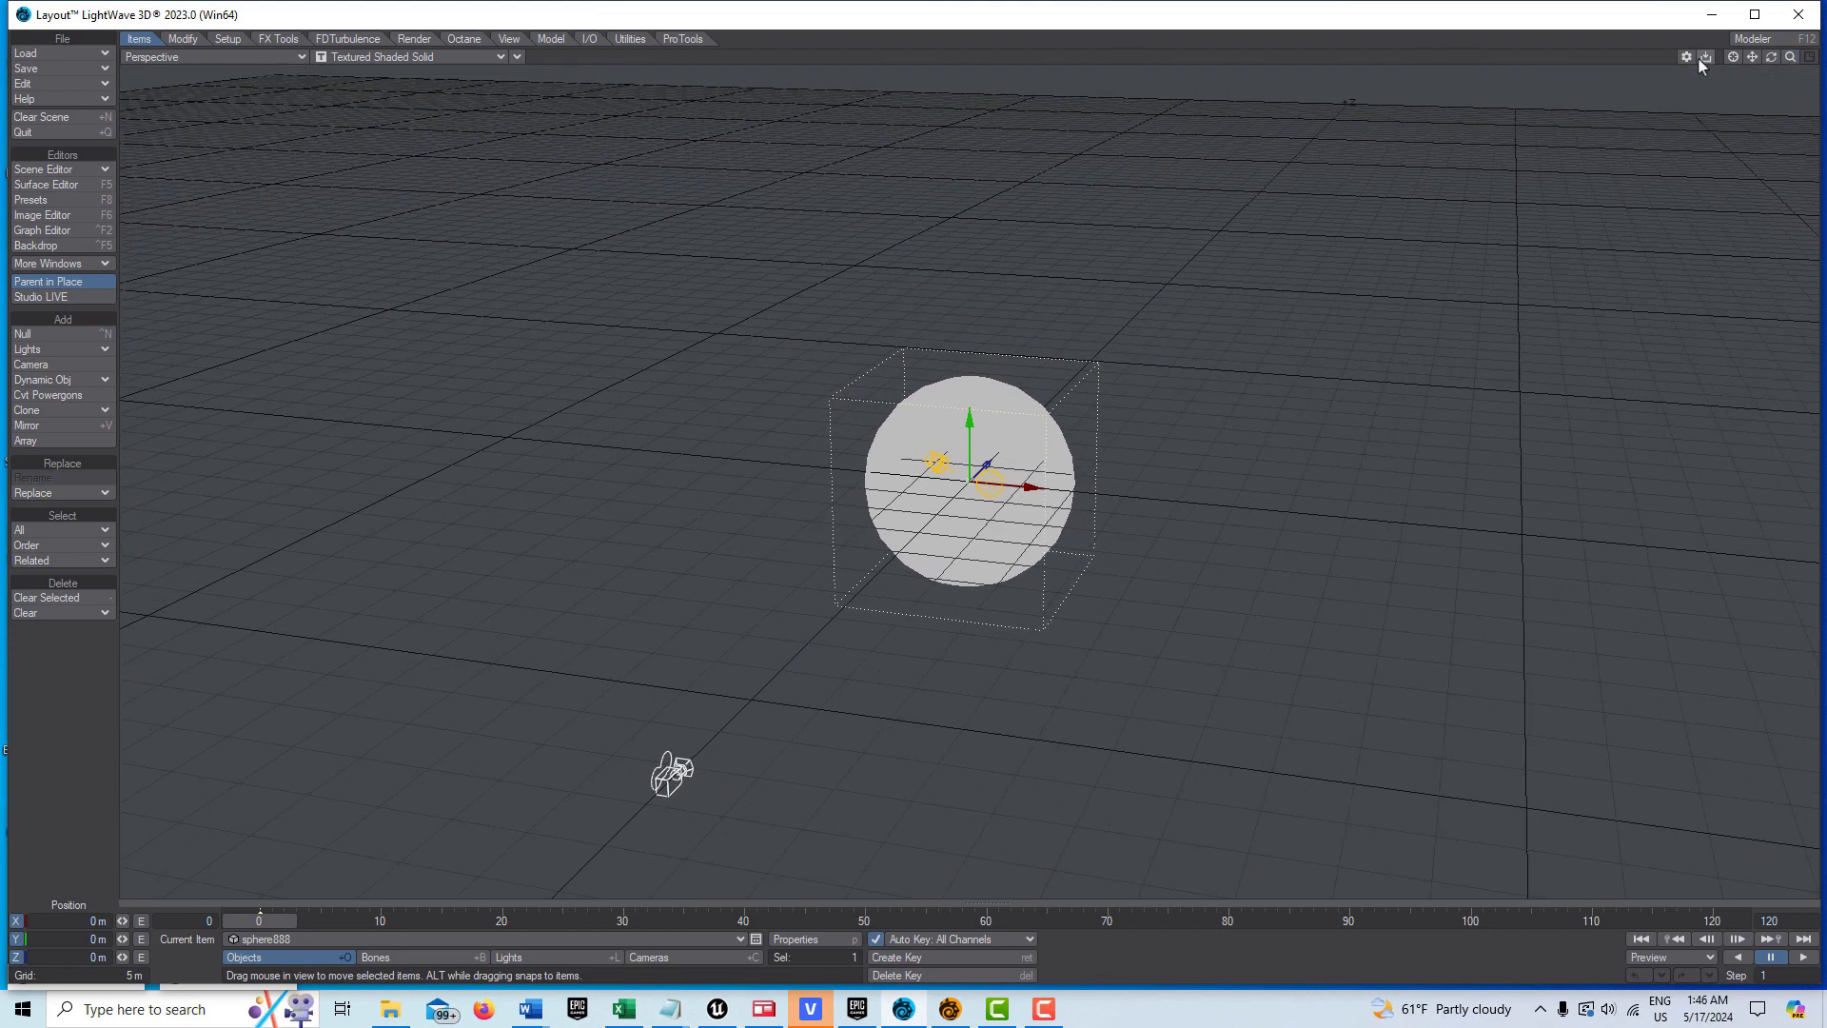
{"action": "mouse_move", "coordinate": [154, 85]}
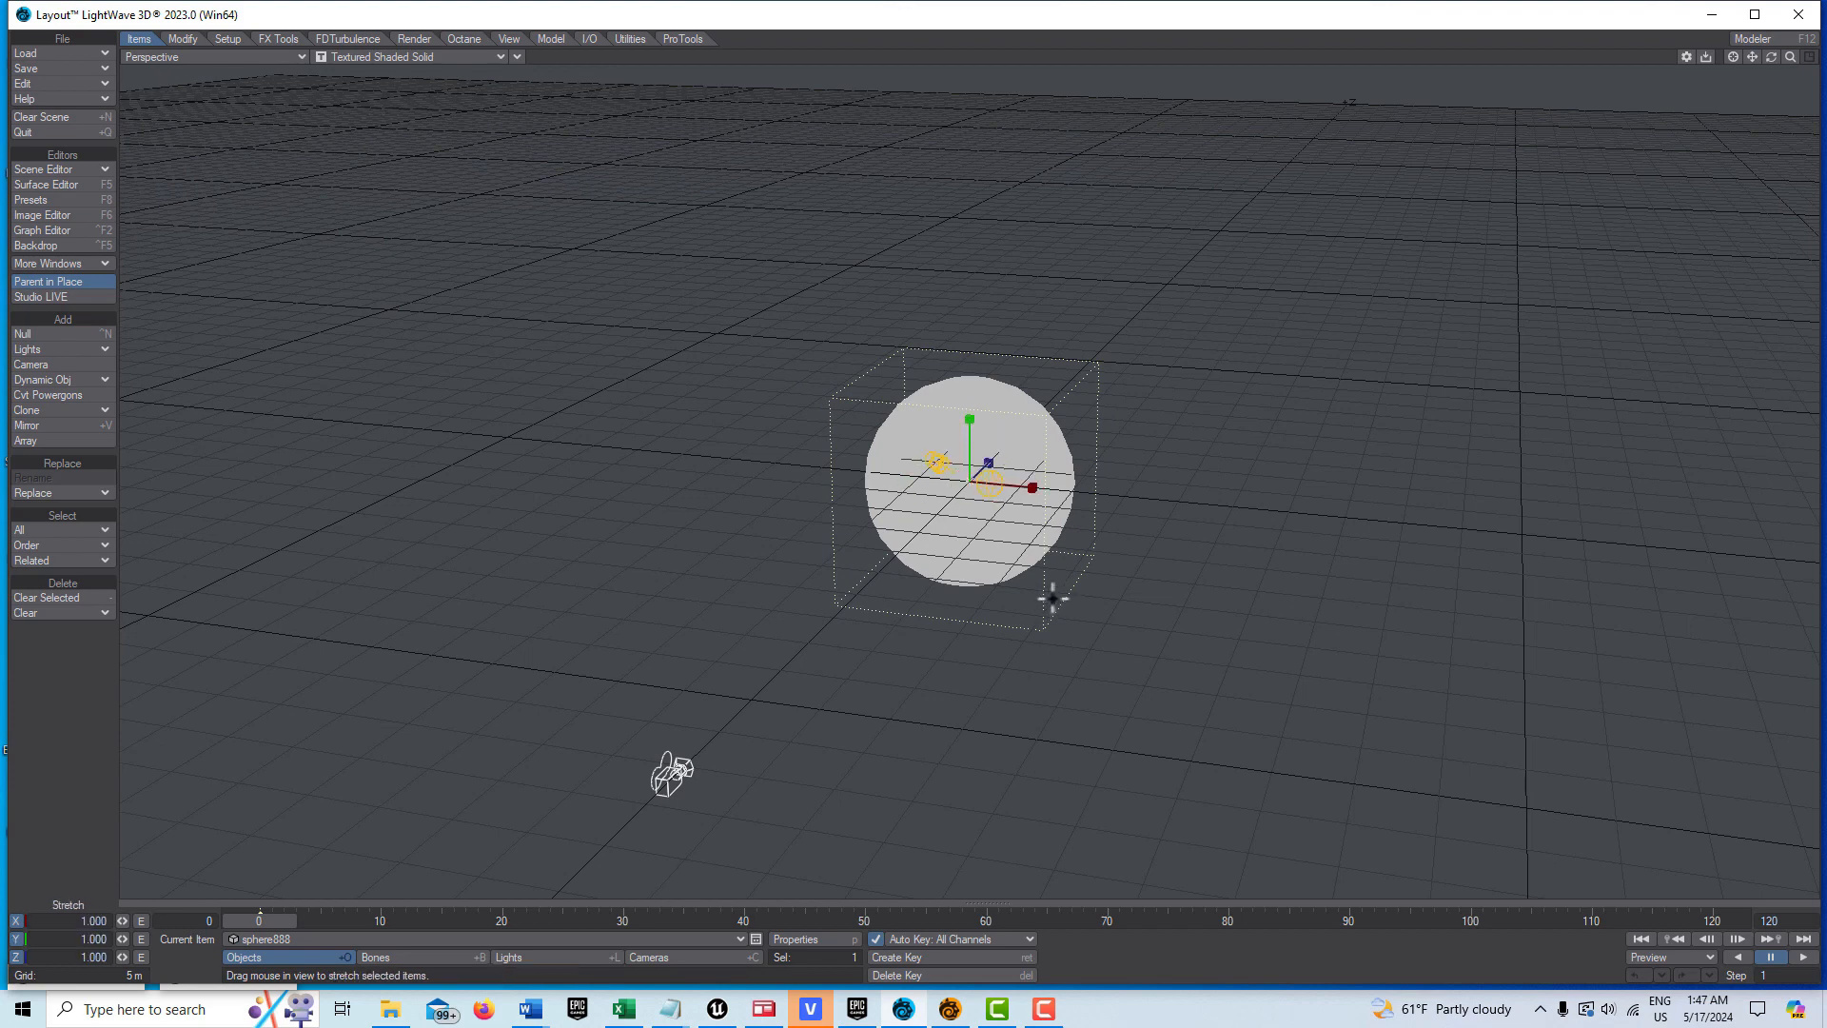
{"action": "mouse_move", "coordinate": [847, 751]}
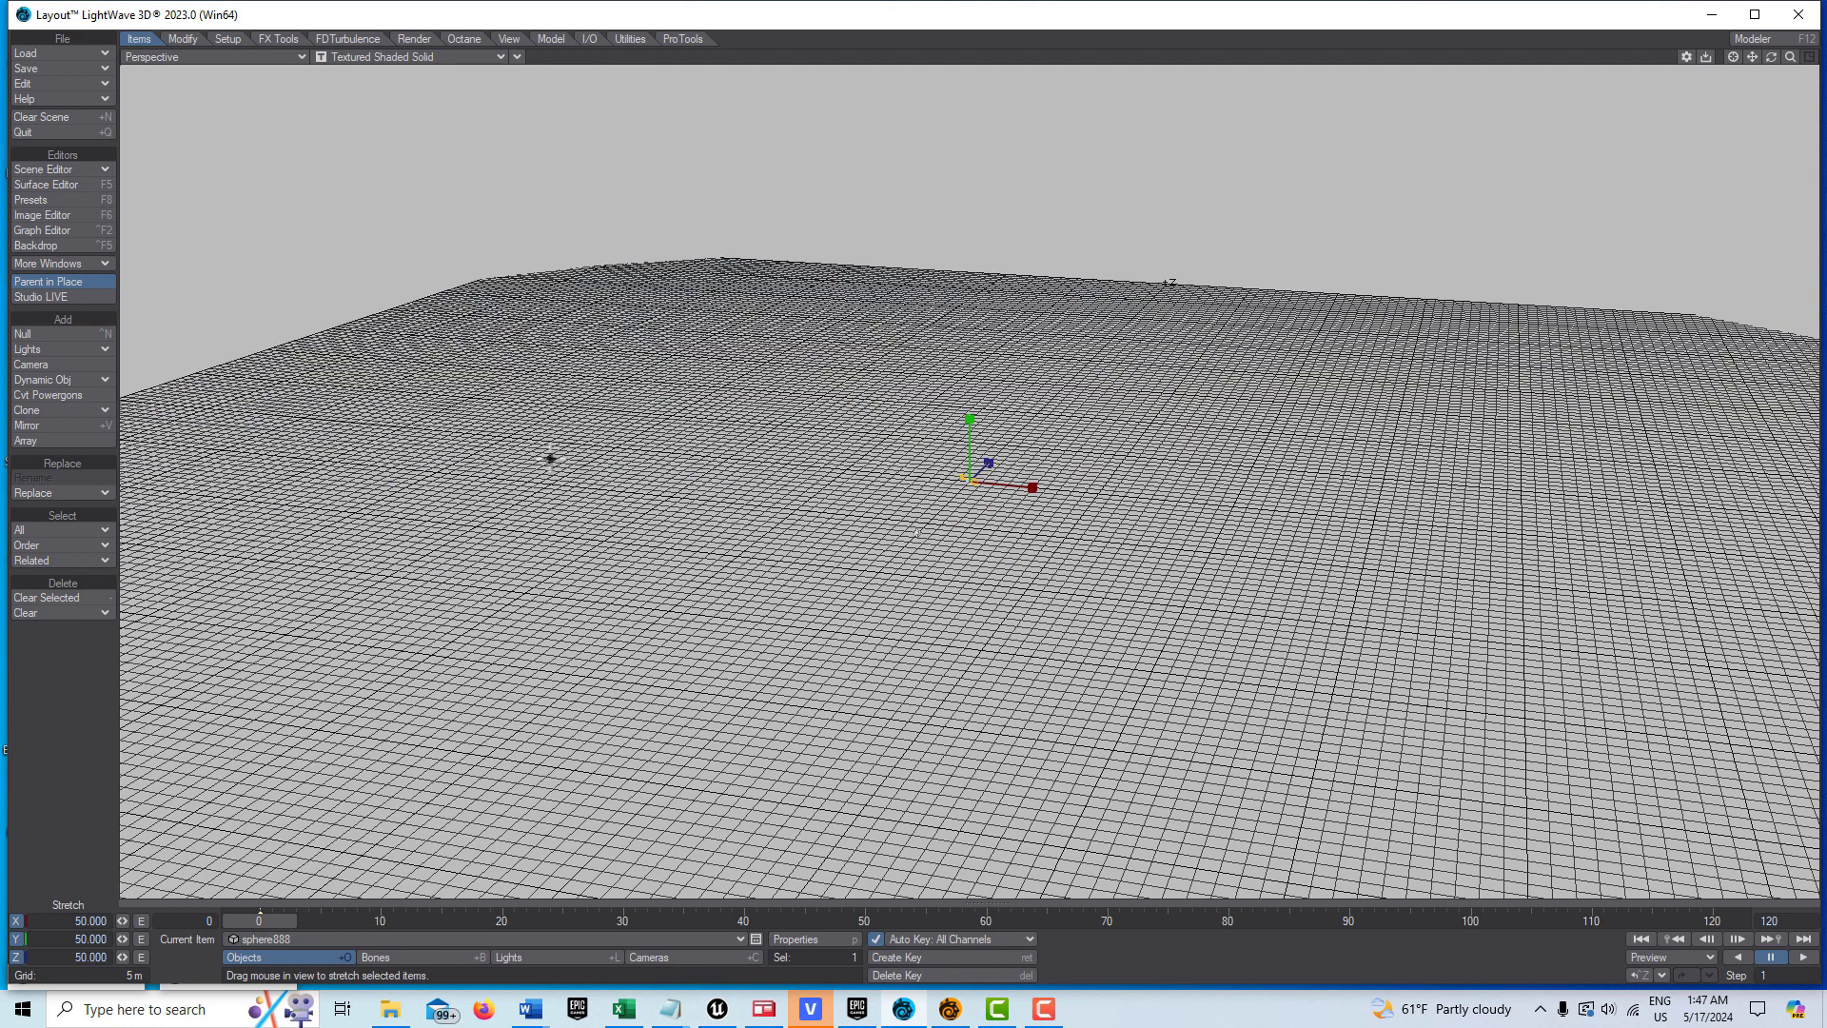
{"action": "mouse_move", "coordinate": [1437, 110]}
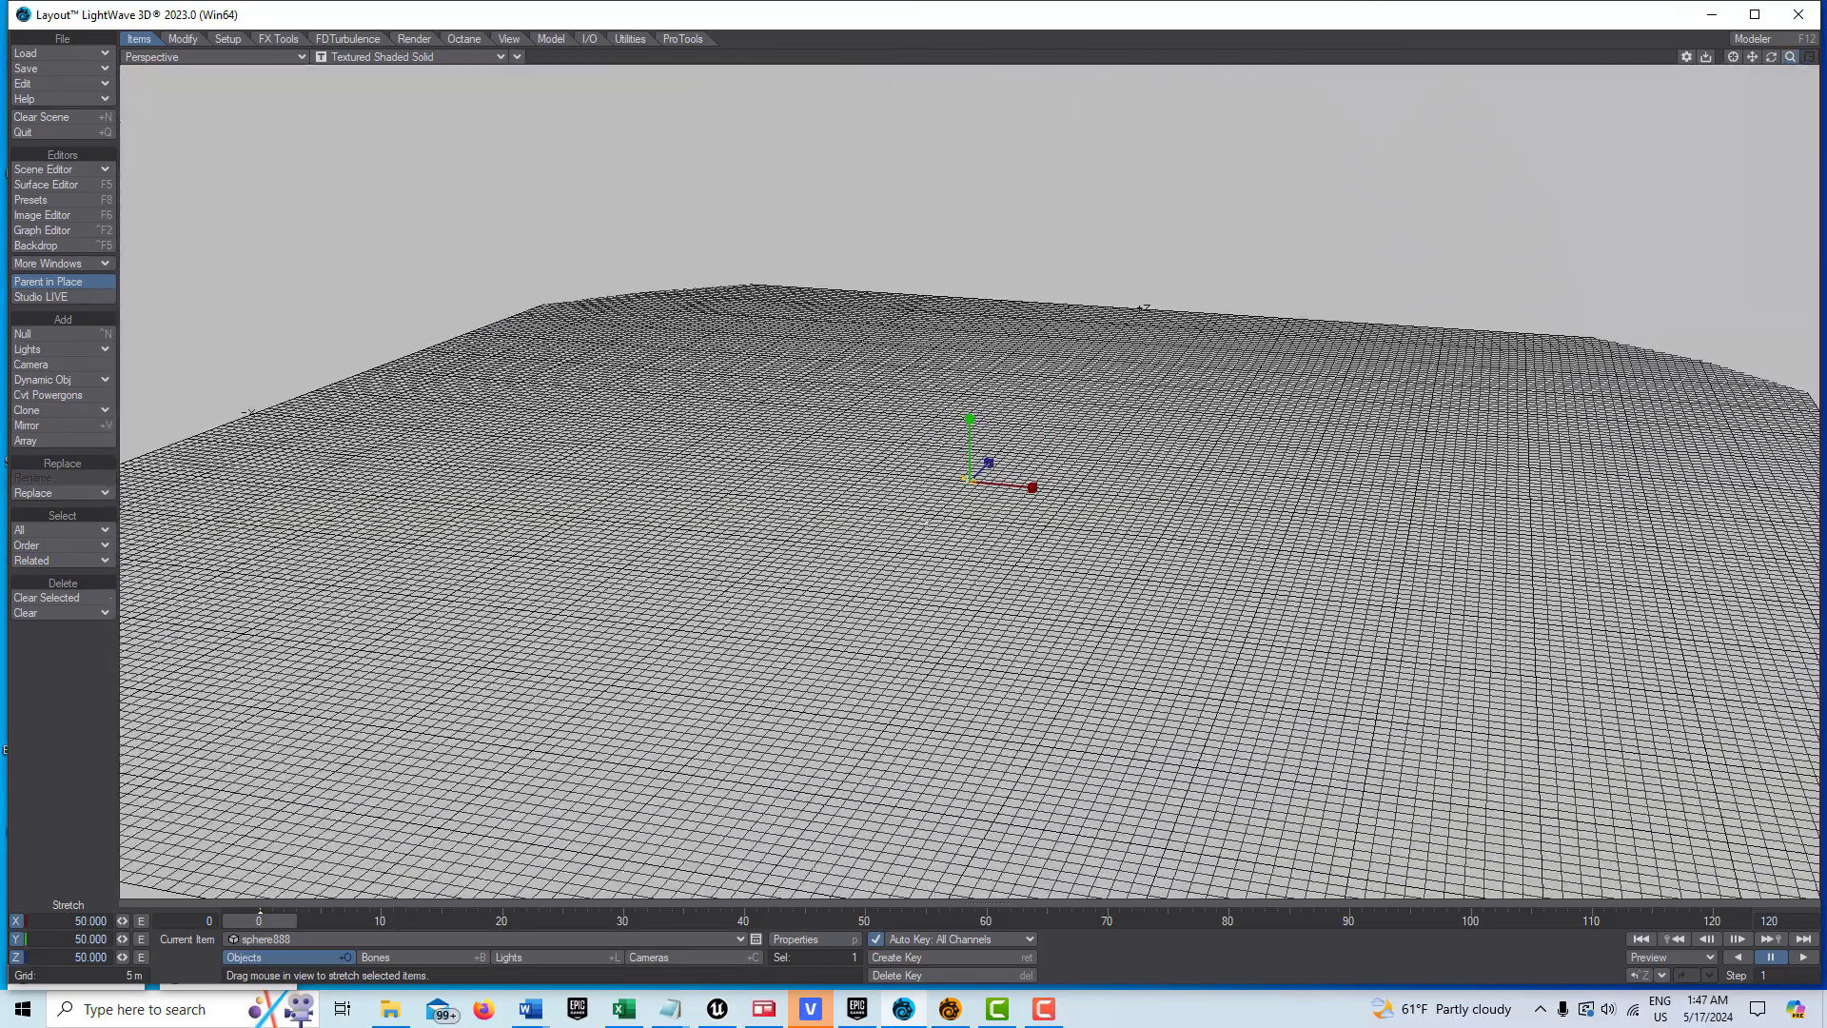
{"action": "mouse_move", "coordinate": [1690, 230]}
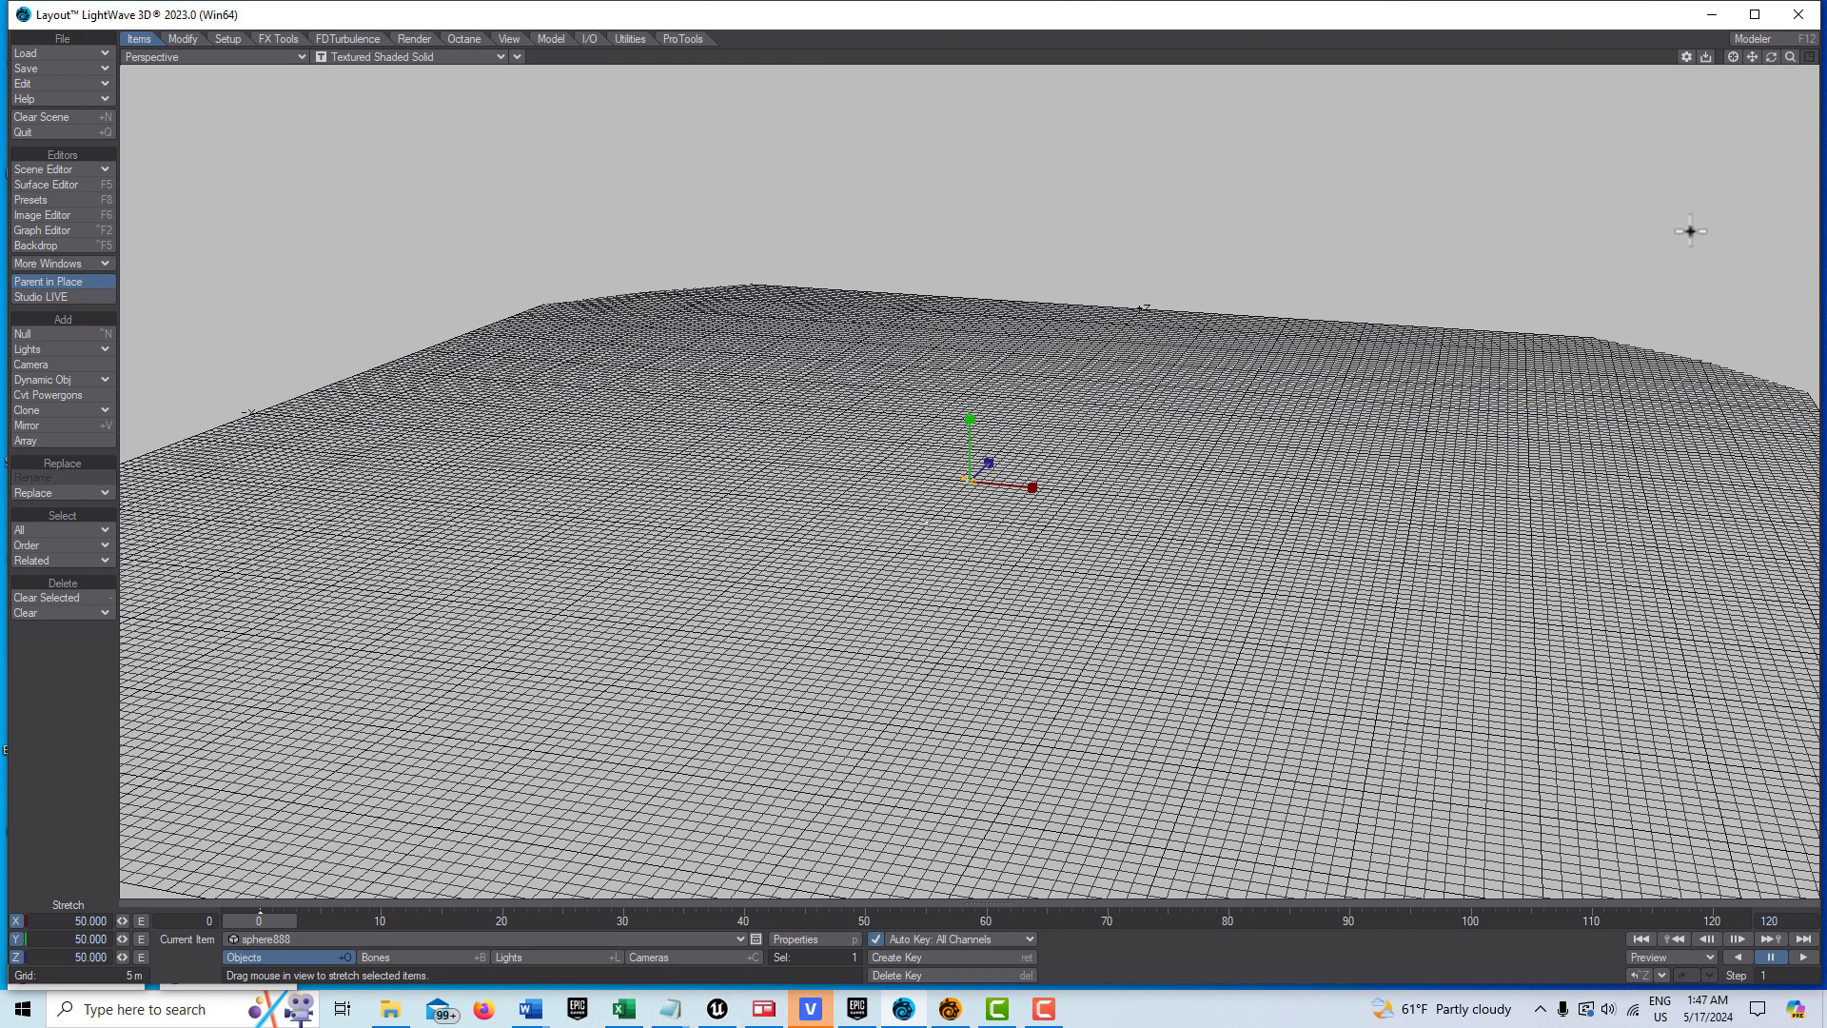
{"action": "mouse_move", "coordinate": [1535, 437]}
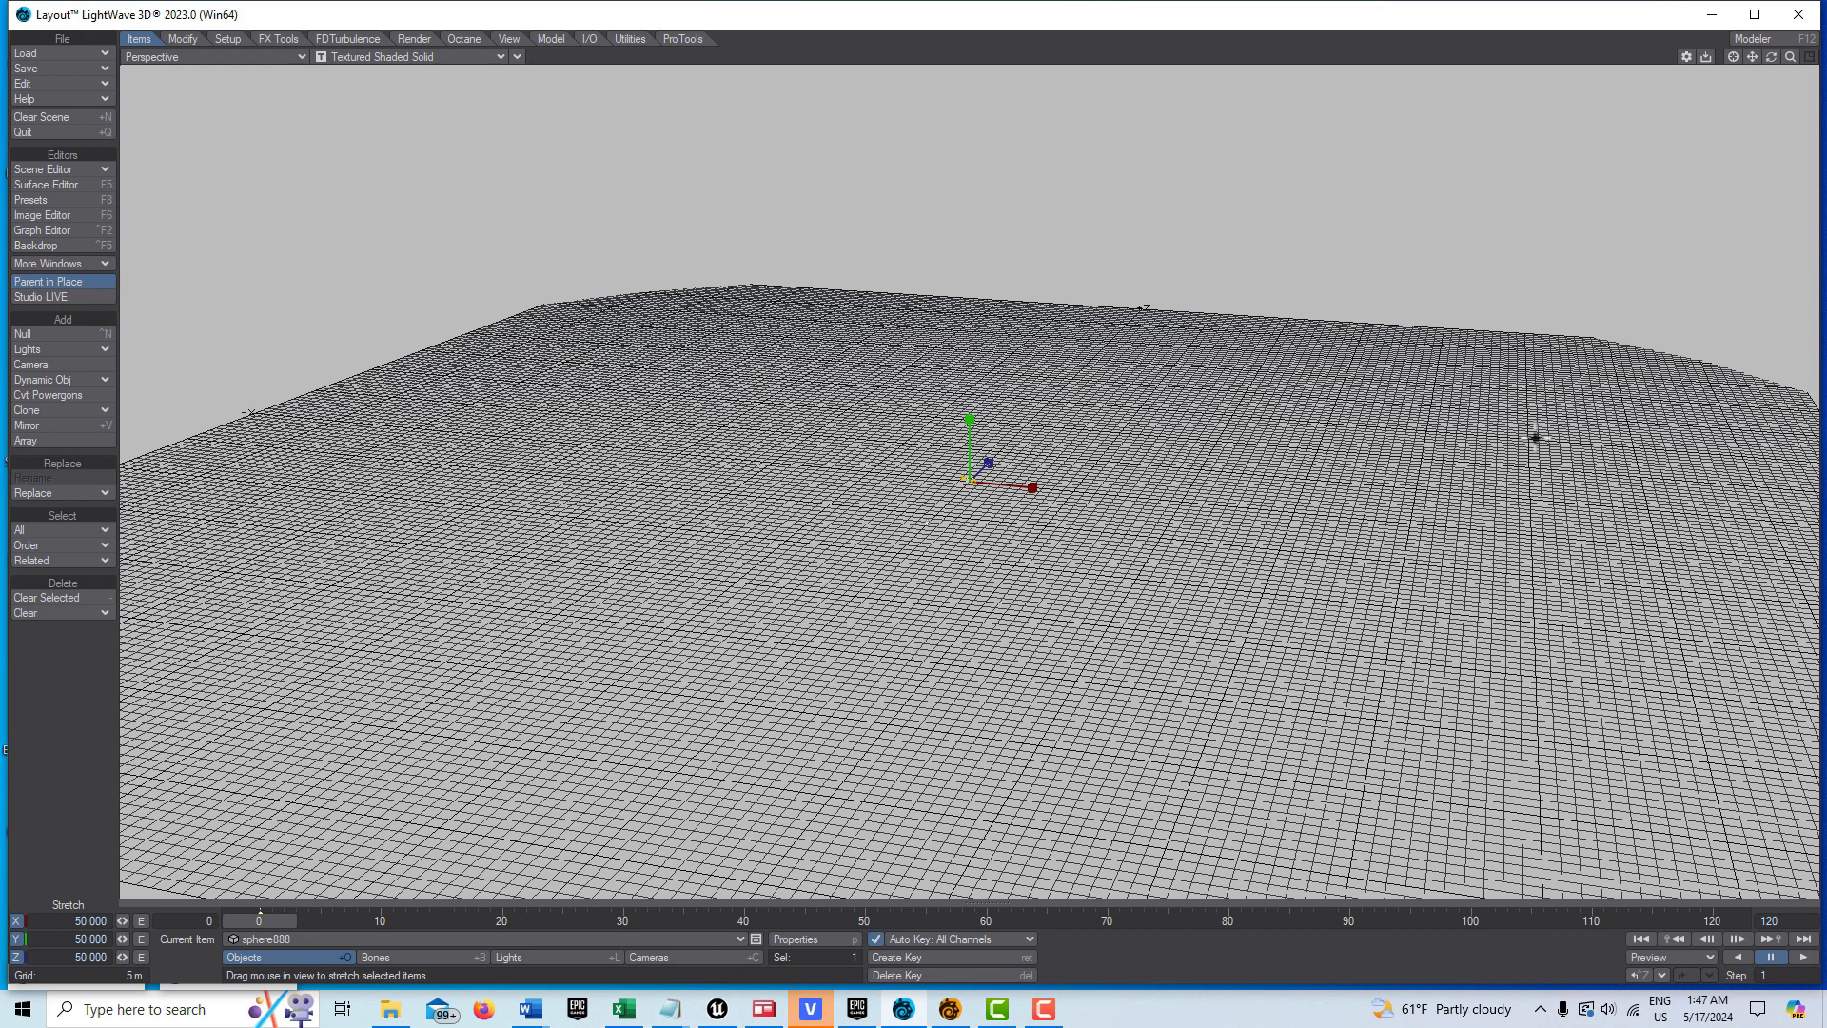
{"action": "mouse_move", "coordinate": [899, 862]}
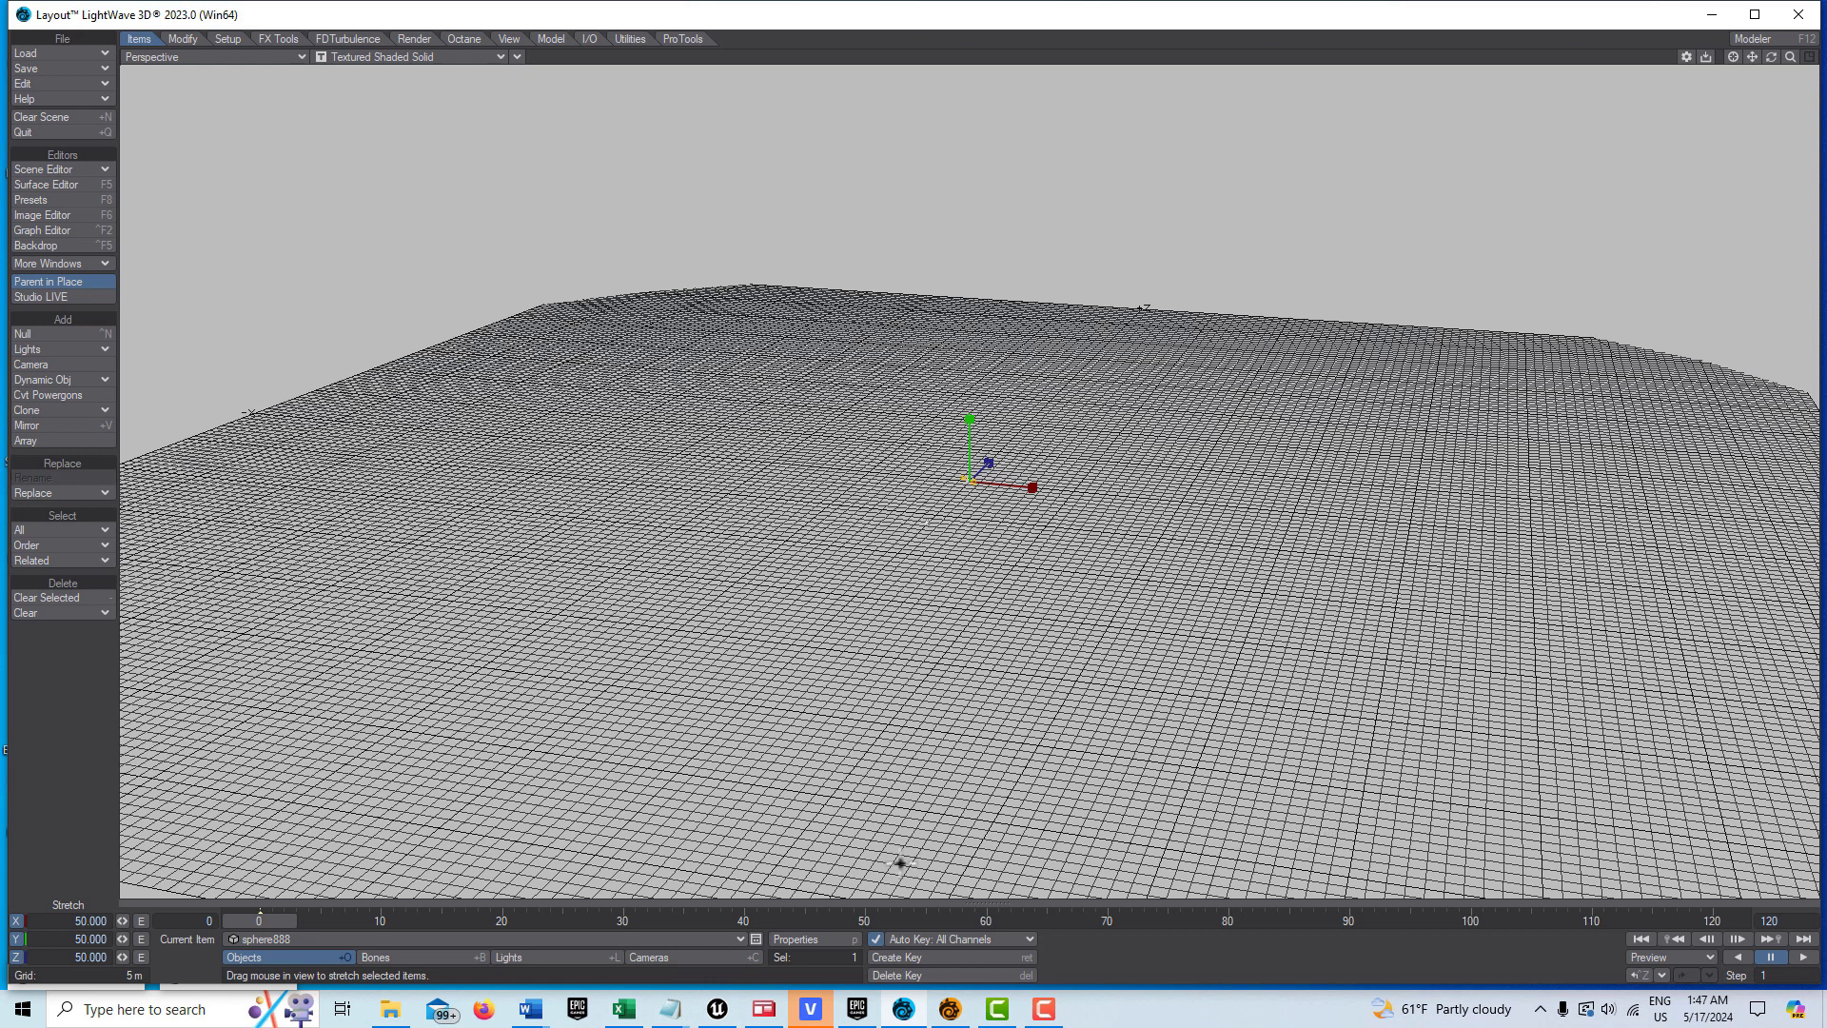
{"action": "mouse_move", "coordinate": [340, 1008]}
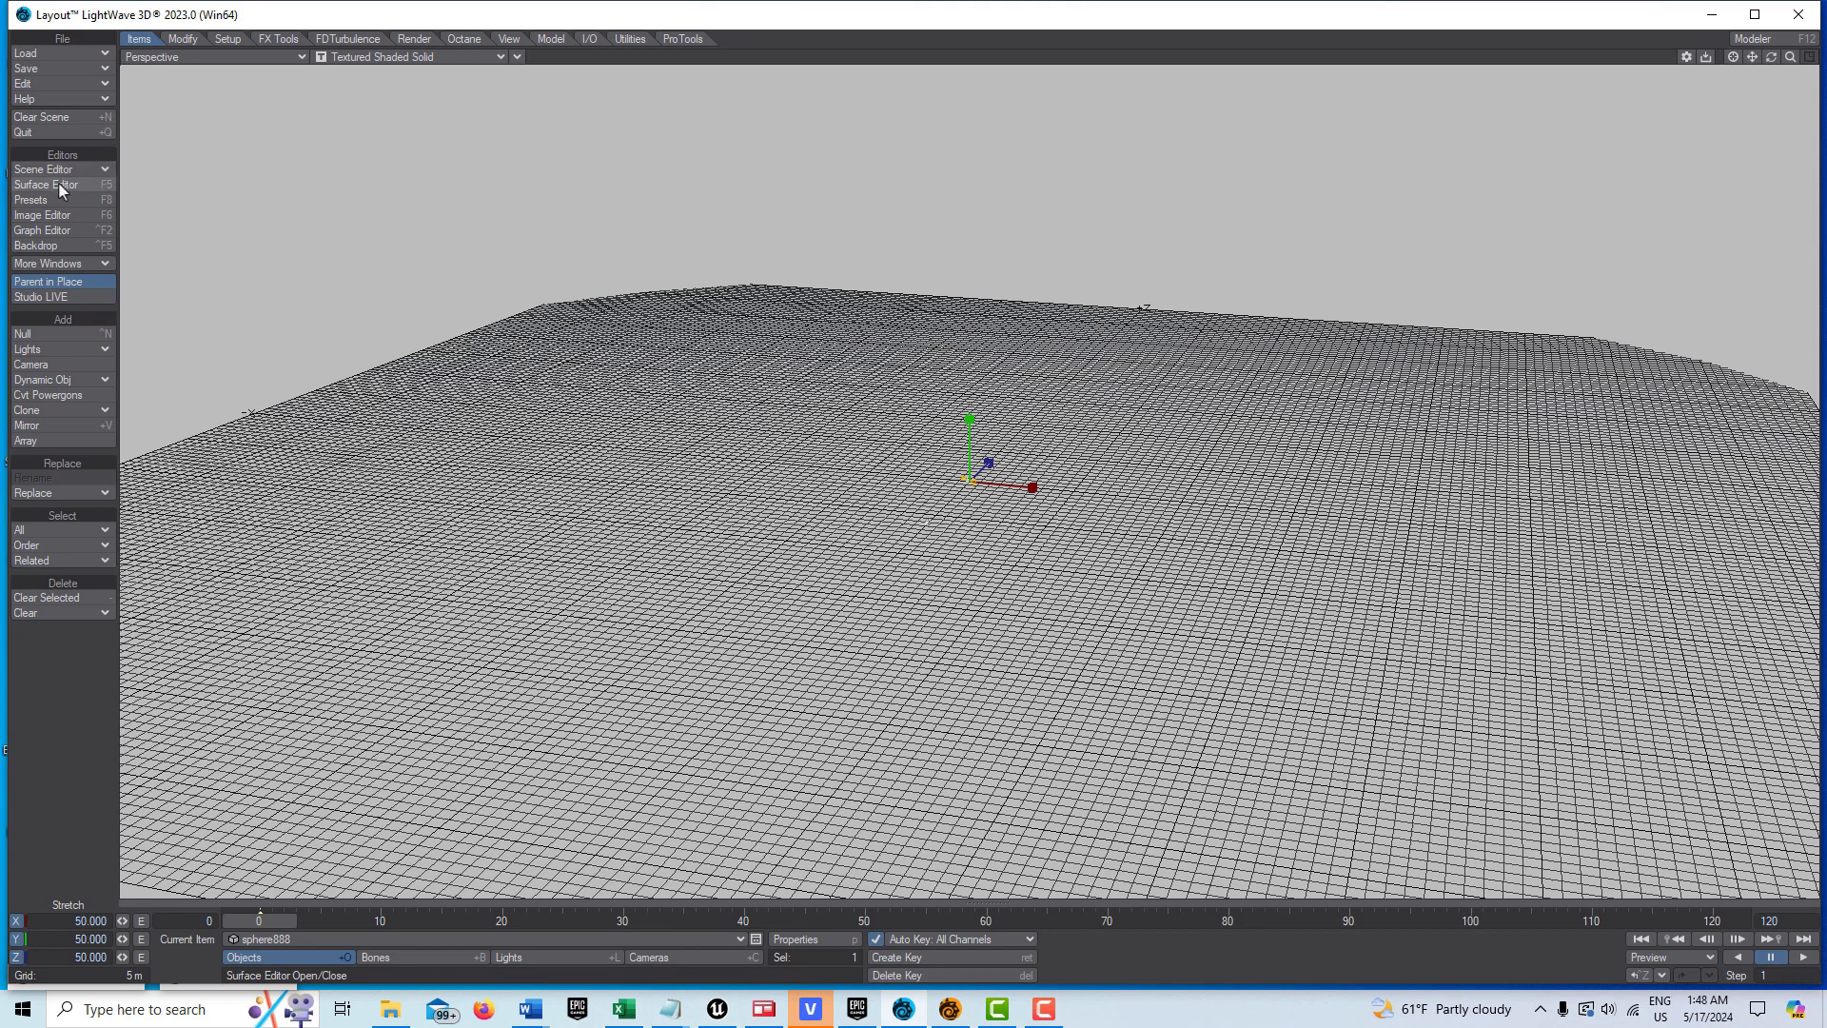
- Add an Image texture node to sphere888's surface node graph for its Color
{"action": "left_click", "coordinate": [48, 184]}
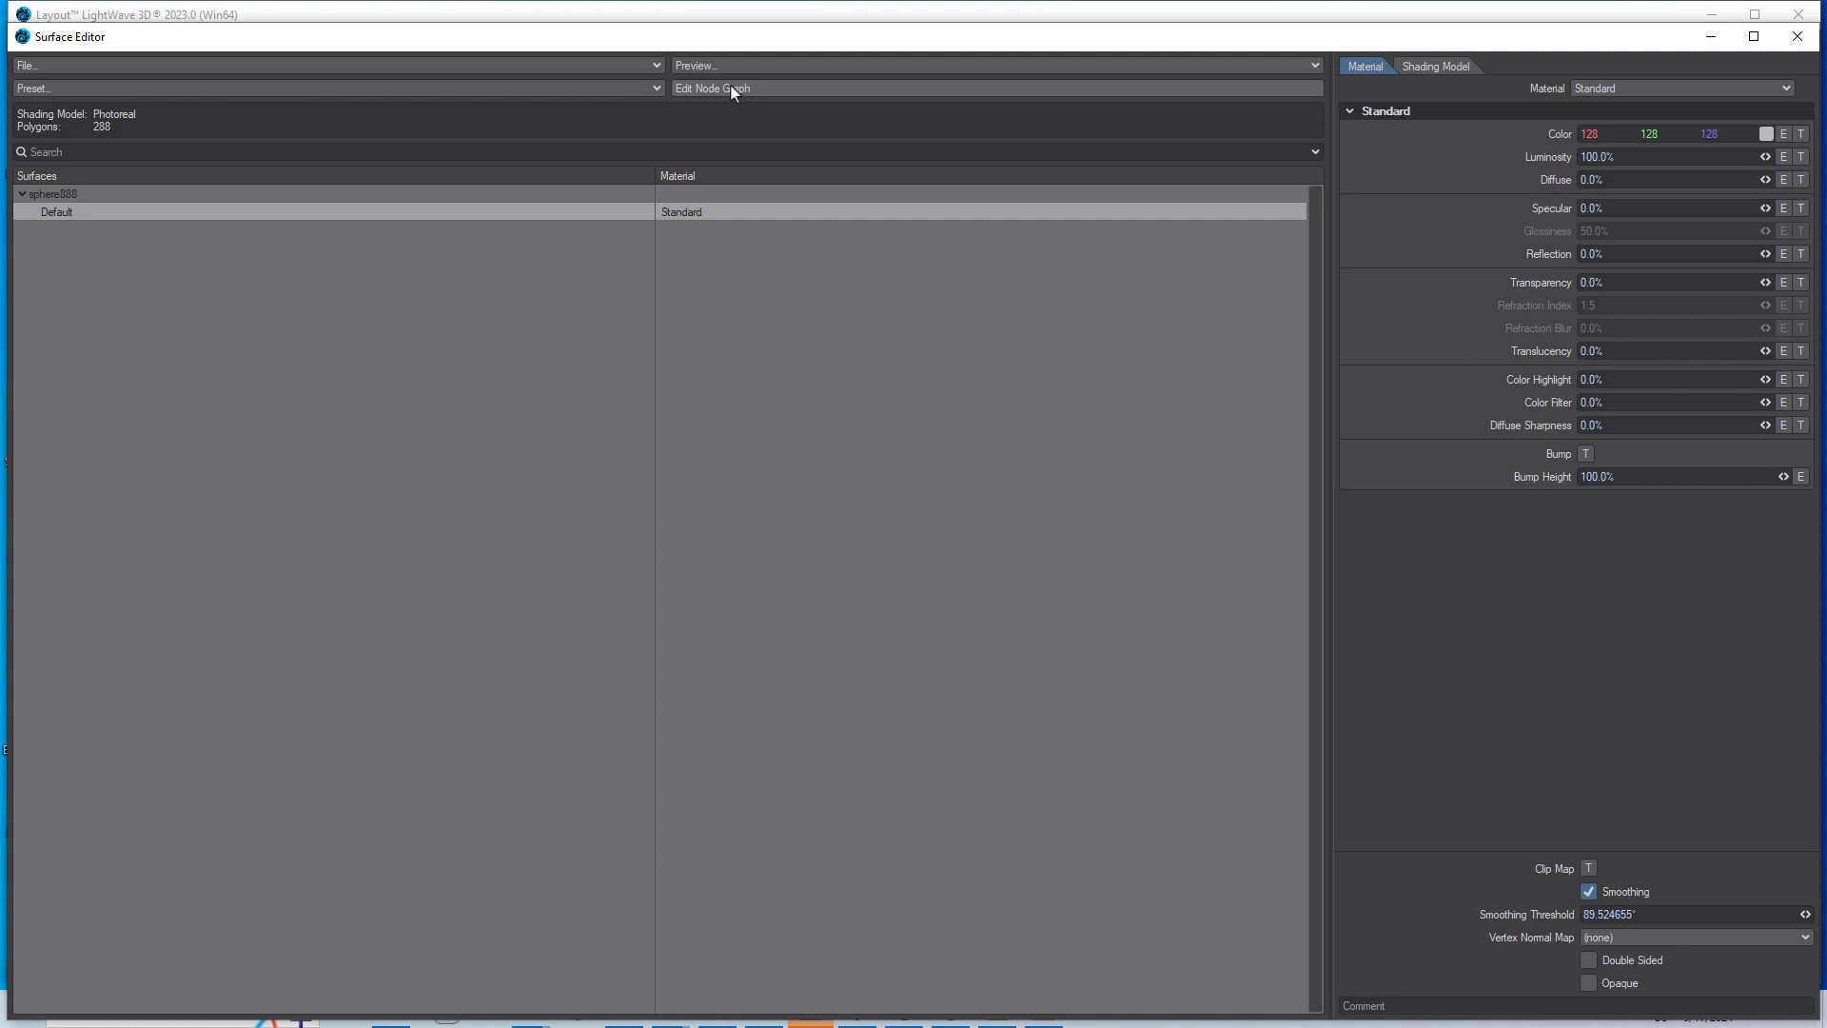
{"action": "left_click", "coordinate": [712, 87]}
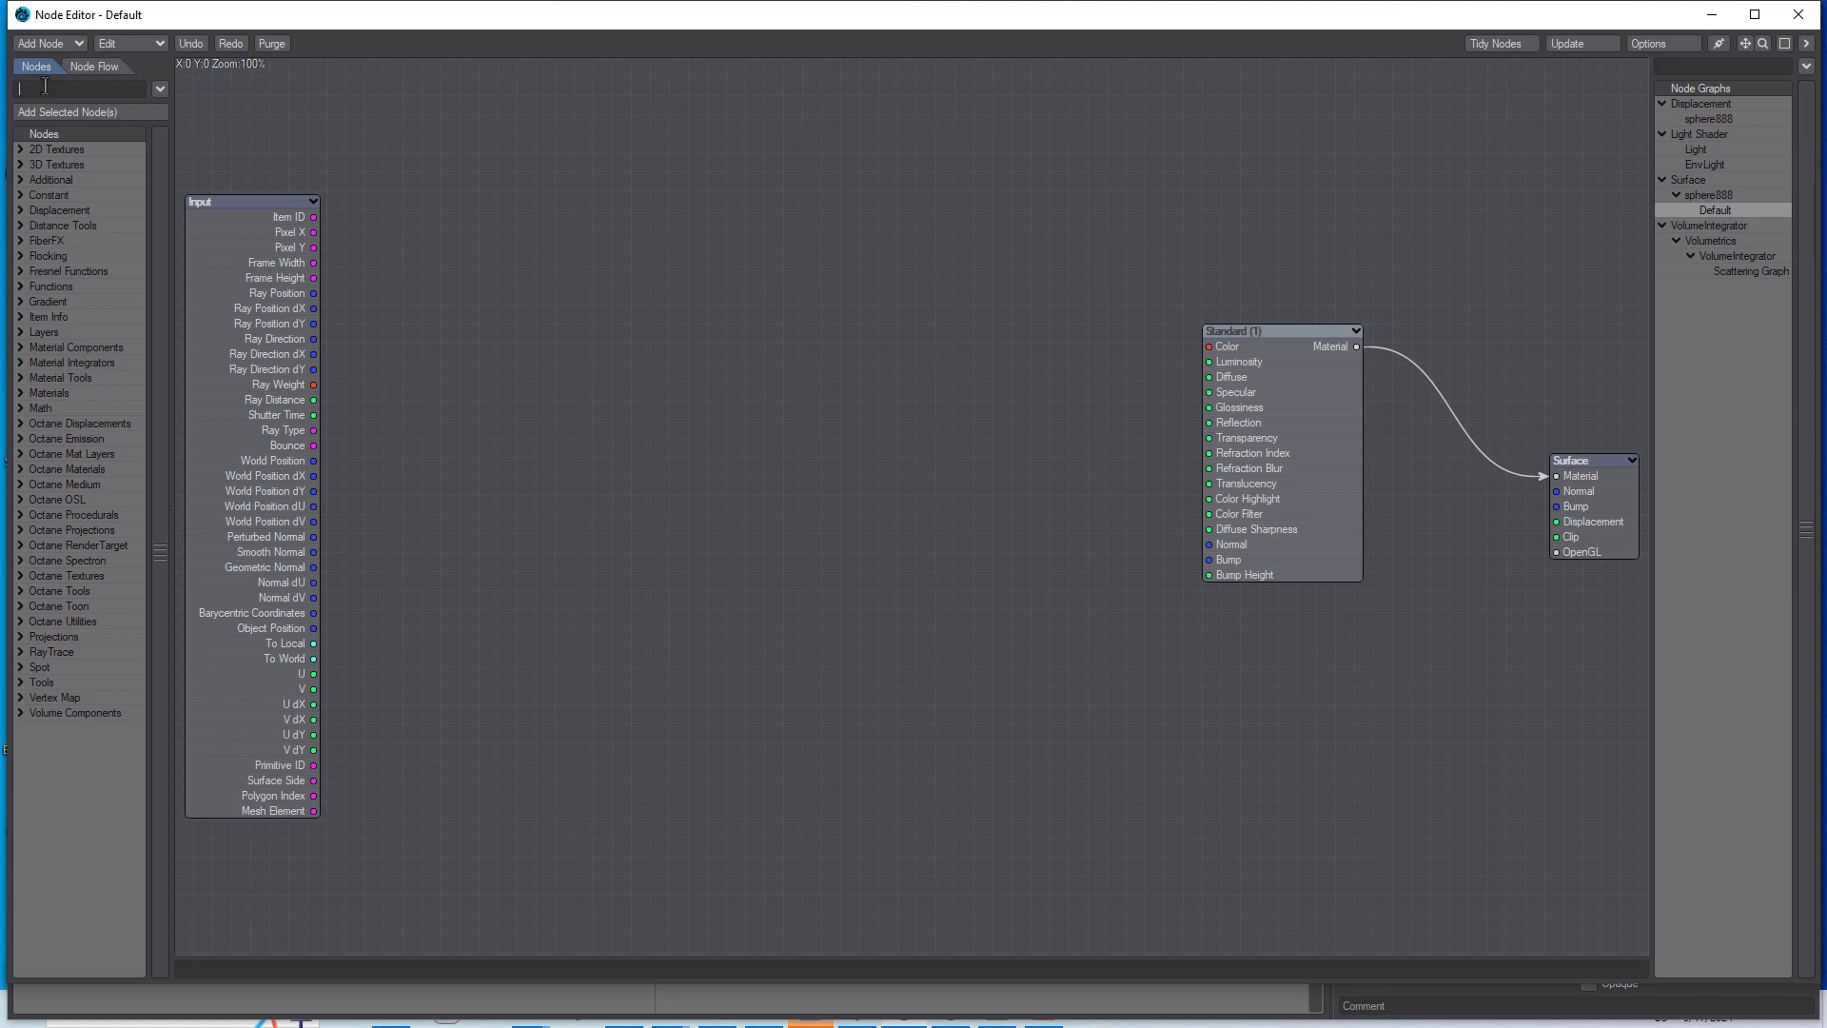
{"action": "type", "text": "image"}
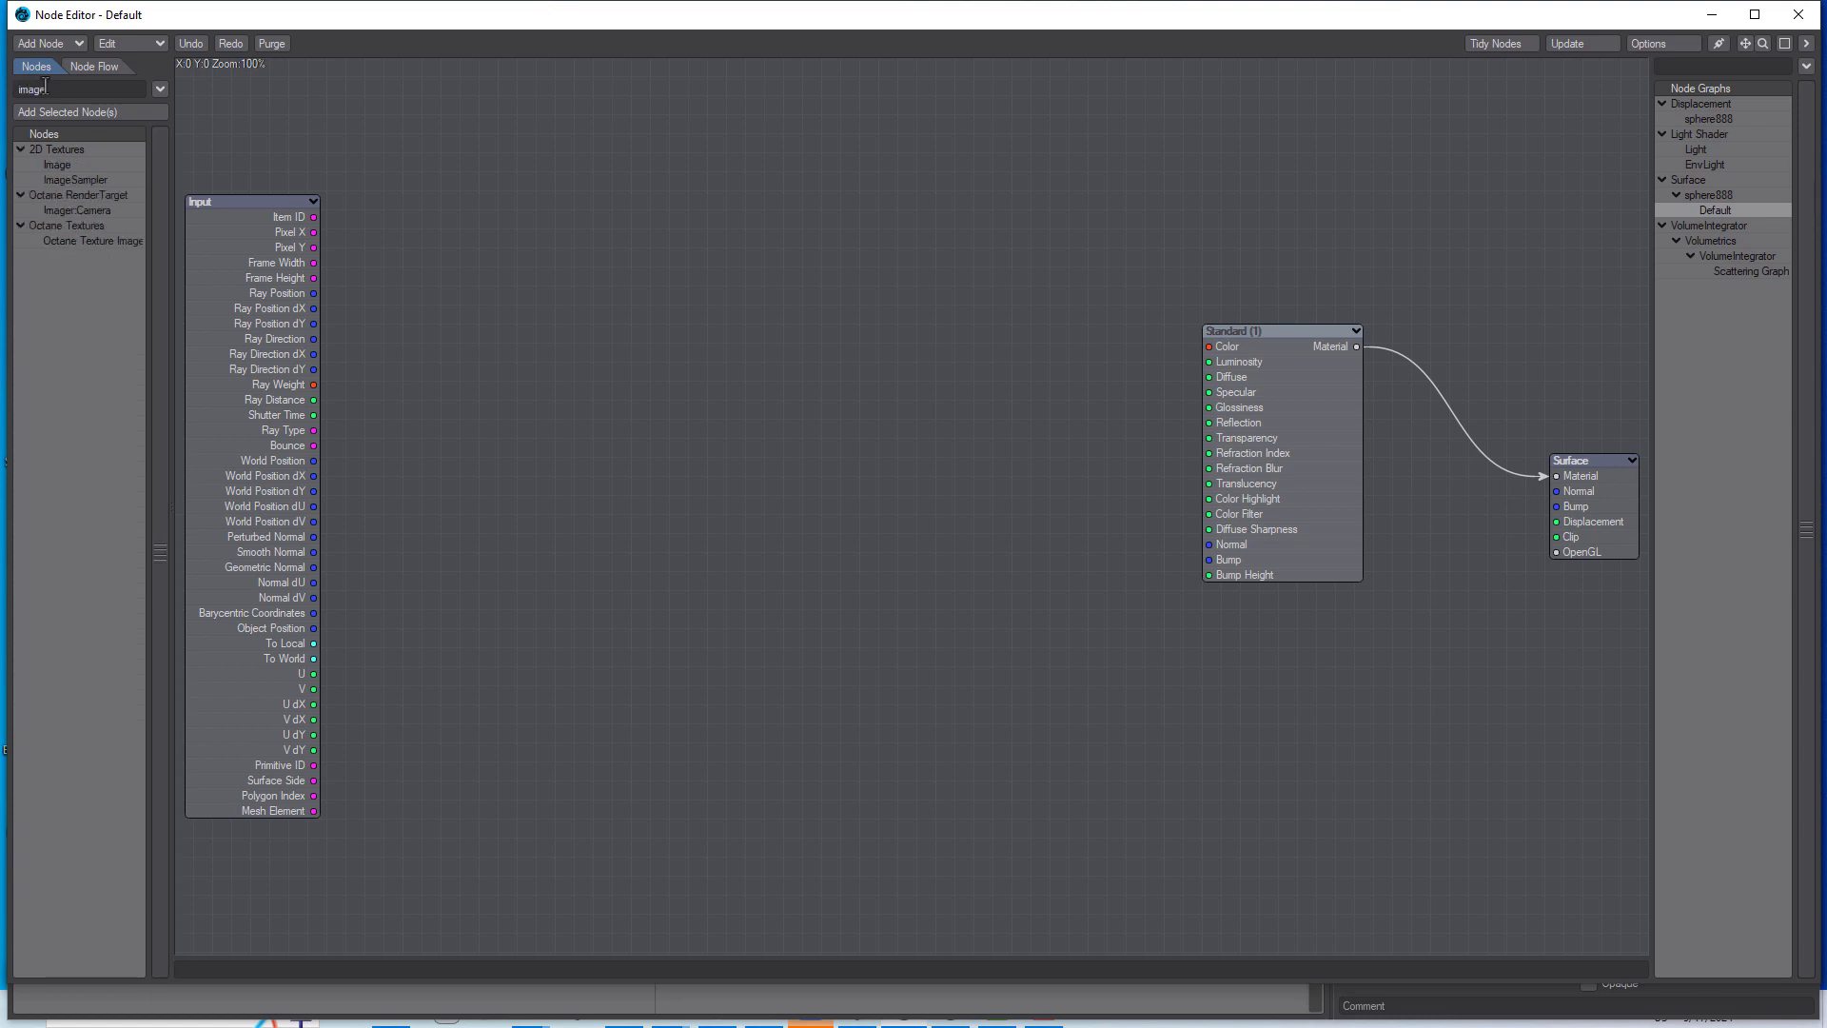
{"action": "left_click", "coordinate": [56, 165]}
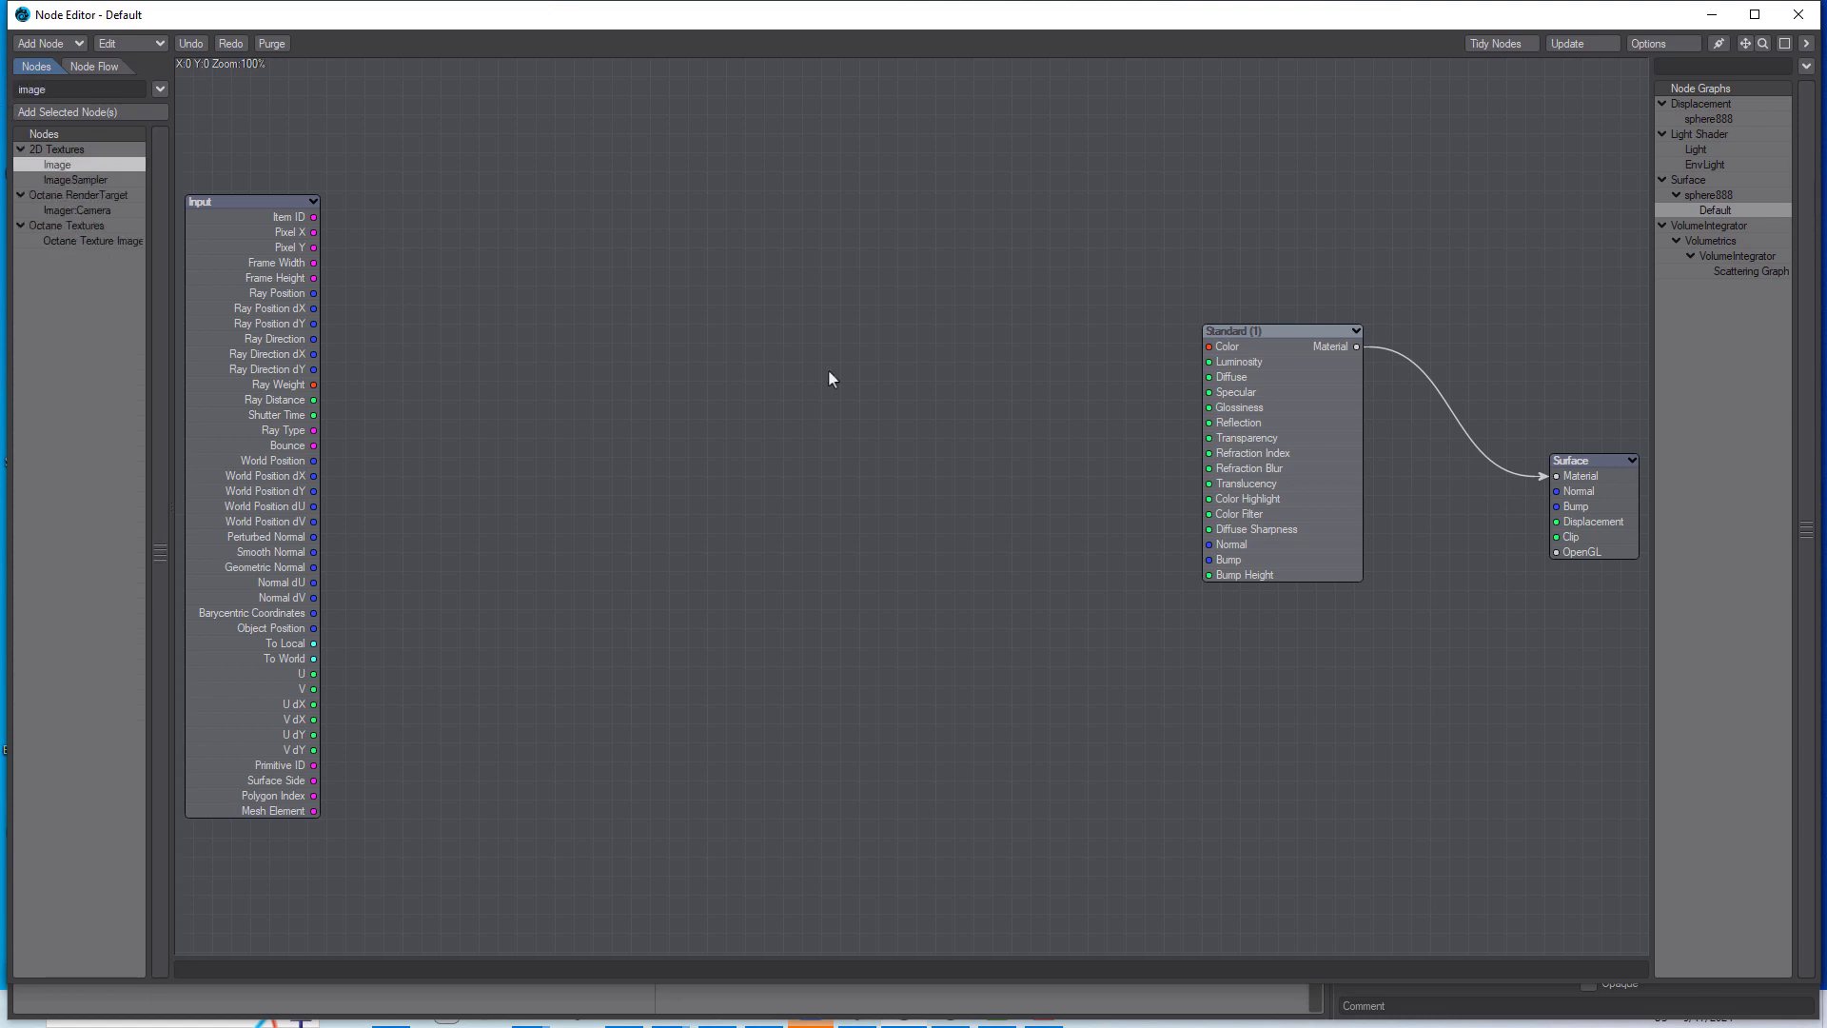
{"action": "double_click", "coordinate": [56, 164]}
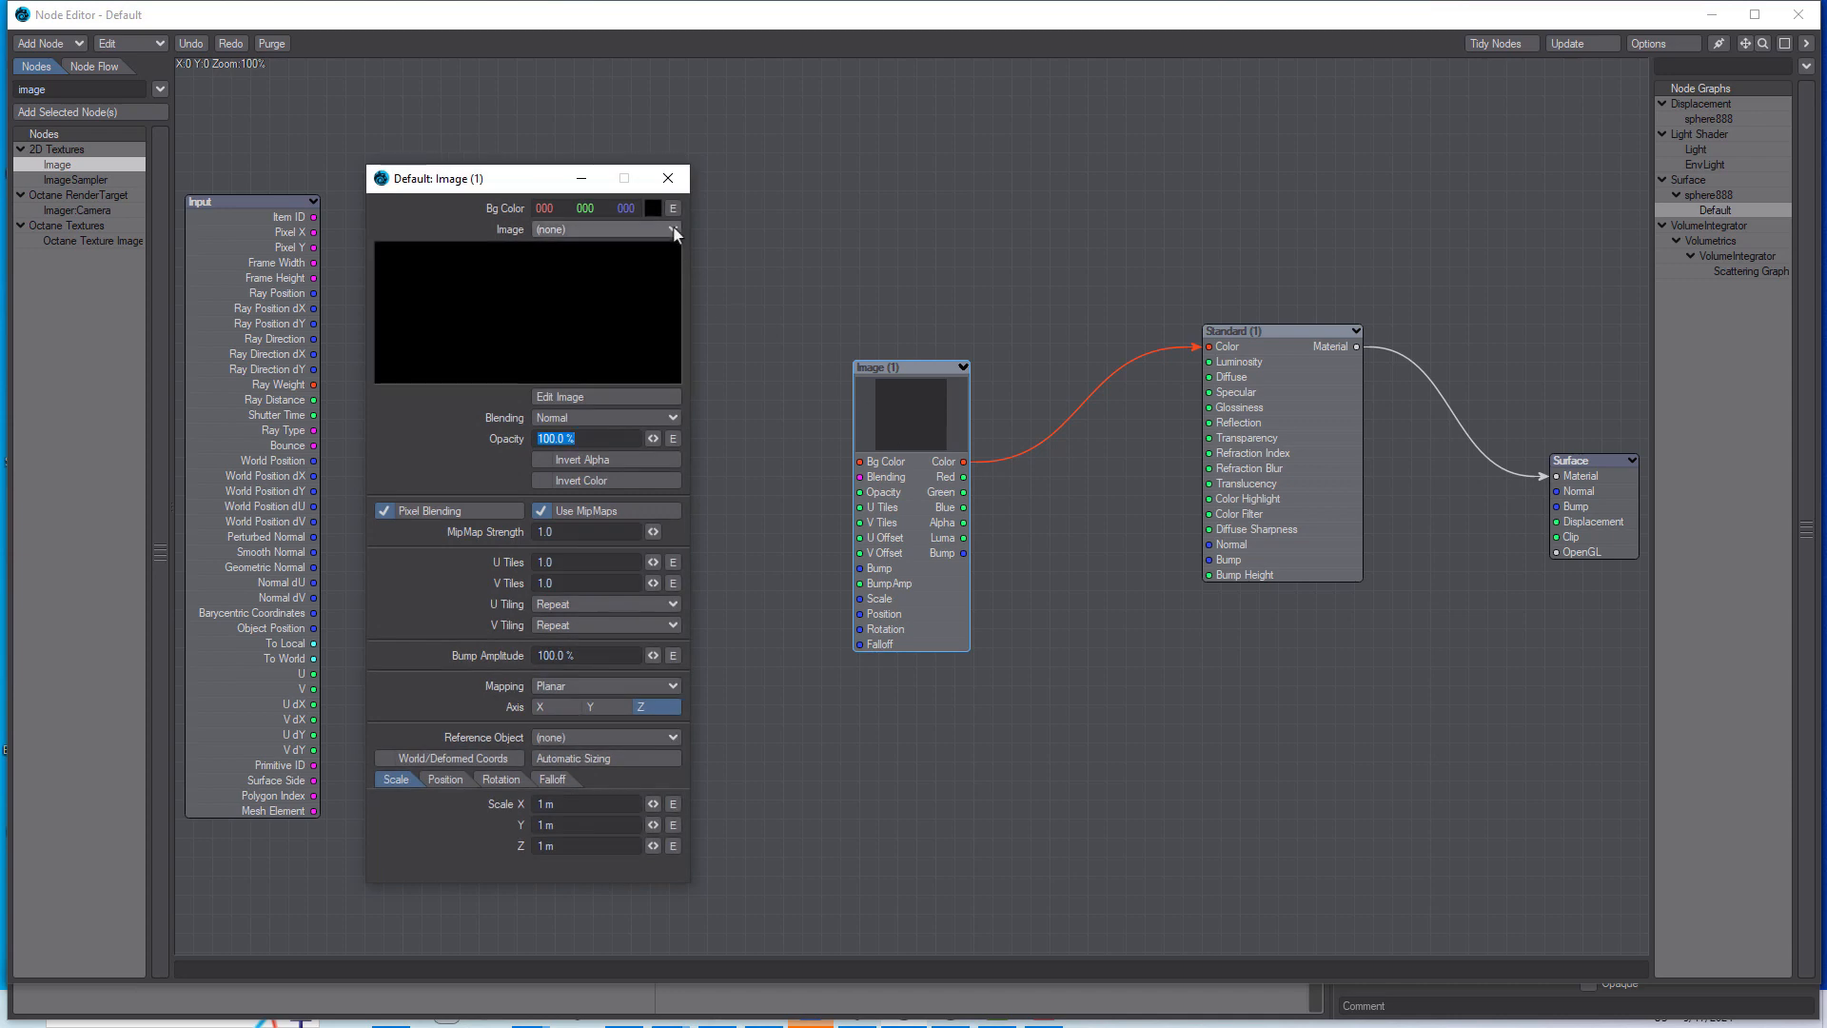
- Load lonely_road_afternoon_8k.hdr into the Image node with Y axis and wrap-around mapping
{"action": "left_click", "coordinate": [673, 228]}
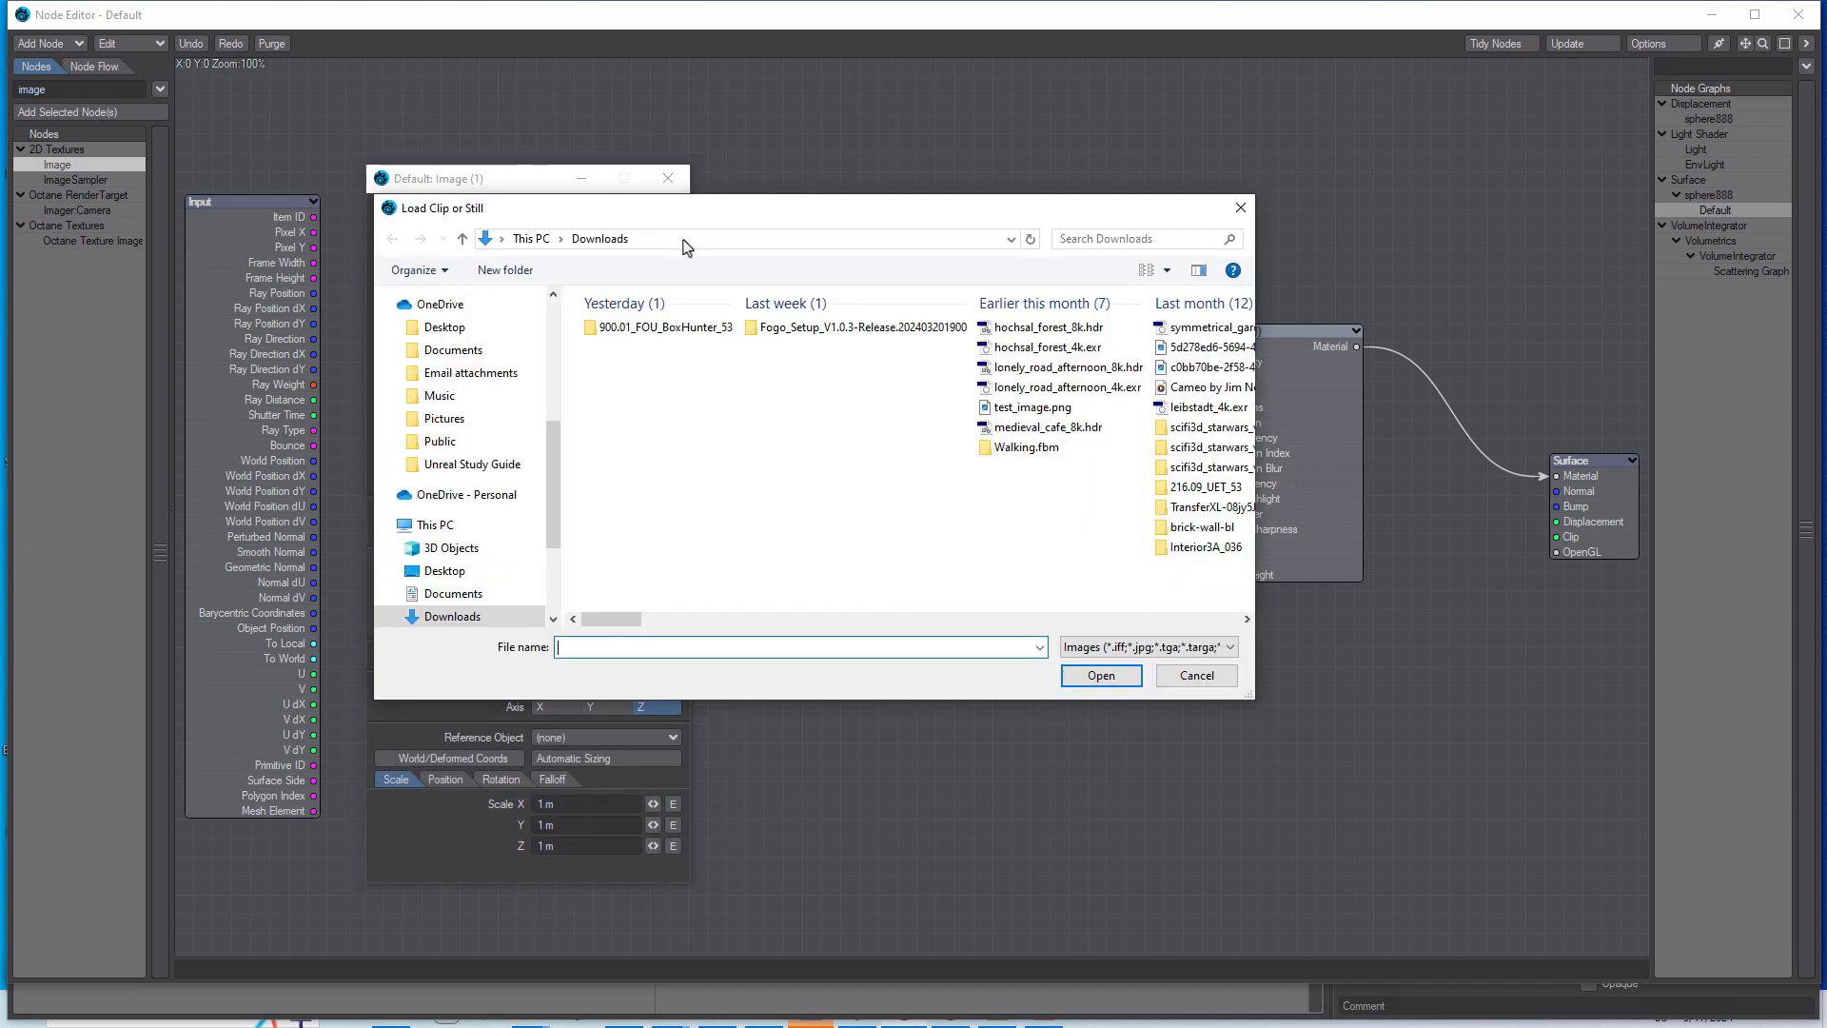
{"action": "mouse_move", "coordinate": [920, 525]}
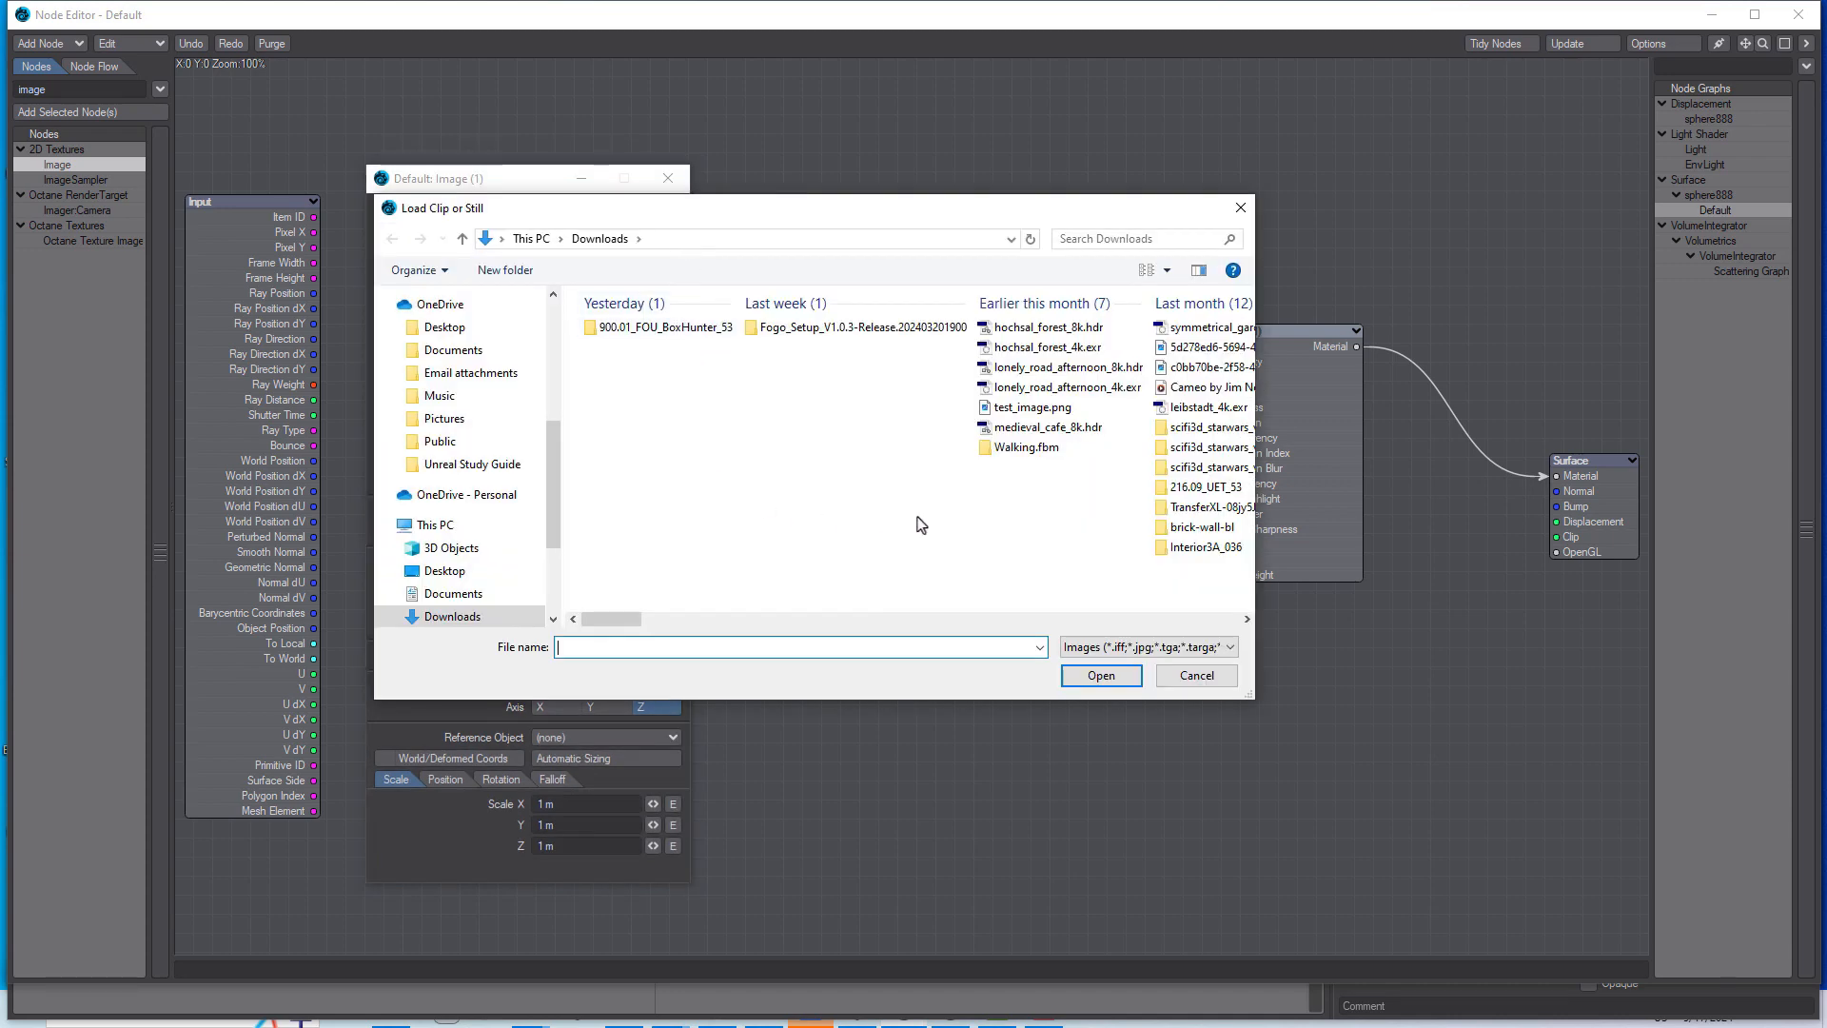
{"action": "mouse_move", "coordinate": [1082, 373]}
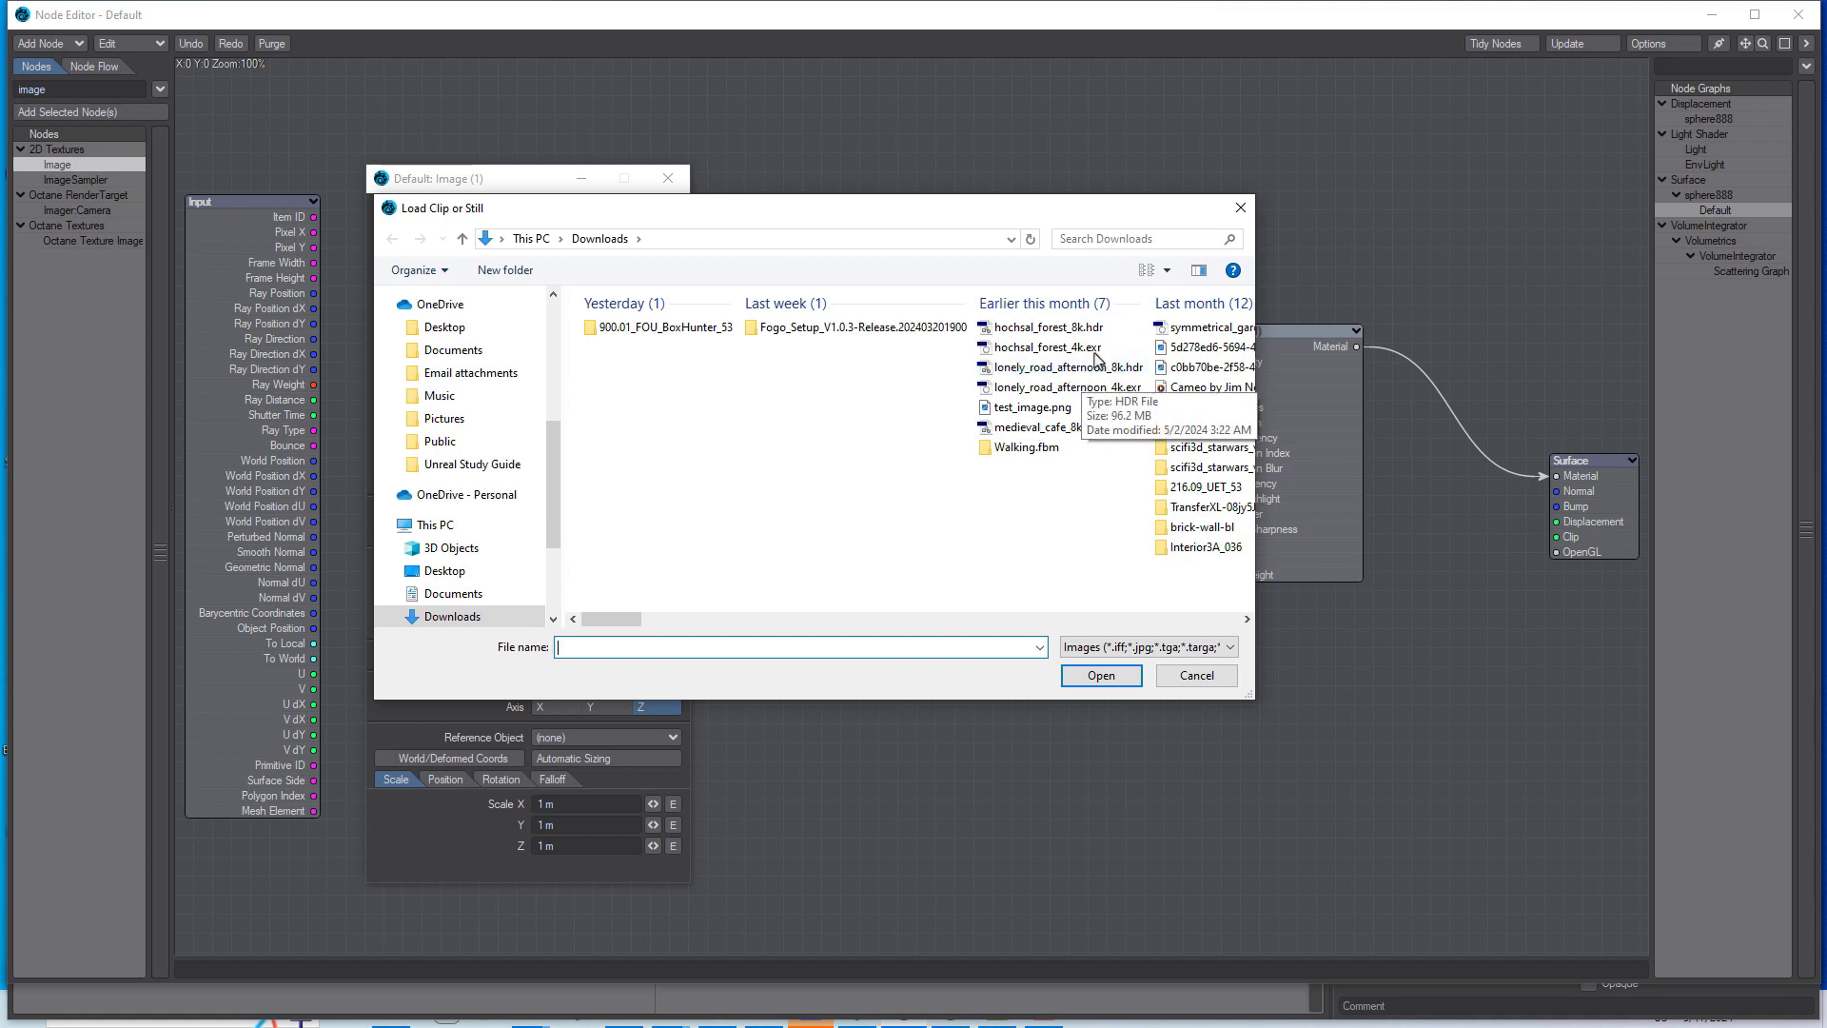
{"action": "mouse_move", "coordinate": [1060, 367]}
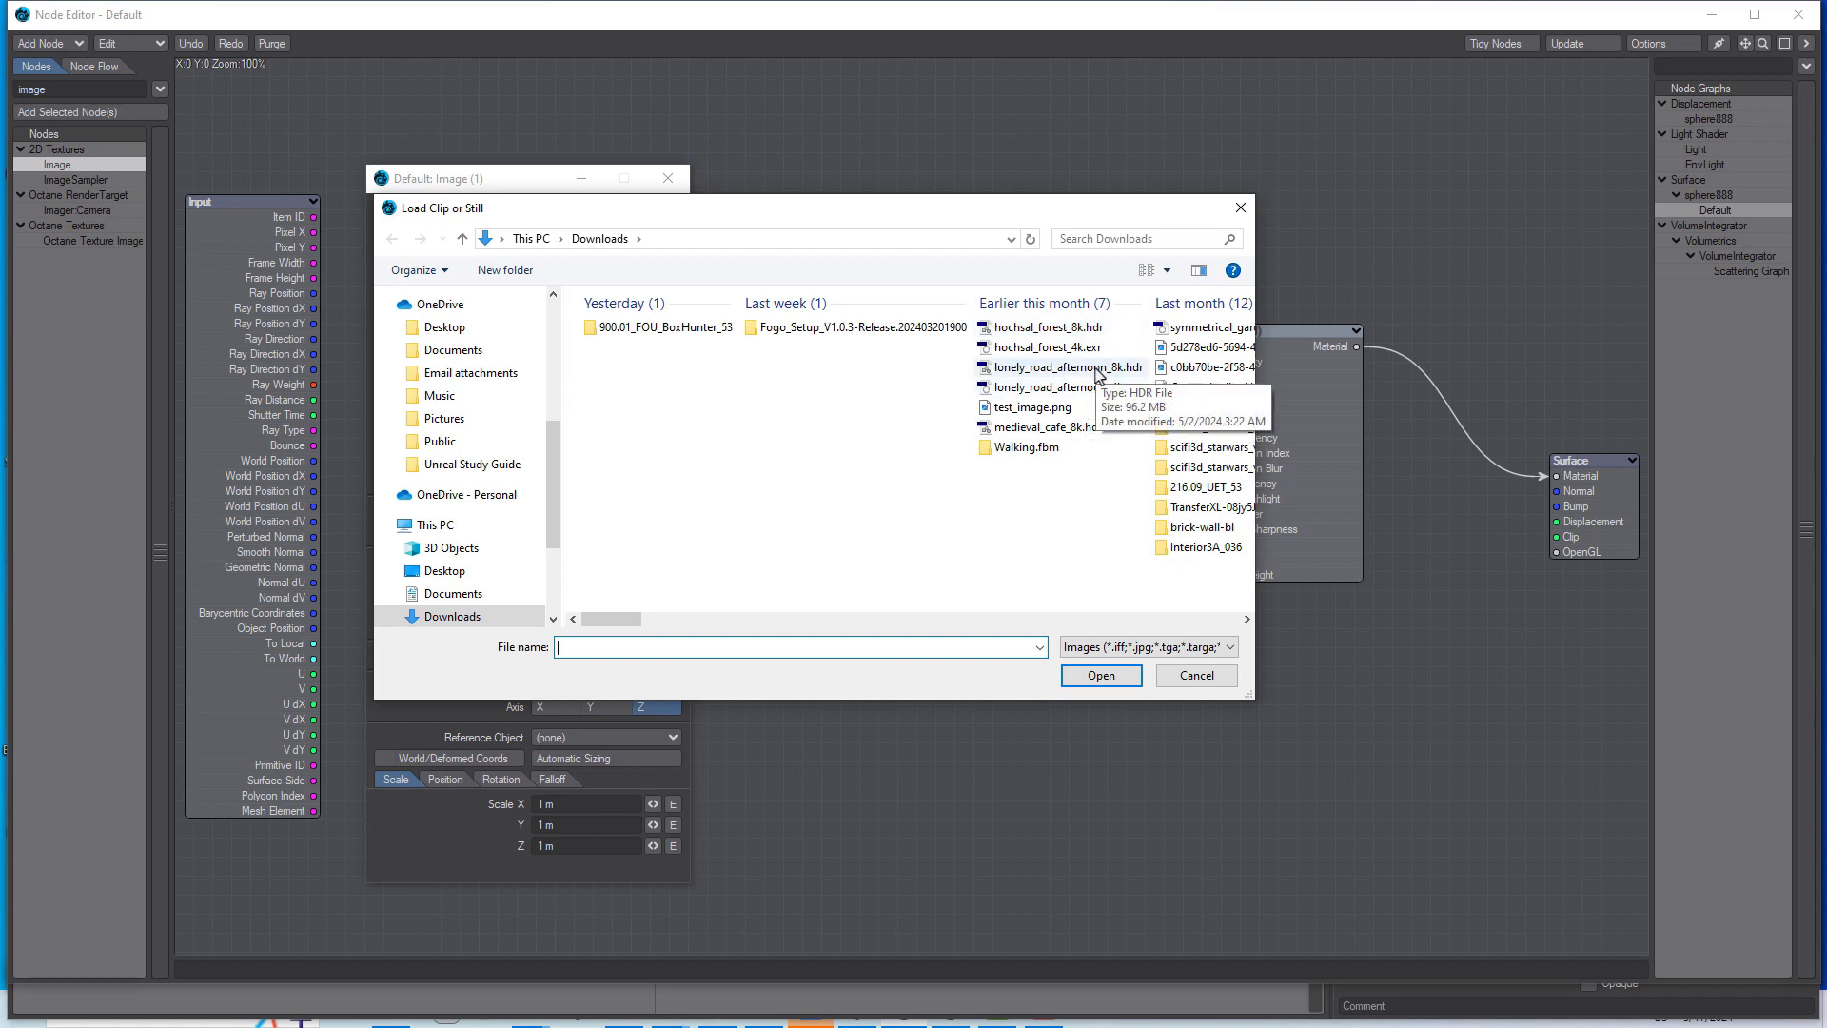
{"action": "left_click", "coordinate": [1063, 368]}
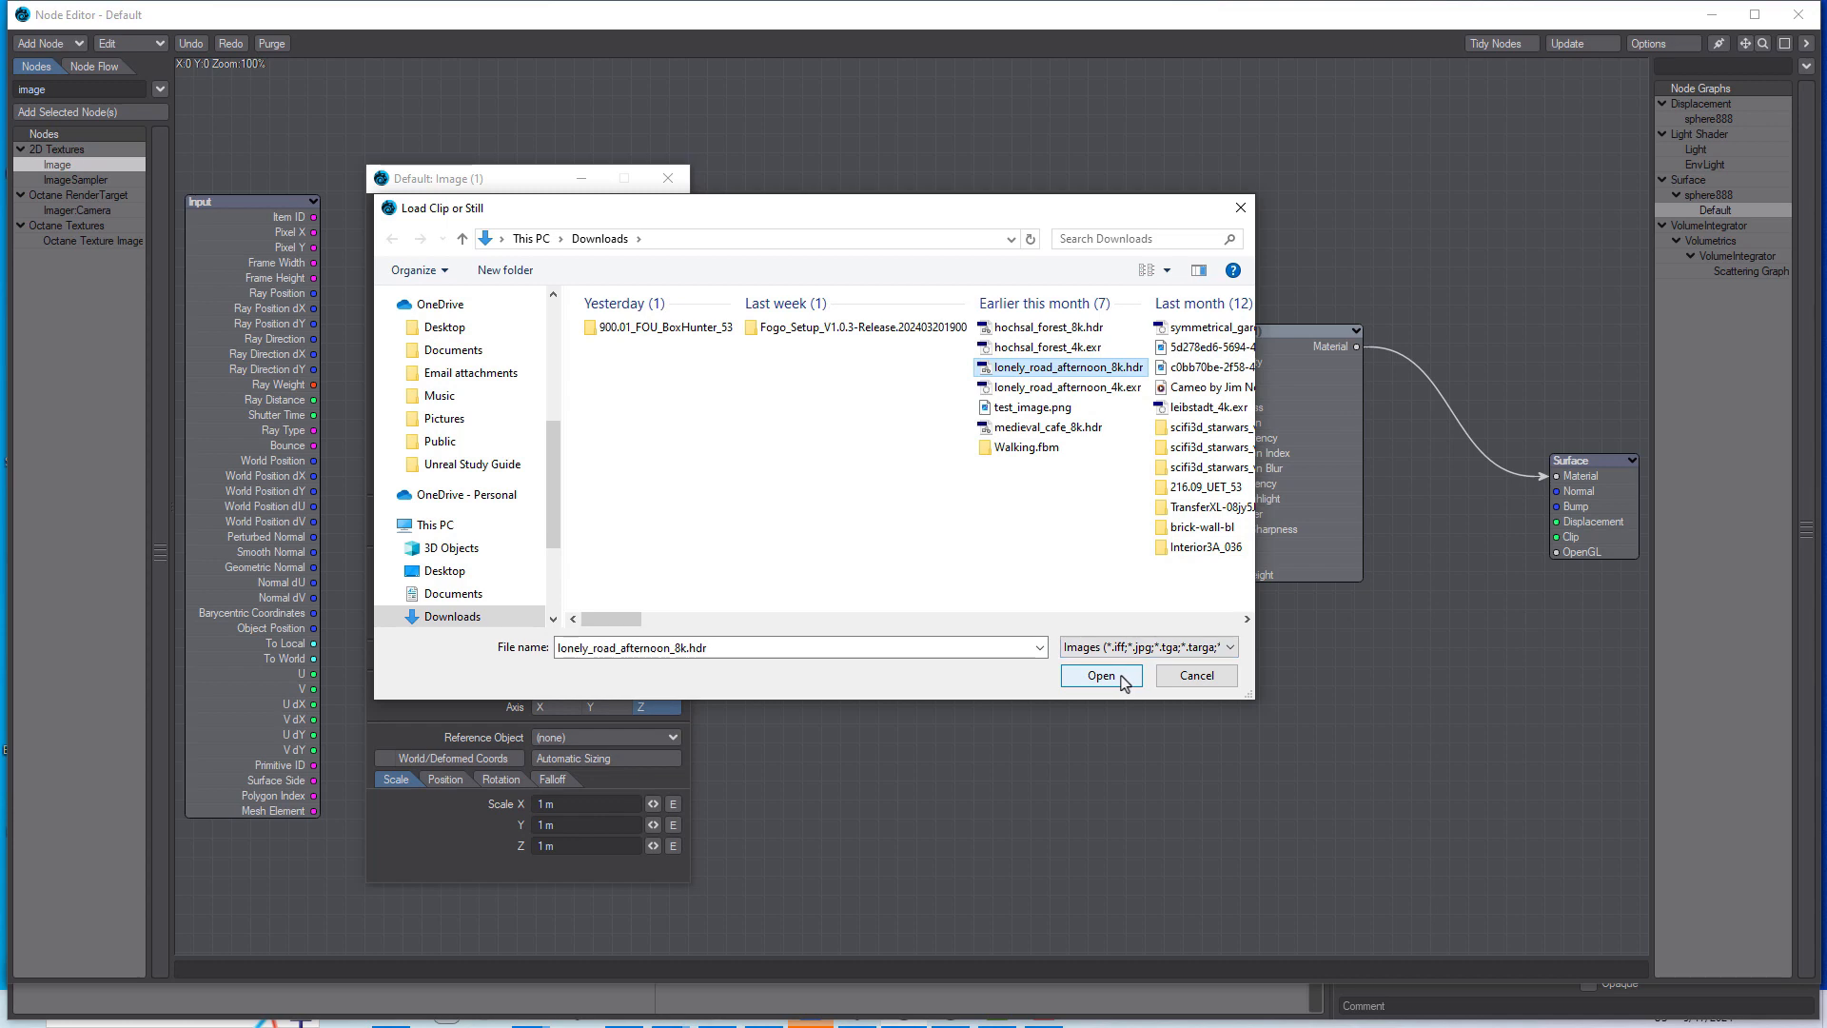
{"action": "left_click", "coordinate": [1099, 676]}
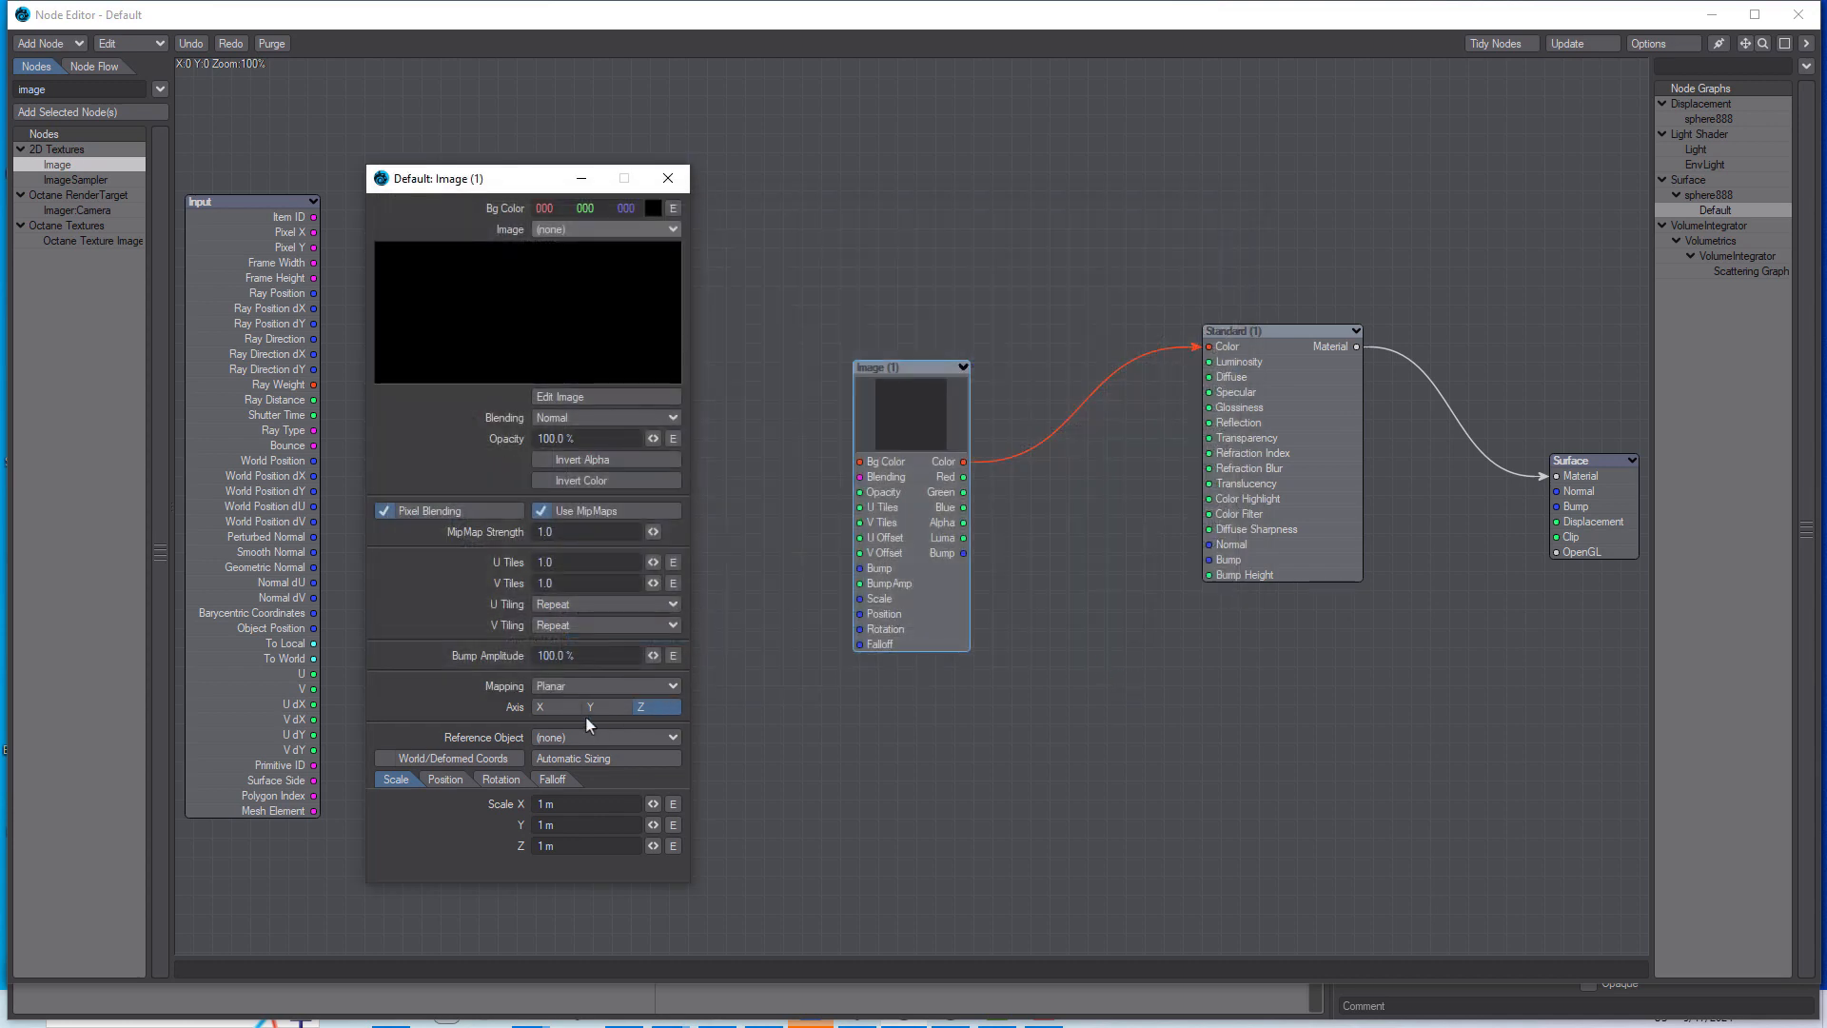
{"action": "left_click", "coordinate": [602, 229]}
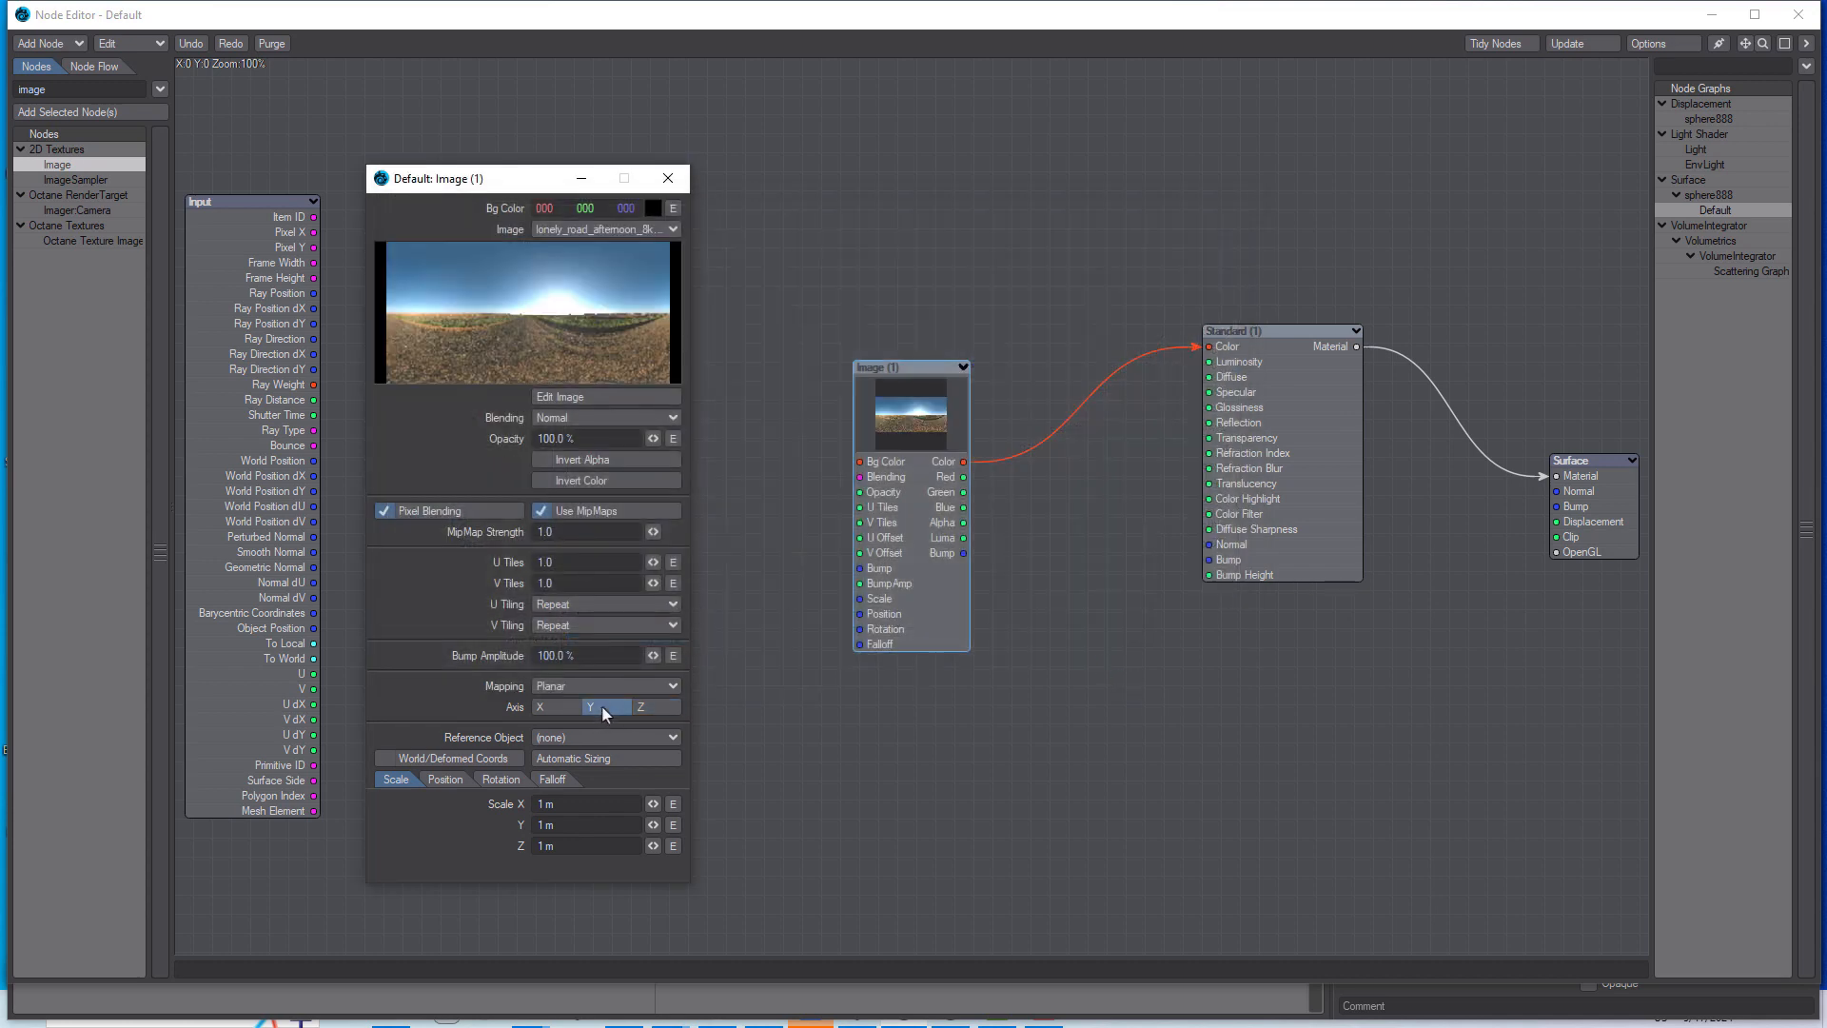
{"action": "left_click", "coordinate": [603, 685]}
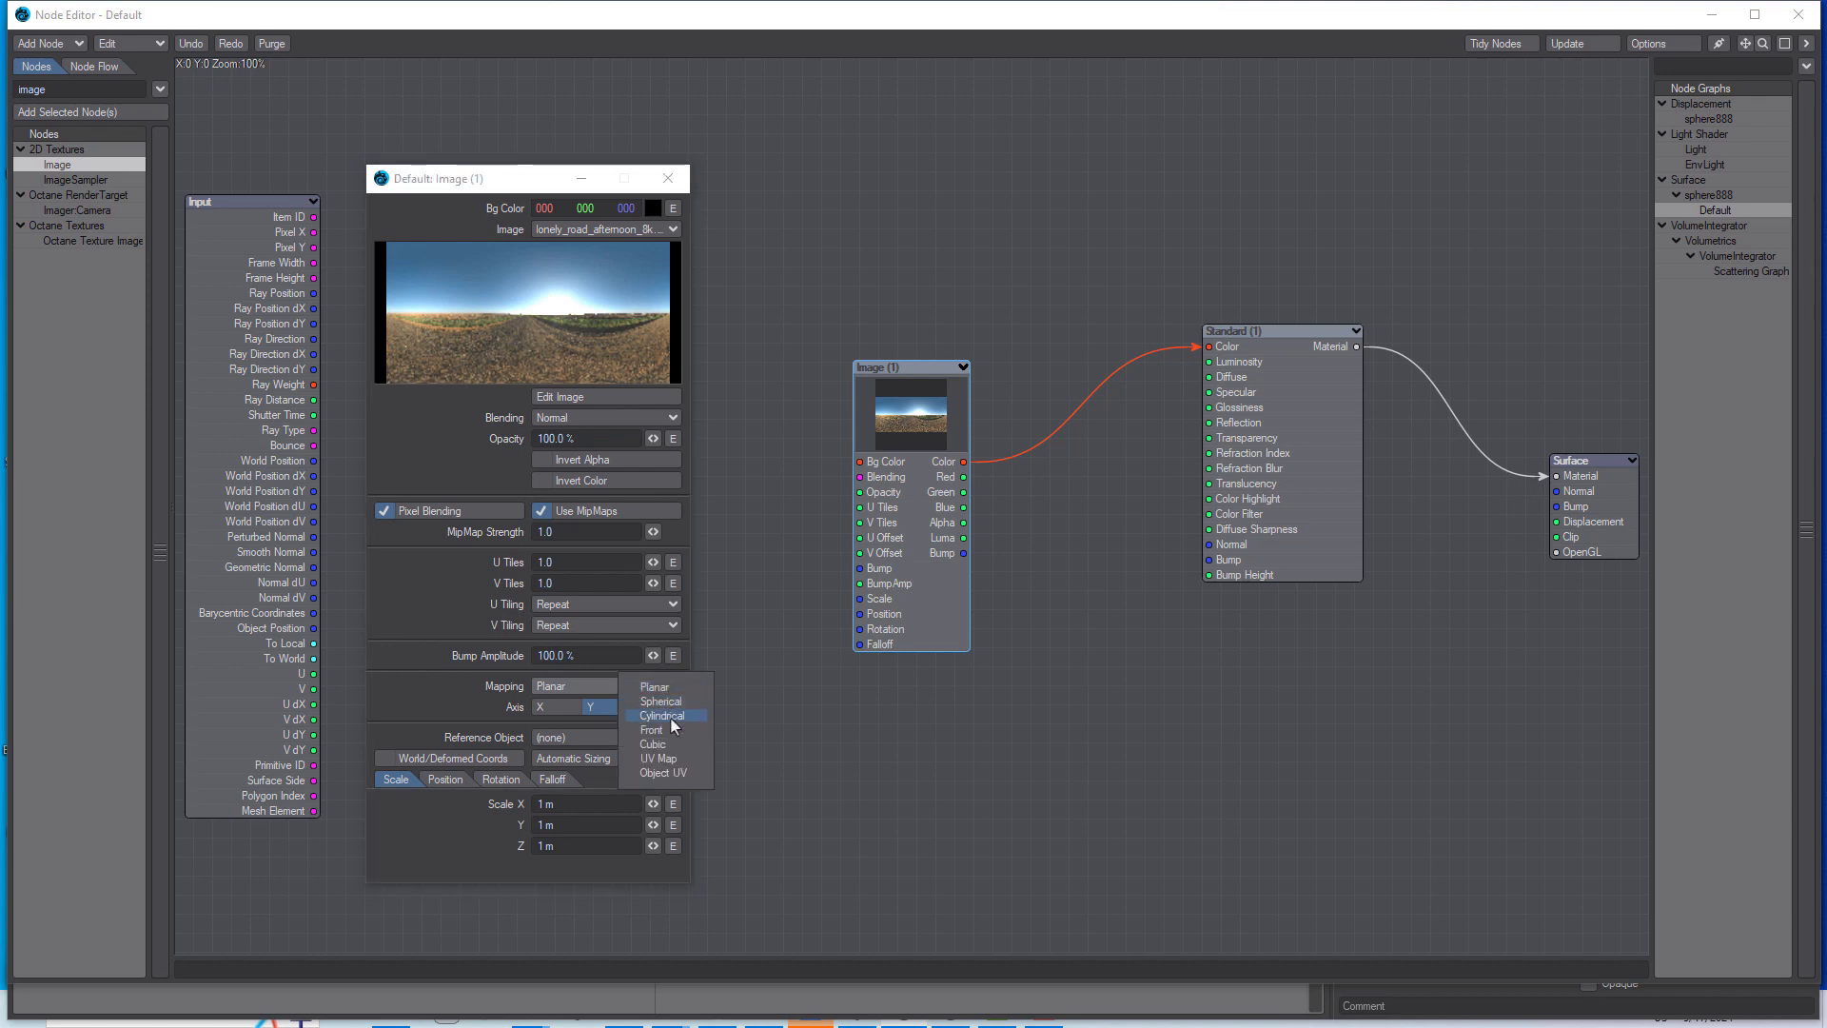
{"action": "left_click", "coordinate": [666, 178]}
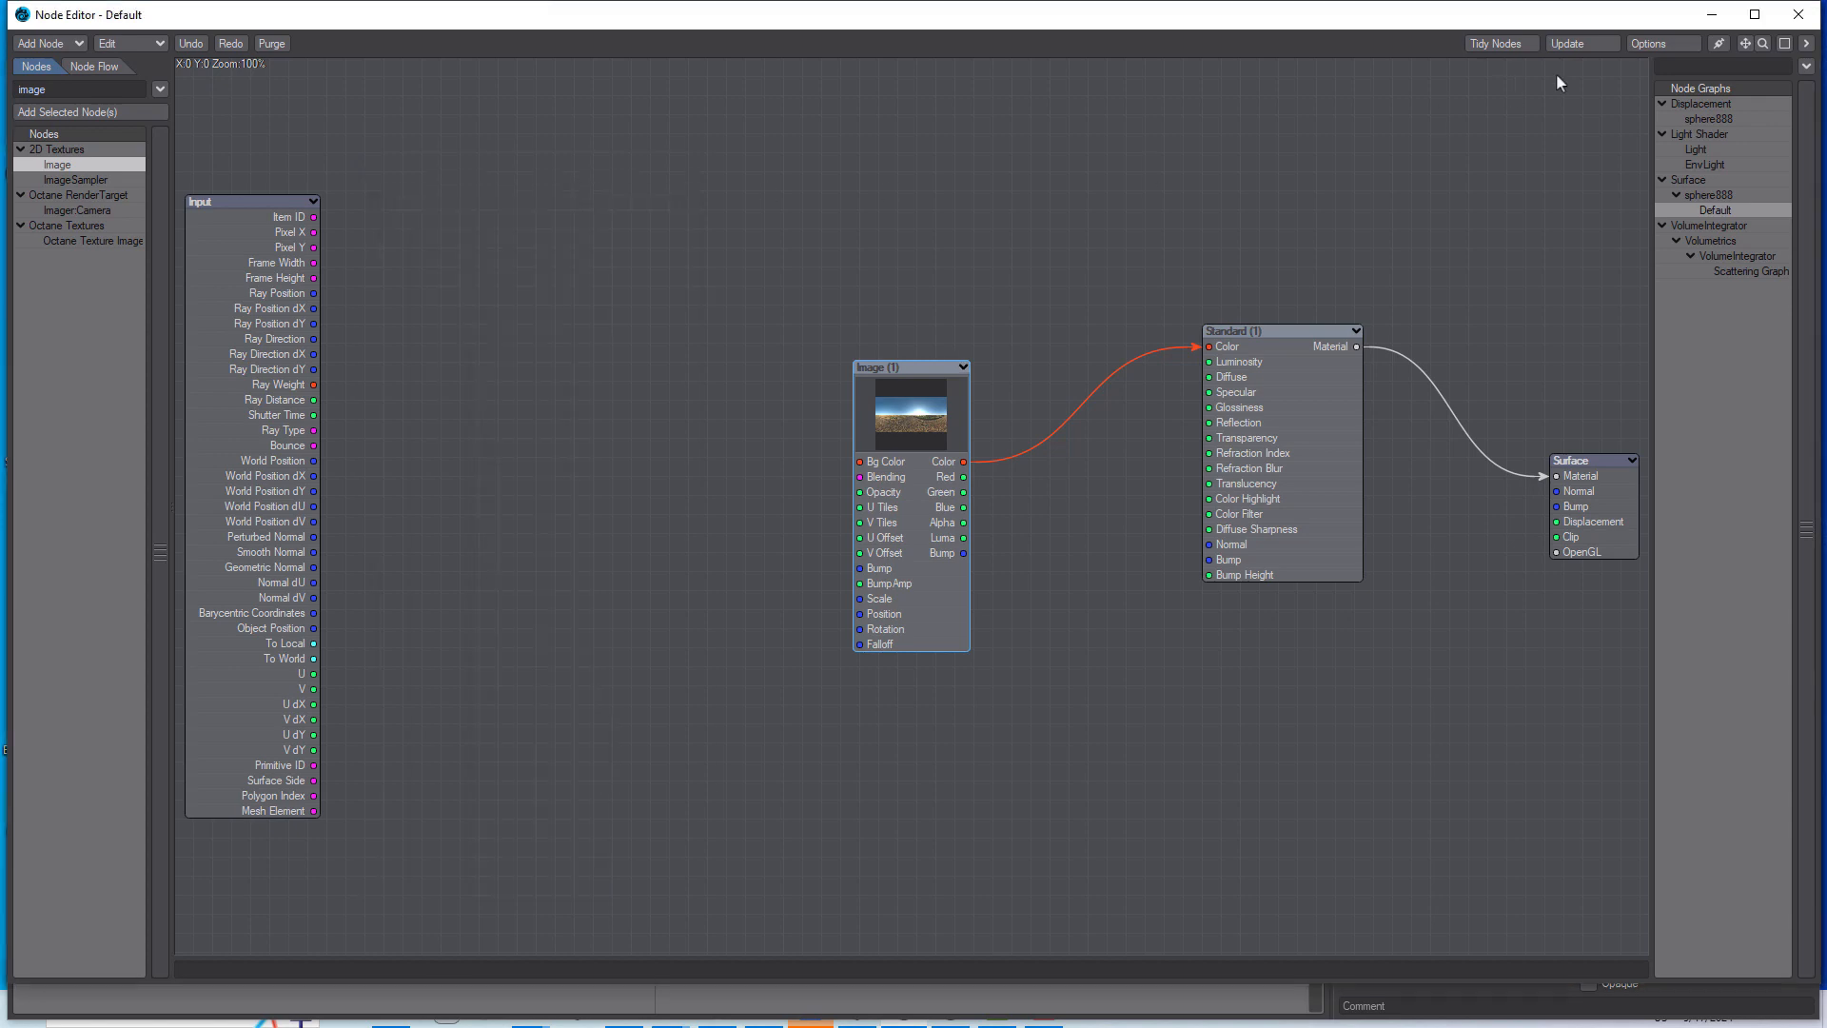
{"action": "mouse_move", "coordinate": [1709, 23]}
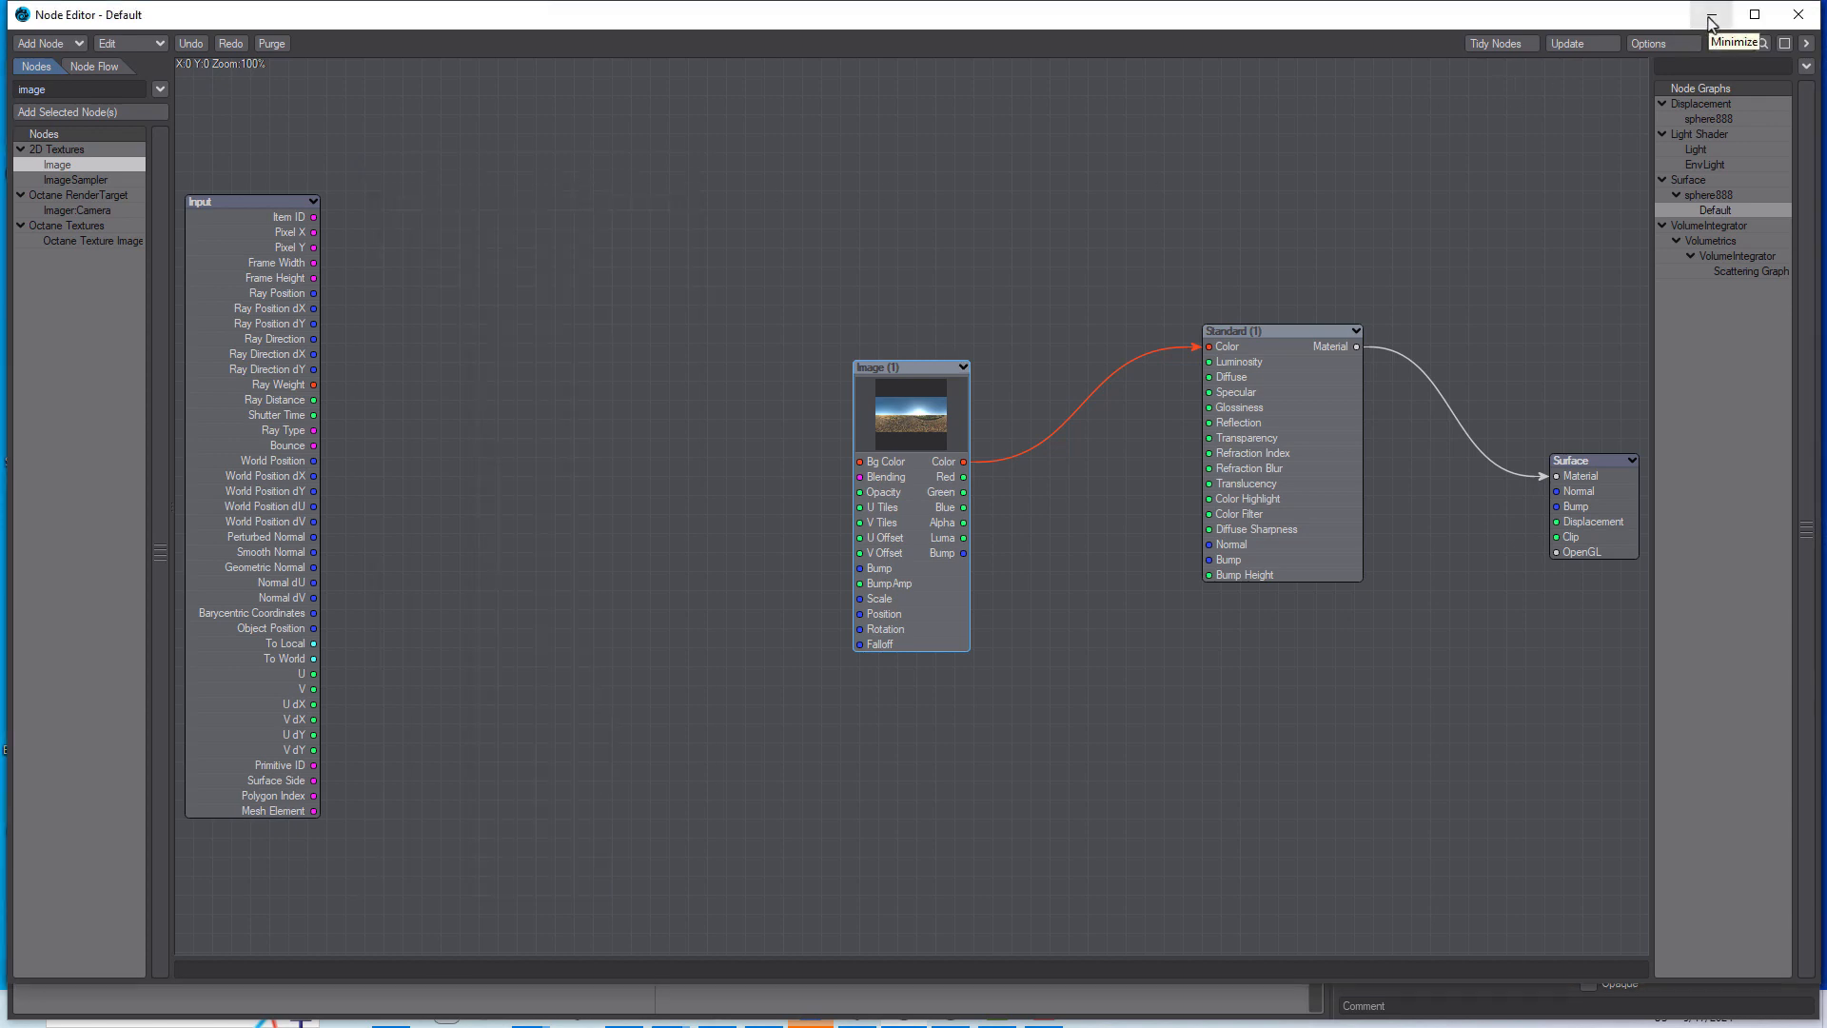
- View through the Current Camera in VPR mode and open the colour space preferences
{"action": "left_click", "coordinate": [1711, 15]}
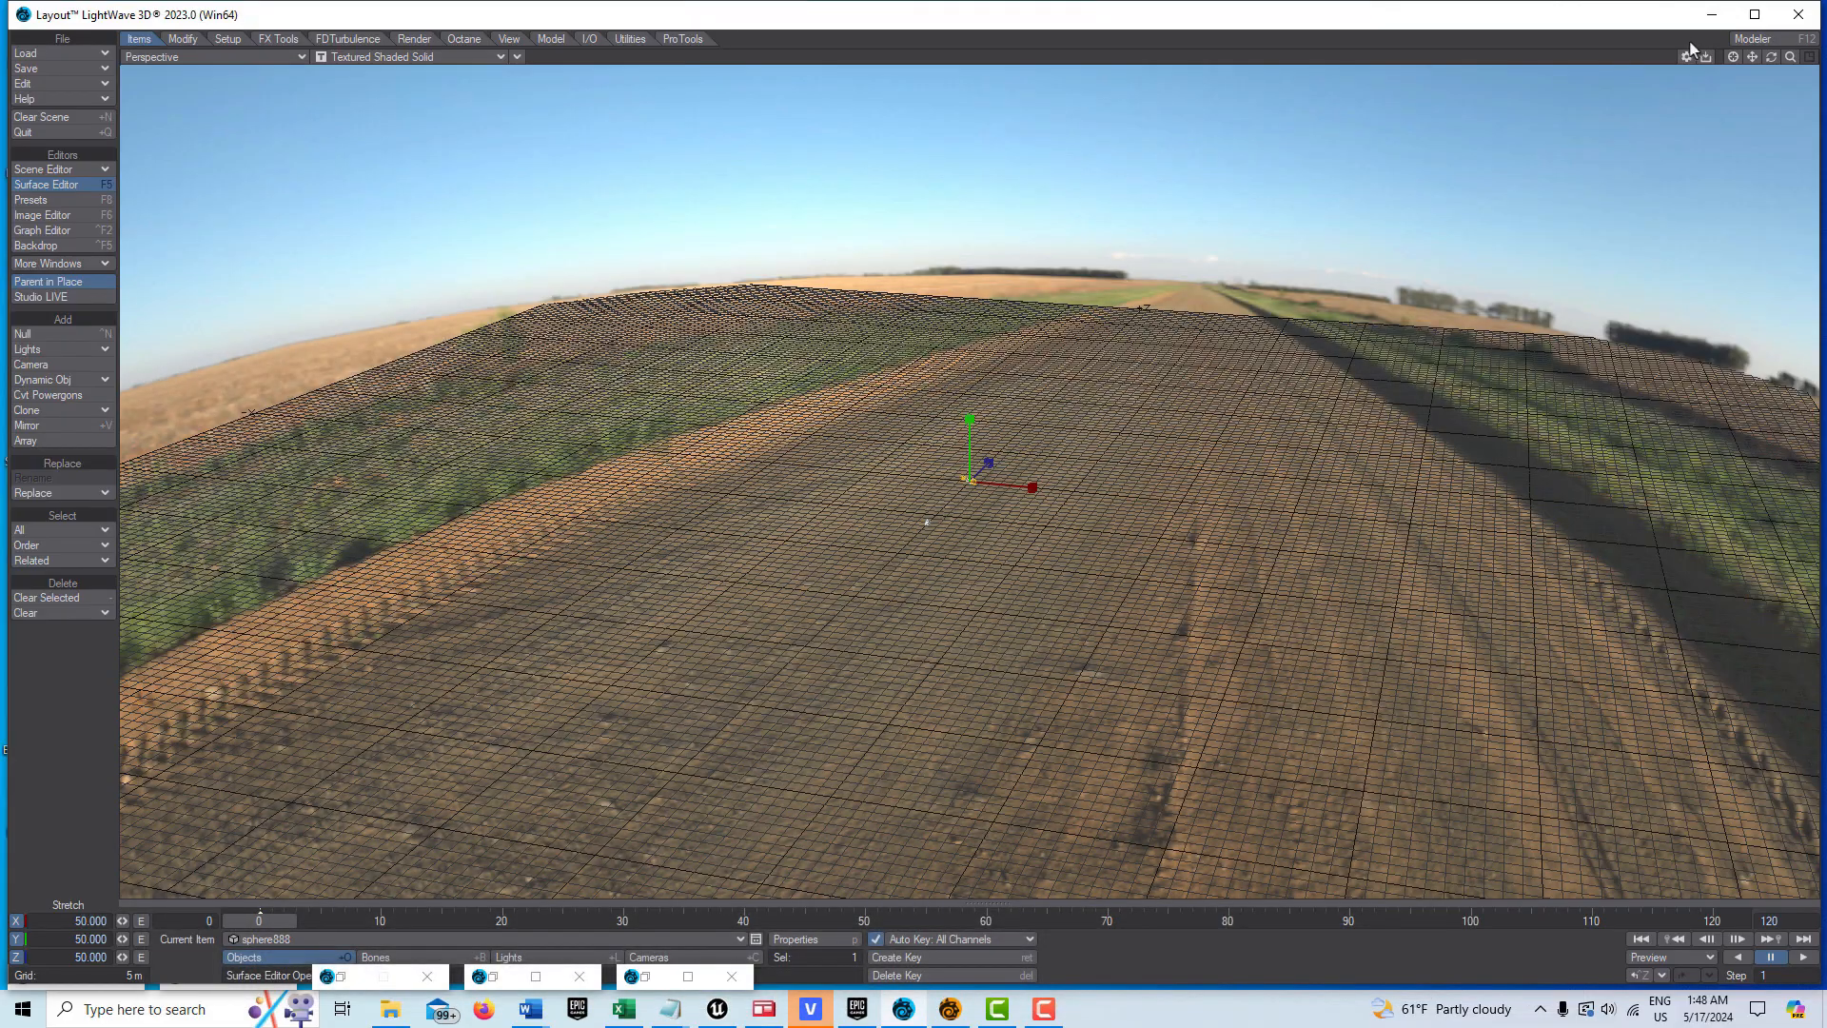
{"action": "mouse_move", "coordinate": [274, 58]}
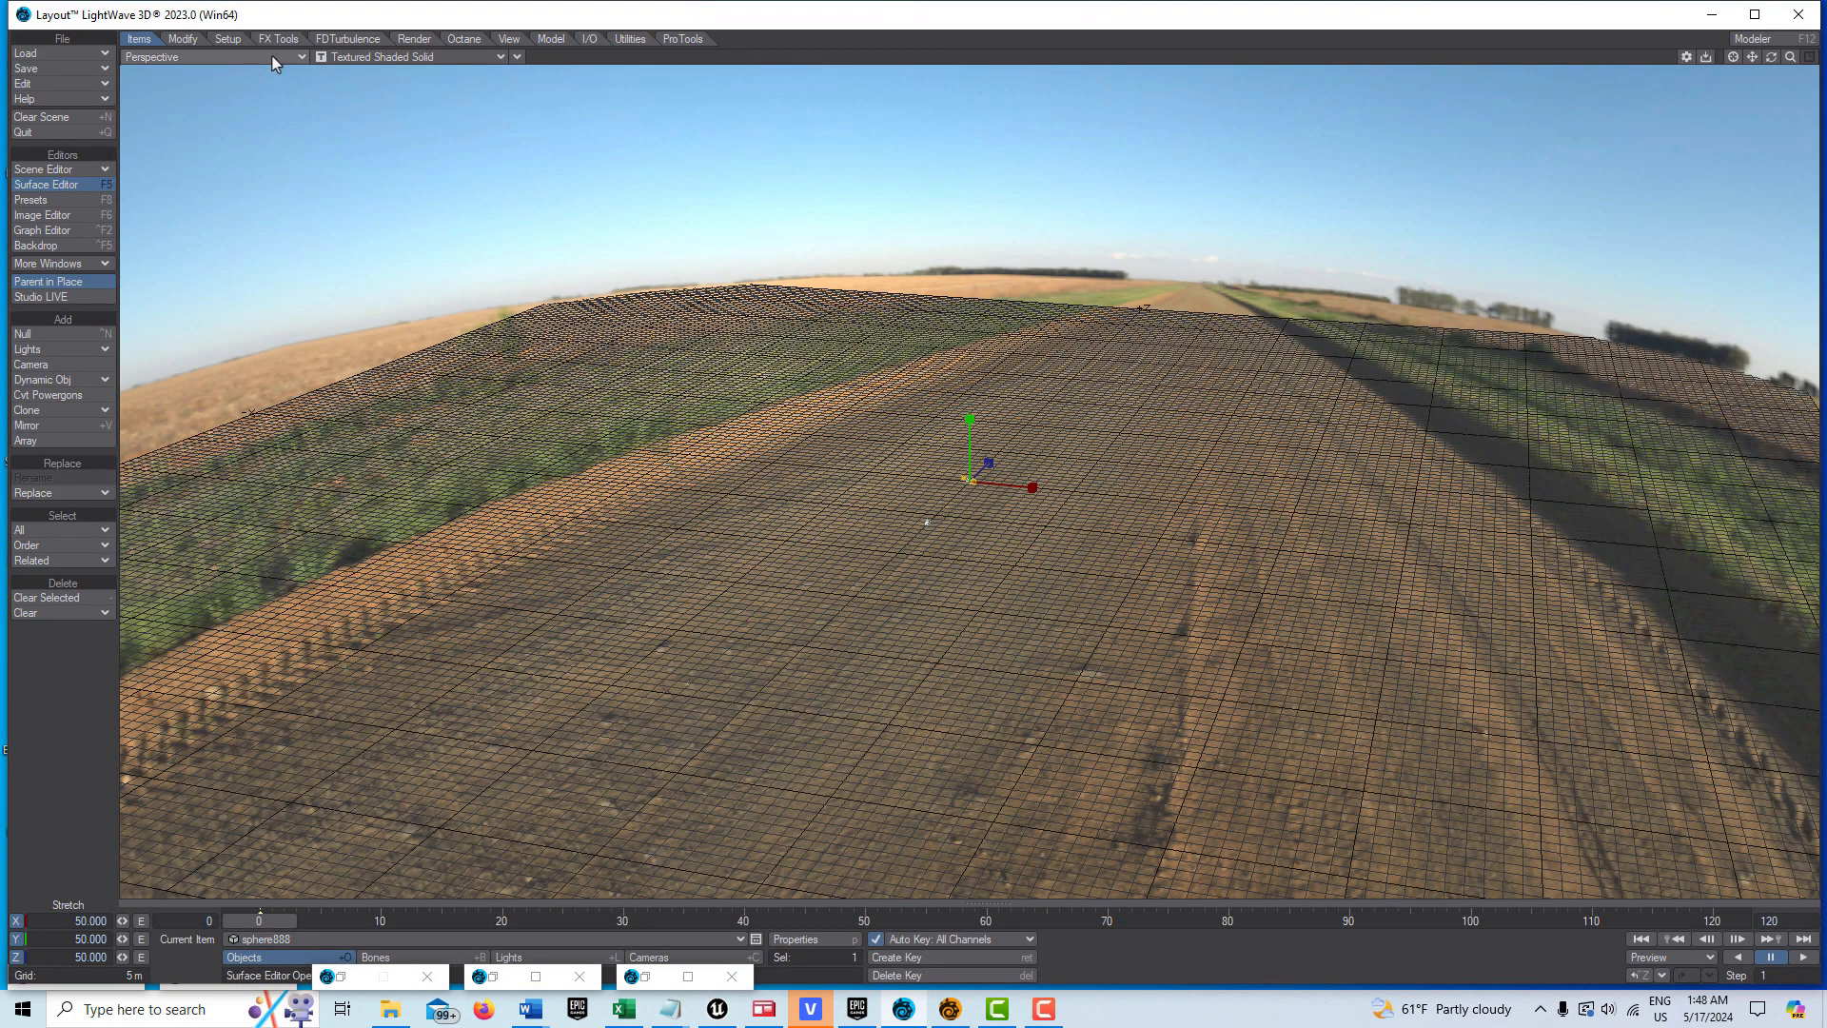
{"action": "mouse_move", "coordinate": [337, 68]}
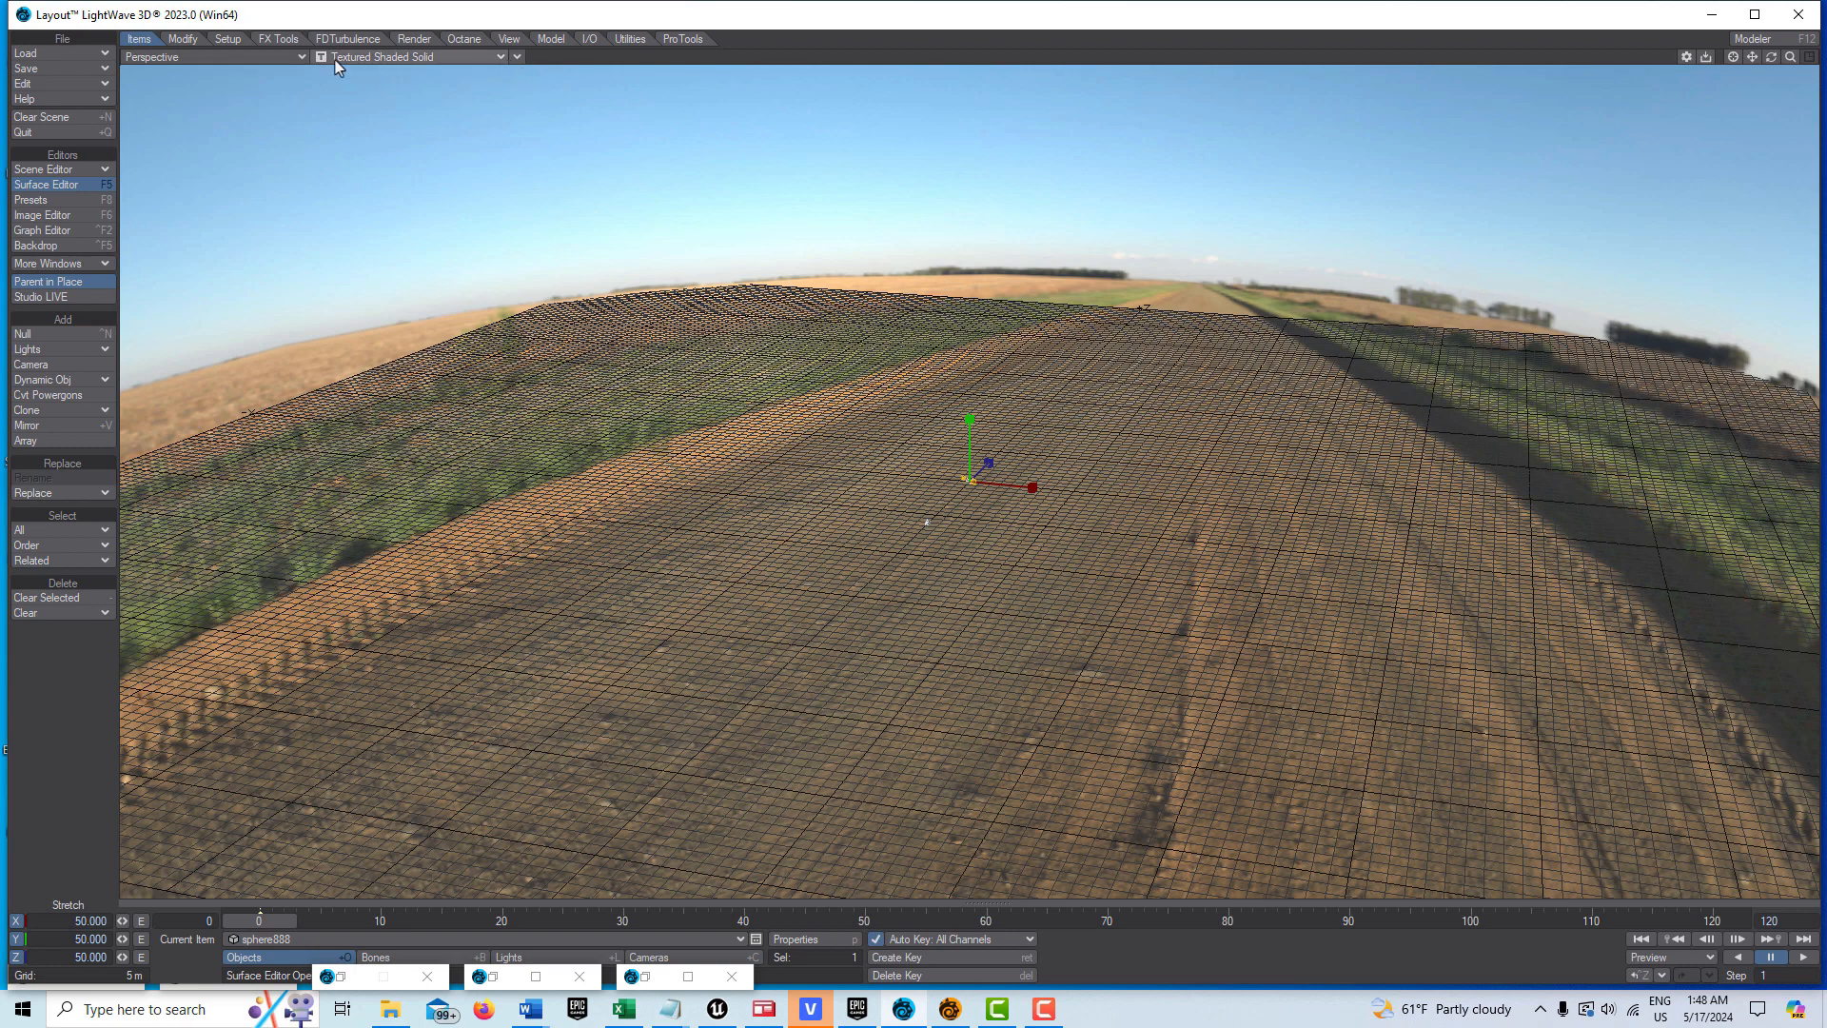
{"action": "left_click", "coordinate": [213, 56]}
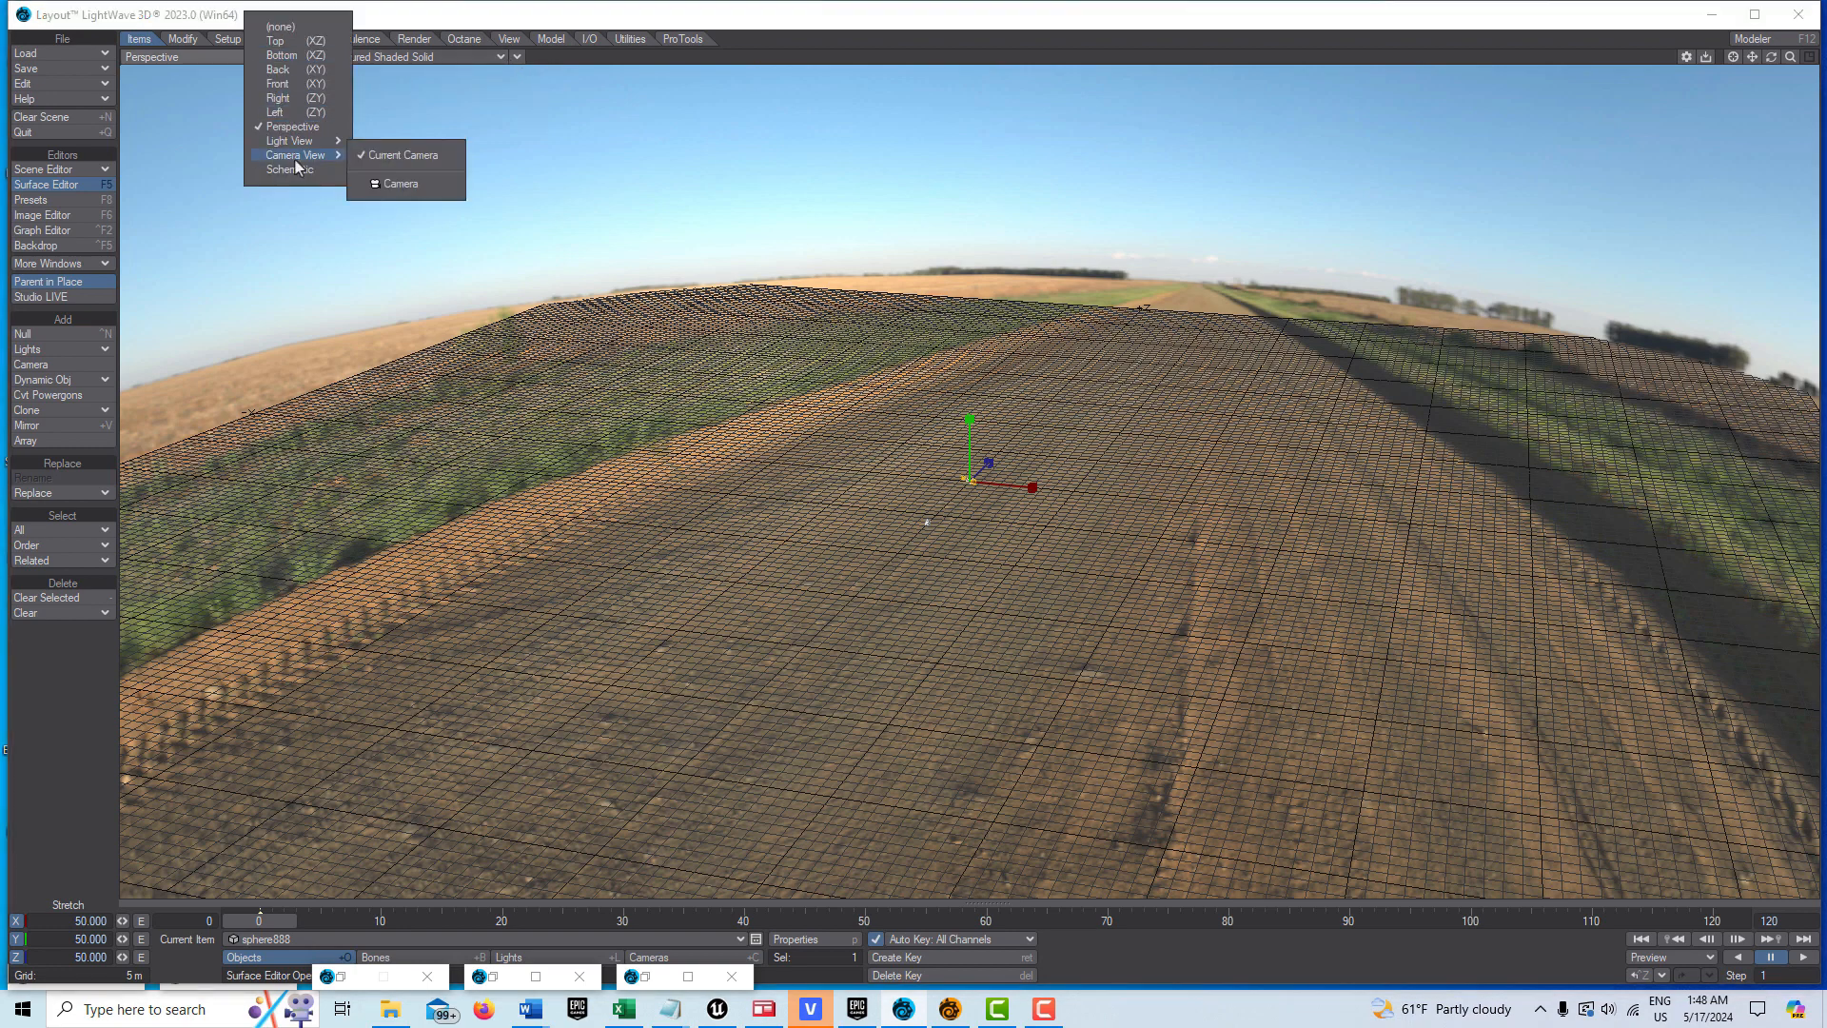
{"action": "left_click", "coordinate": [404, 154]}
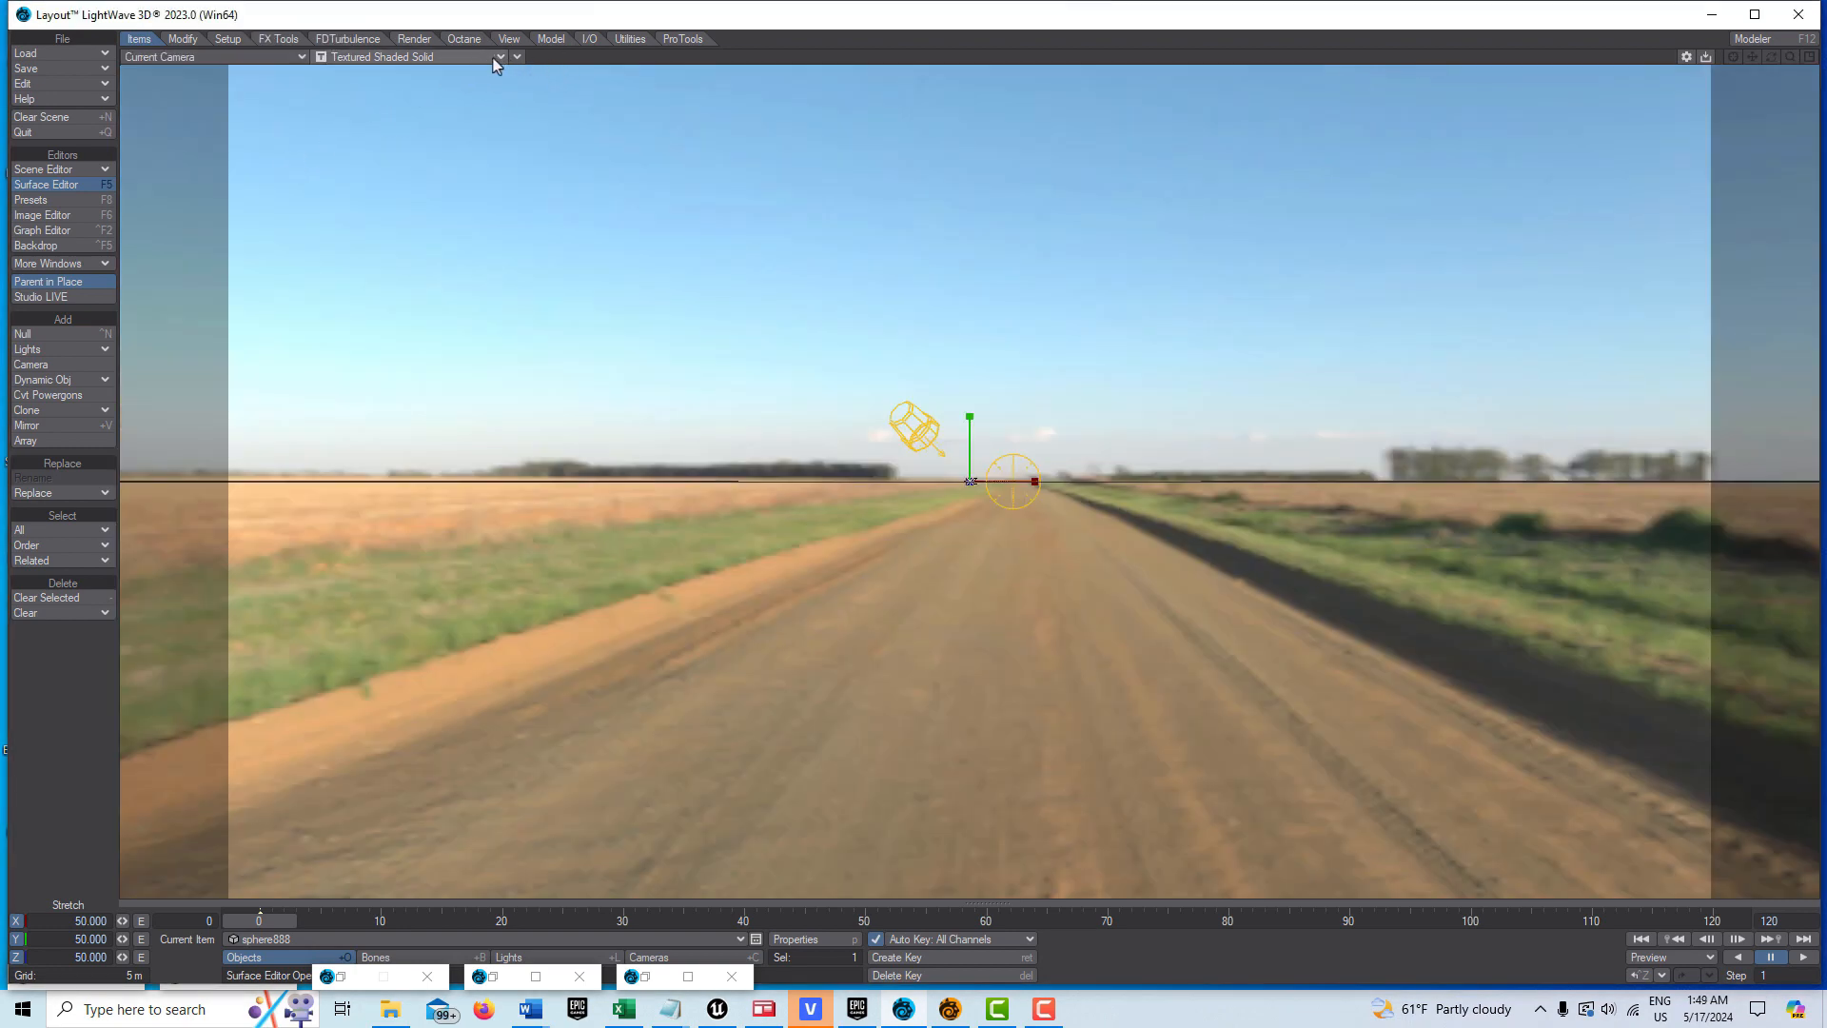
{"action": "left_click", "coordinate": [498, 57]}
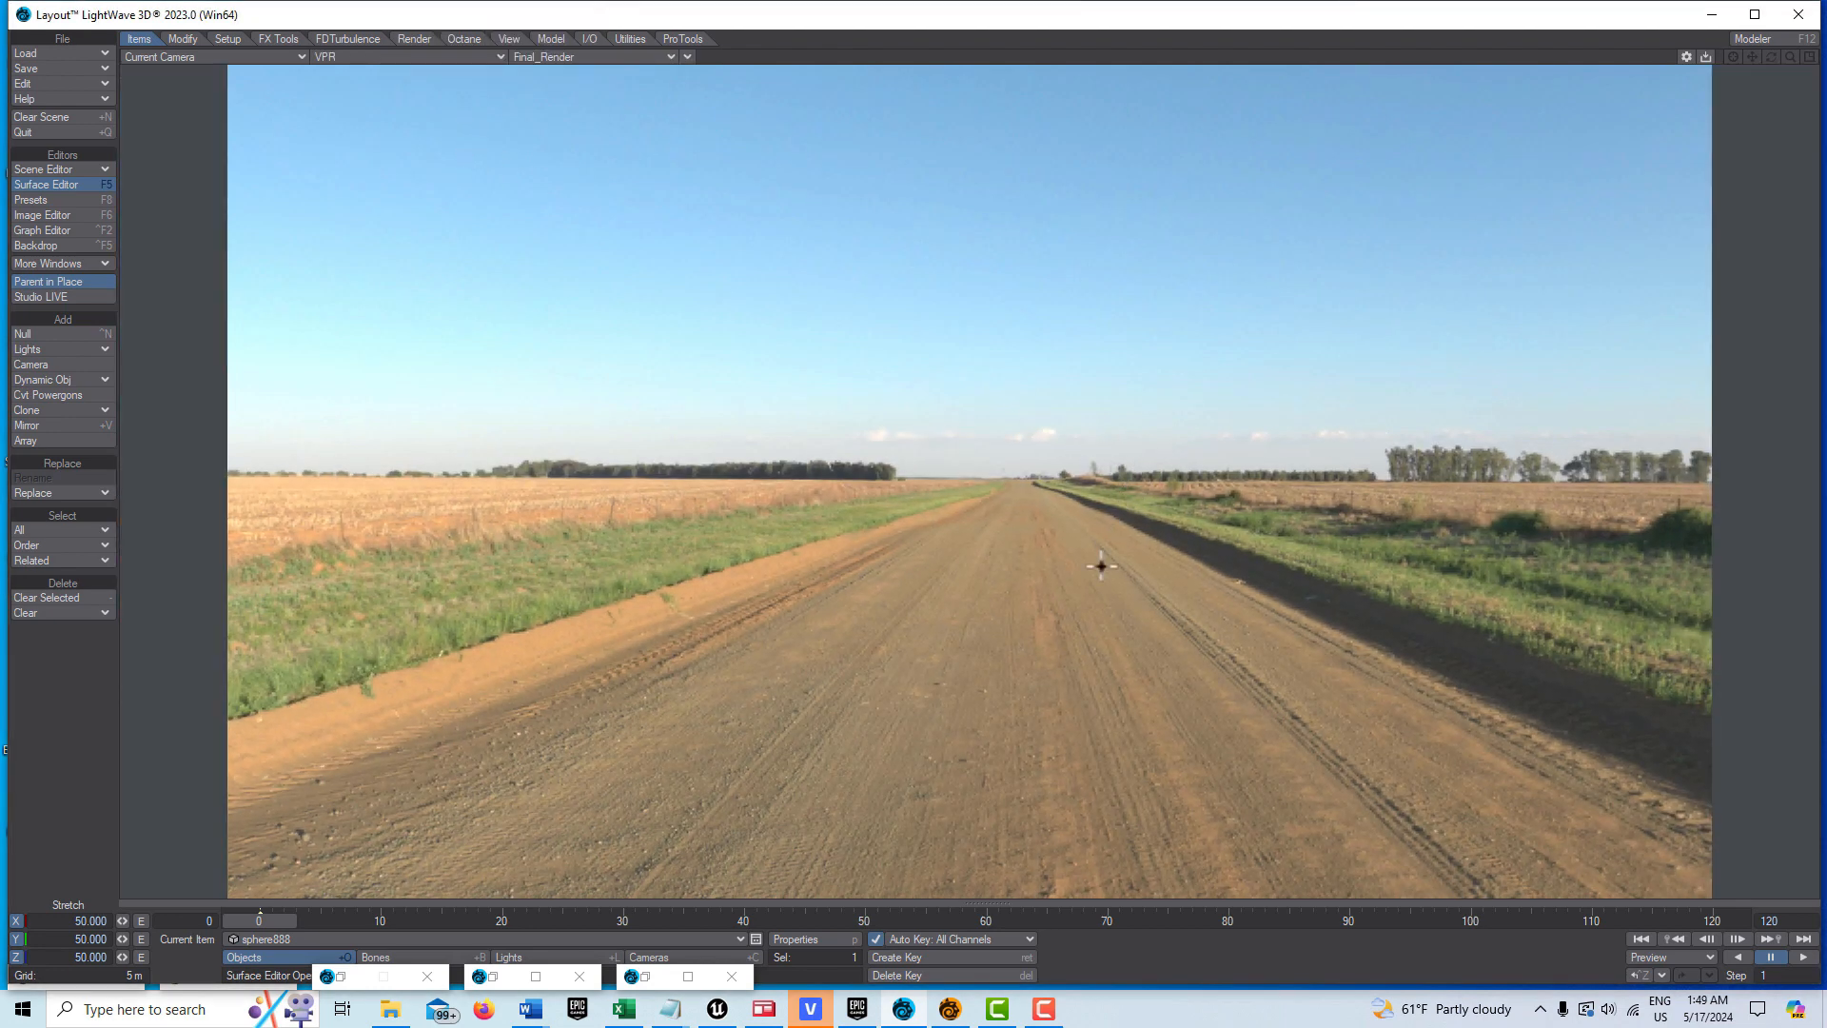
{"action": "left_click", "coordinate": [676, 956]}
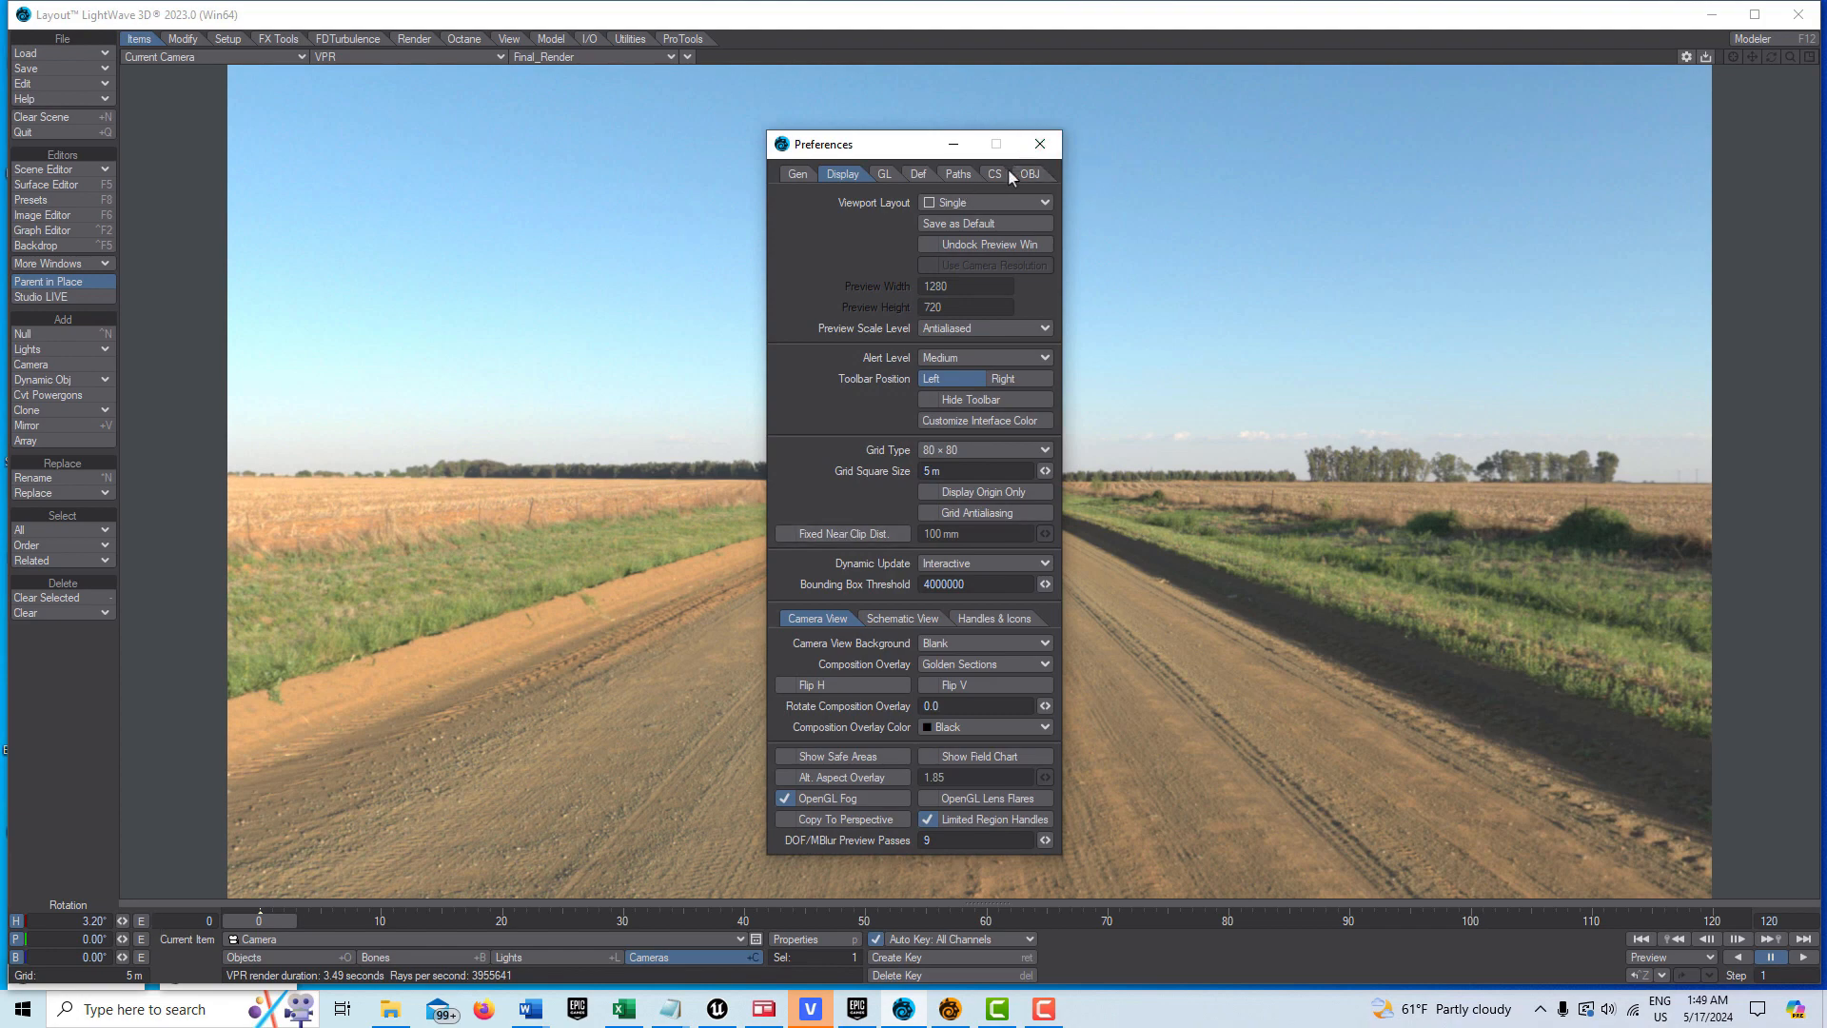
{"action": "left_click", "coordinate": [993, 173]}
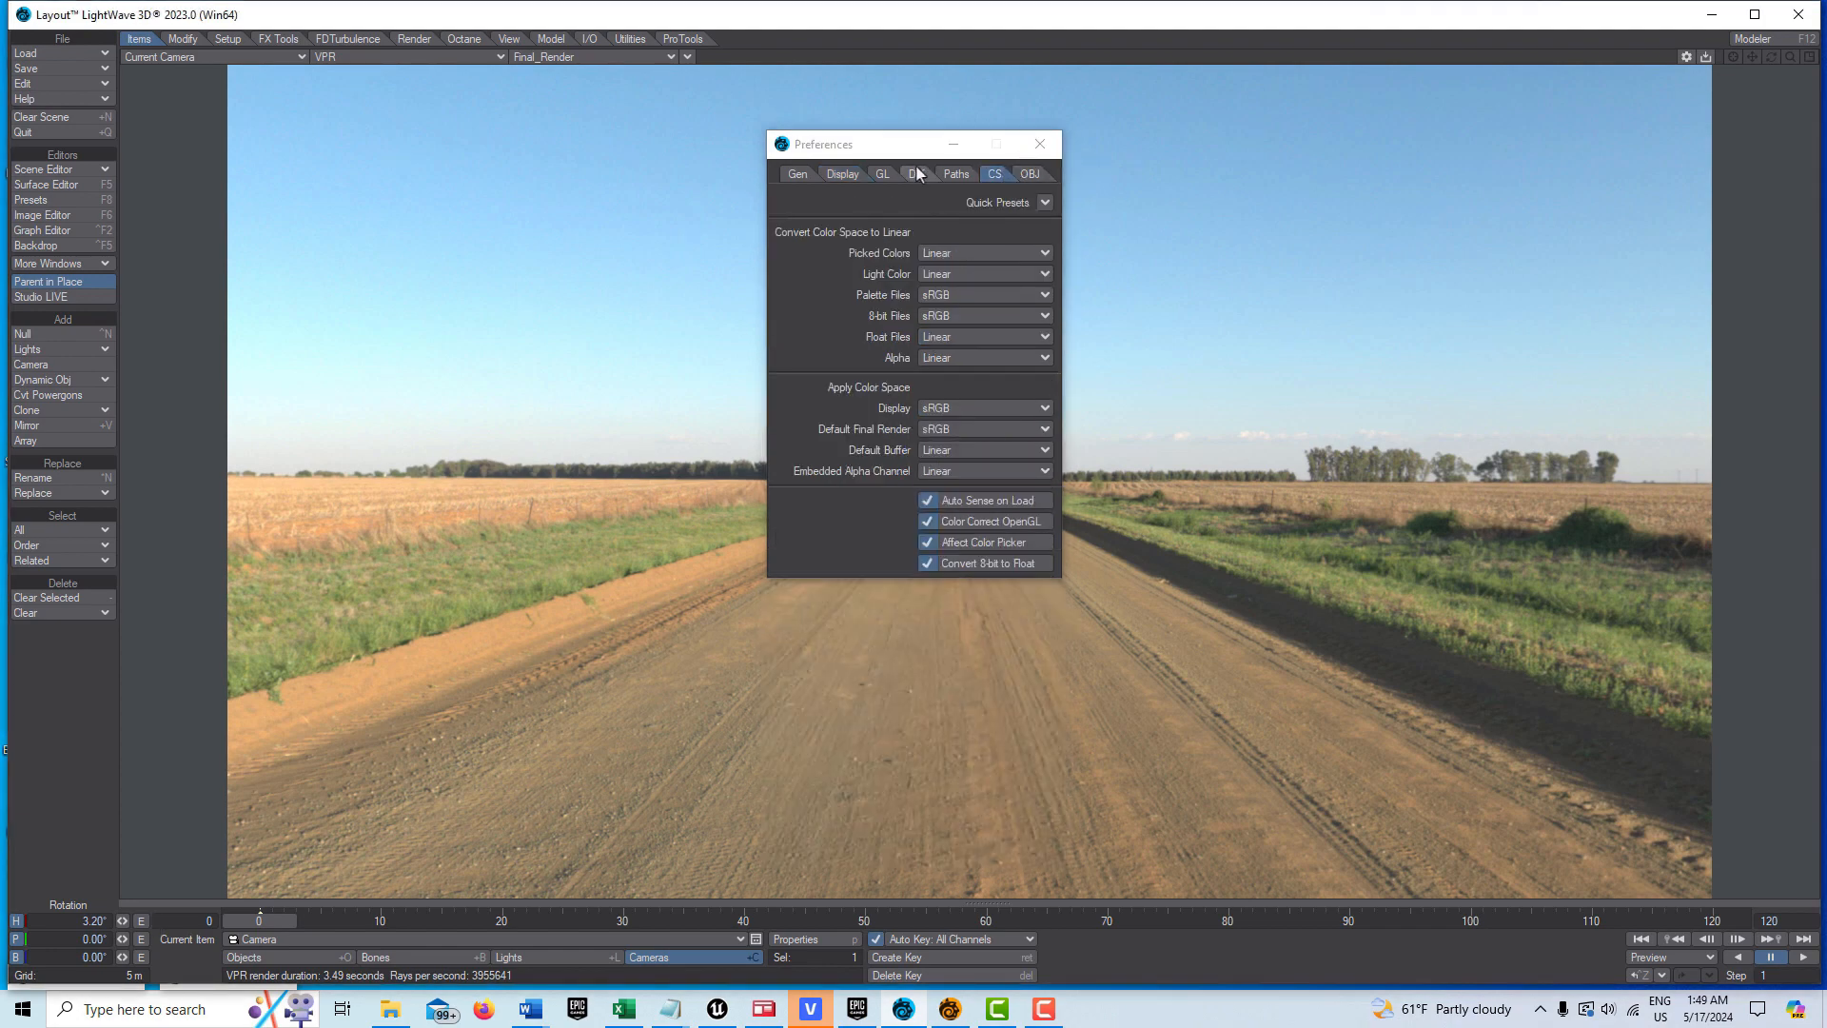
- Set sphere888 to no shadows, unseen by rays and radiosity, and unaffected by fog
{"action": "left_click", "coordinate": [1039, 144]}
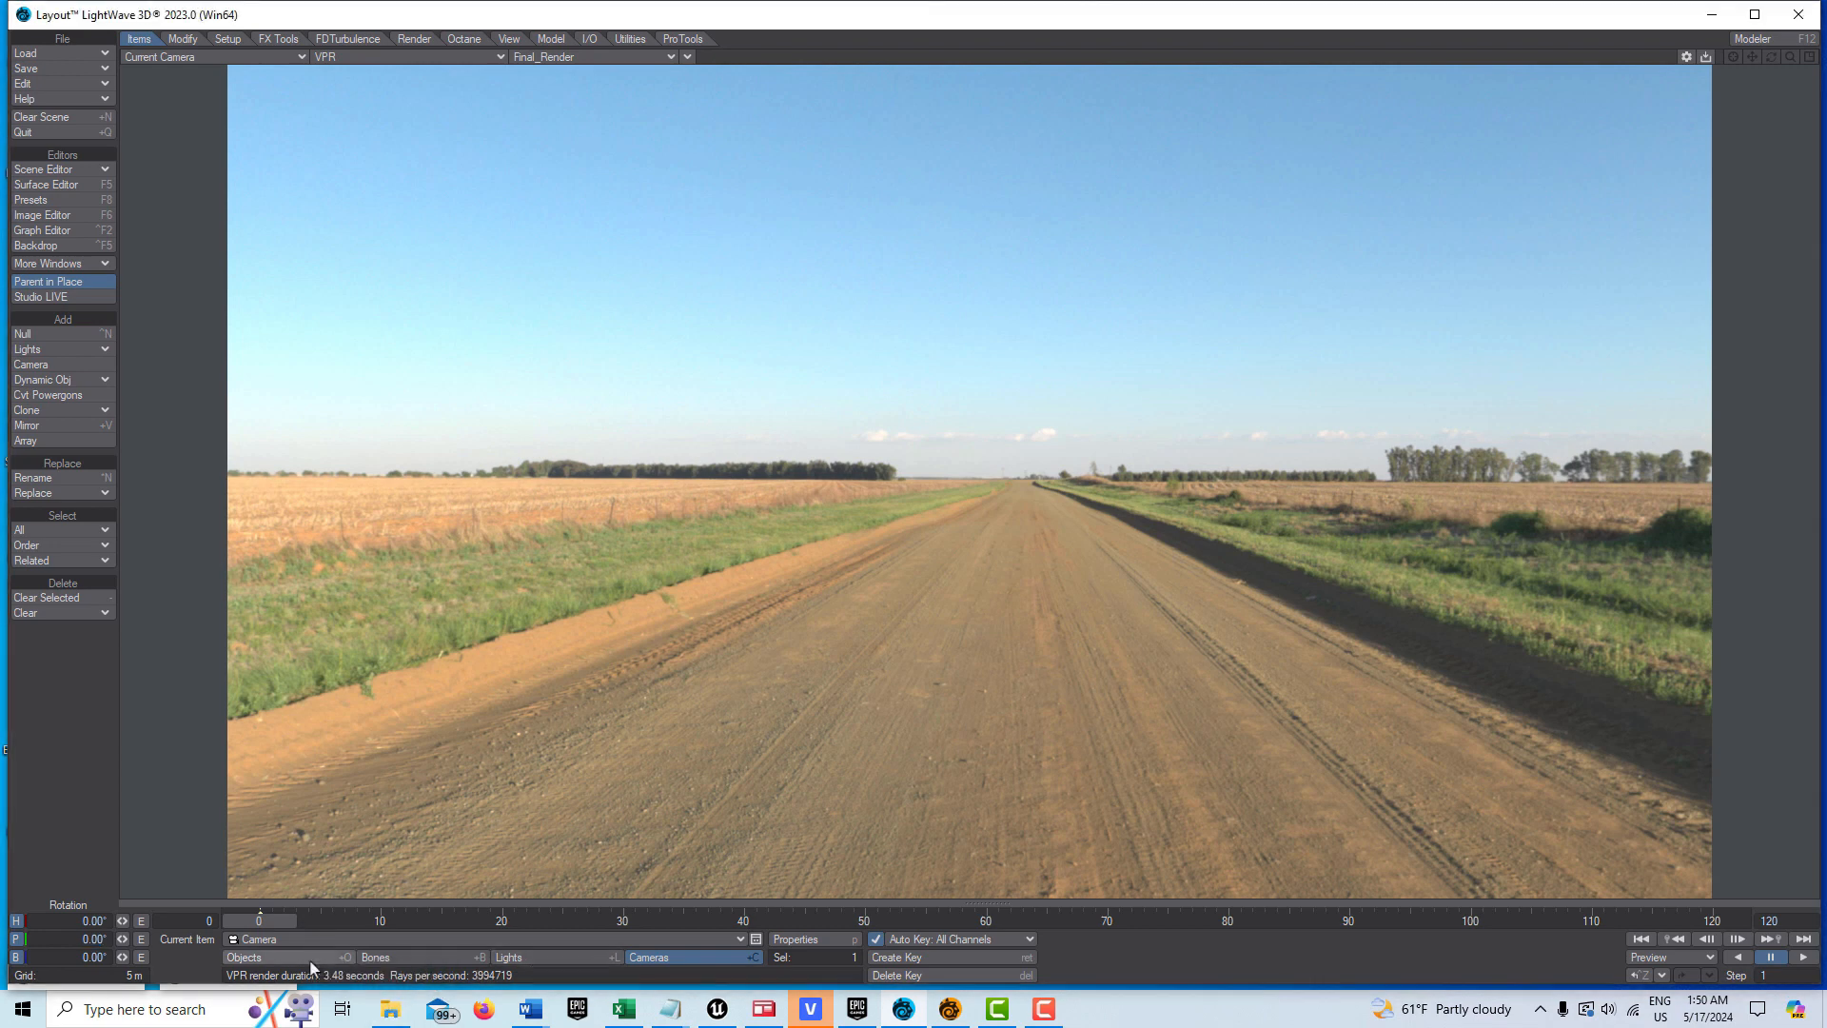
{"action": "left_click", "coordinate": [794, 939]}
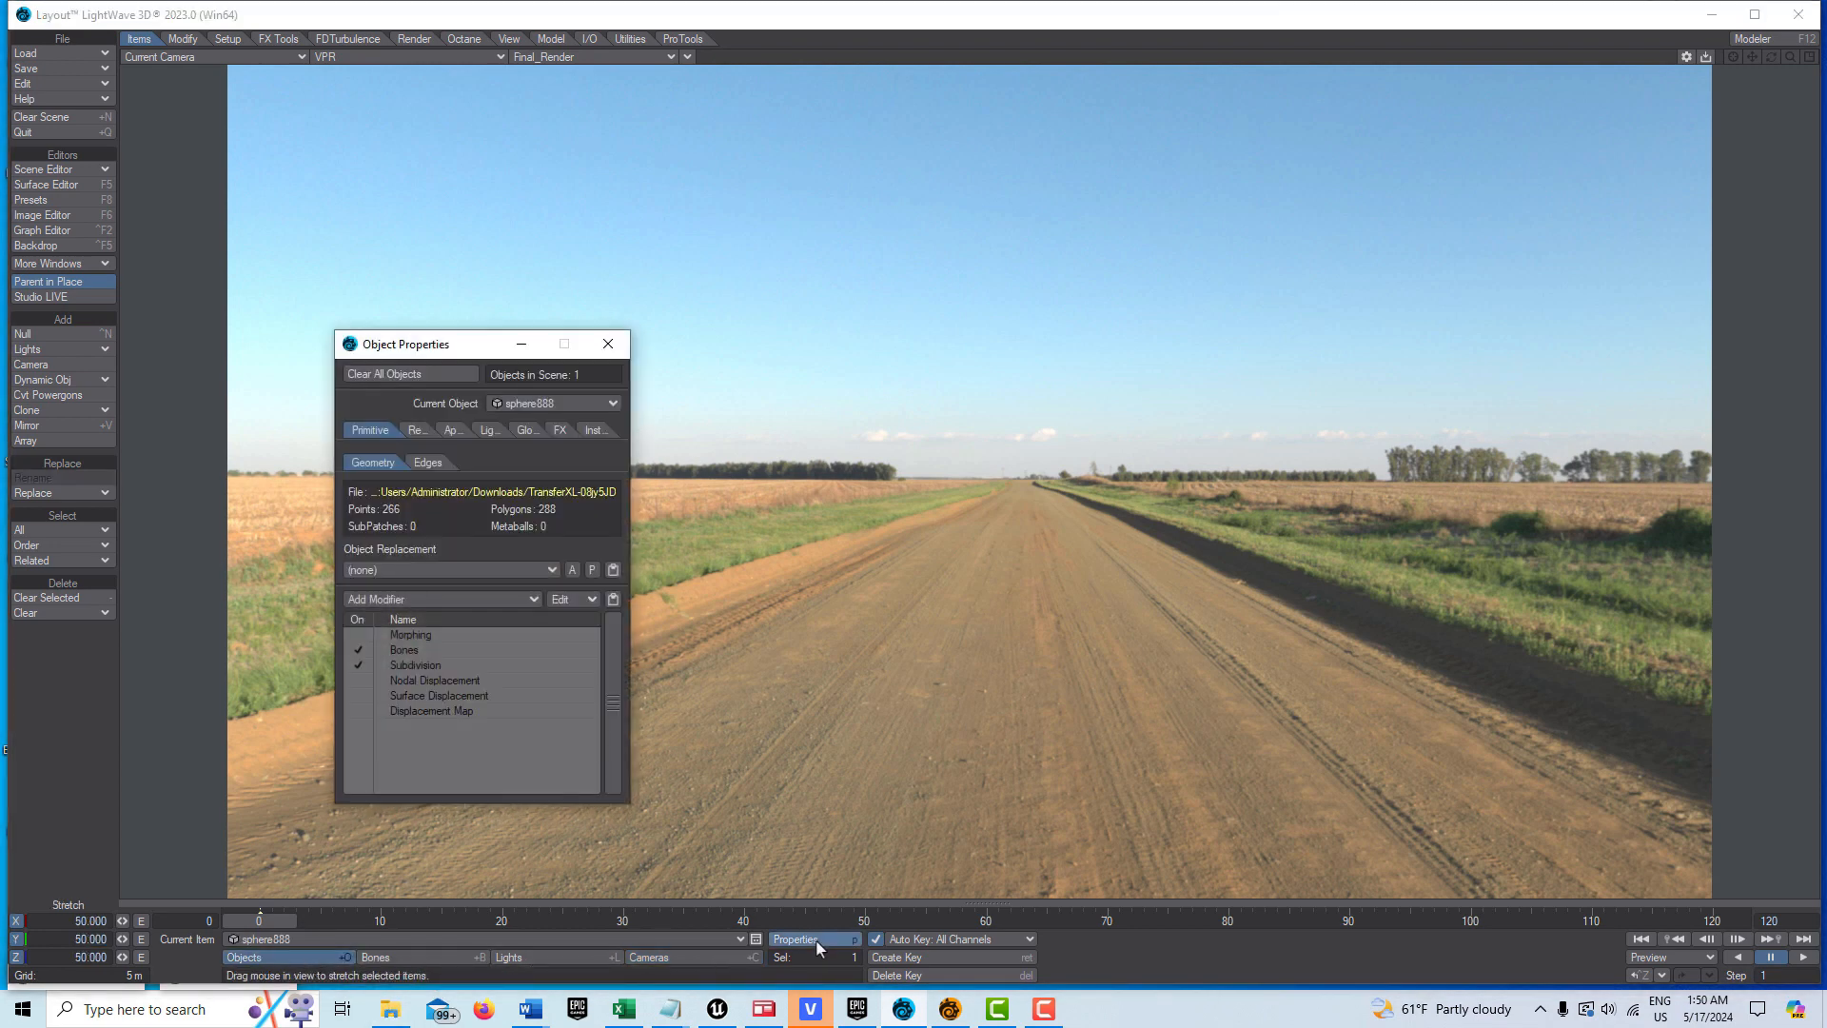
{"action": "left_click", "coordinate": [416, 429]}
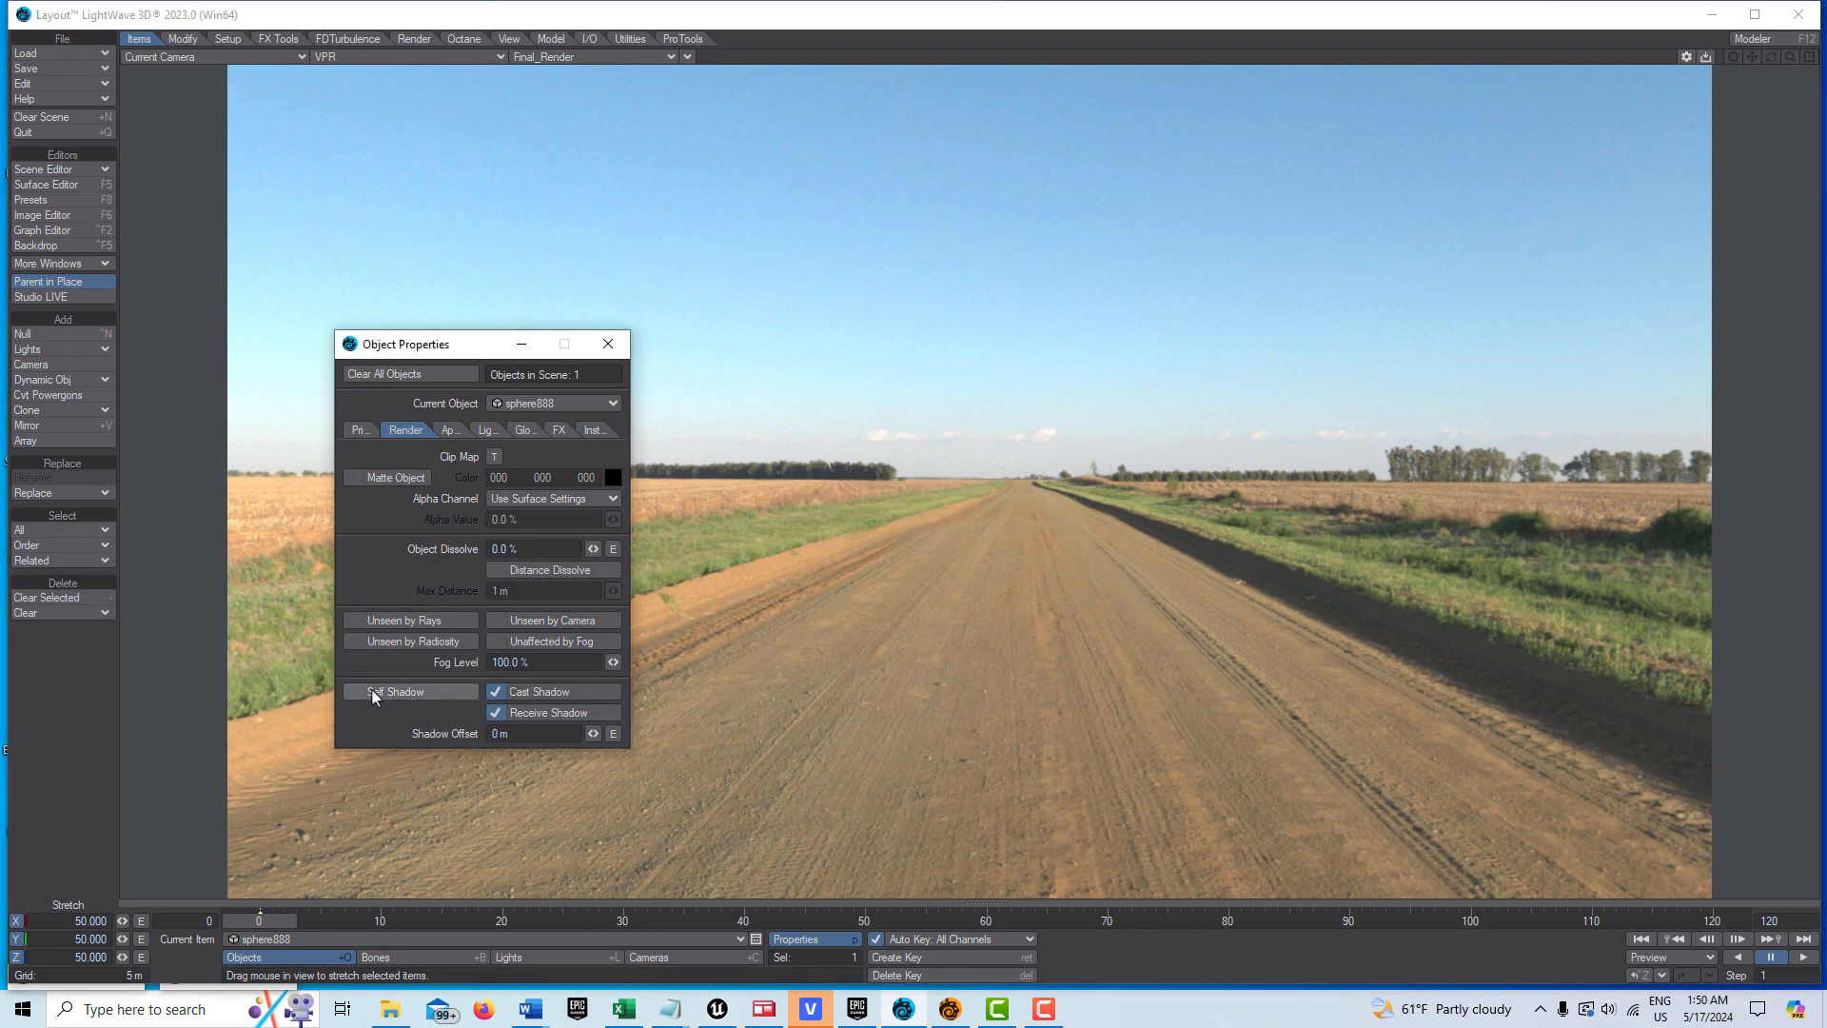
{"action": "left_click", "coordinate": [409, 690]}
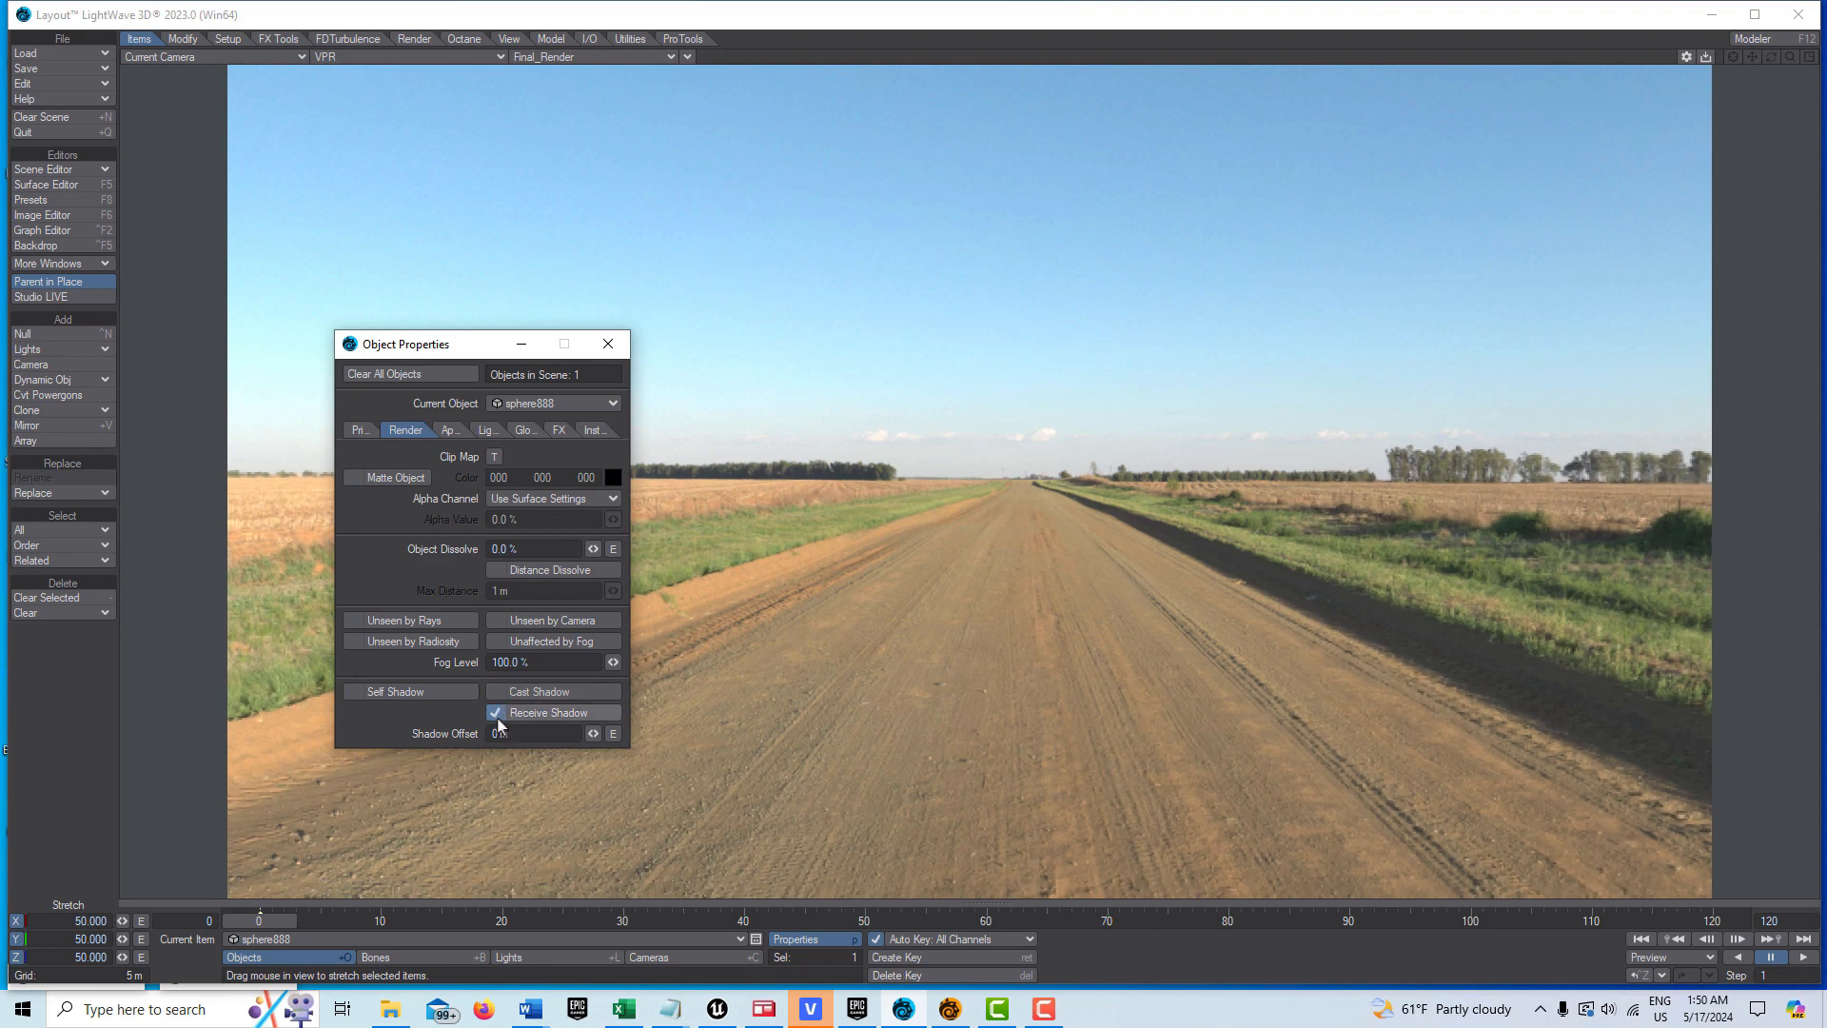
{"action": "left_click", "coordinate": [550, 712]}
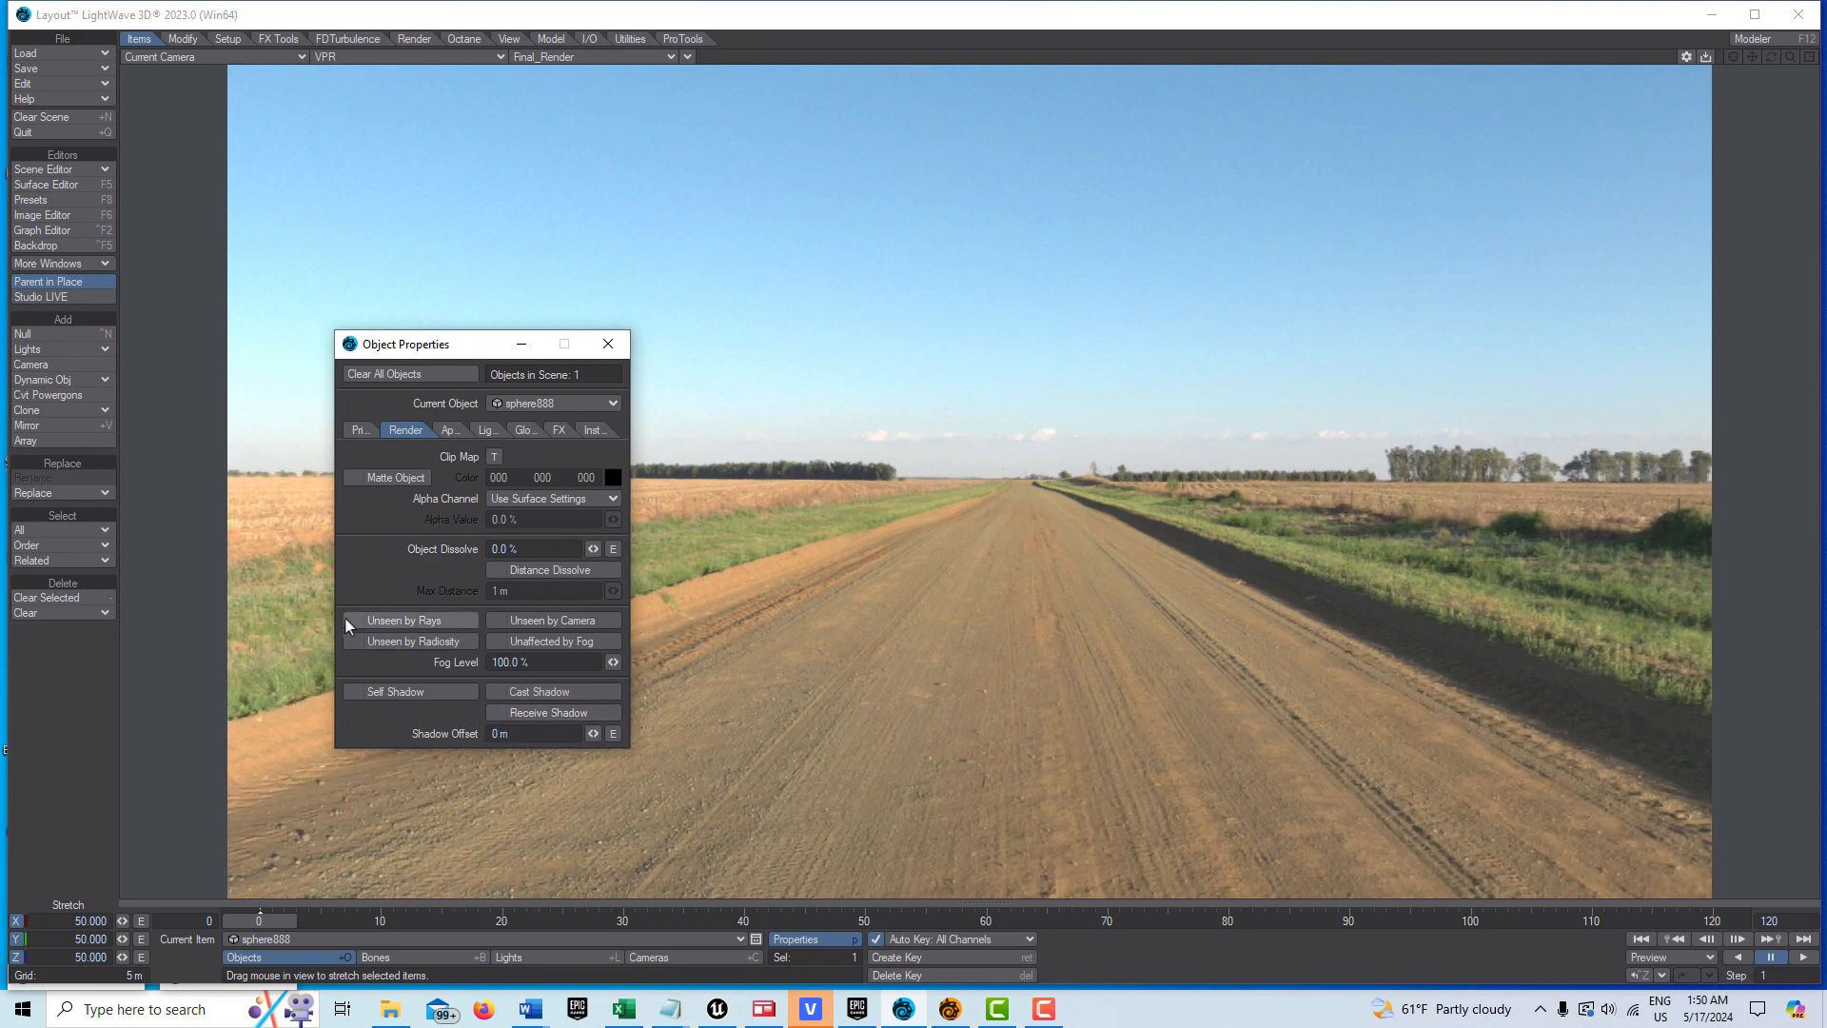
{"action": "left_click", "coordinate": [354, 640]}
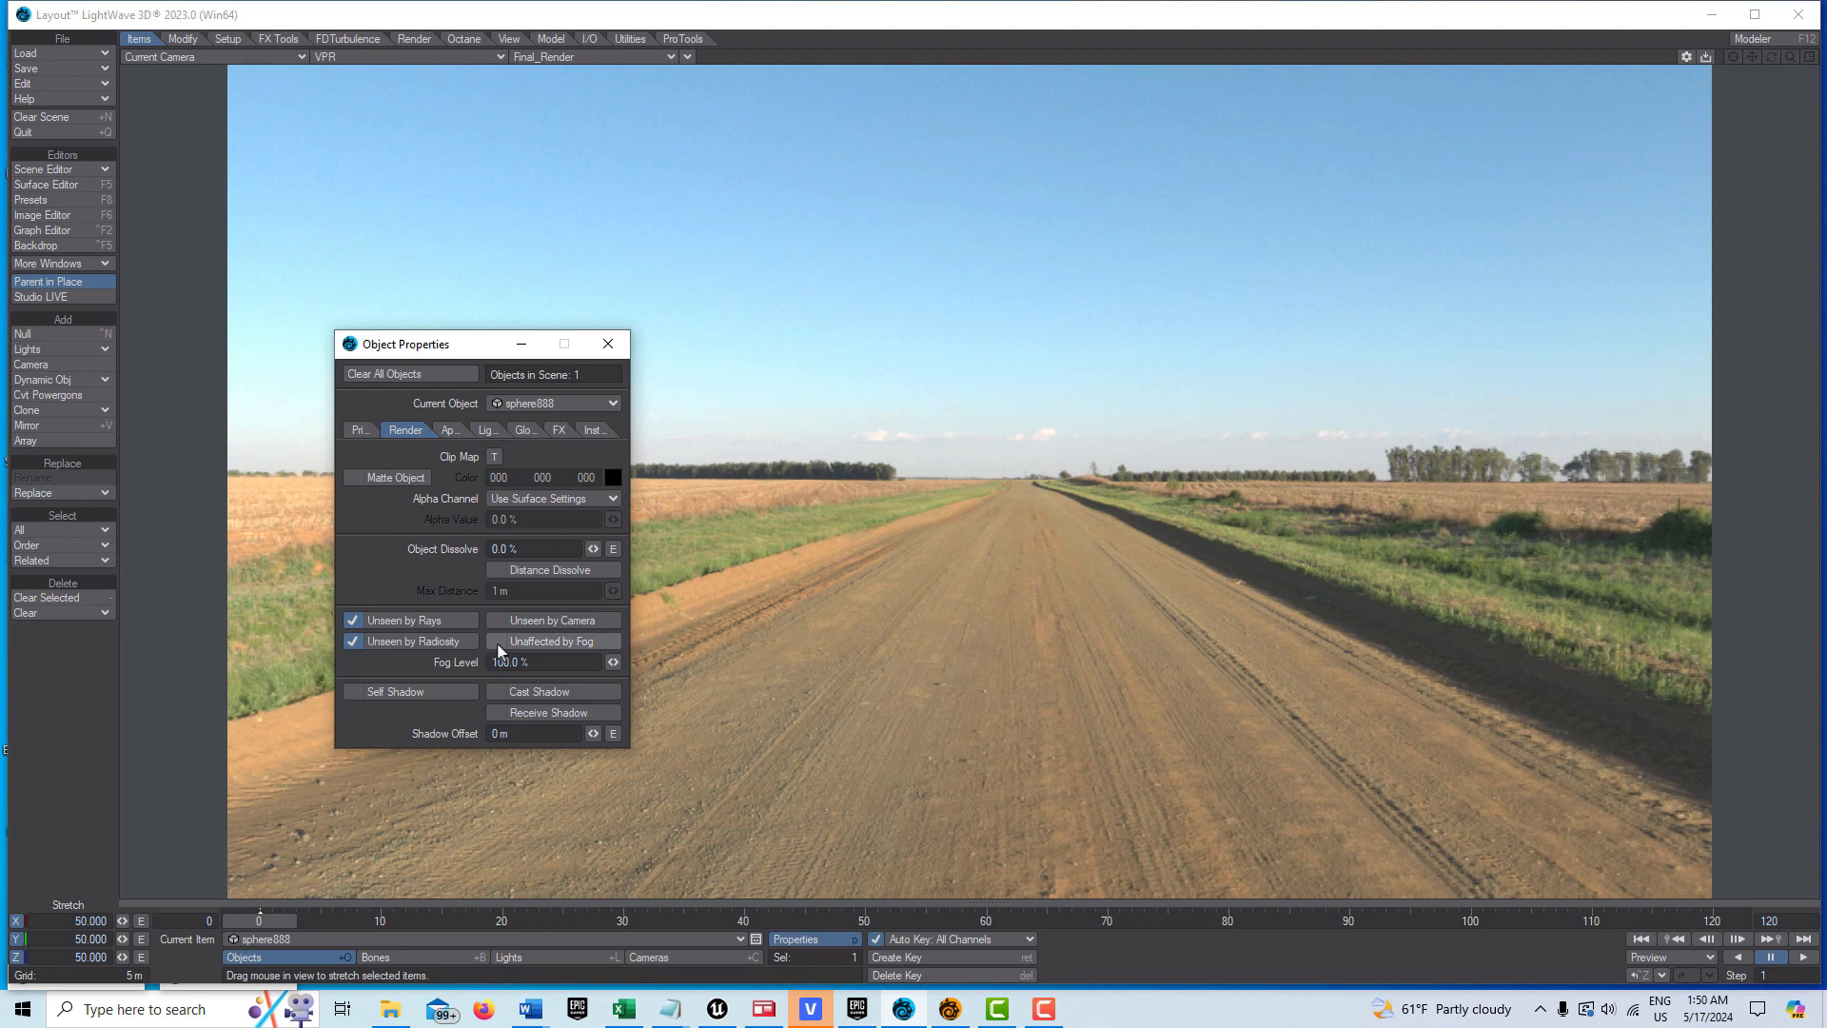
{"action": "left_click", "coordinate": [498, 640]}
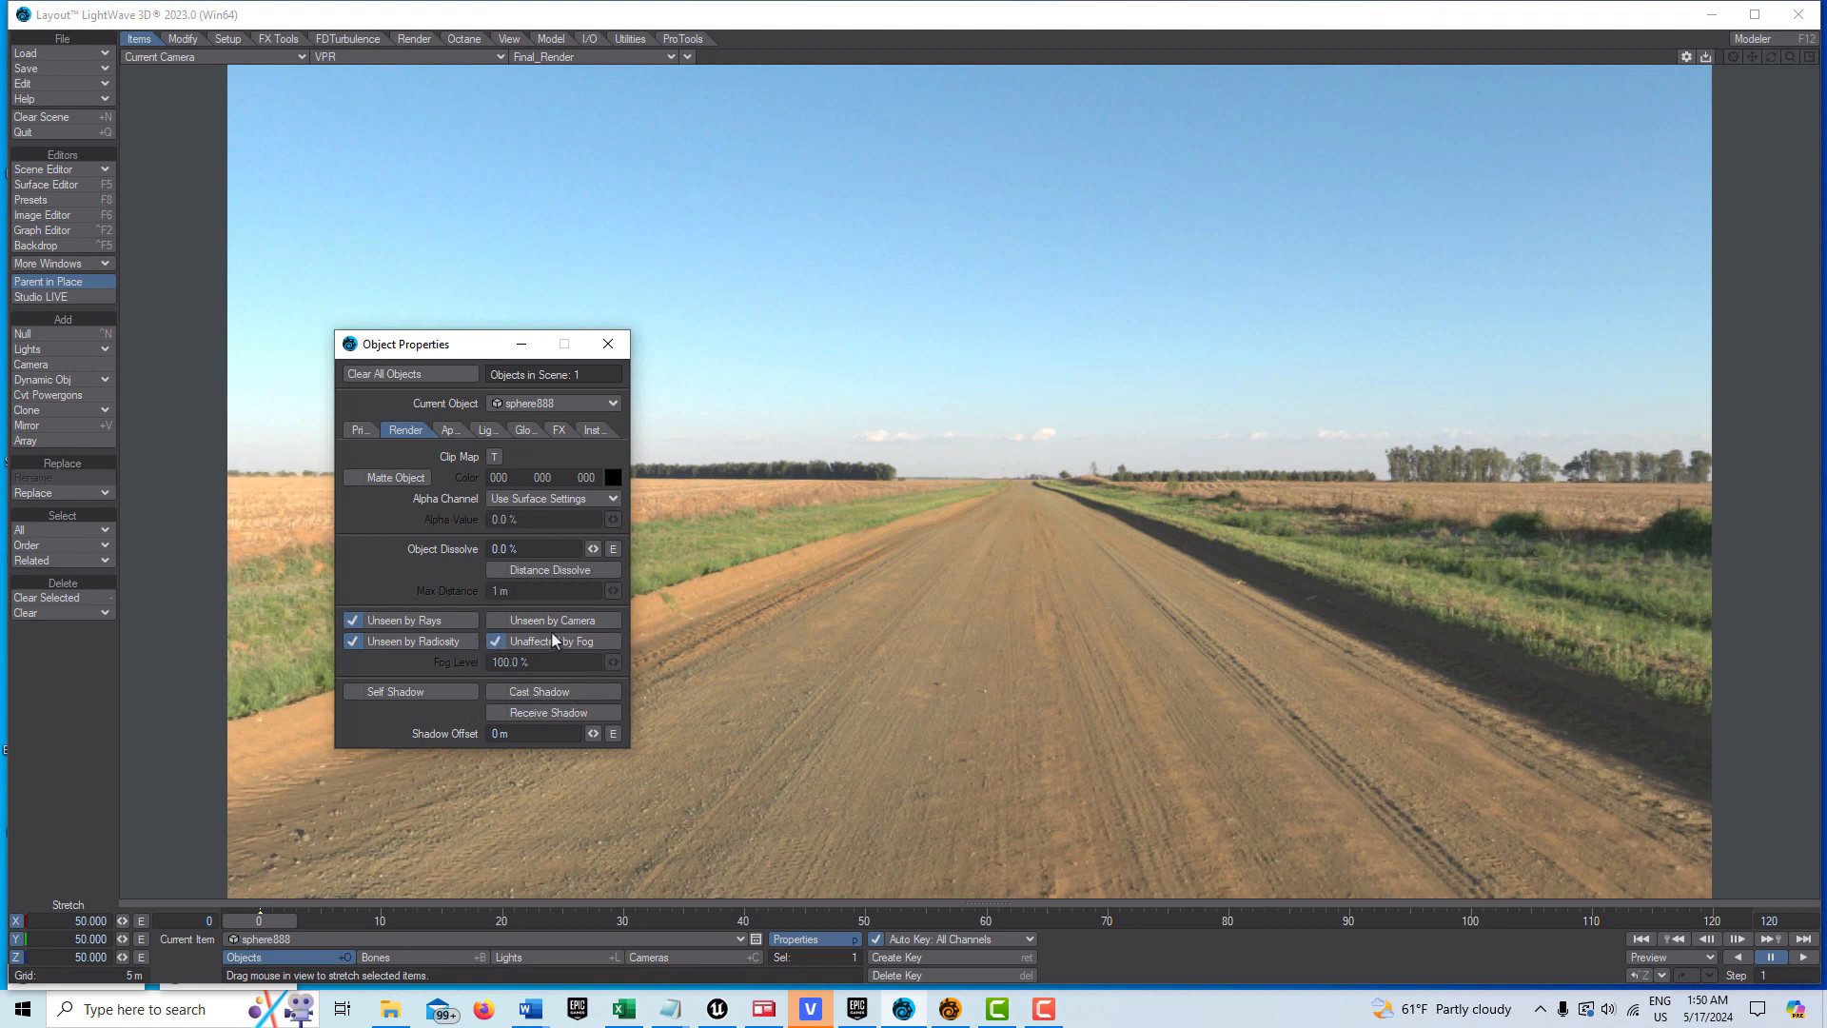
{"action": "mouse_move", "coordinate": [621, 767]}
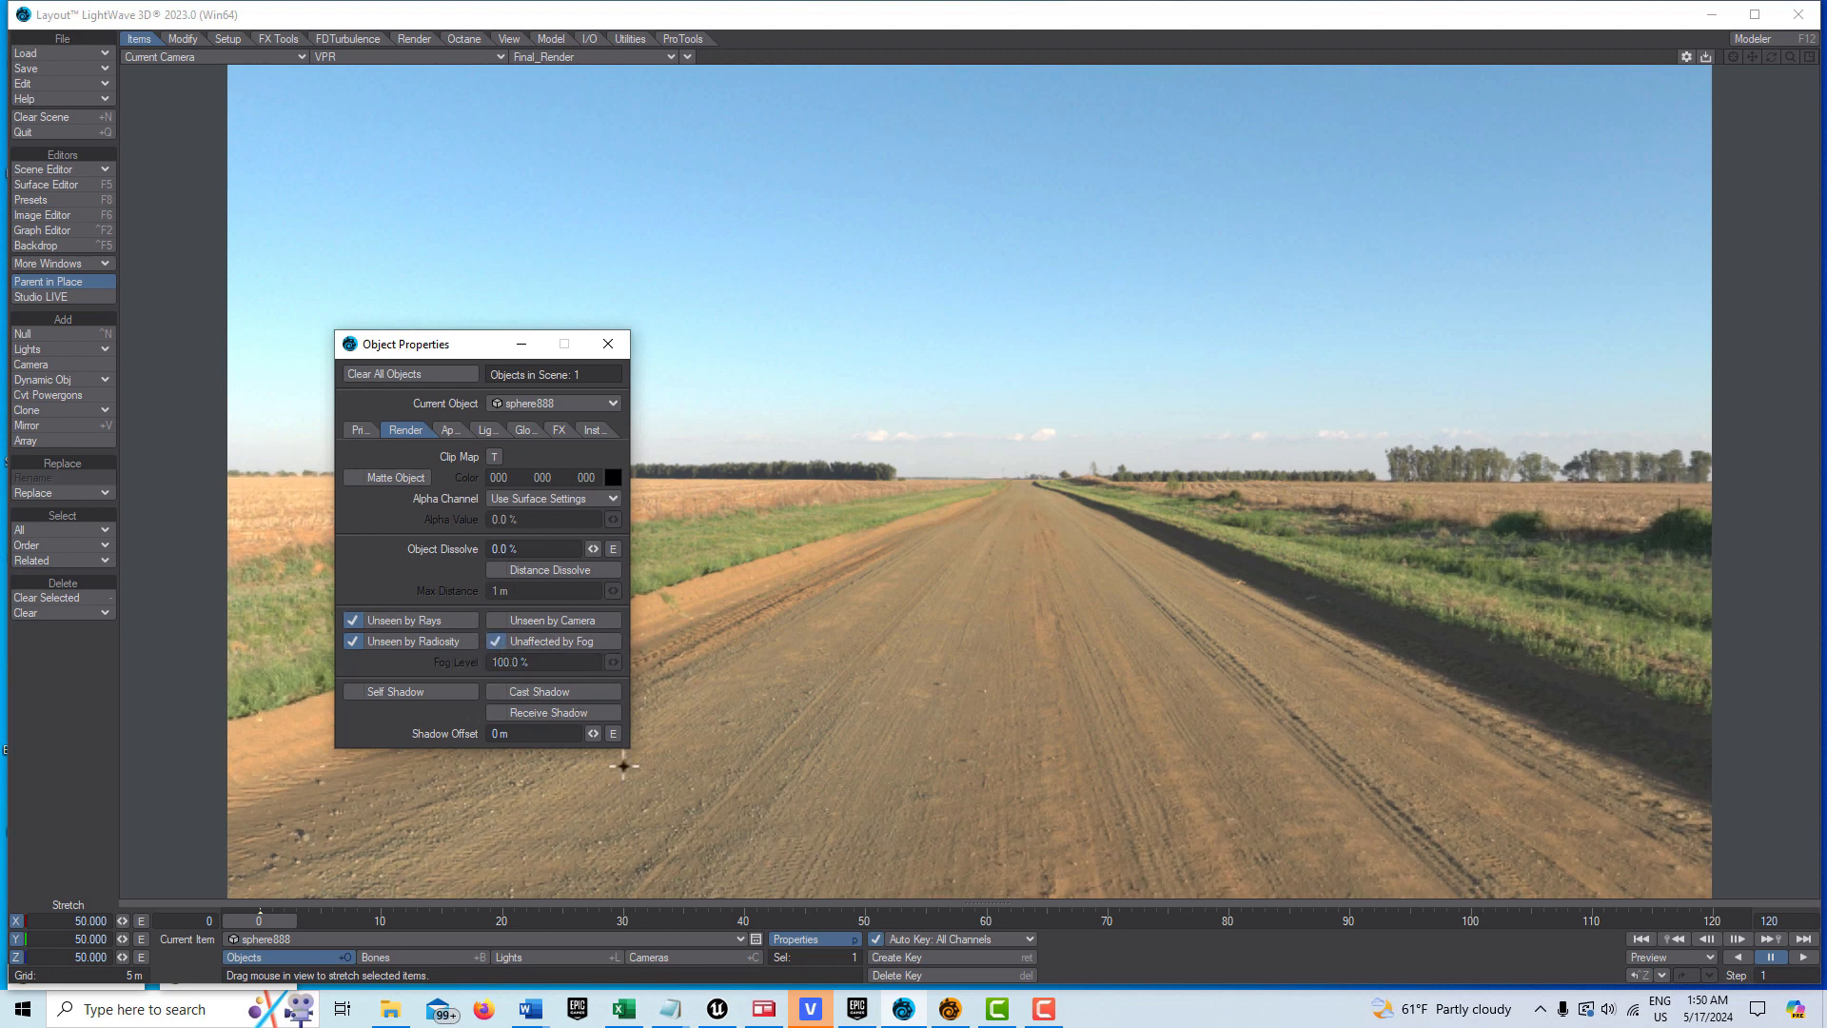
{"action": "left_click", "coordinate": [480, 430]}
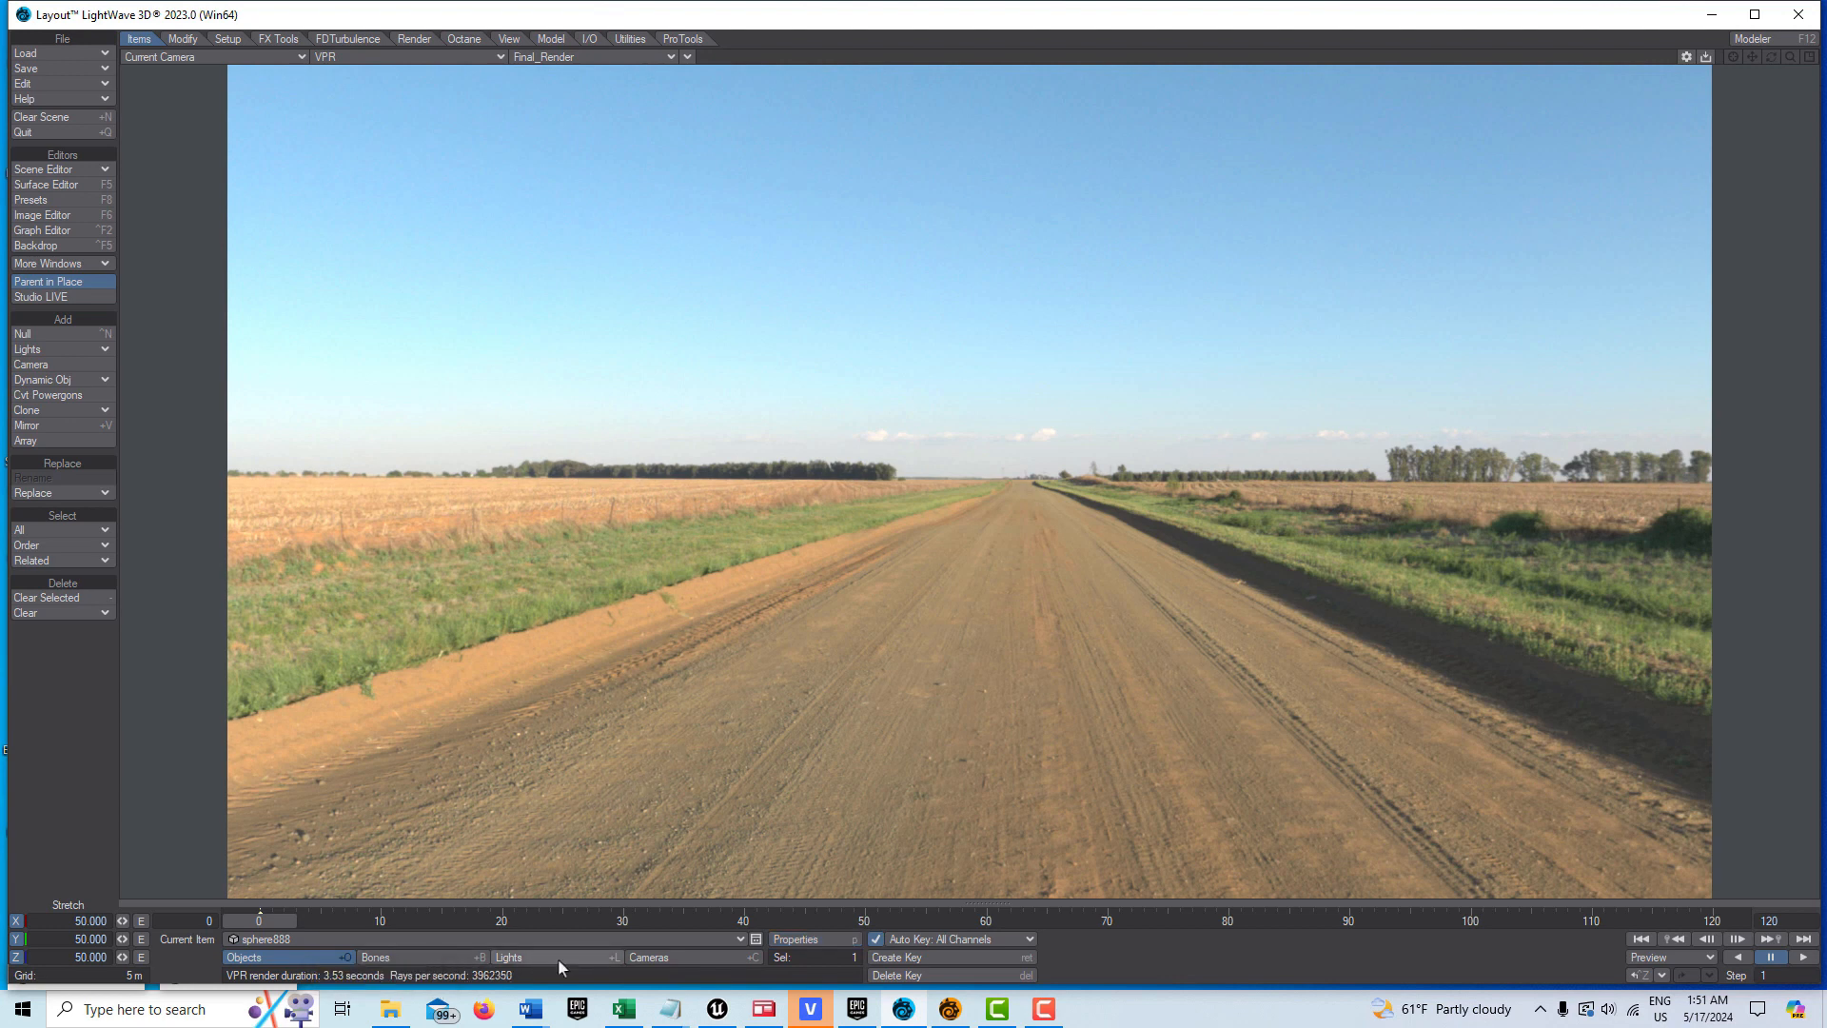
- In EnvLight's light properties, turn off Use Global and Time Dependent
{"action": "left_click", "coordinate": [507, 957]}
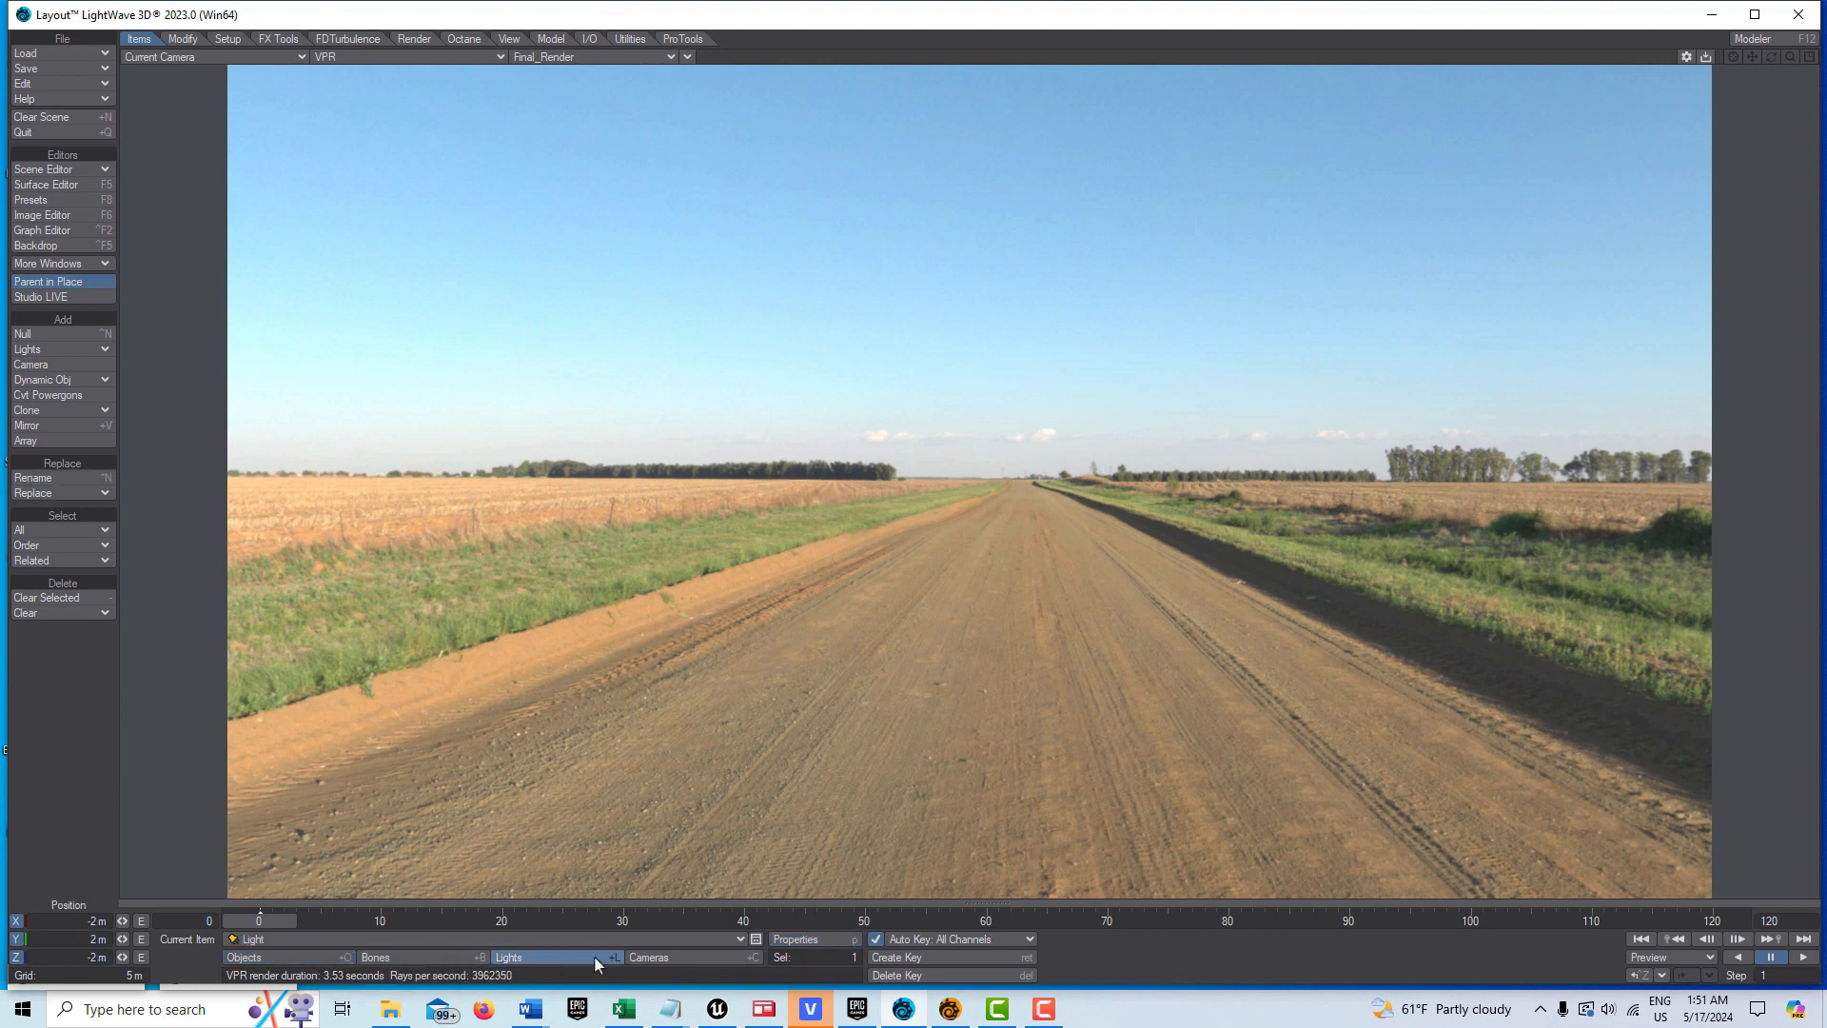
{"action": "left_click", "coordinate": [798, 939]}
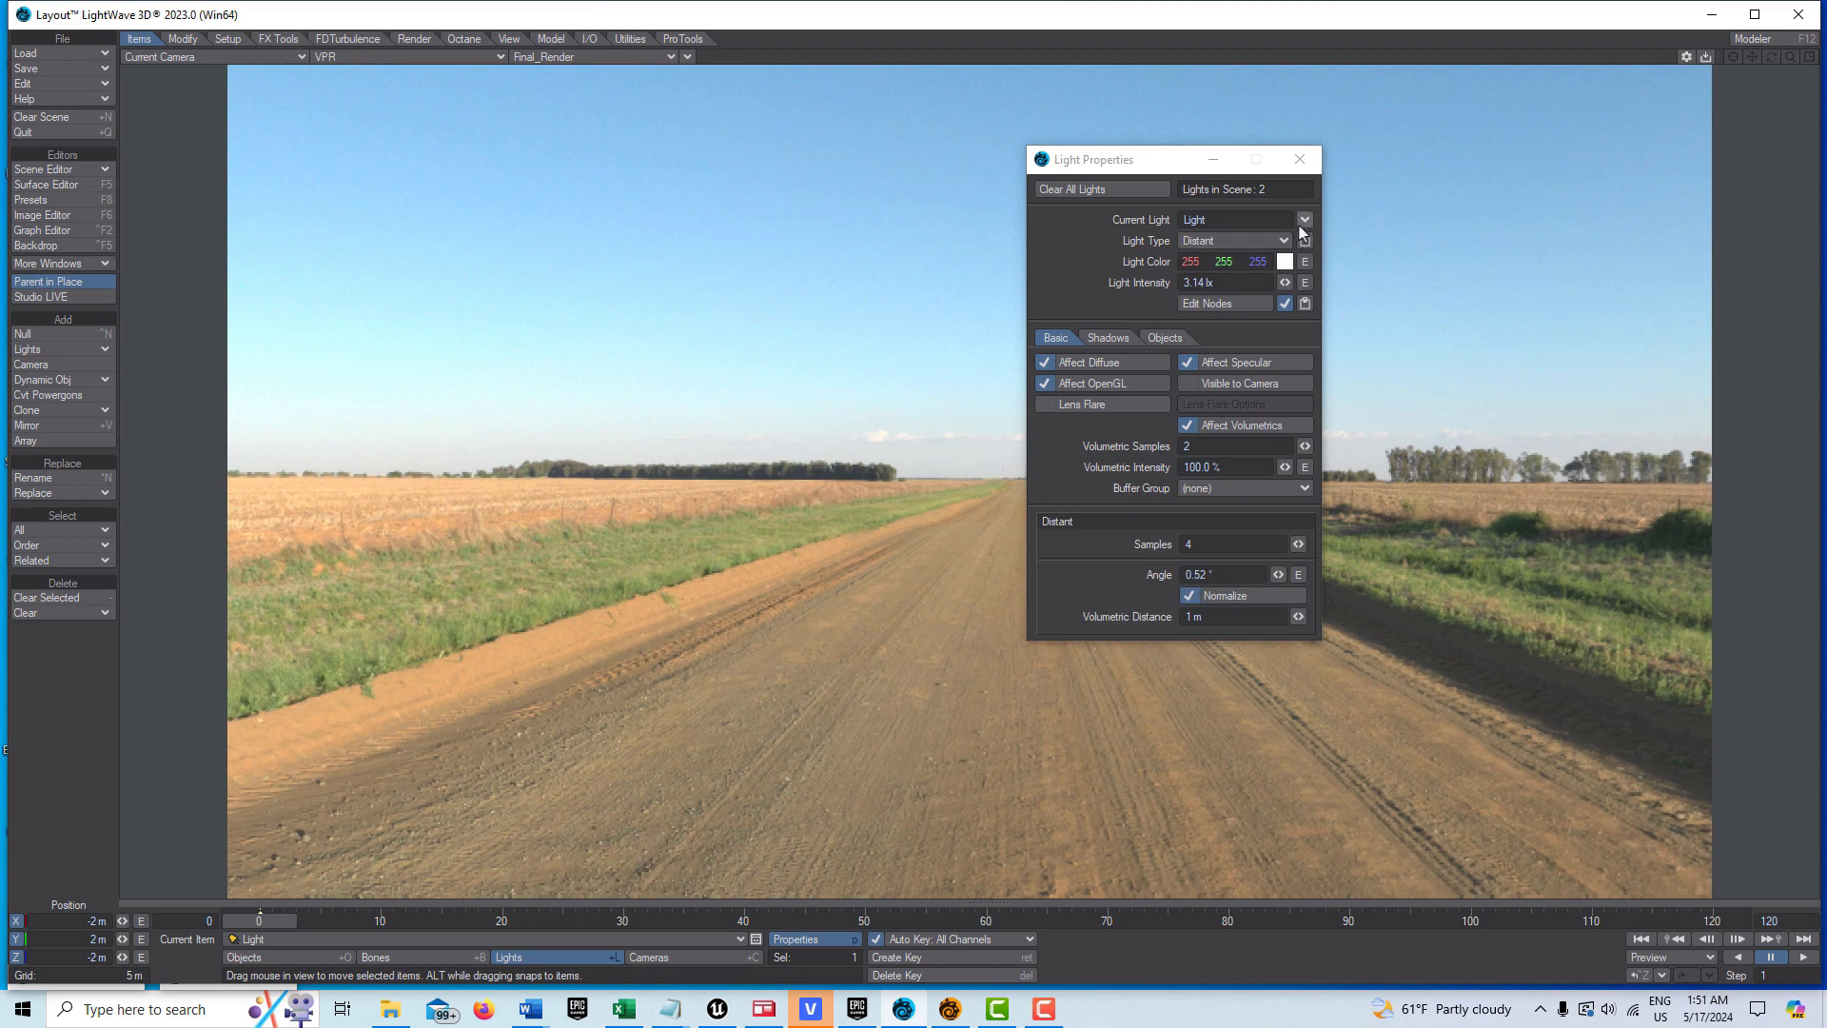
{"action": "left_click", "coordinate": [1304, 219]}
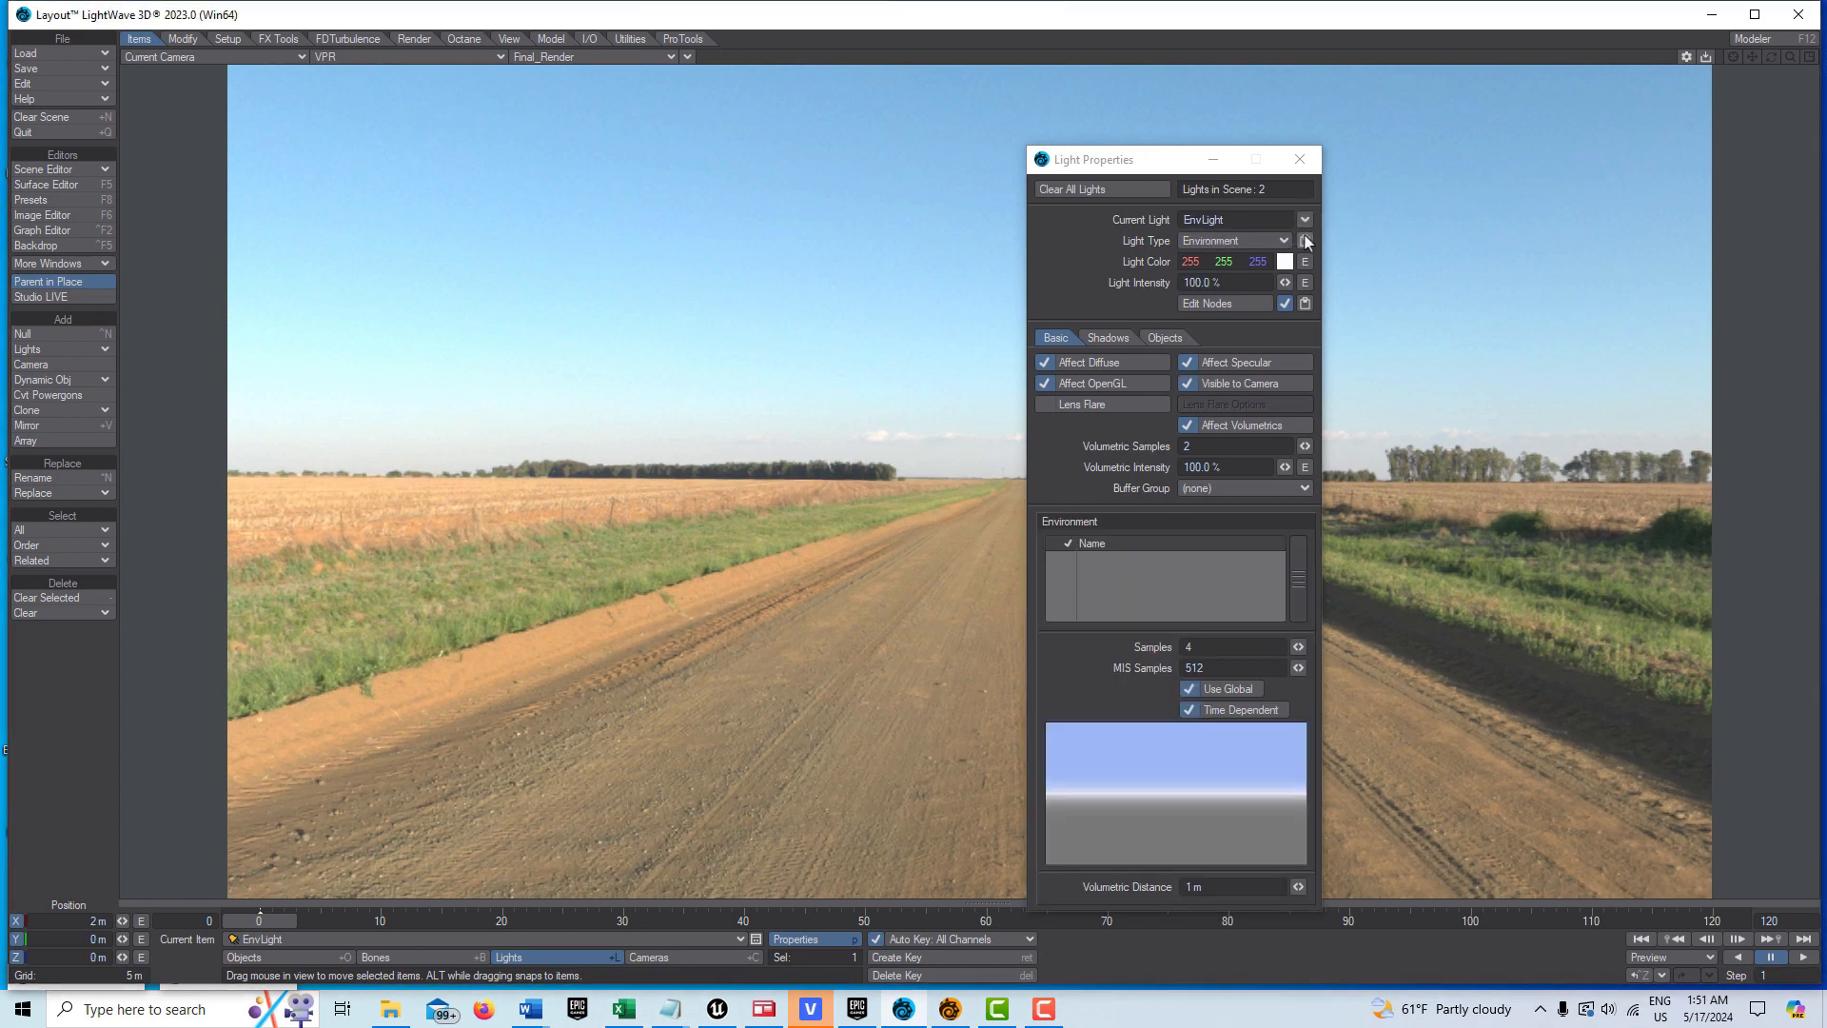
{"action": "left_click", "coordinate": [1188, 710]}
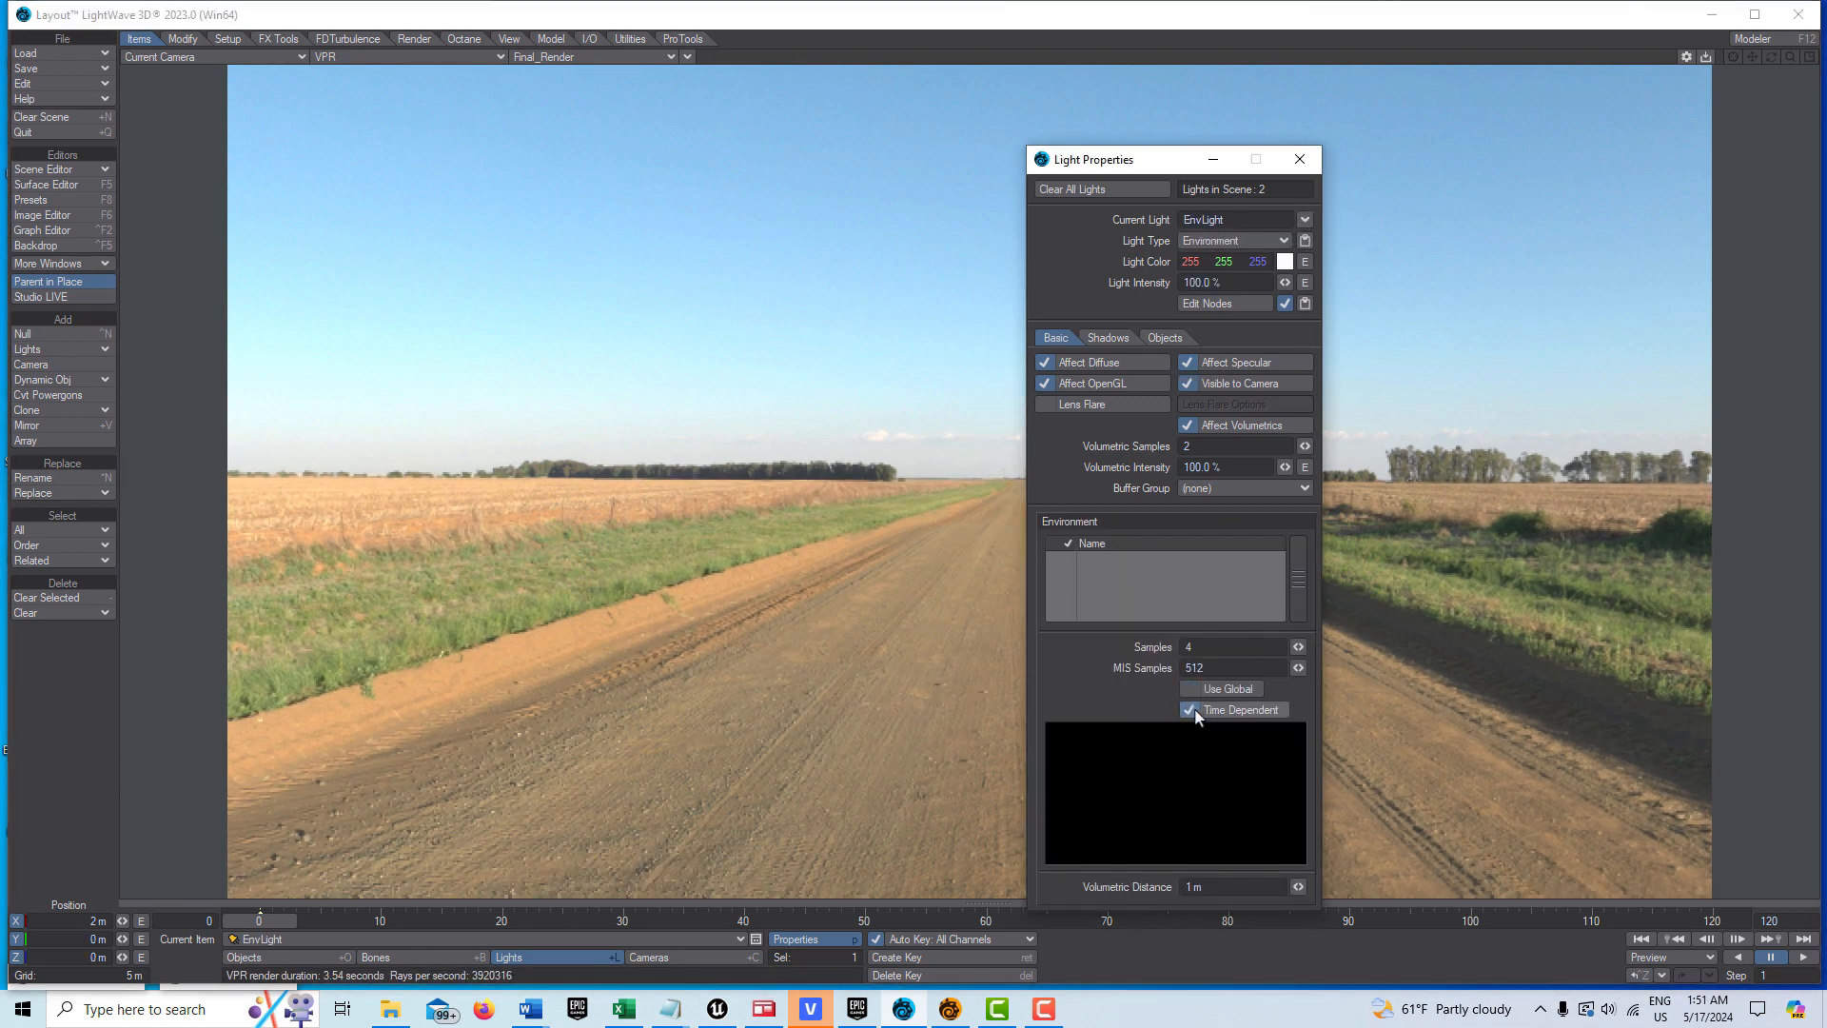
{"action": "left_click", "coordinate": [1187, 710]}
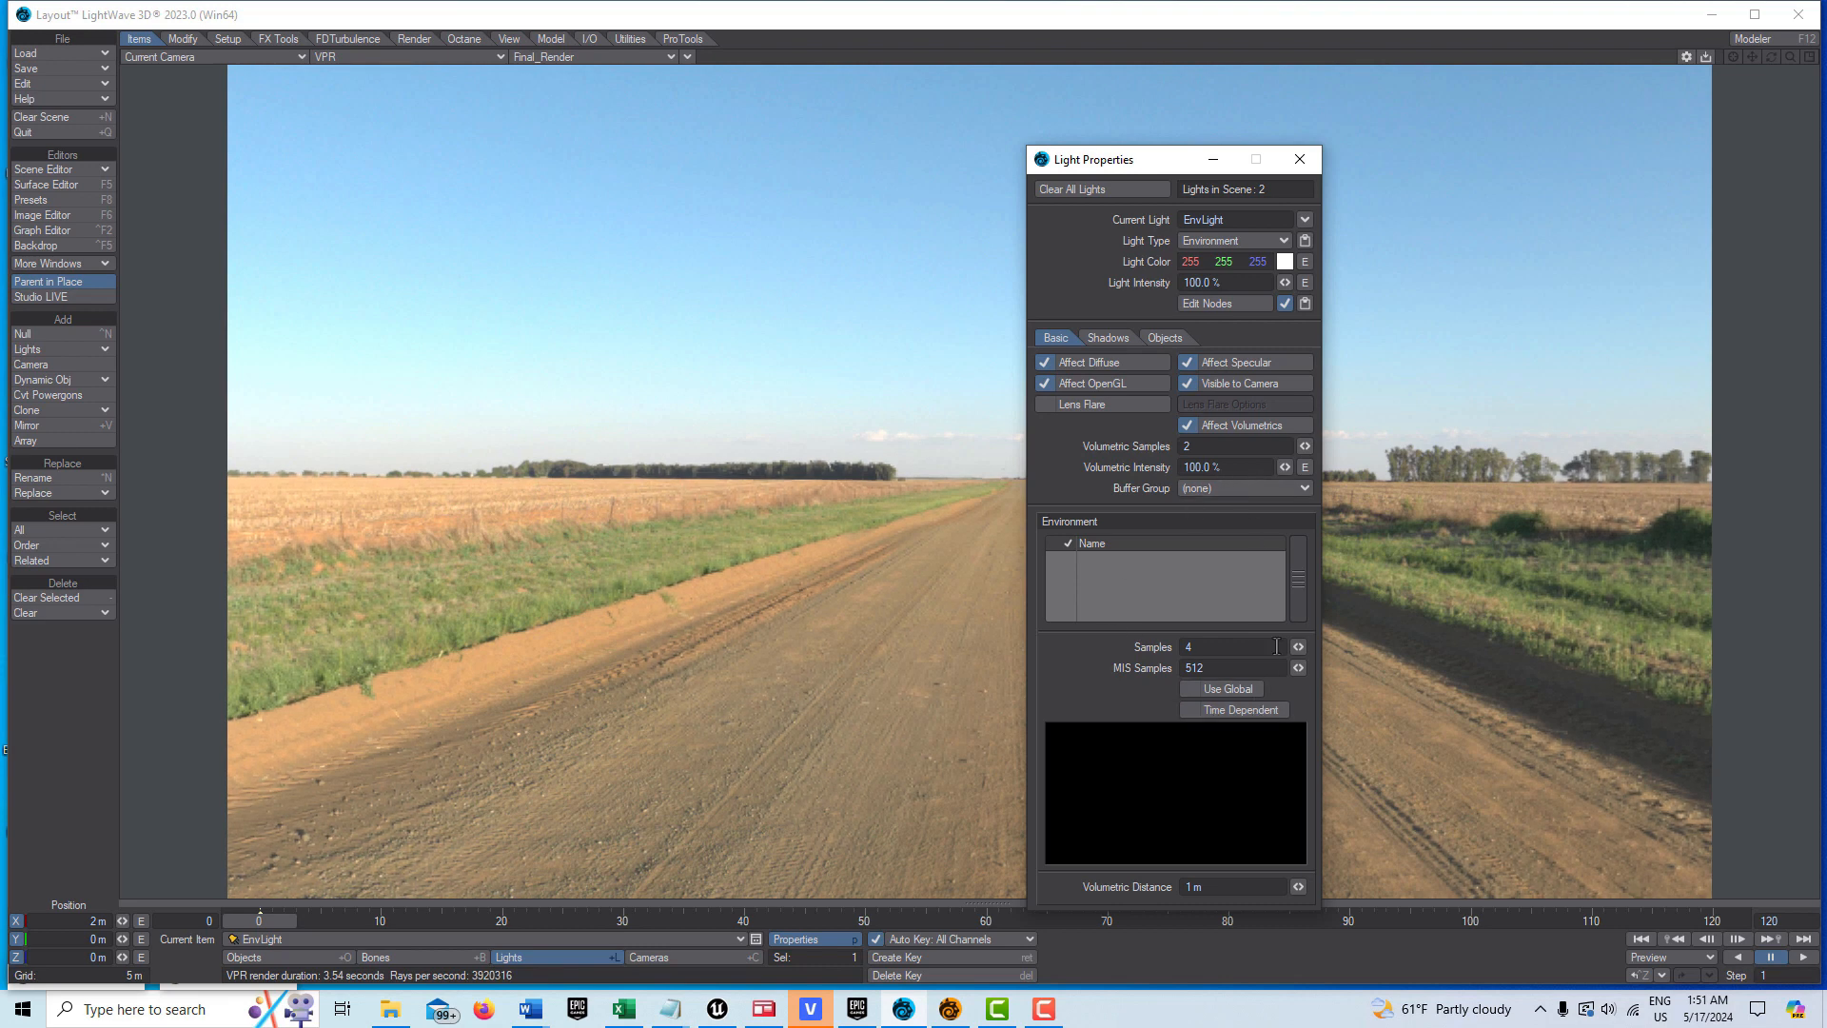
{"action": "mouse_move", "coordinate": [907, 647]}
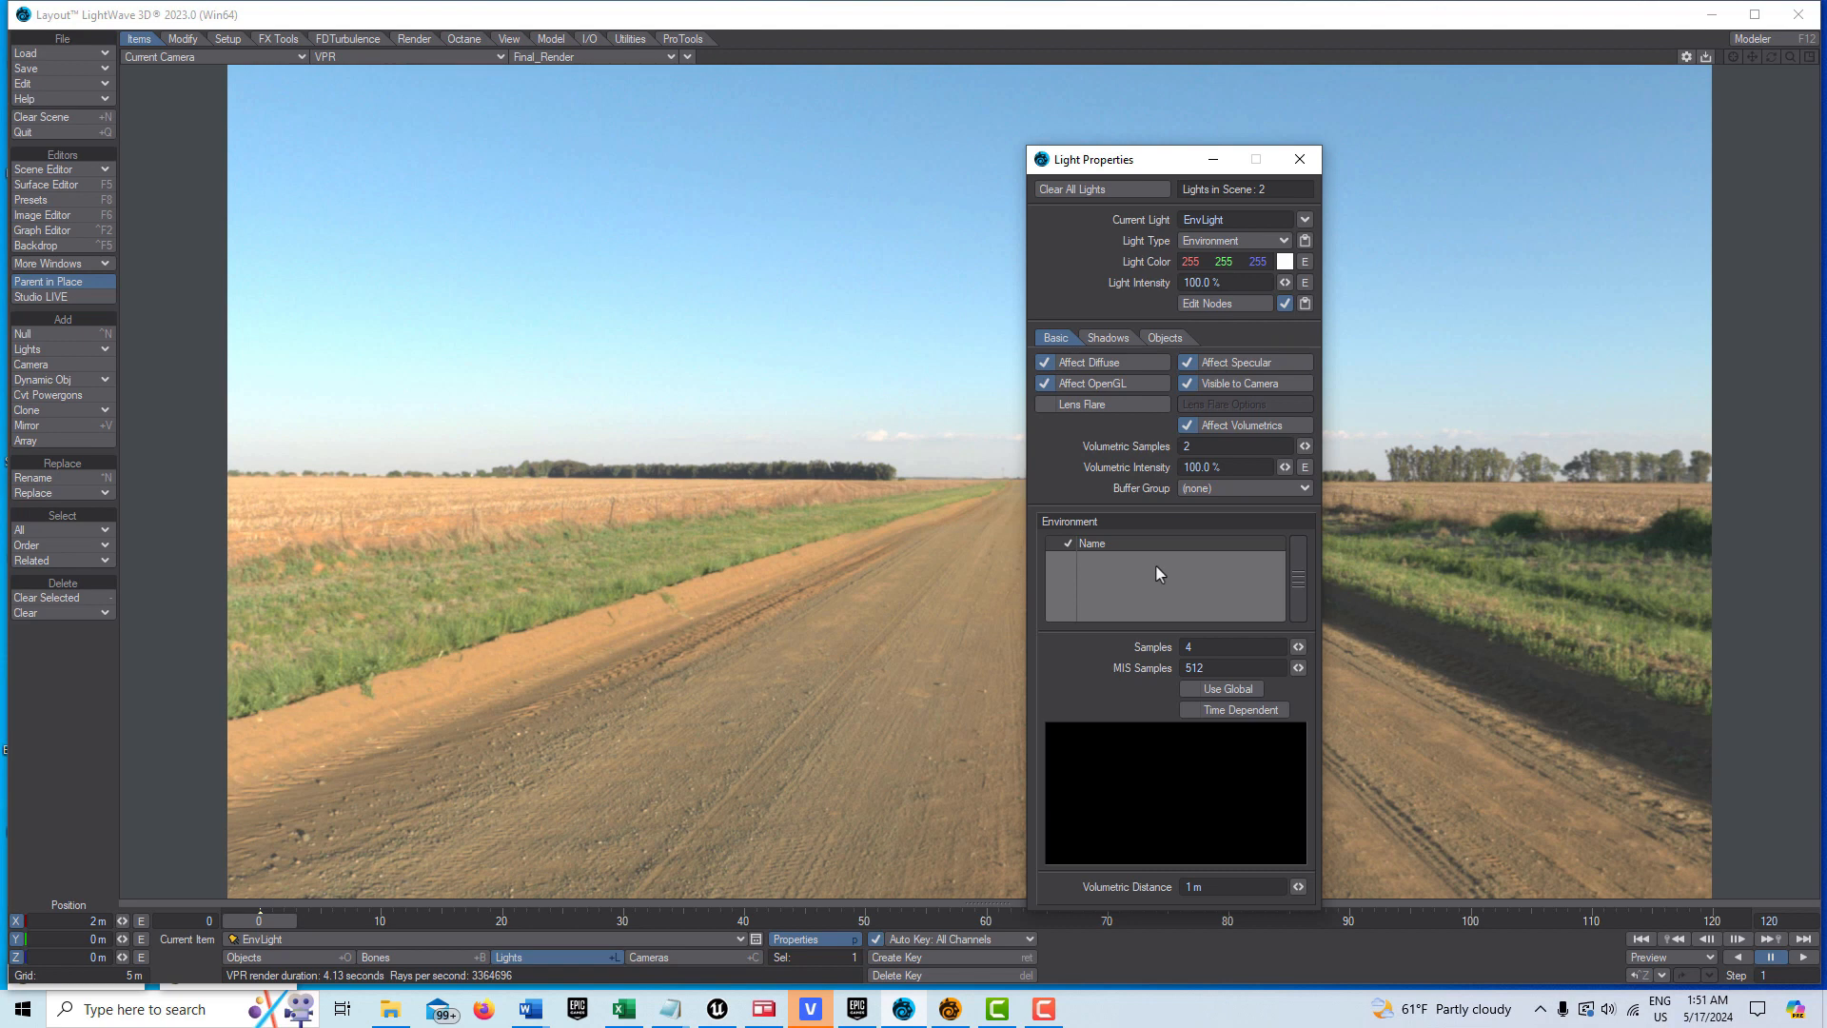
- Add a Textured Environment to the light and open its settings
{"action": "left_click", "coordinate": [1091, 543]}
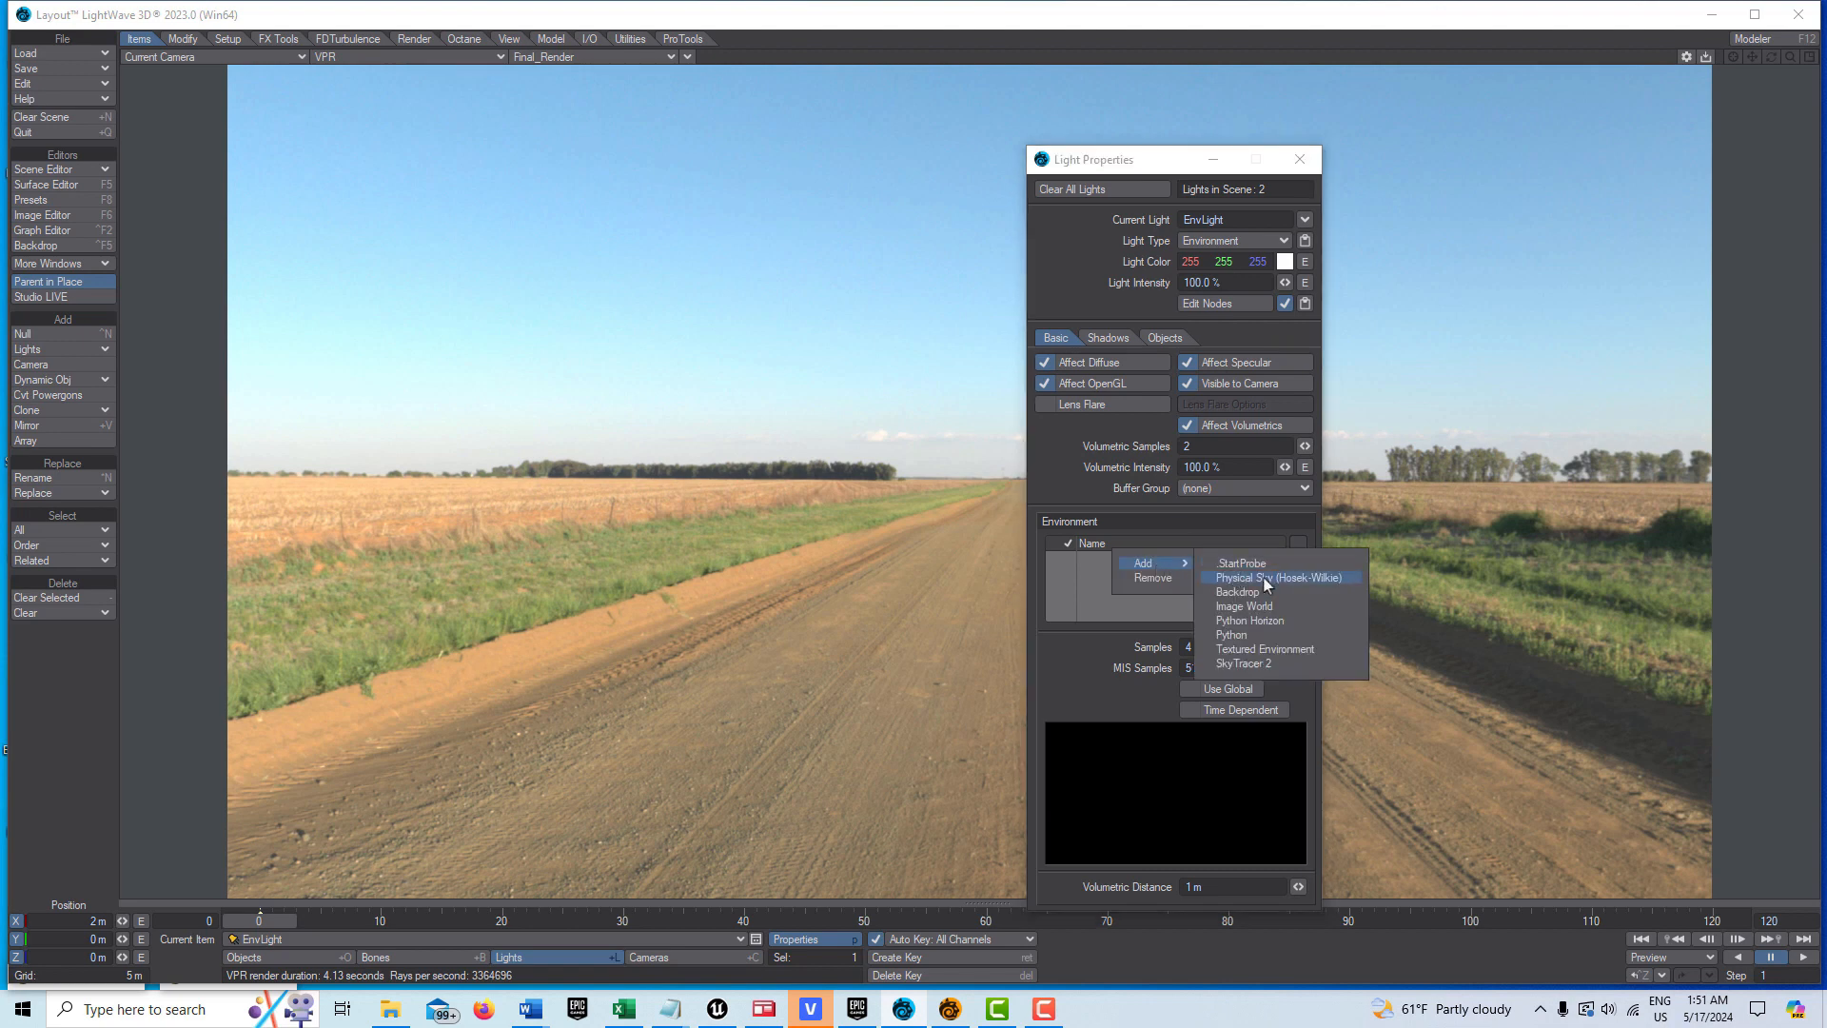
{"action": "left_click", "coordinate": [1265, 649]}
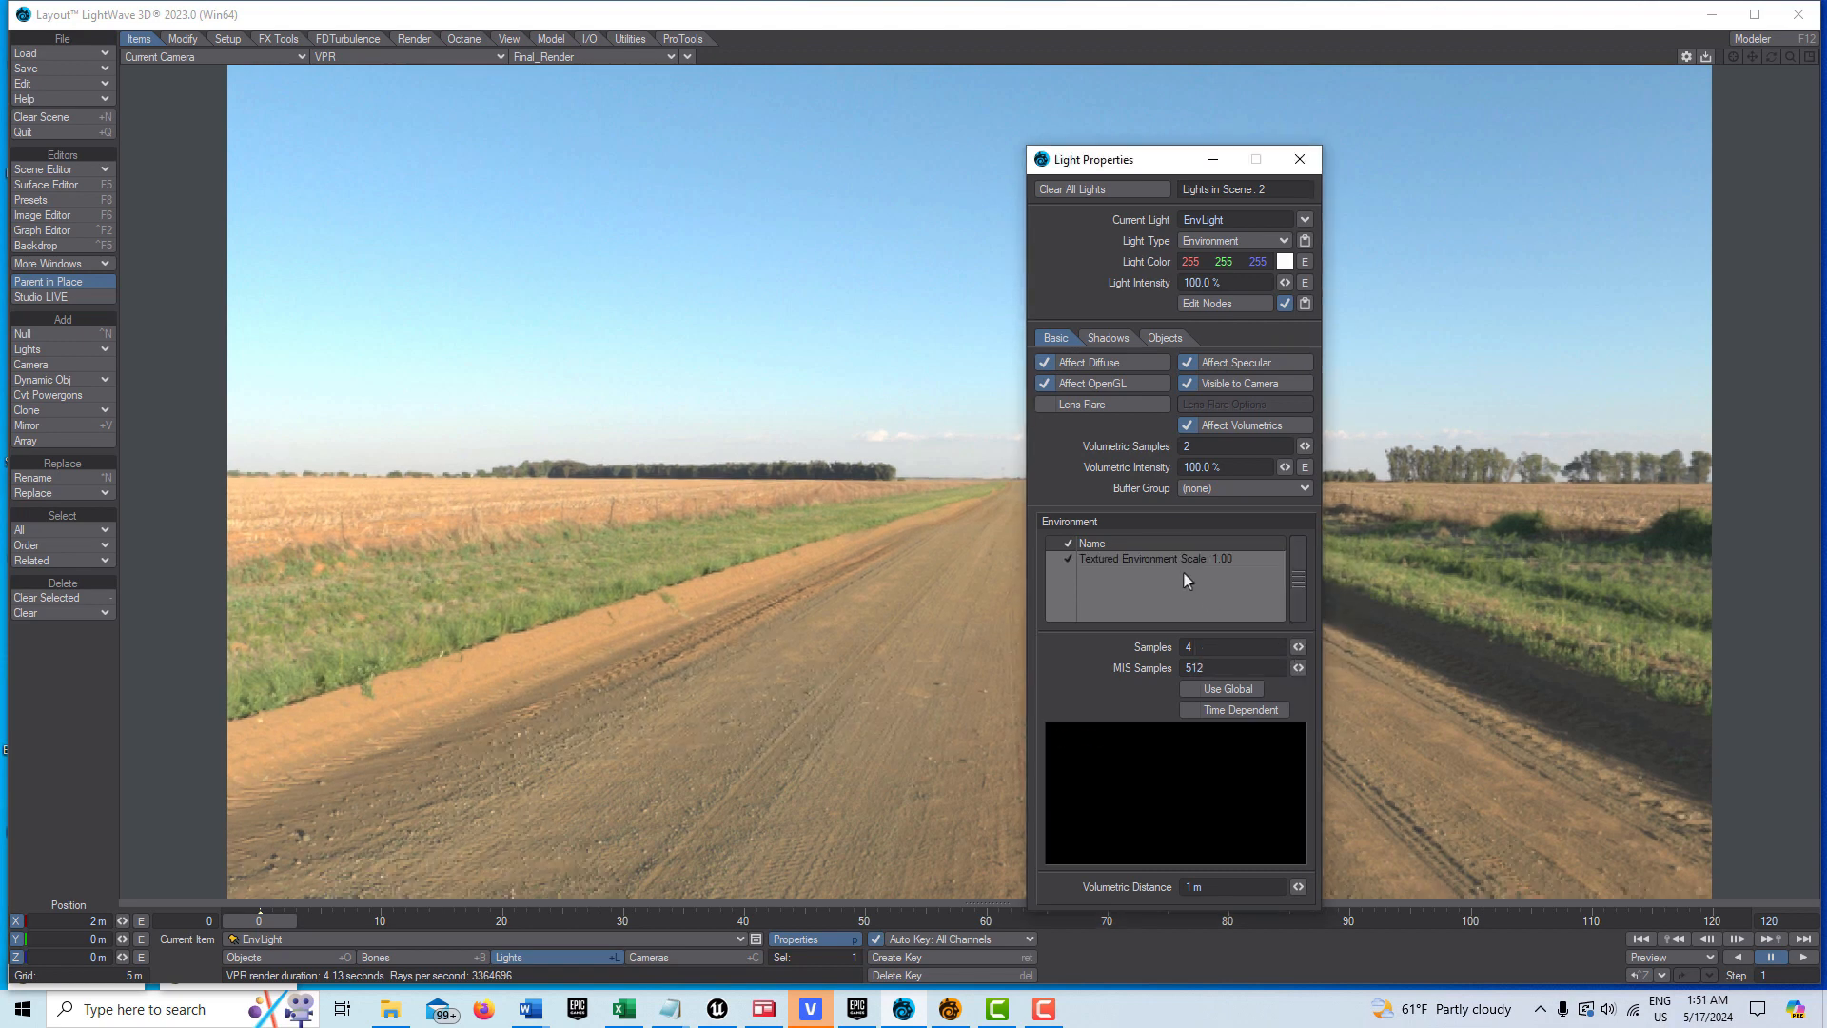
{"action": "double_click", "coordinate": [1137, 559]}
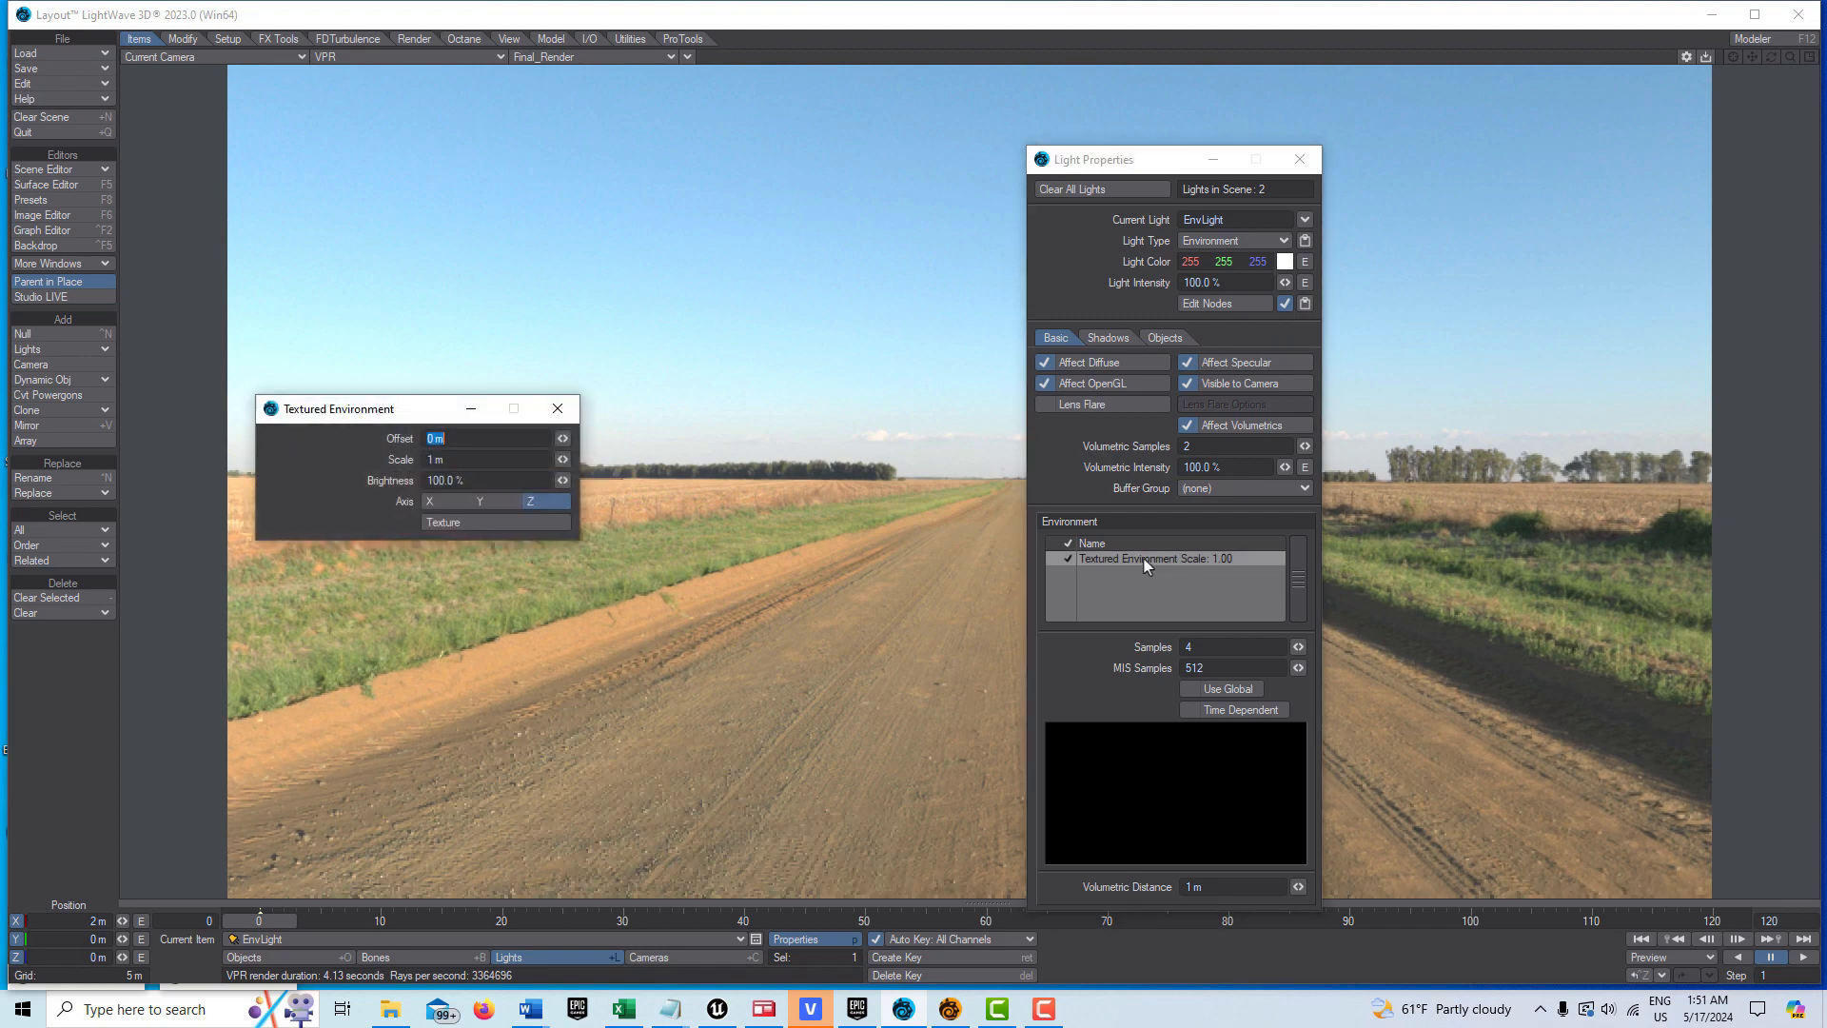
- Load lonely_road_afternoon_4k.exr as the environment texture, spherical projection on Y, then close the panels
{"action": "left_click", "coordinate": [442, 520]}
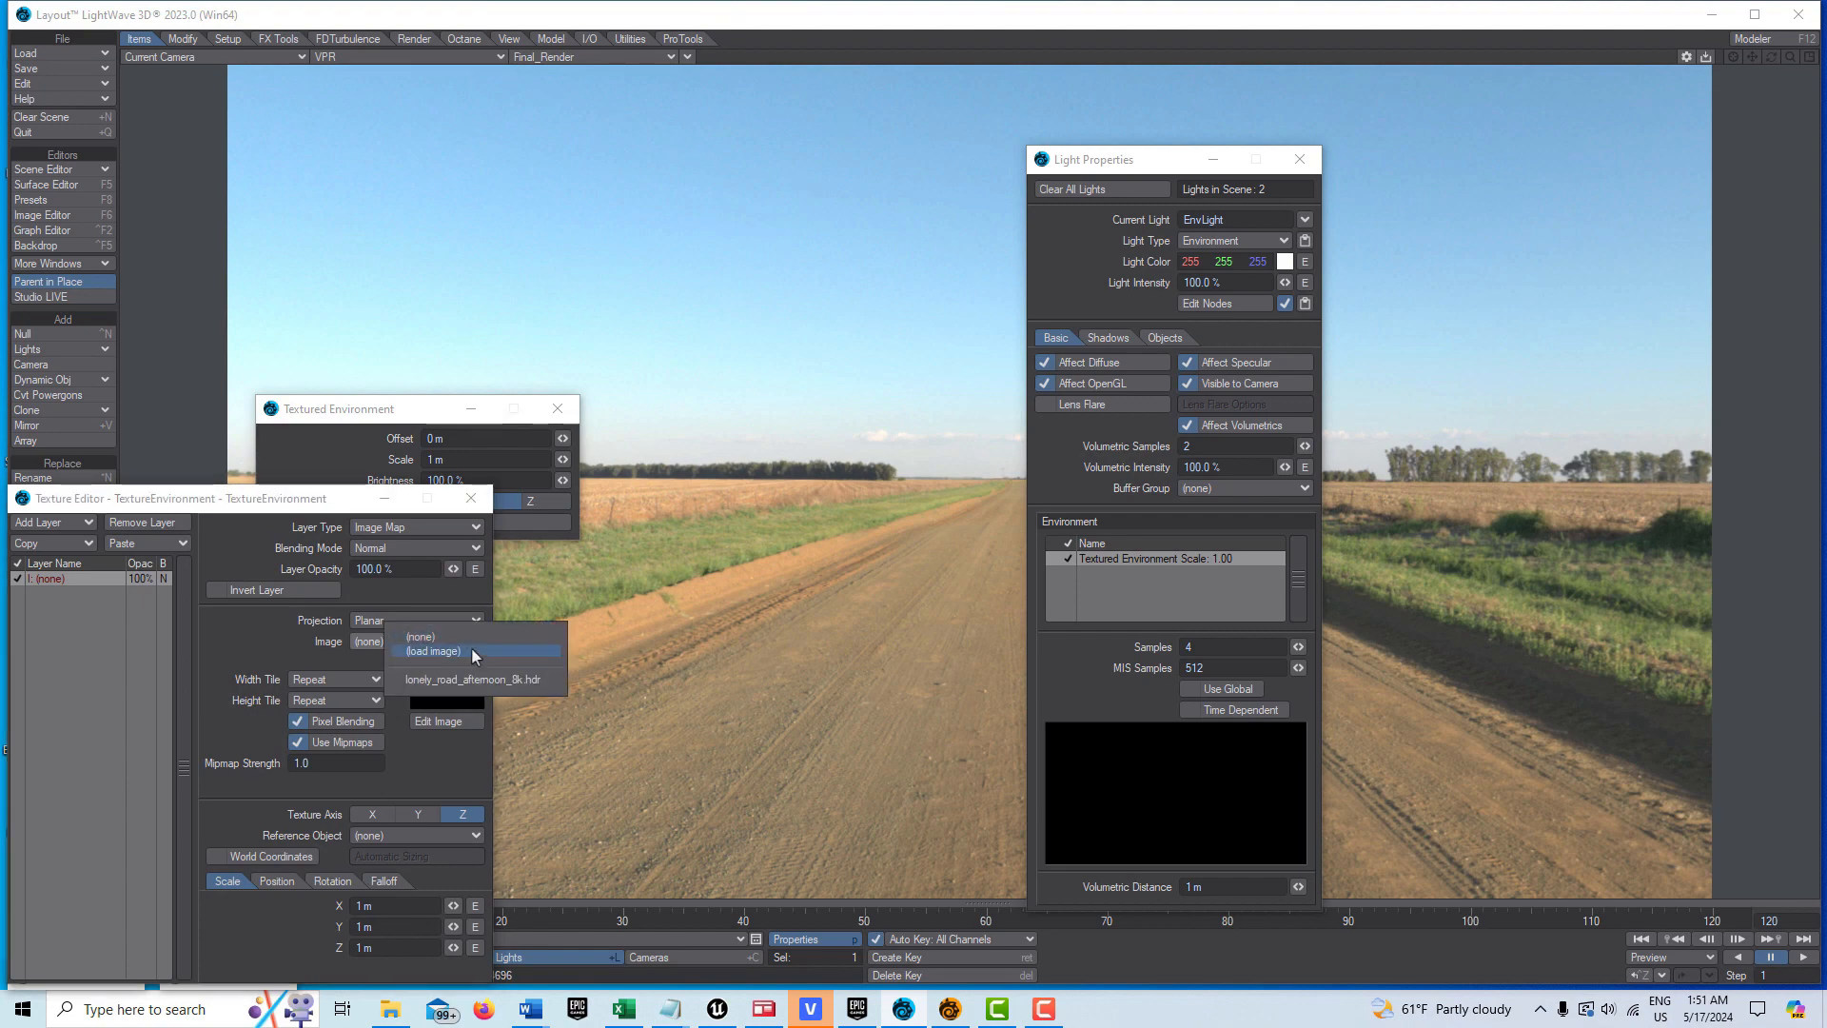
{"action": "left_click", "coordinate": [432, 650]}
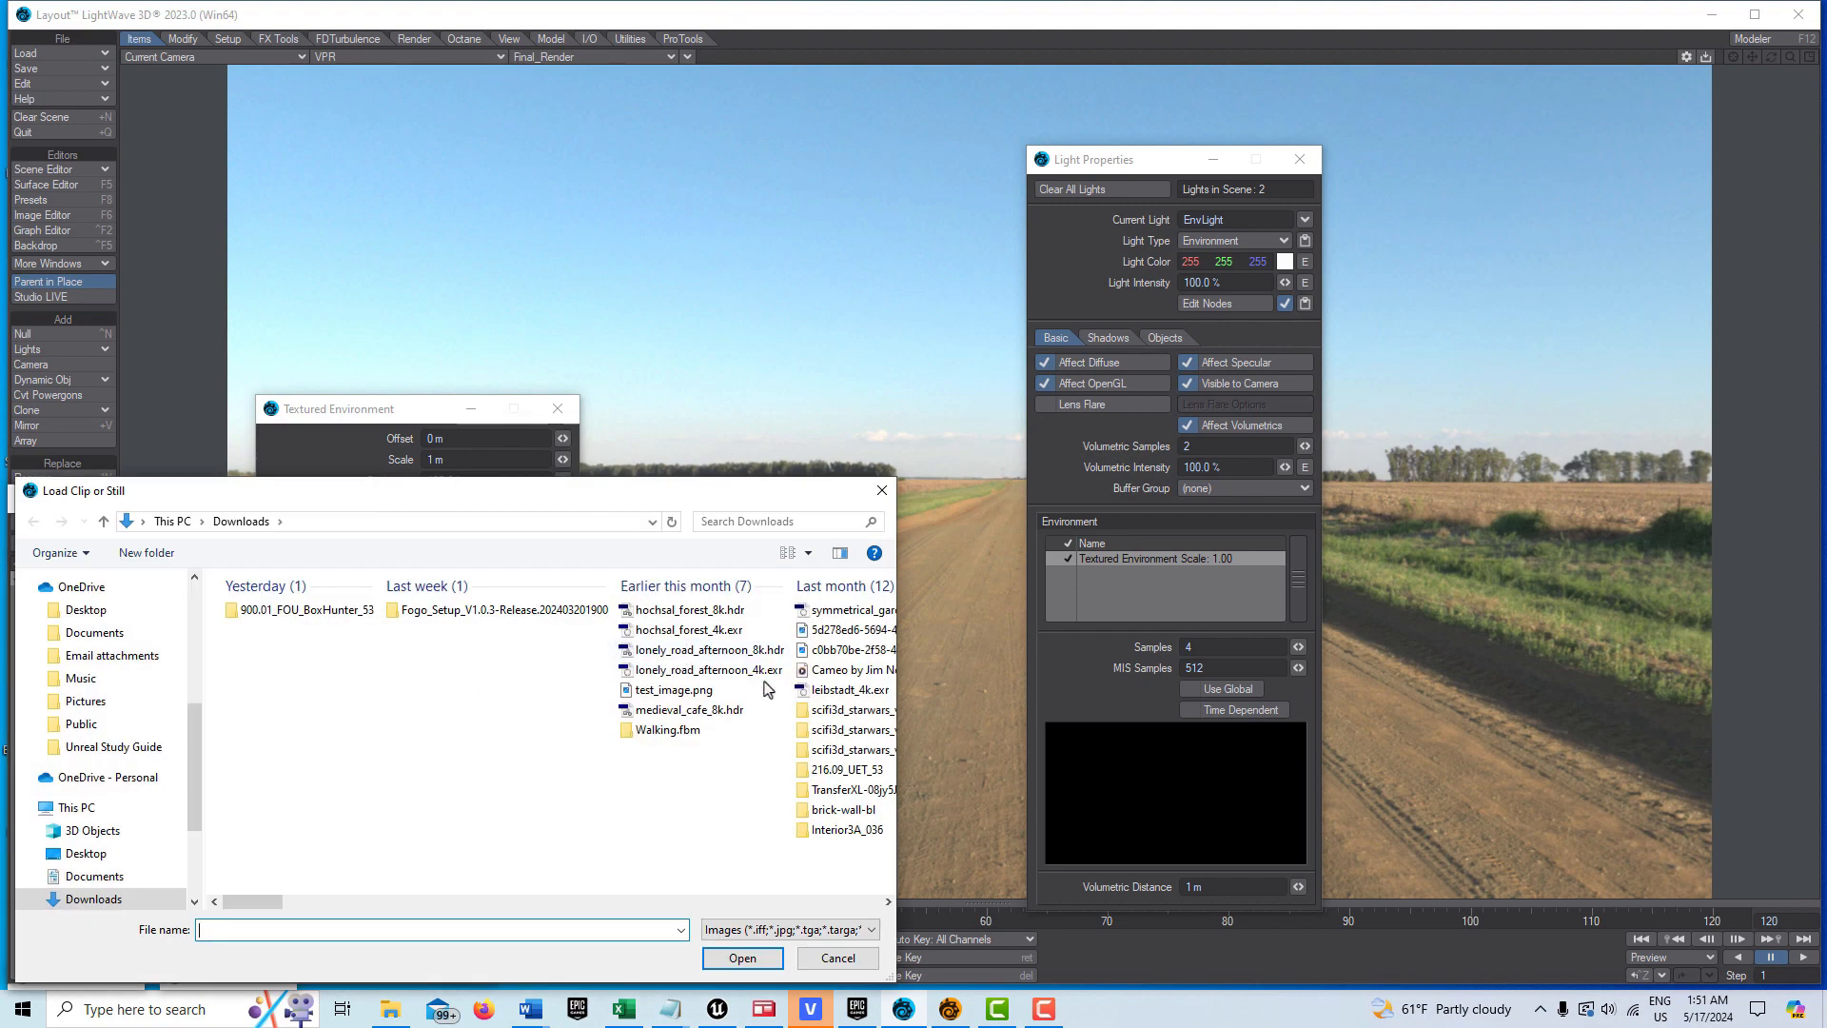
{"action": "left_click", "coordinate": [704, 669]}
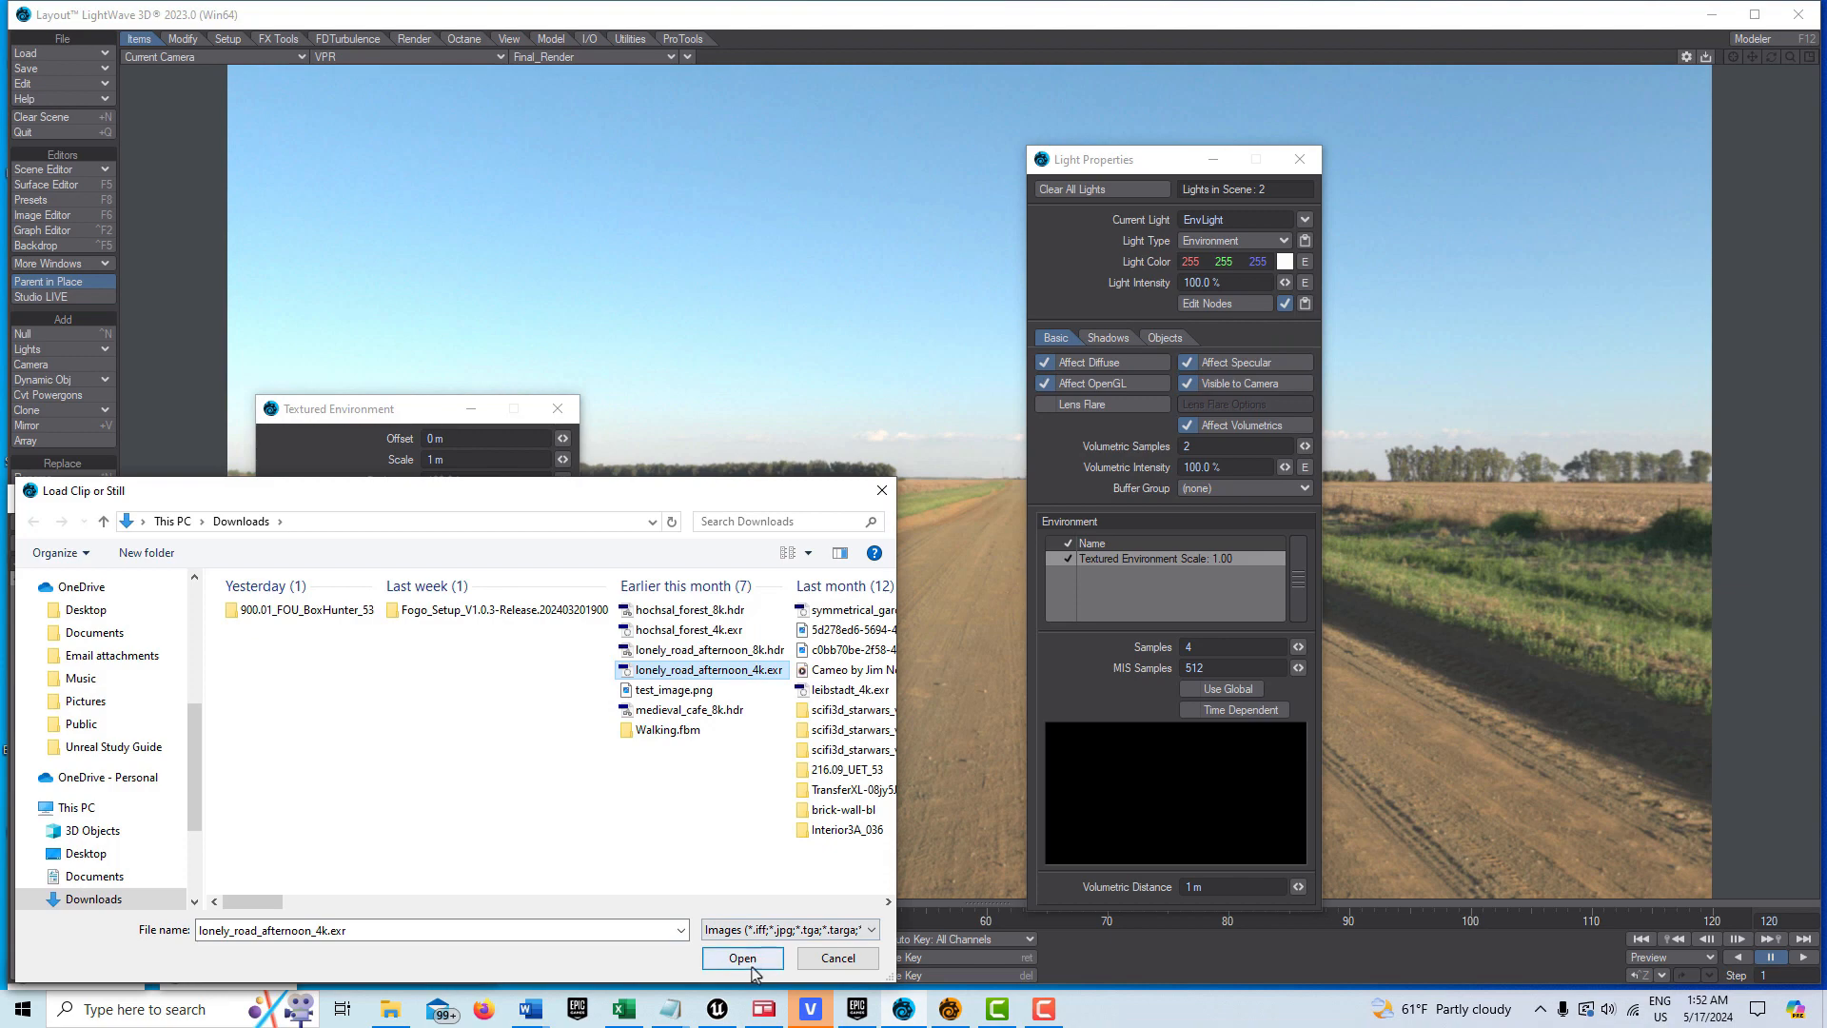
{"action": "left_click", "coordinate": [742, 956]}
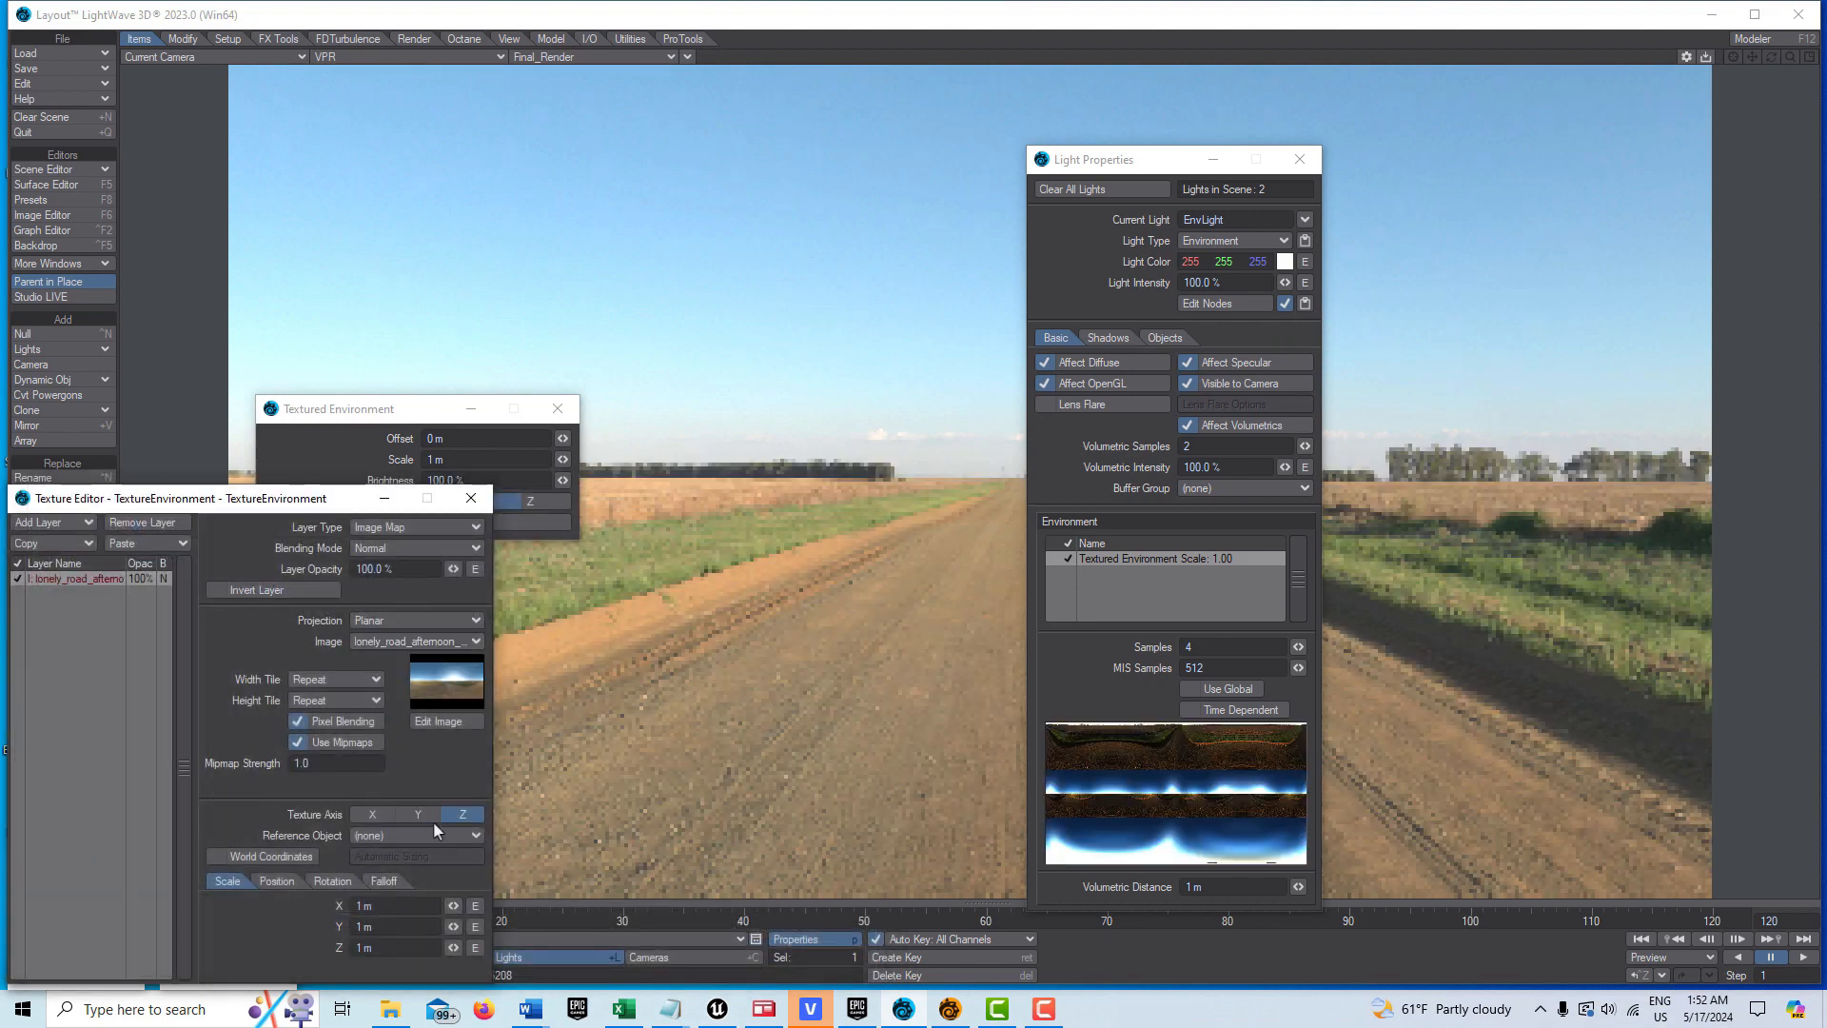
{"action": "left_click", "coordinate": [417, 814]}
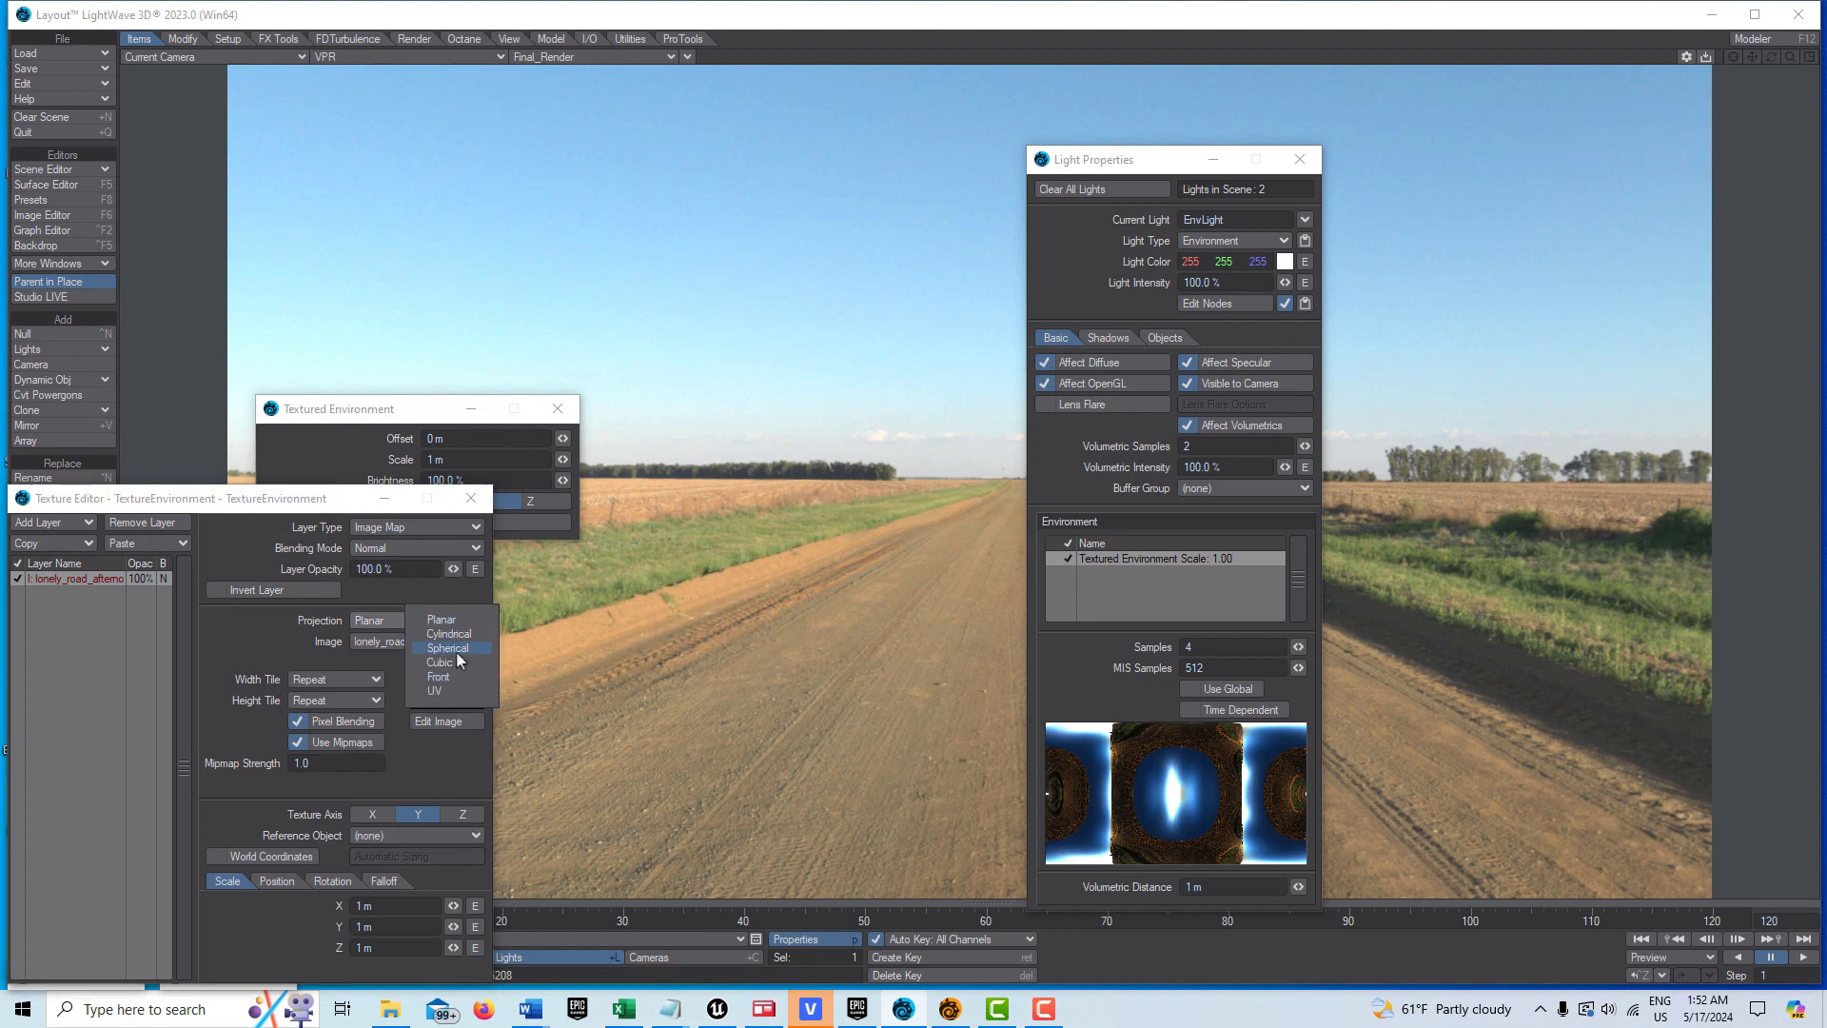
{"action": "left_click", "coordinate": [446, 649]}
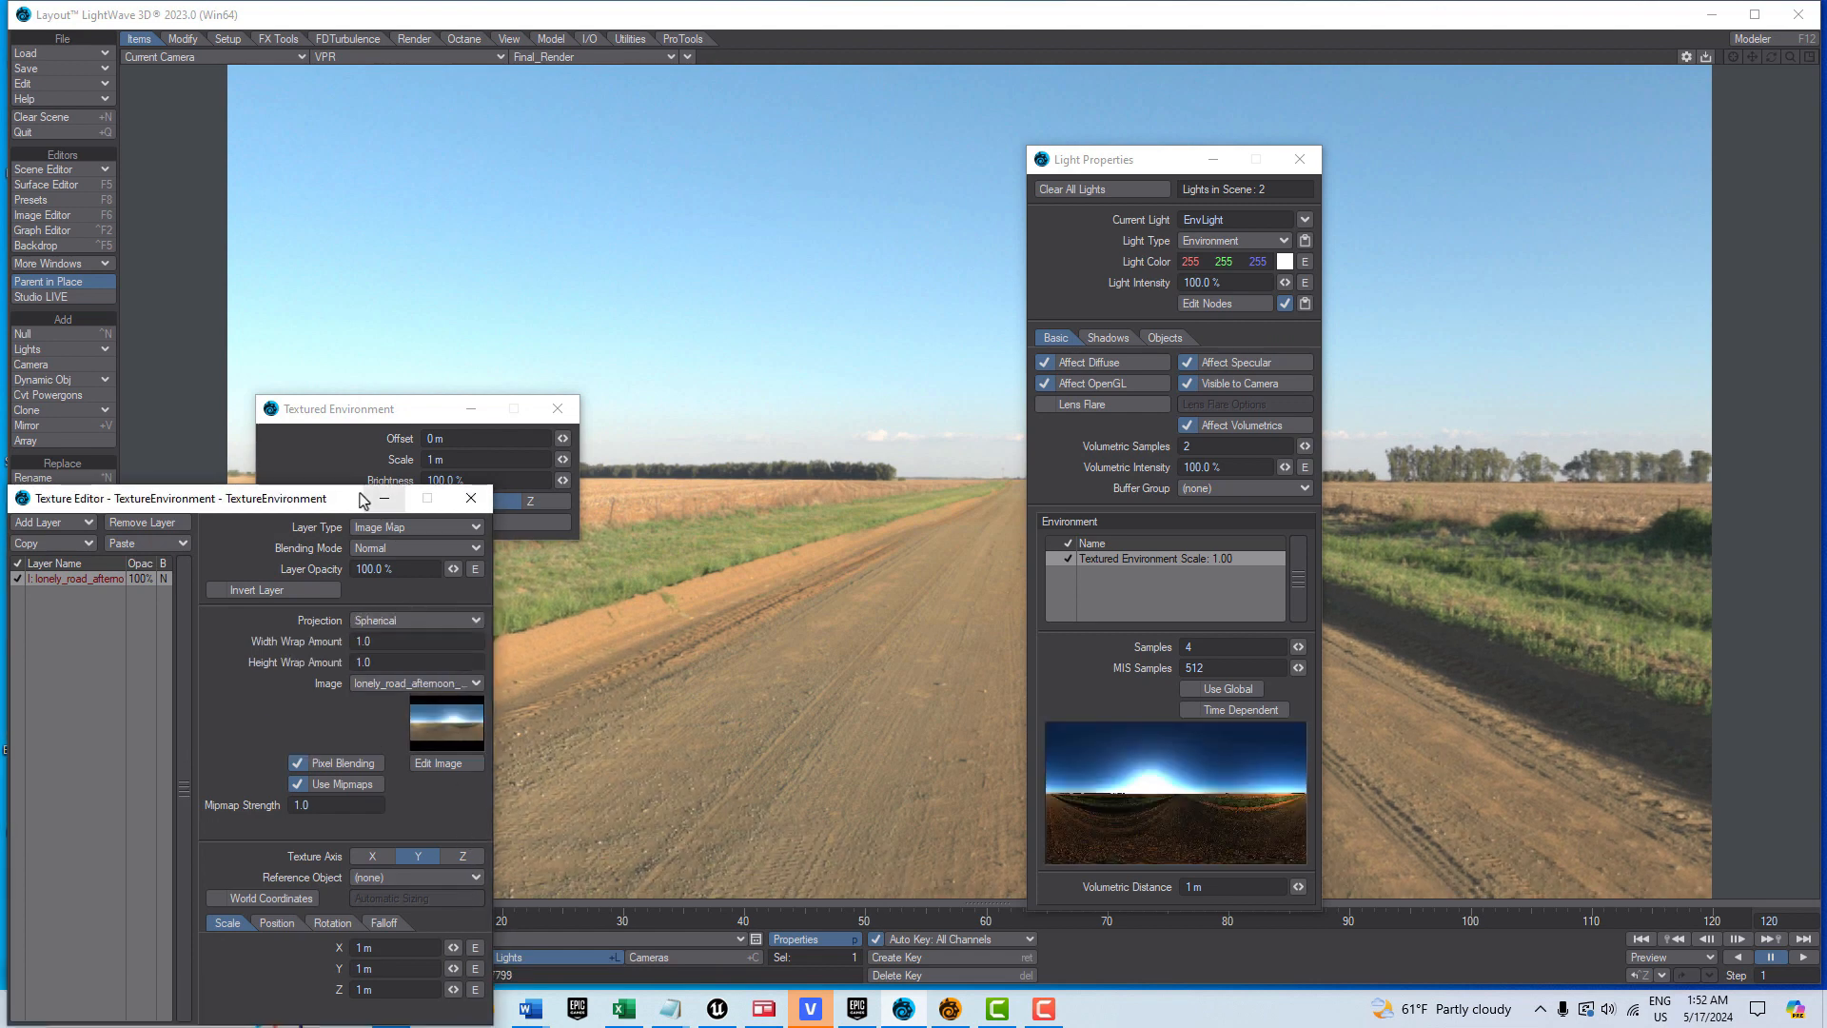
{"action": "mouse_move", "coordinate": [375, 498]}
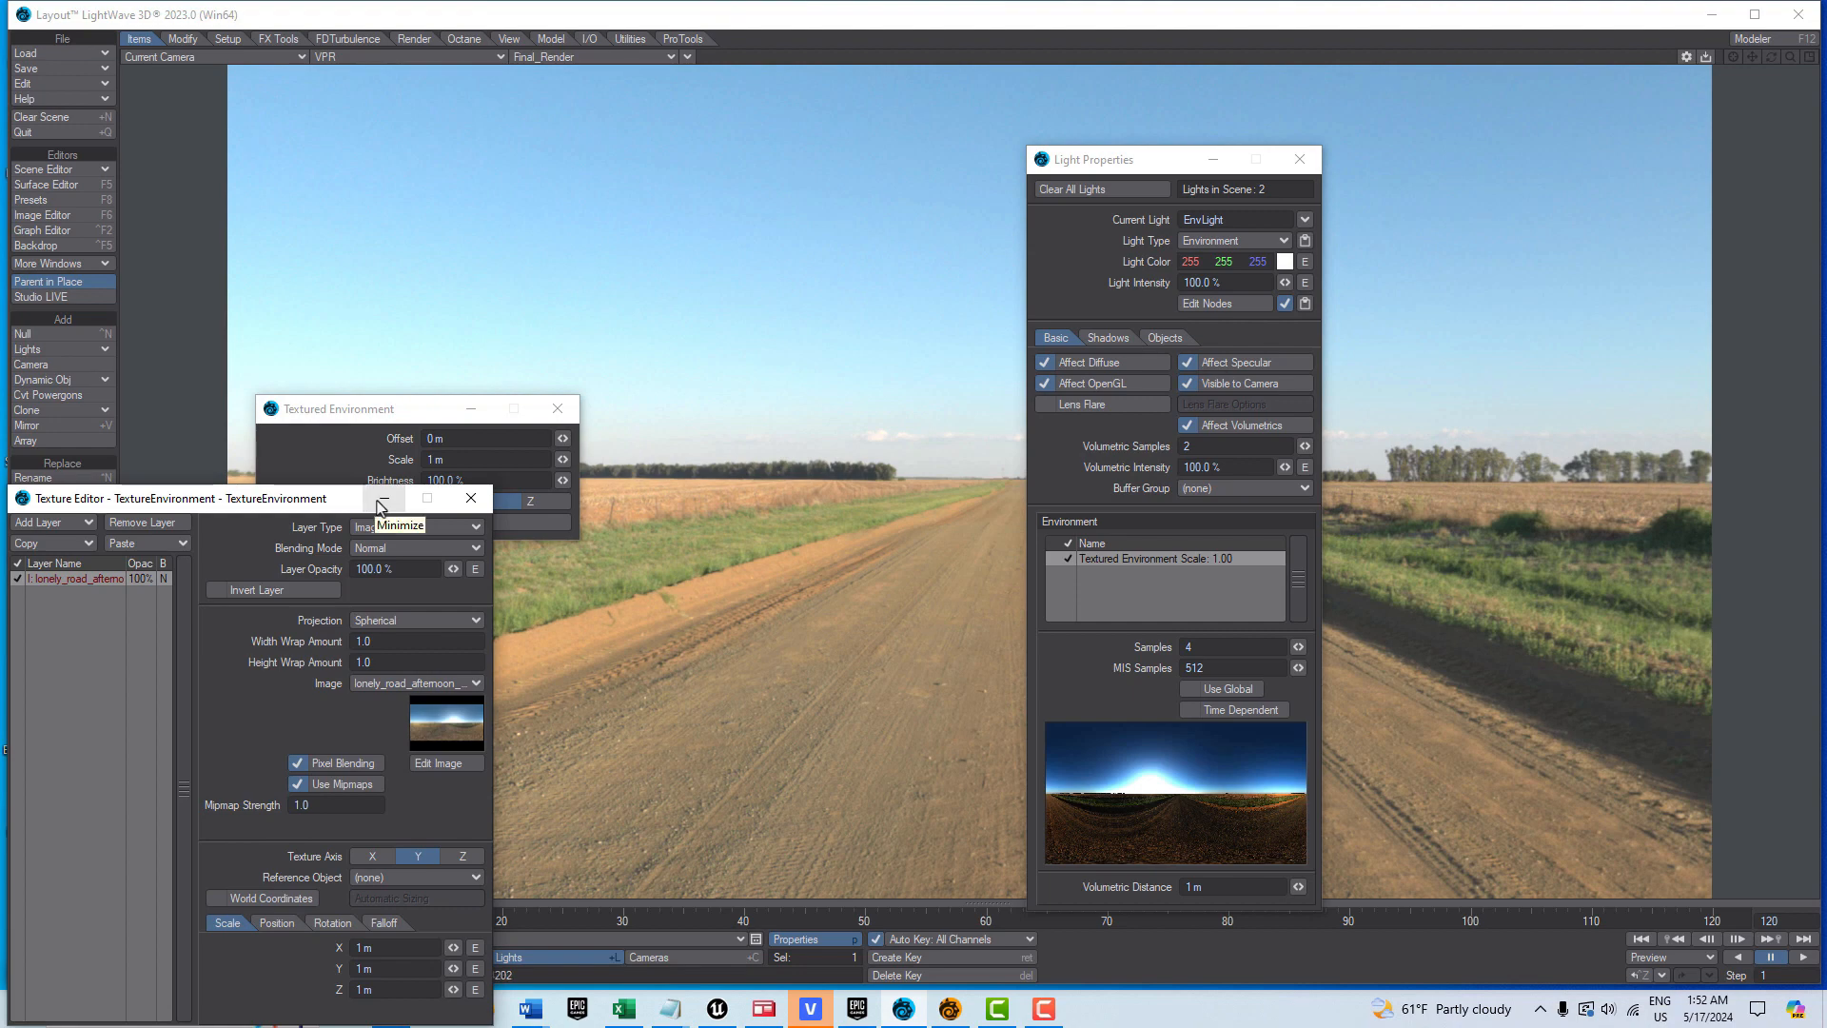
{"action": "left_click", "coordinate": [425, 498]}
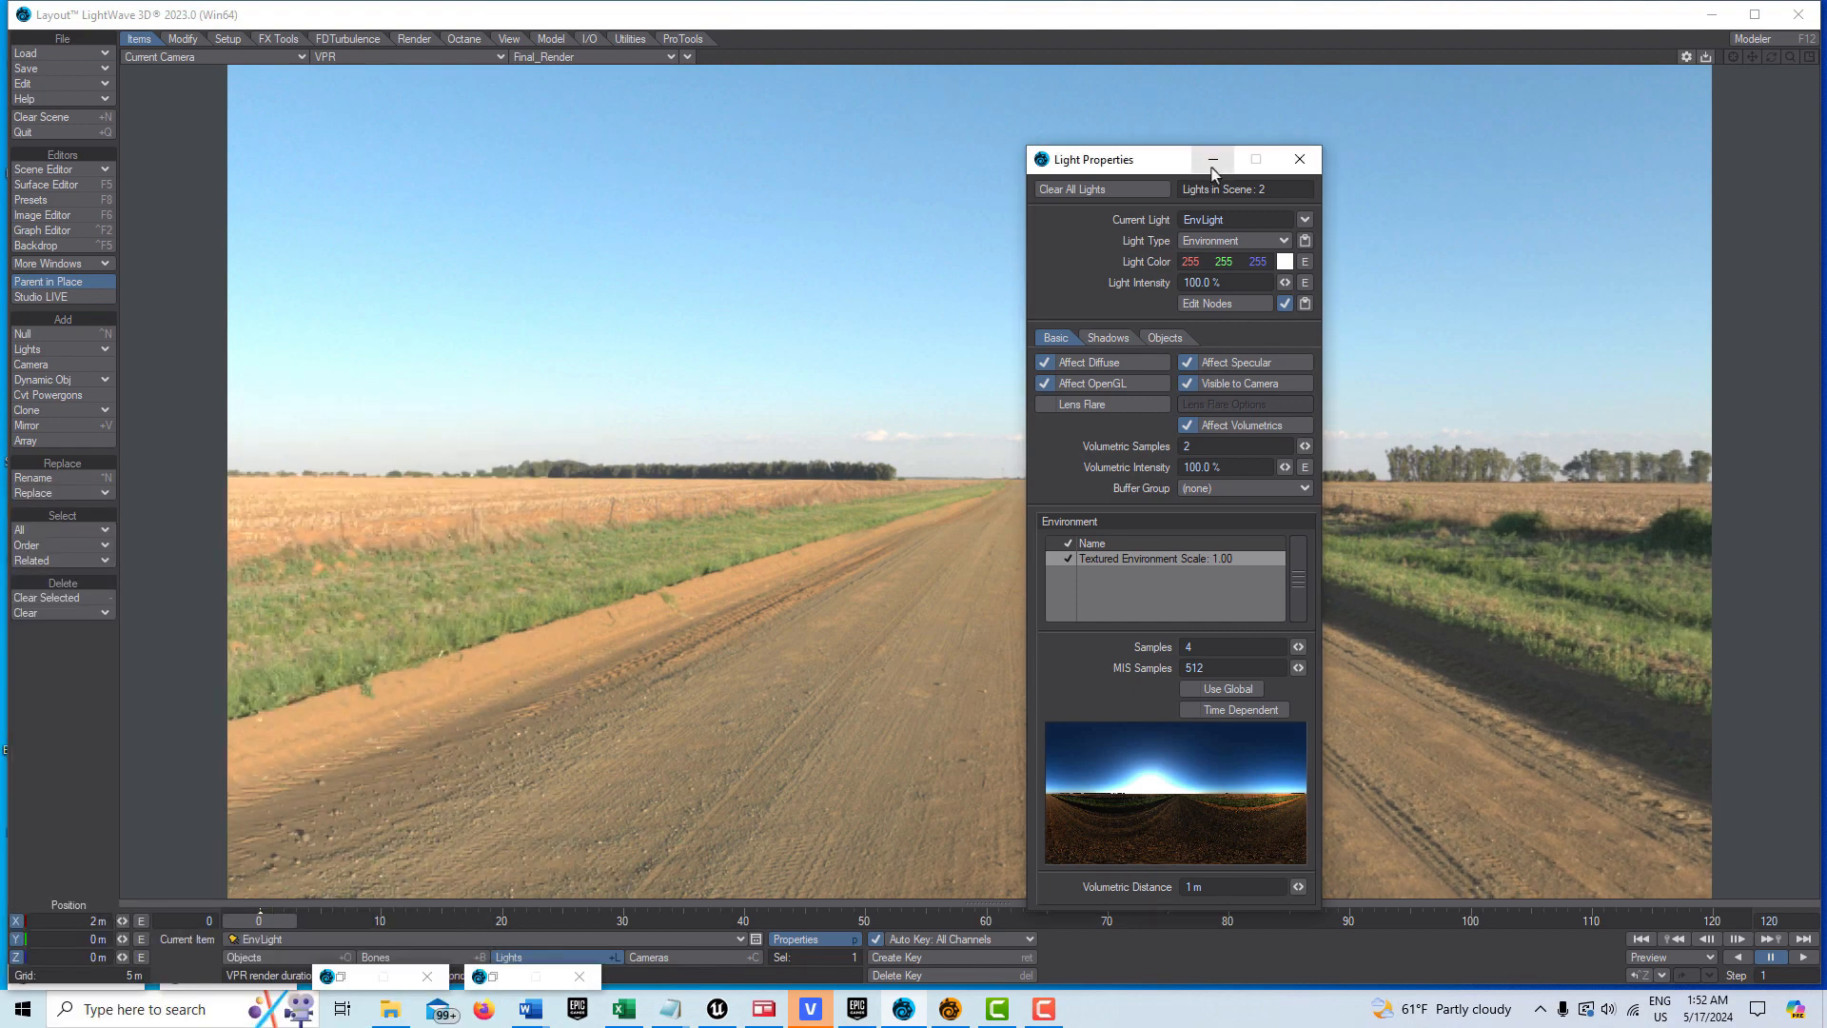
{"action": "left_click", "coordinate": [1212, 159]}
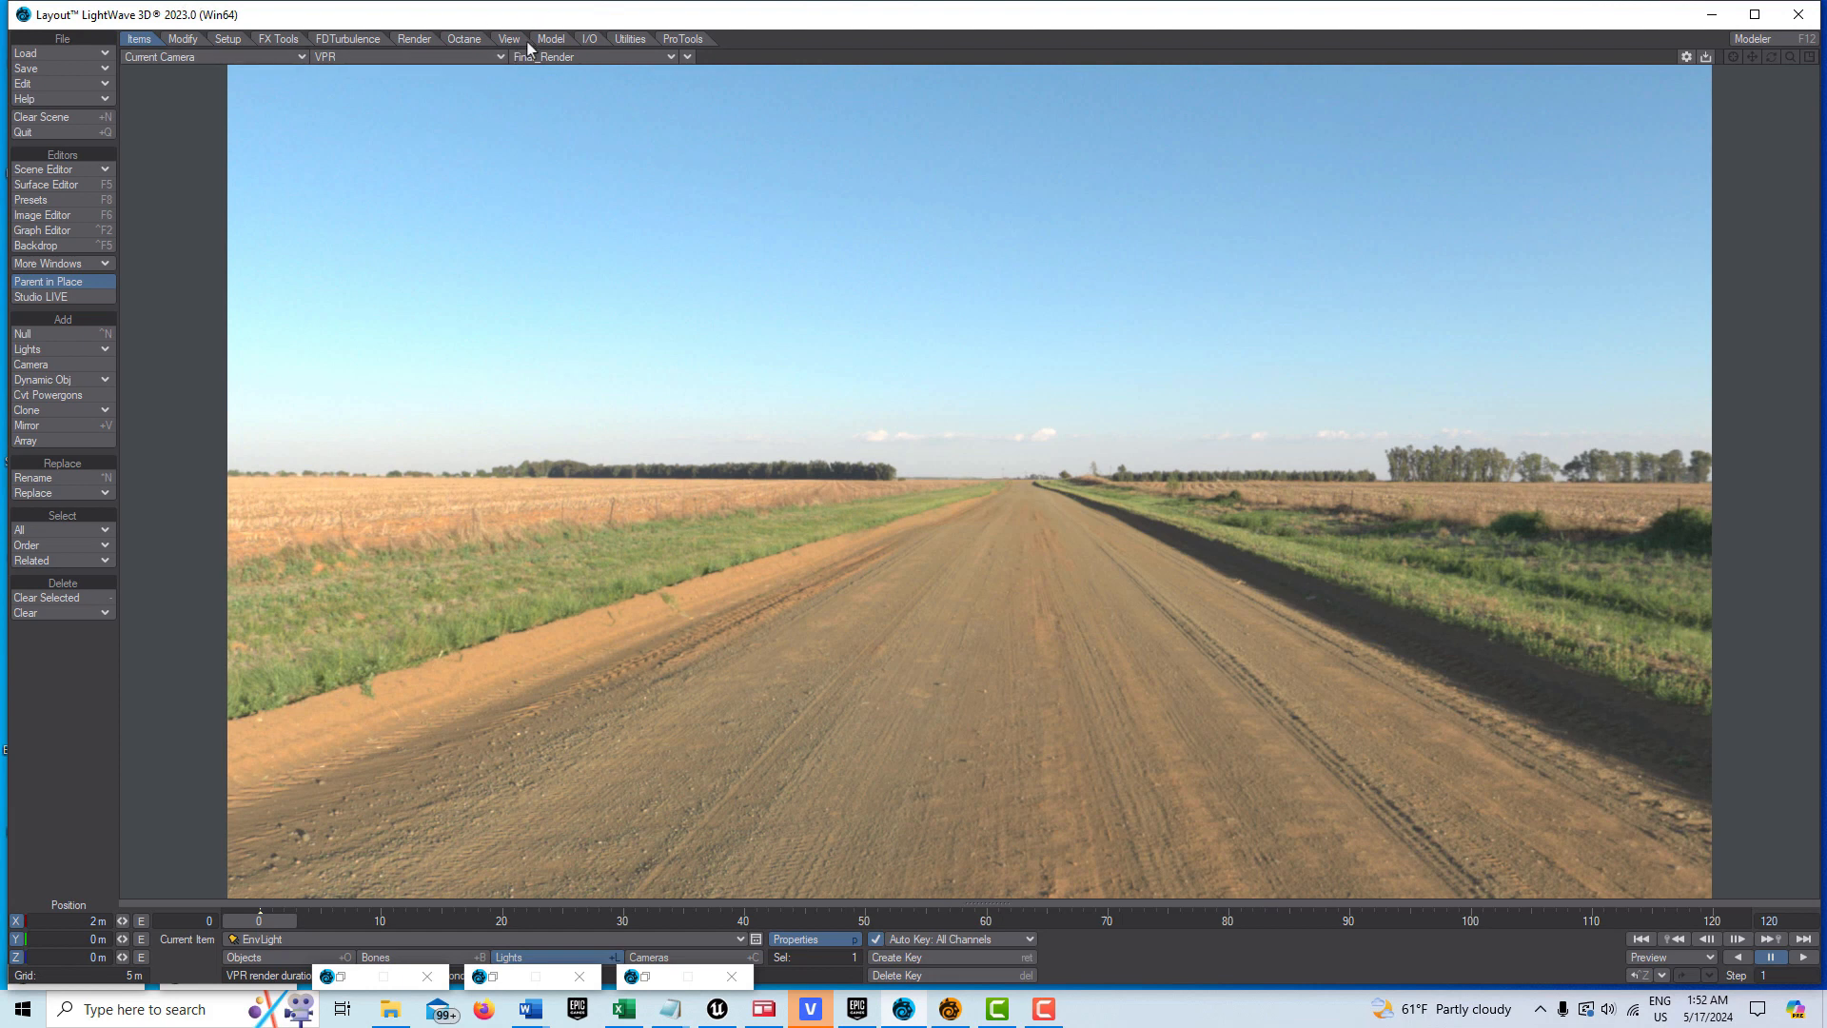
- Create a 1 m cube primitive and rotate it to H 42.8° and P -33.3°
{"action": "left_click", "coordinate": [550, 38]}
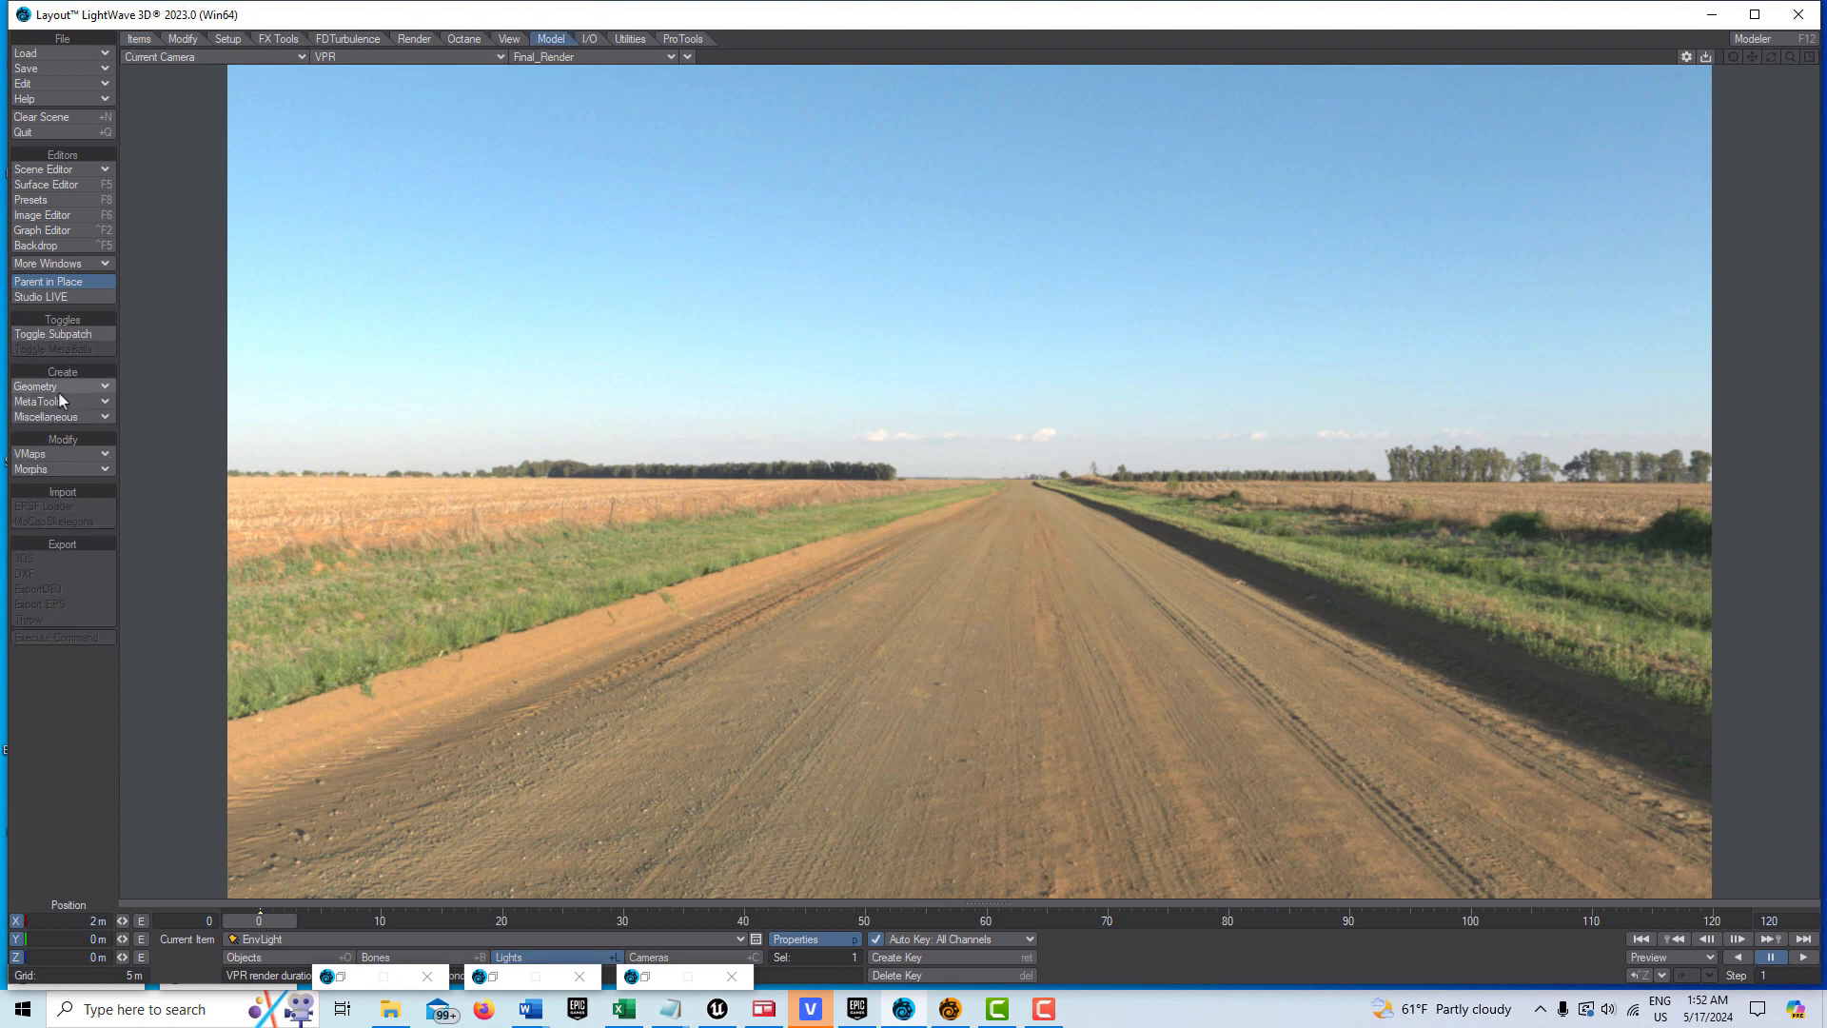
{"action": "left_click", "coordinate": [36, 385]}
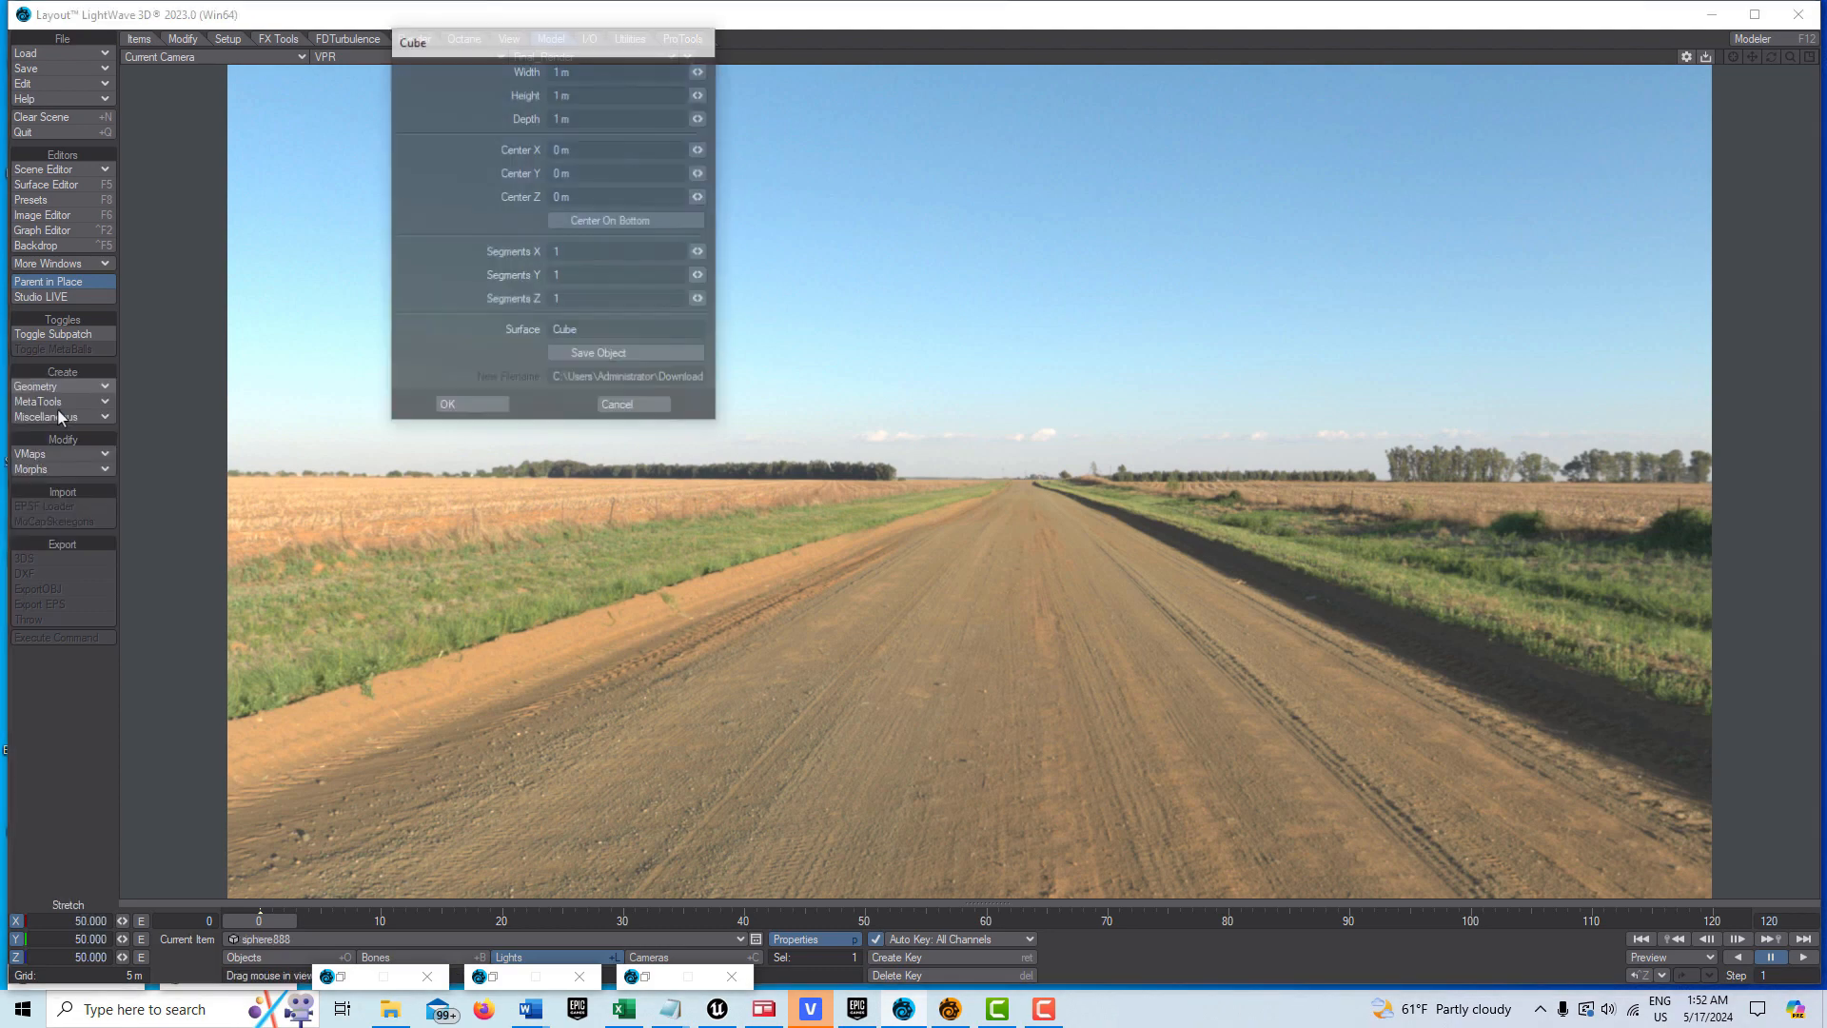
{"action": "left_click", "coordinate": [447, 404]}
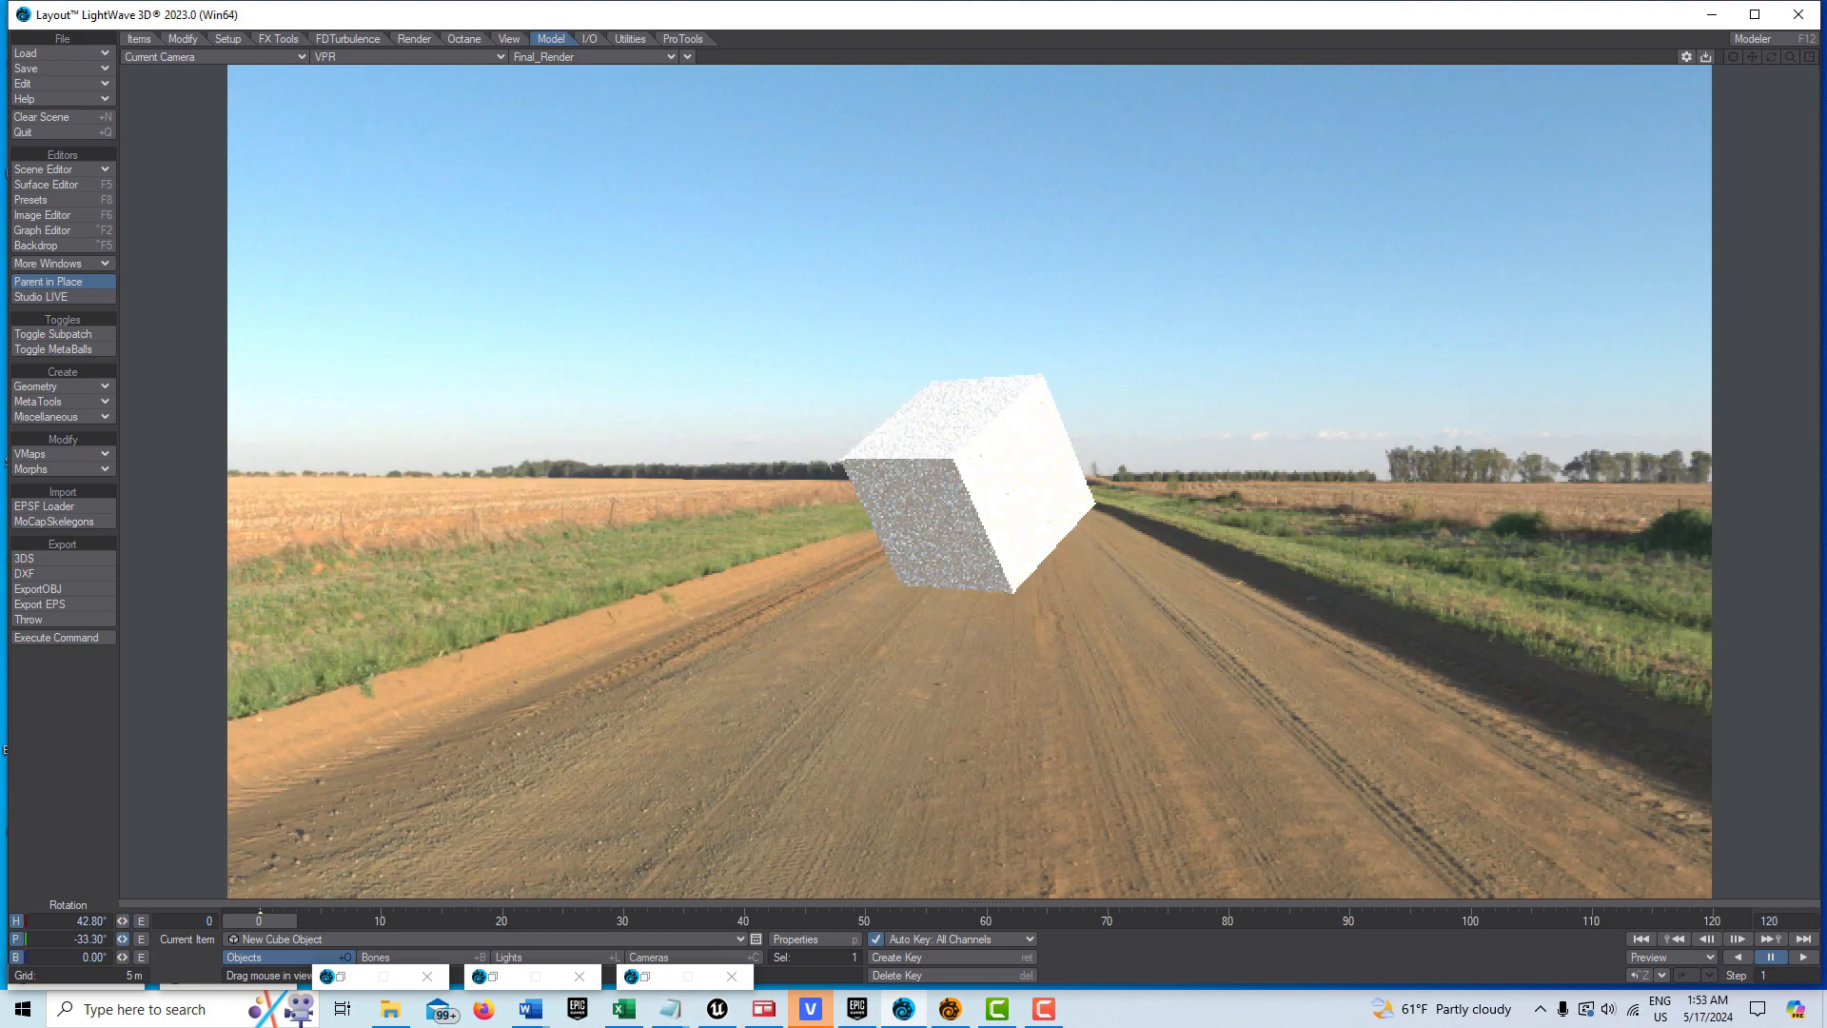
{"action": "left_click", "coordinate": [44, 183]}
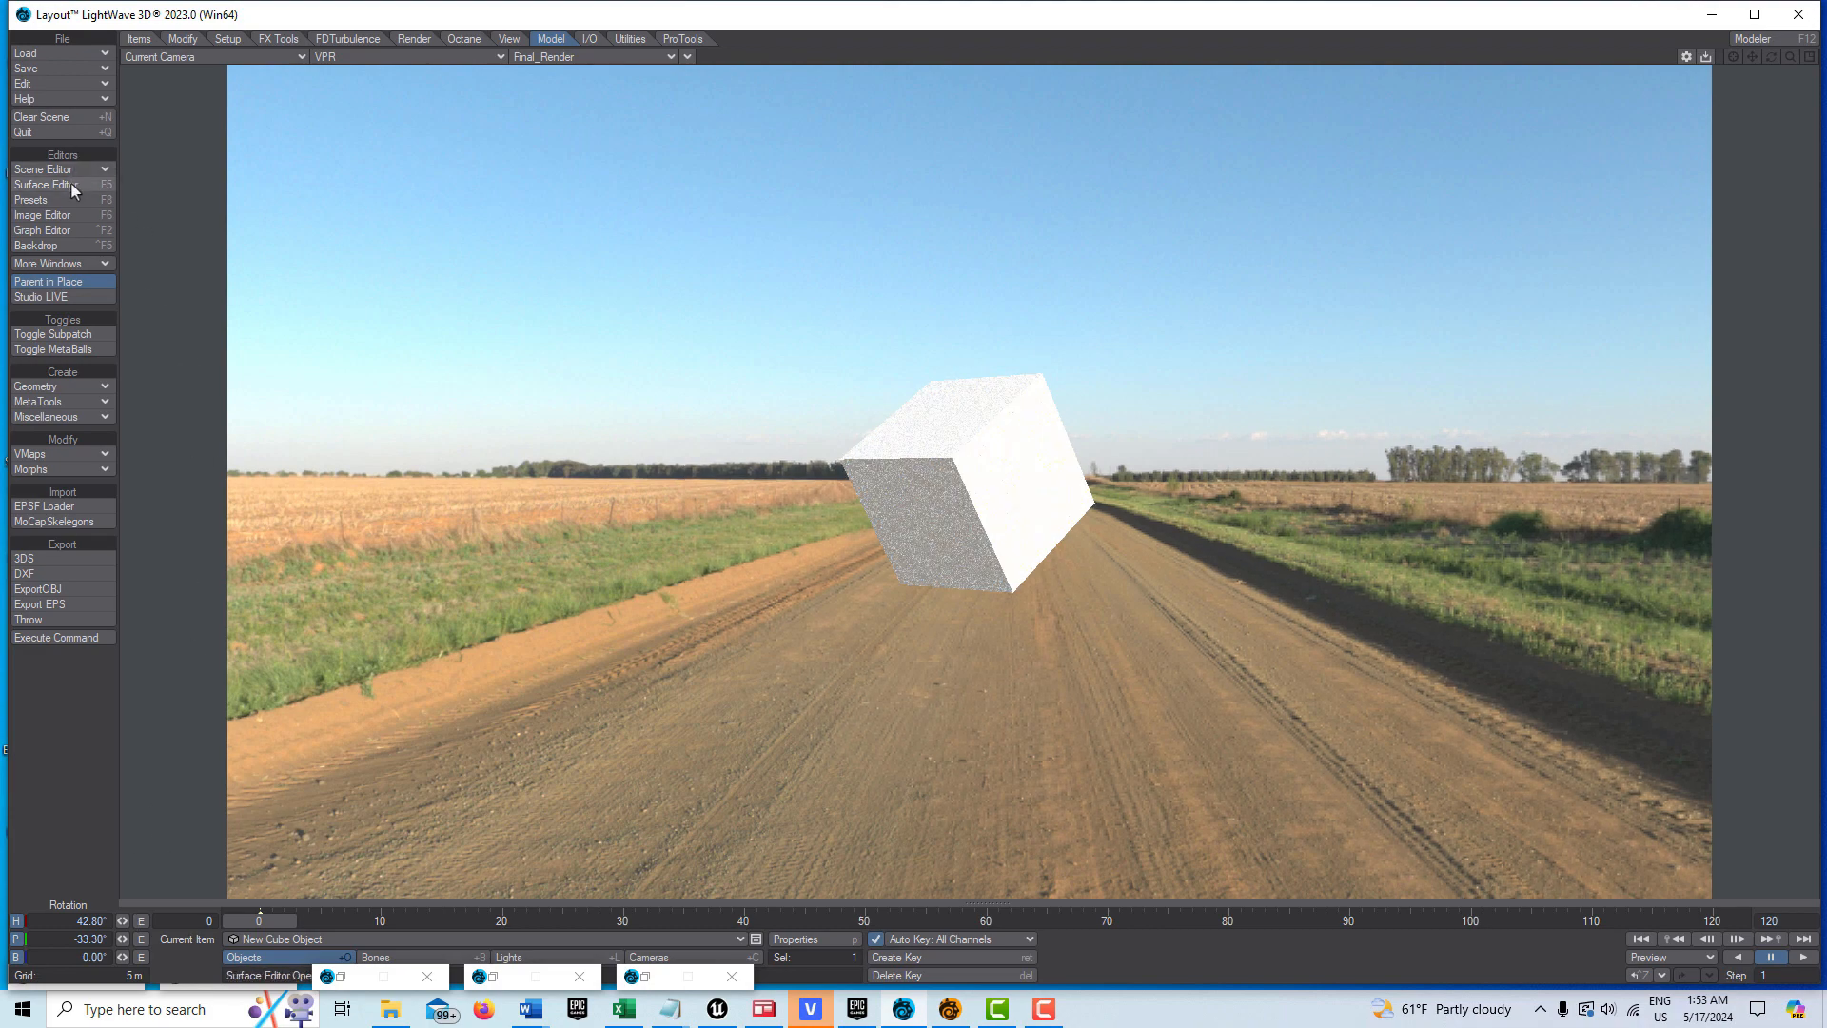
- Feed a CheckerBoard2D node into the cube's colour with 500 mm scale and white foreground
{"action": "left_click", "coordinate": [45, 184]}
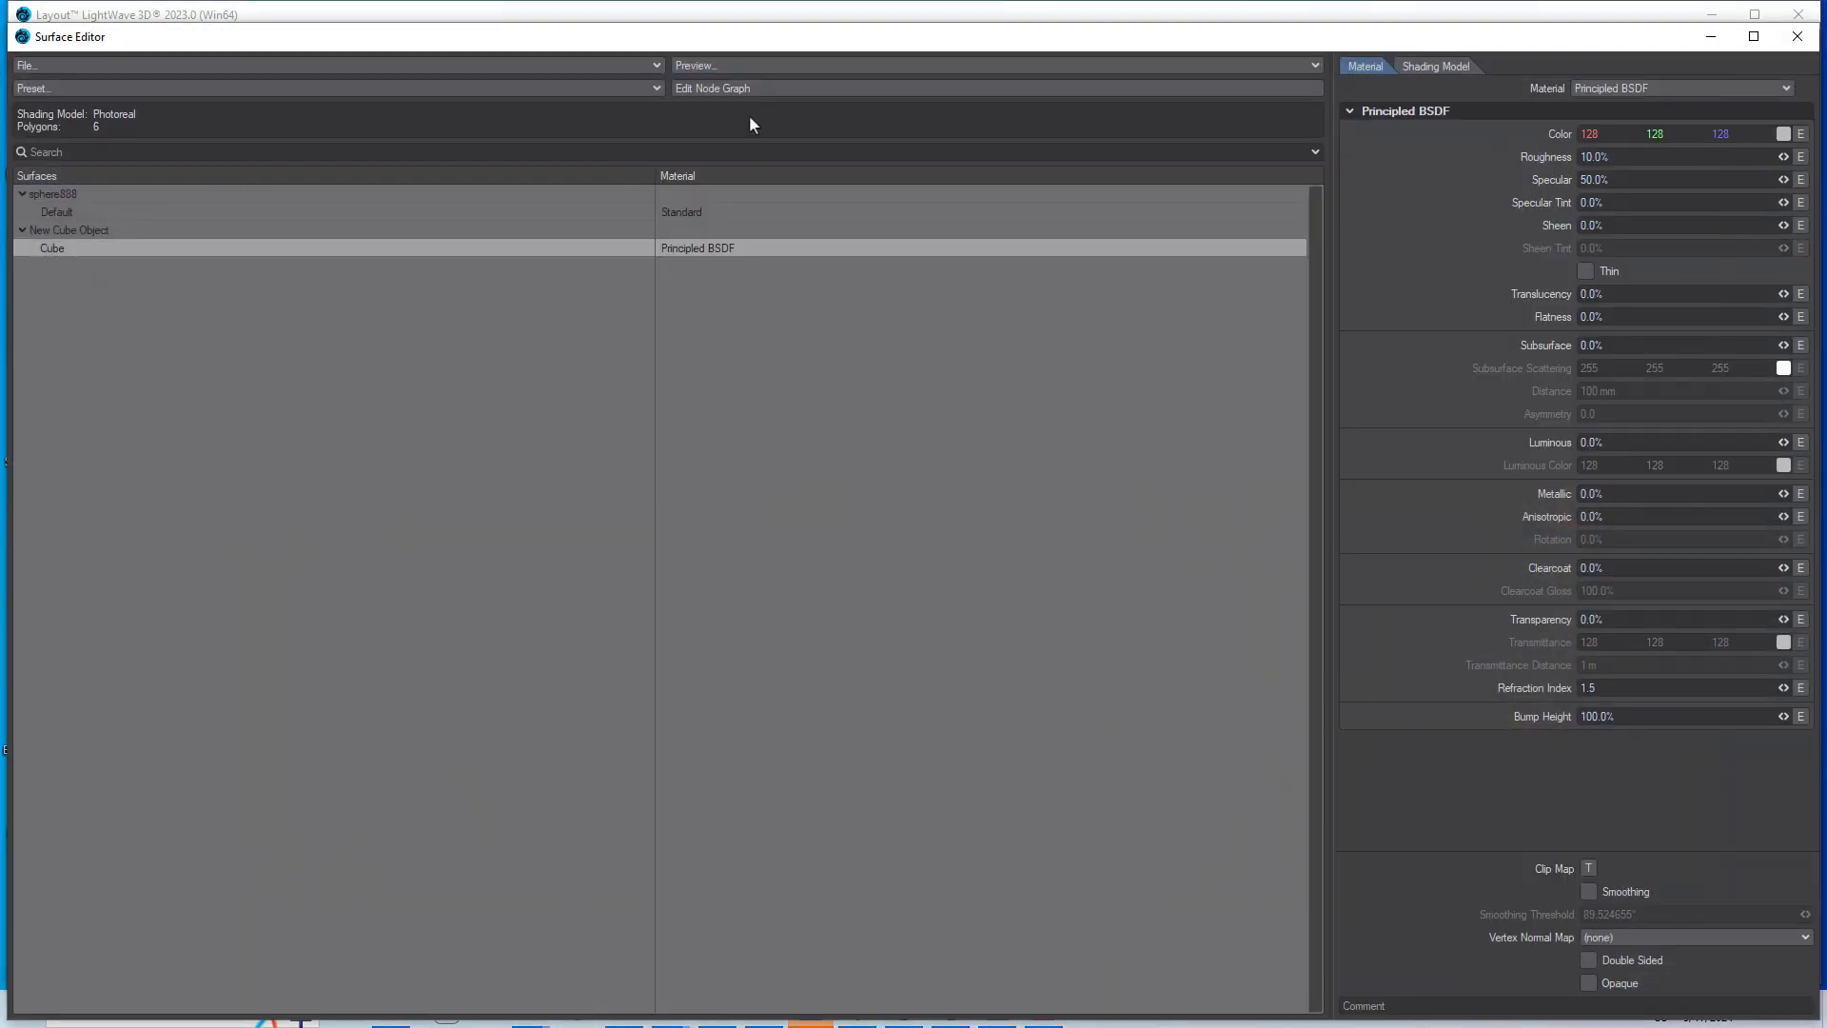
{"action": "mouse_move", "coordinate": [758, 97]}
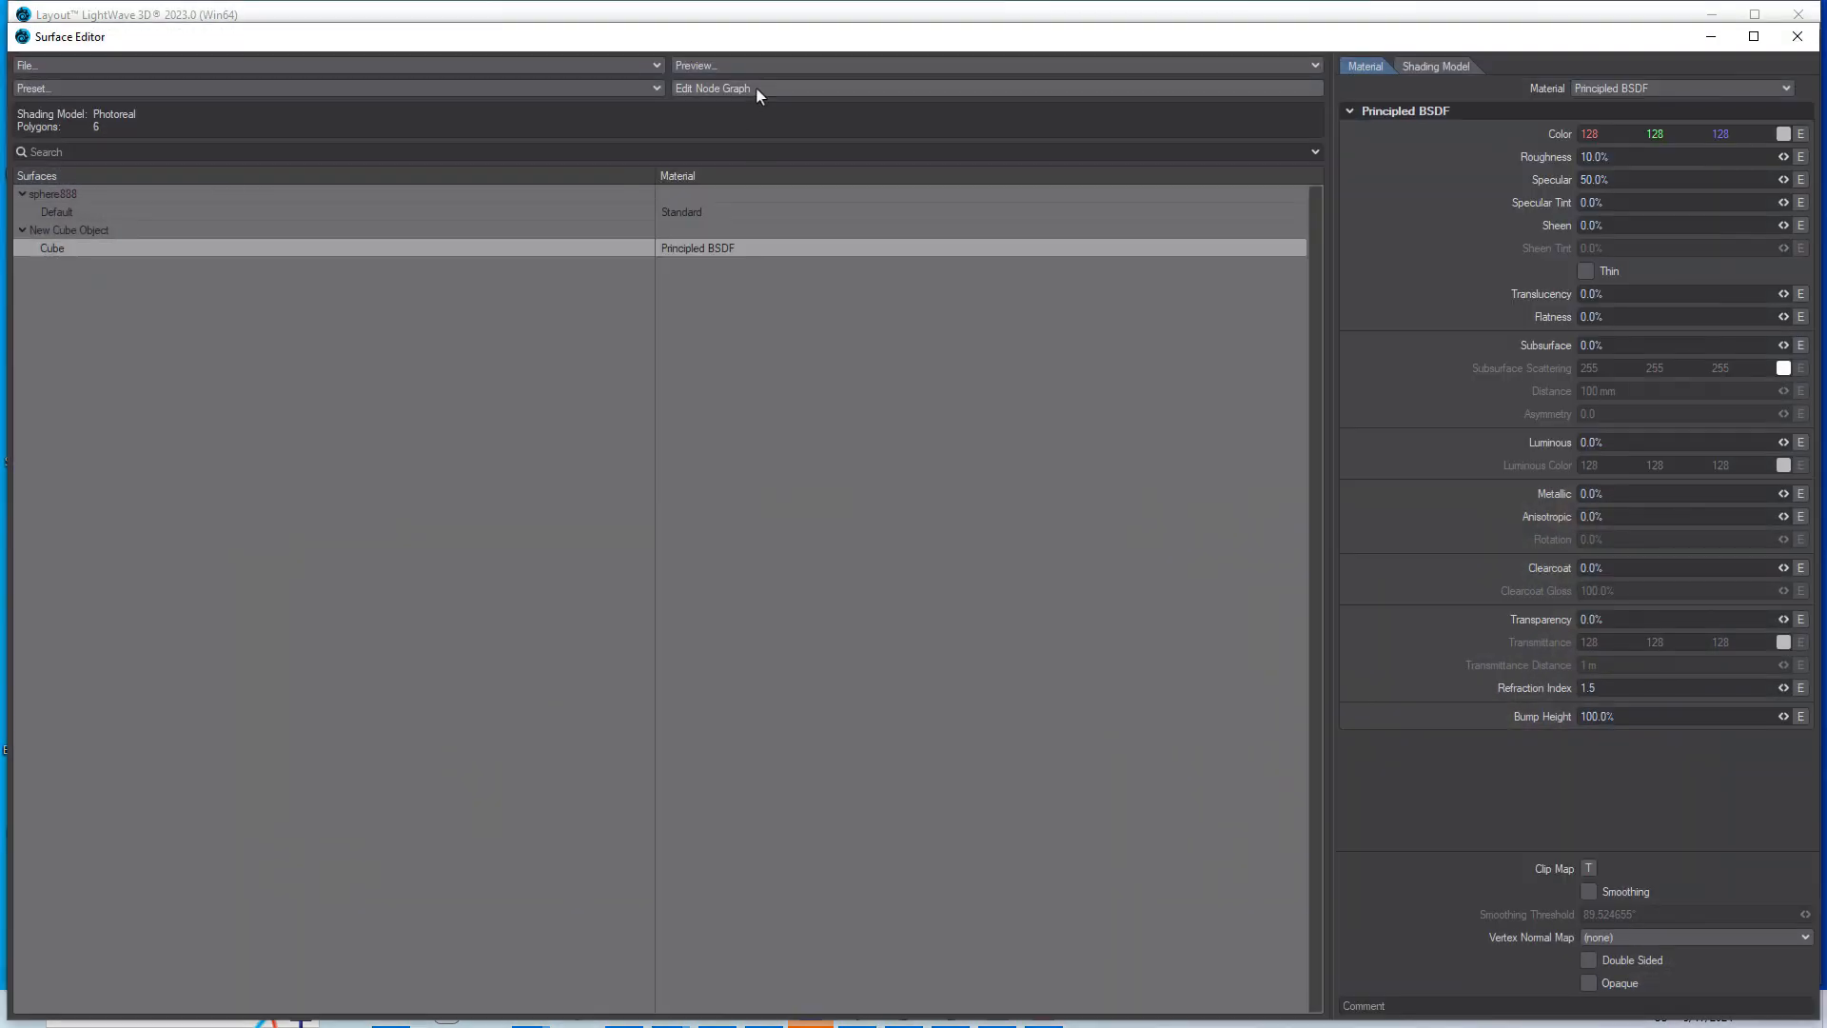
{"action": "left_click", "coordinate": [712, 87]}
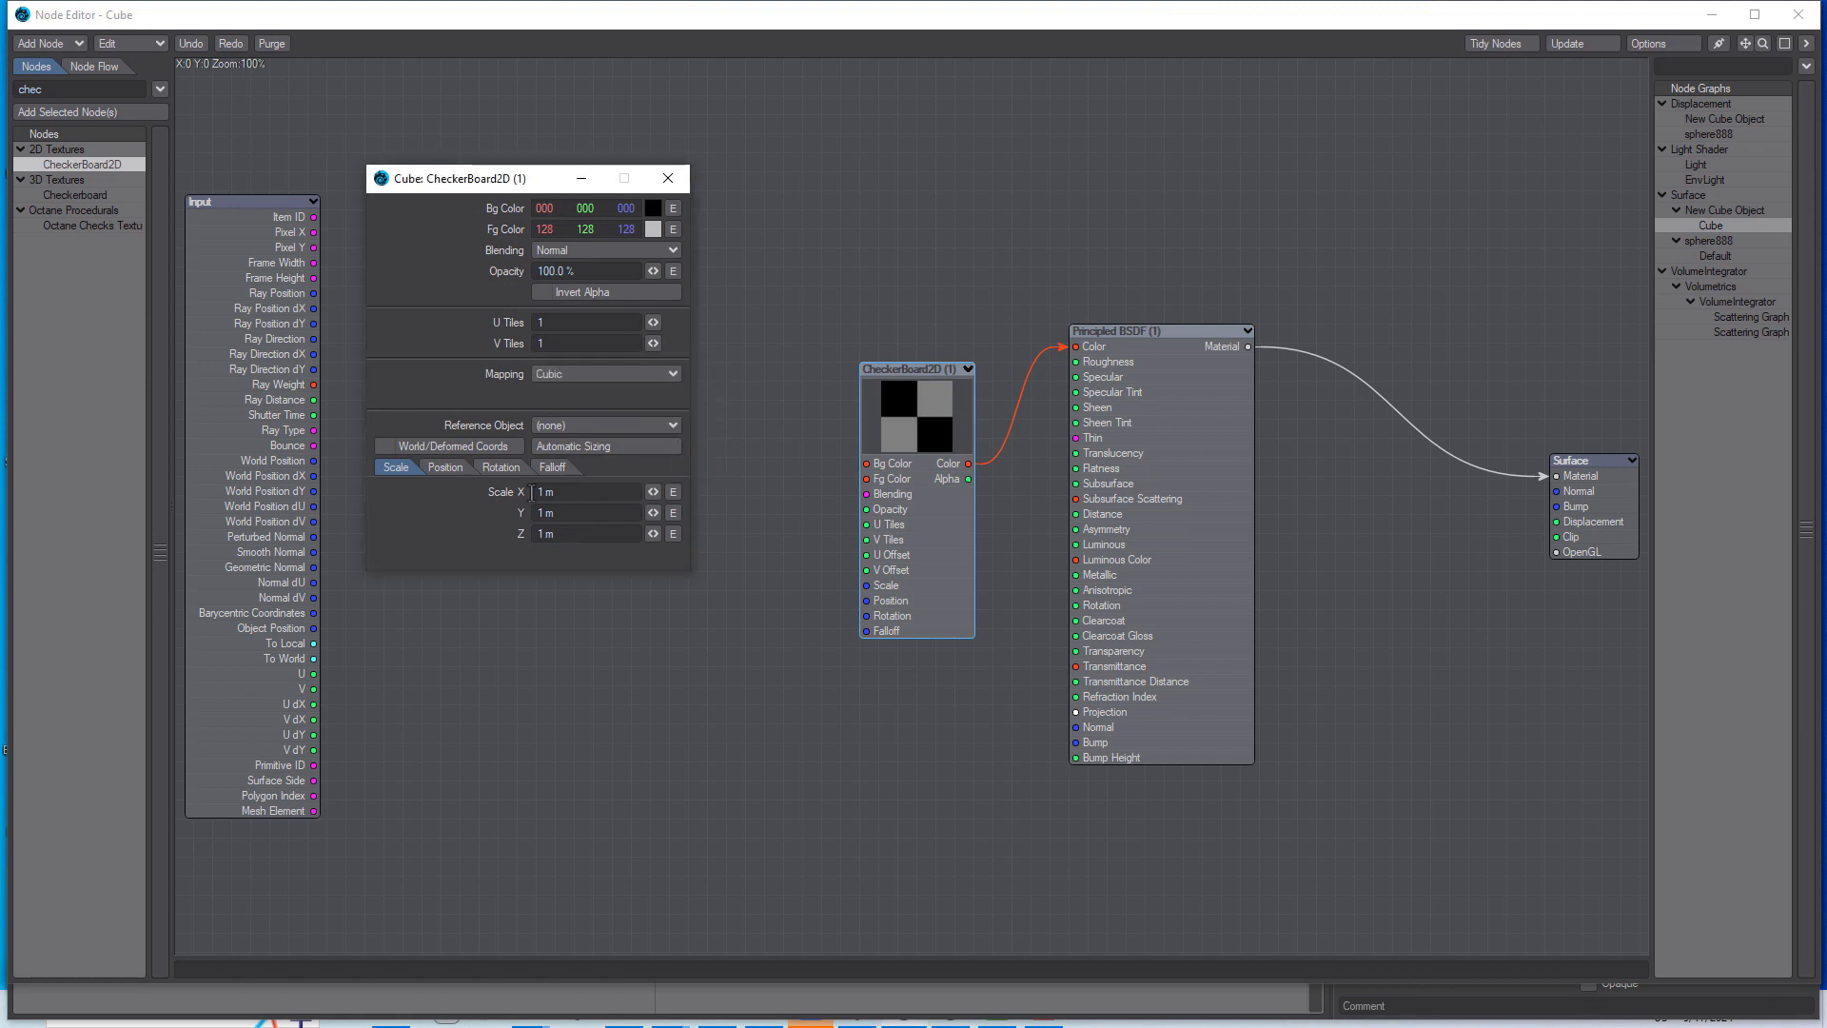
{"action": "triple_click", "coordinate": [586, 491]}
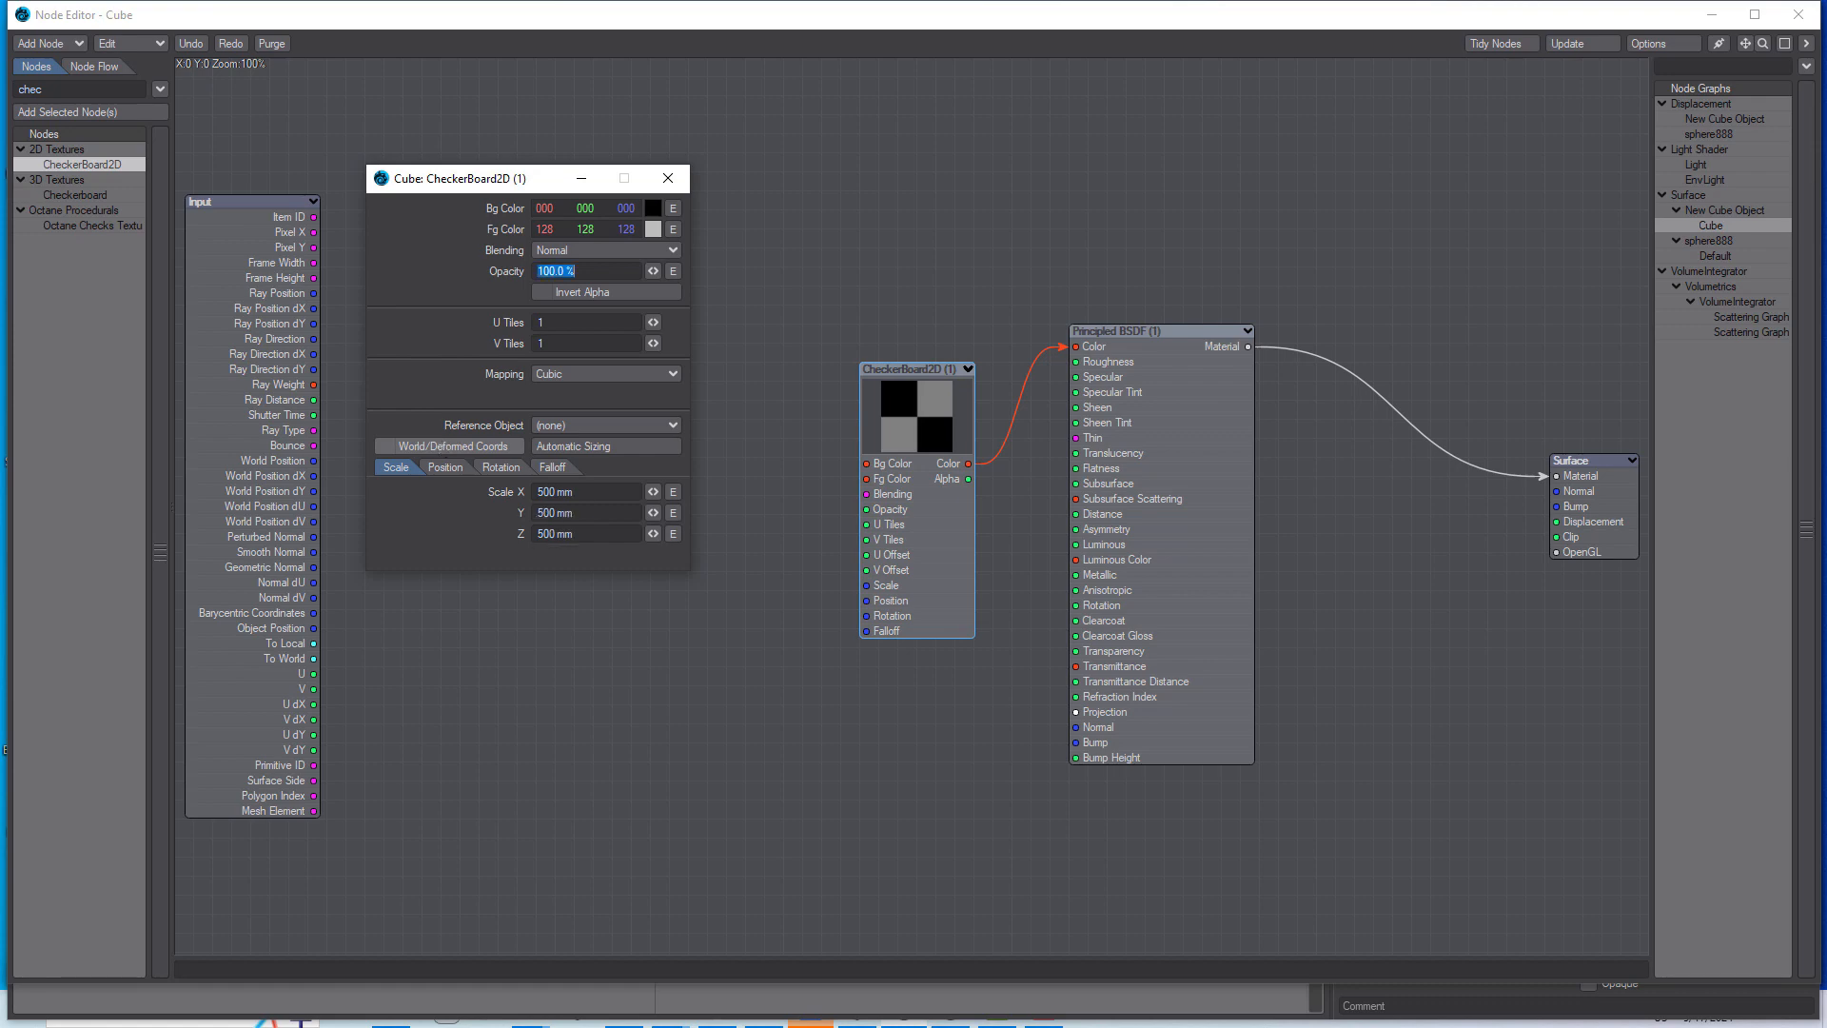
{"action": "left_click", "coordinate": [651, 228]}
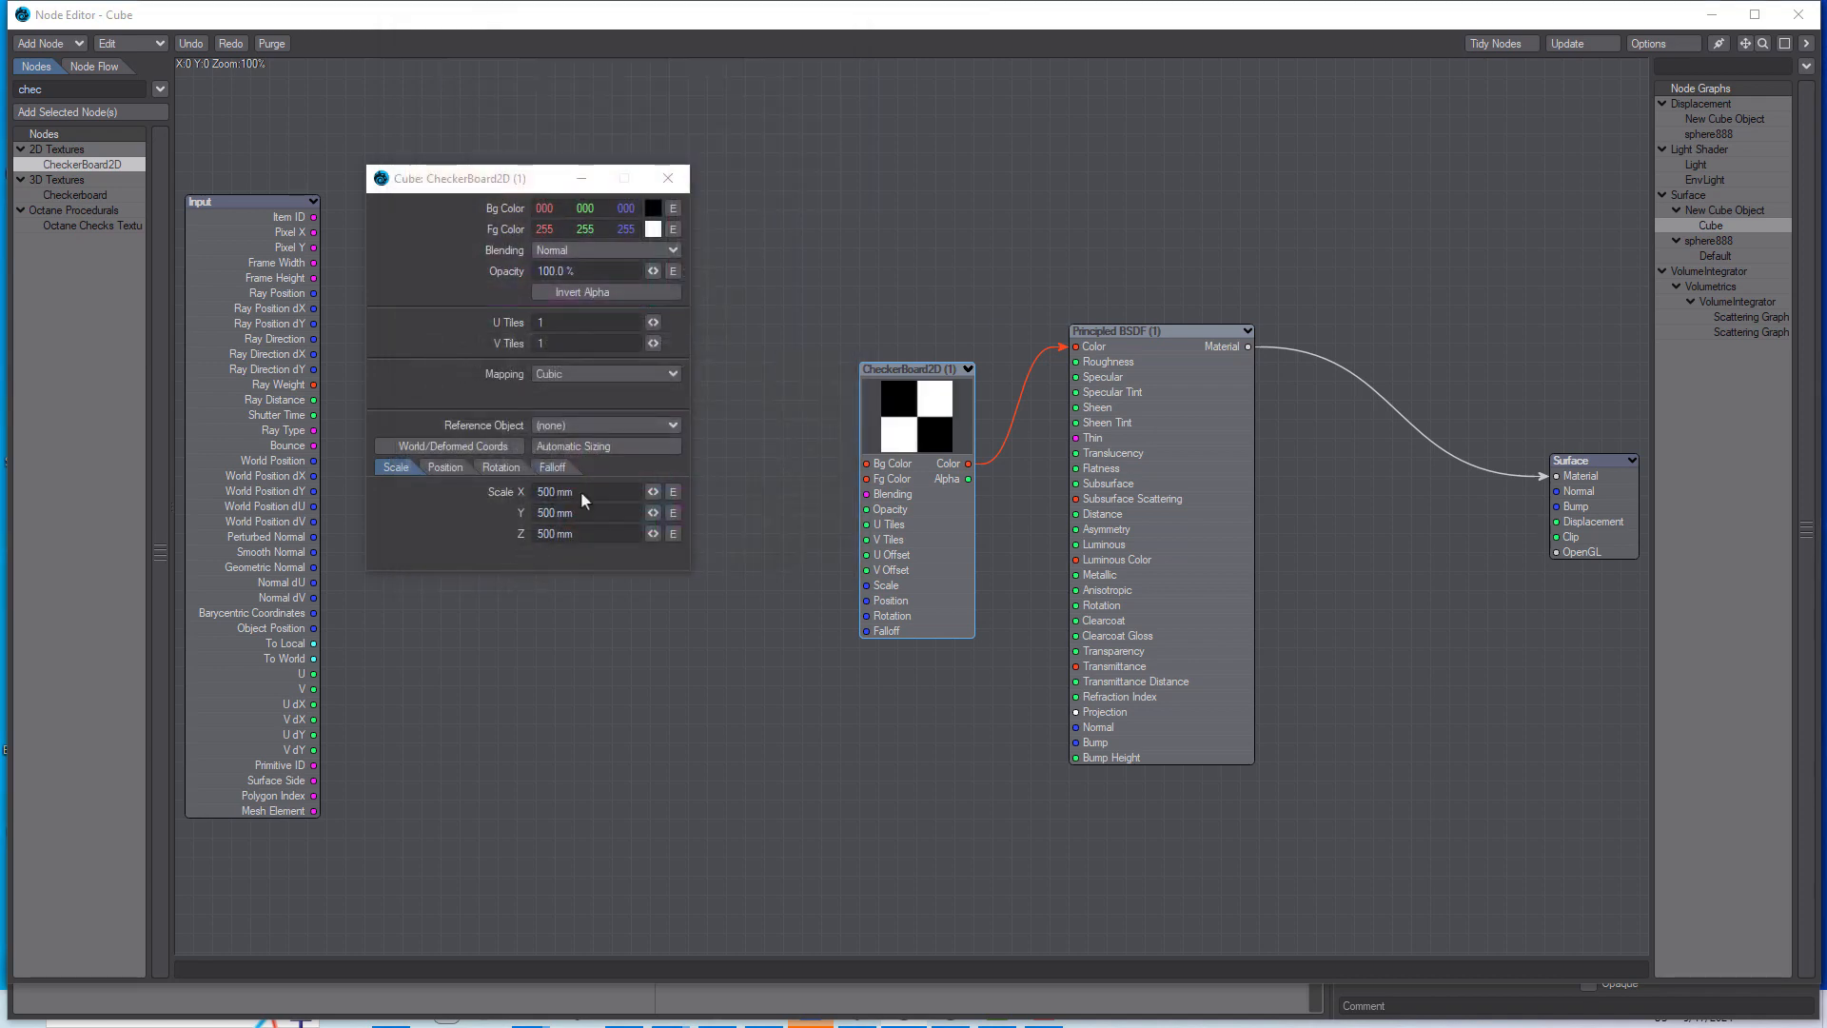
{"action": "left_click", "coordinate": [666, 178]}
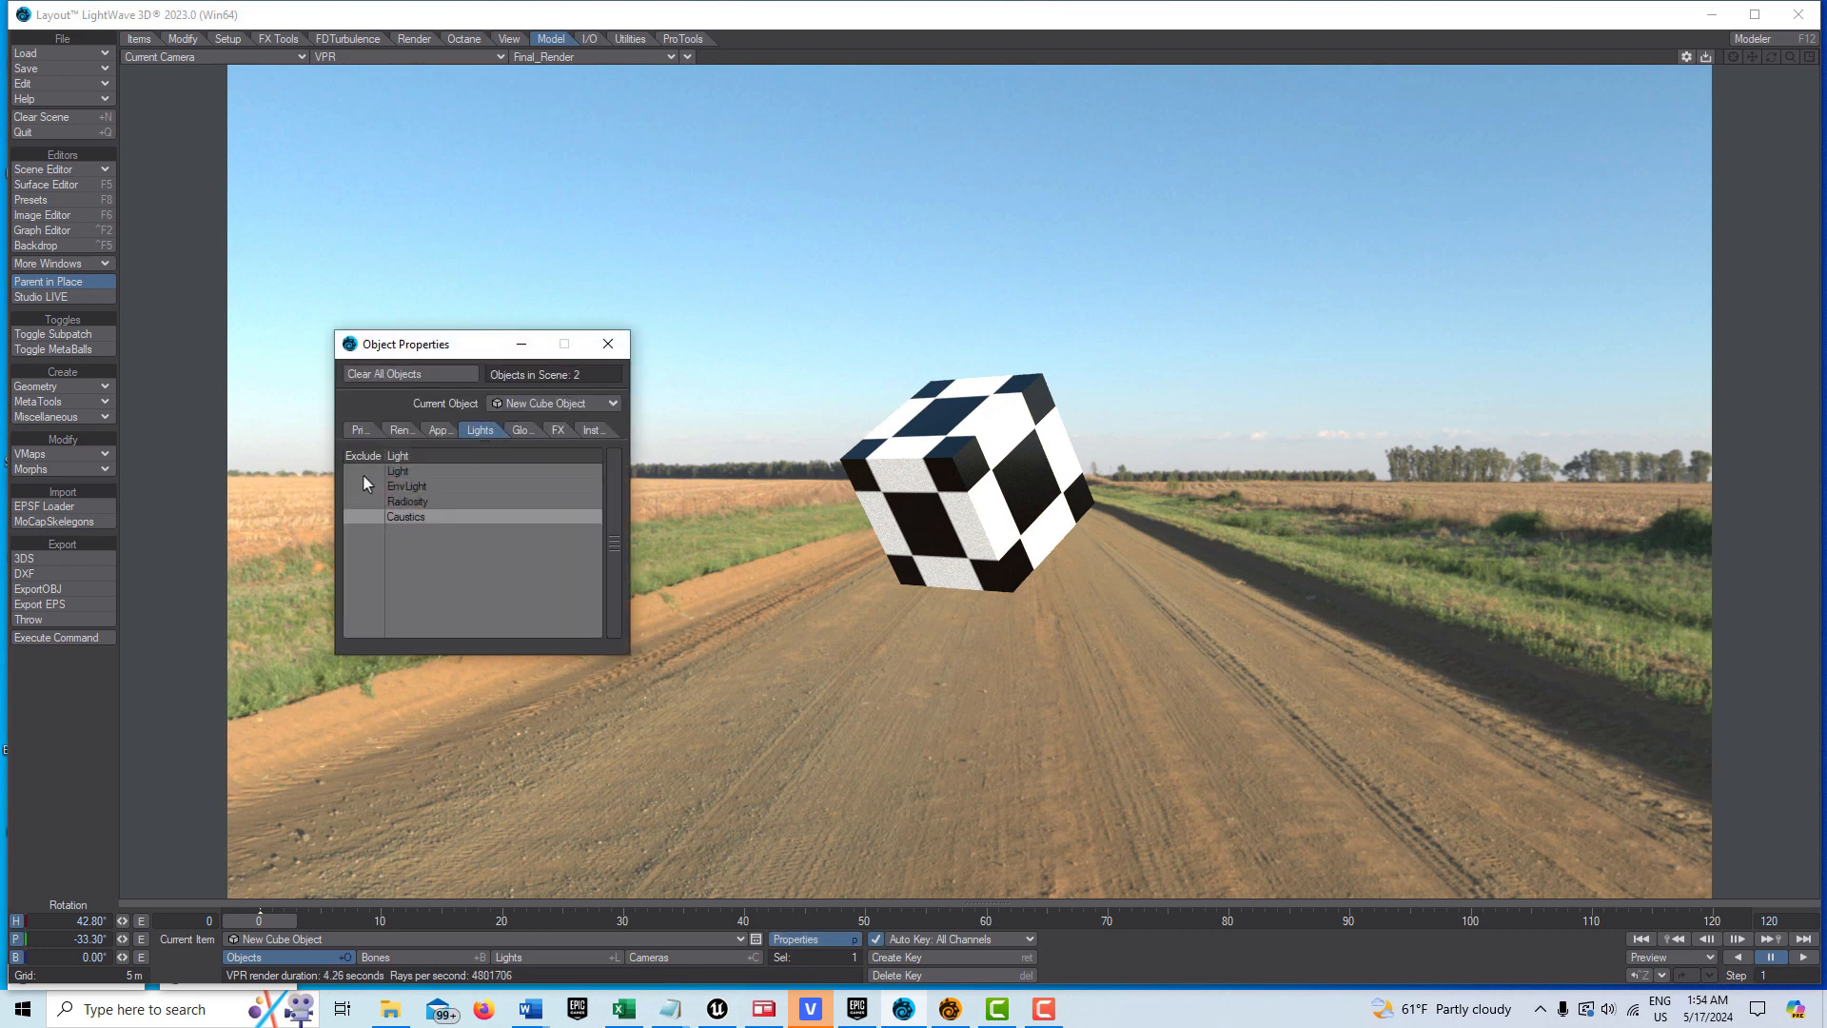
- Tick Exclude for Light in the cube's Lights list
{"action": "left_click", "coordinate": [365, 471]}
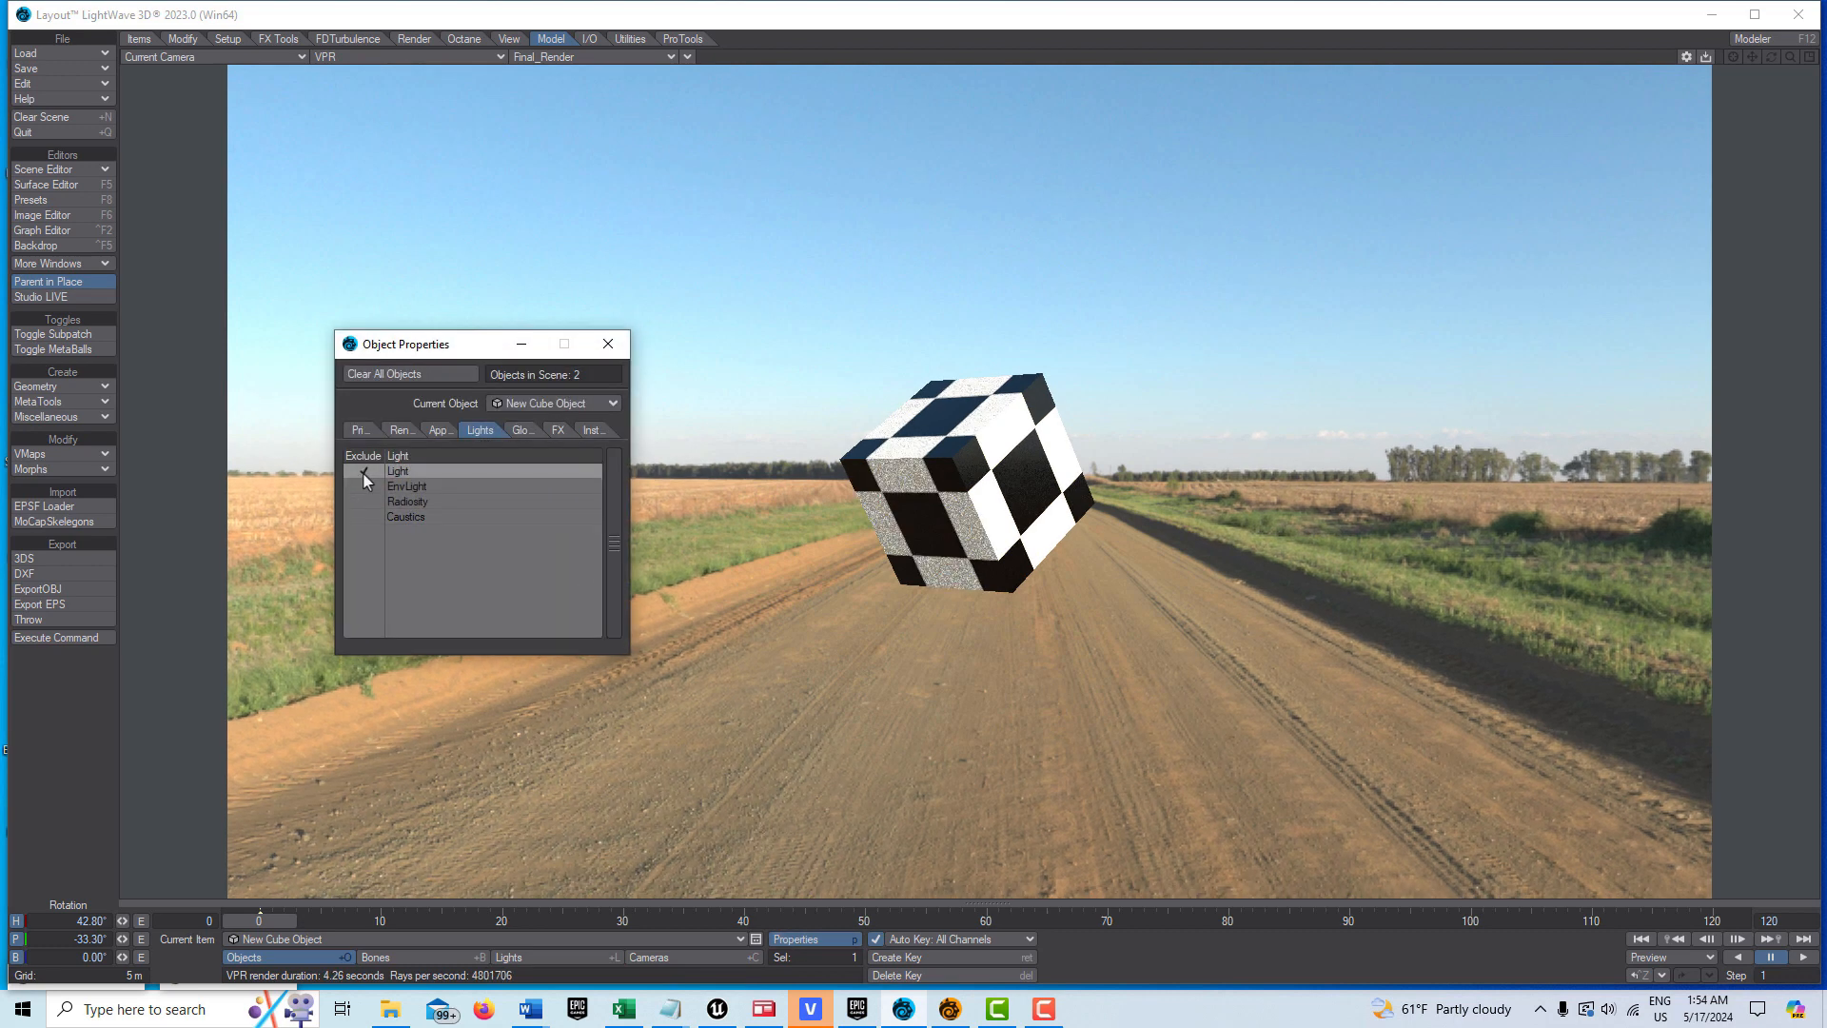
{"action": "left_click", "coordinate": [365, 471]}
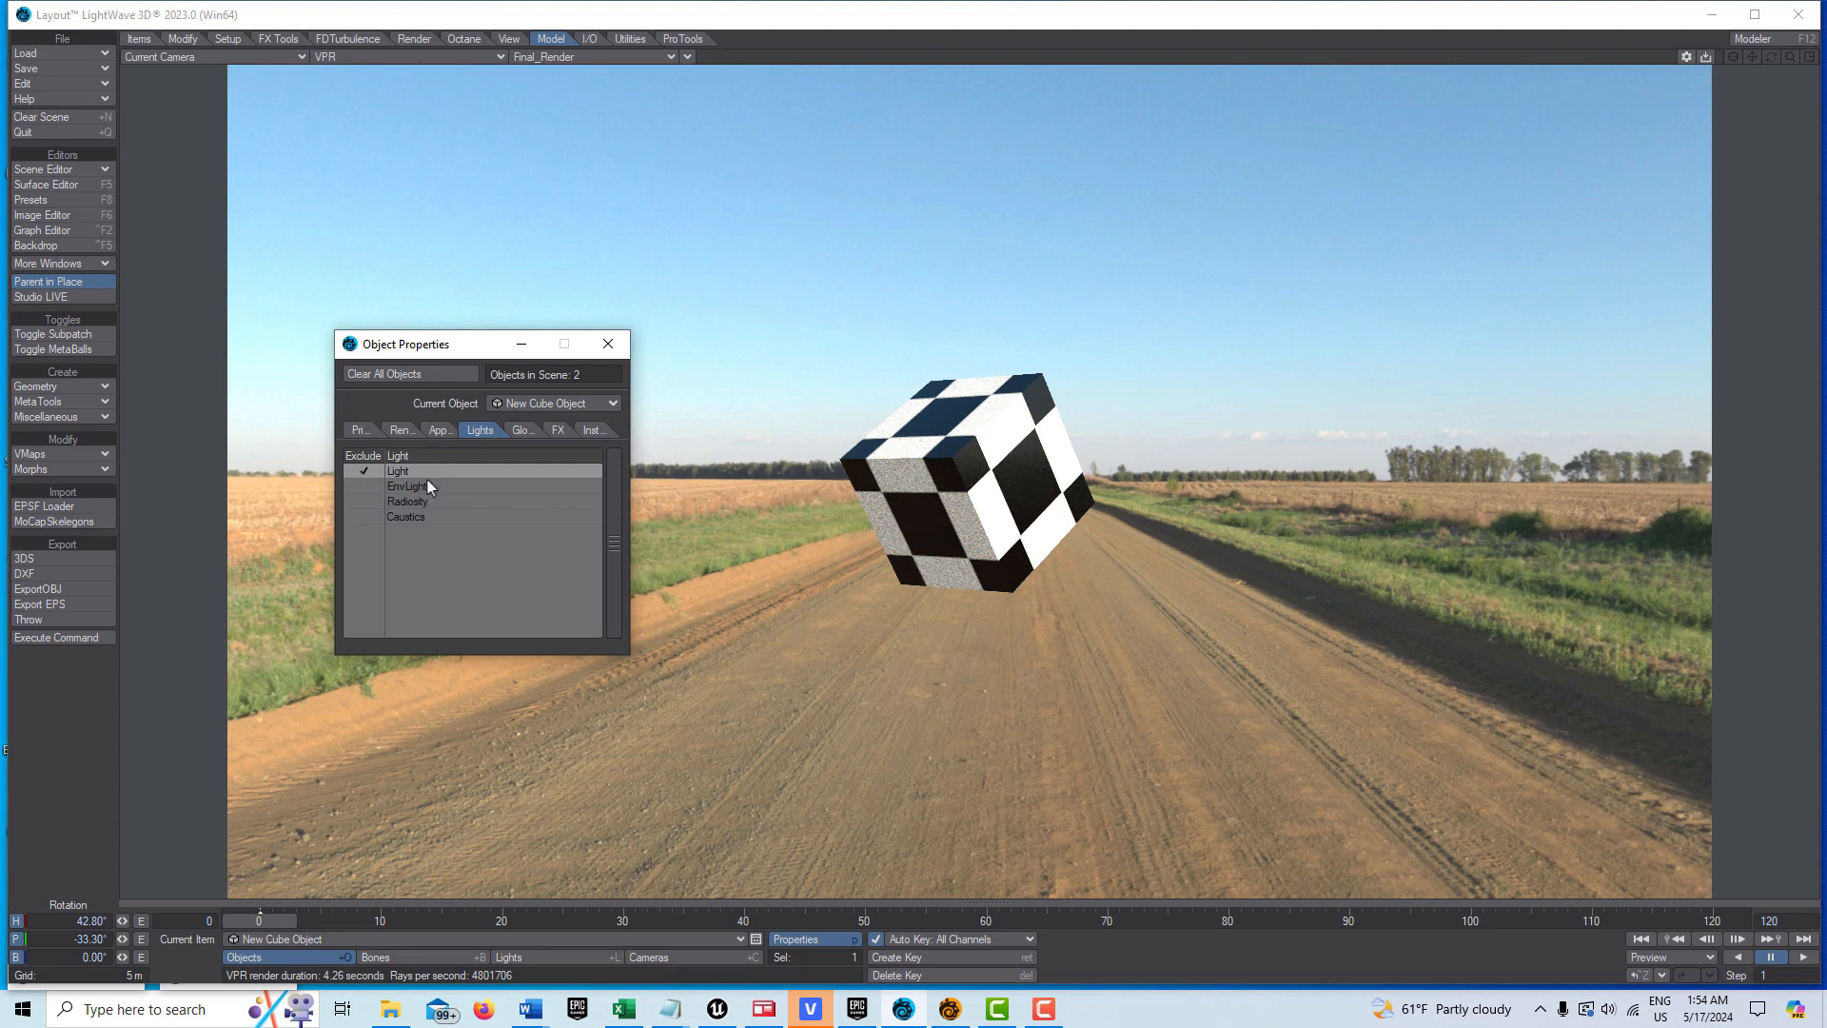
{"action": "mouse_move", "coordinate": [434, 477]}
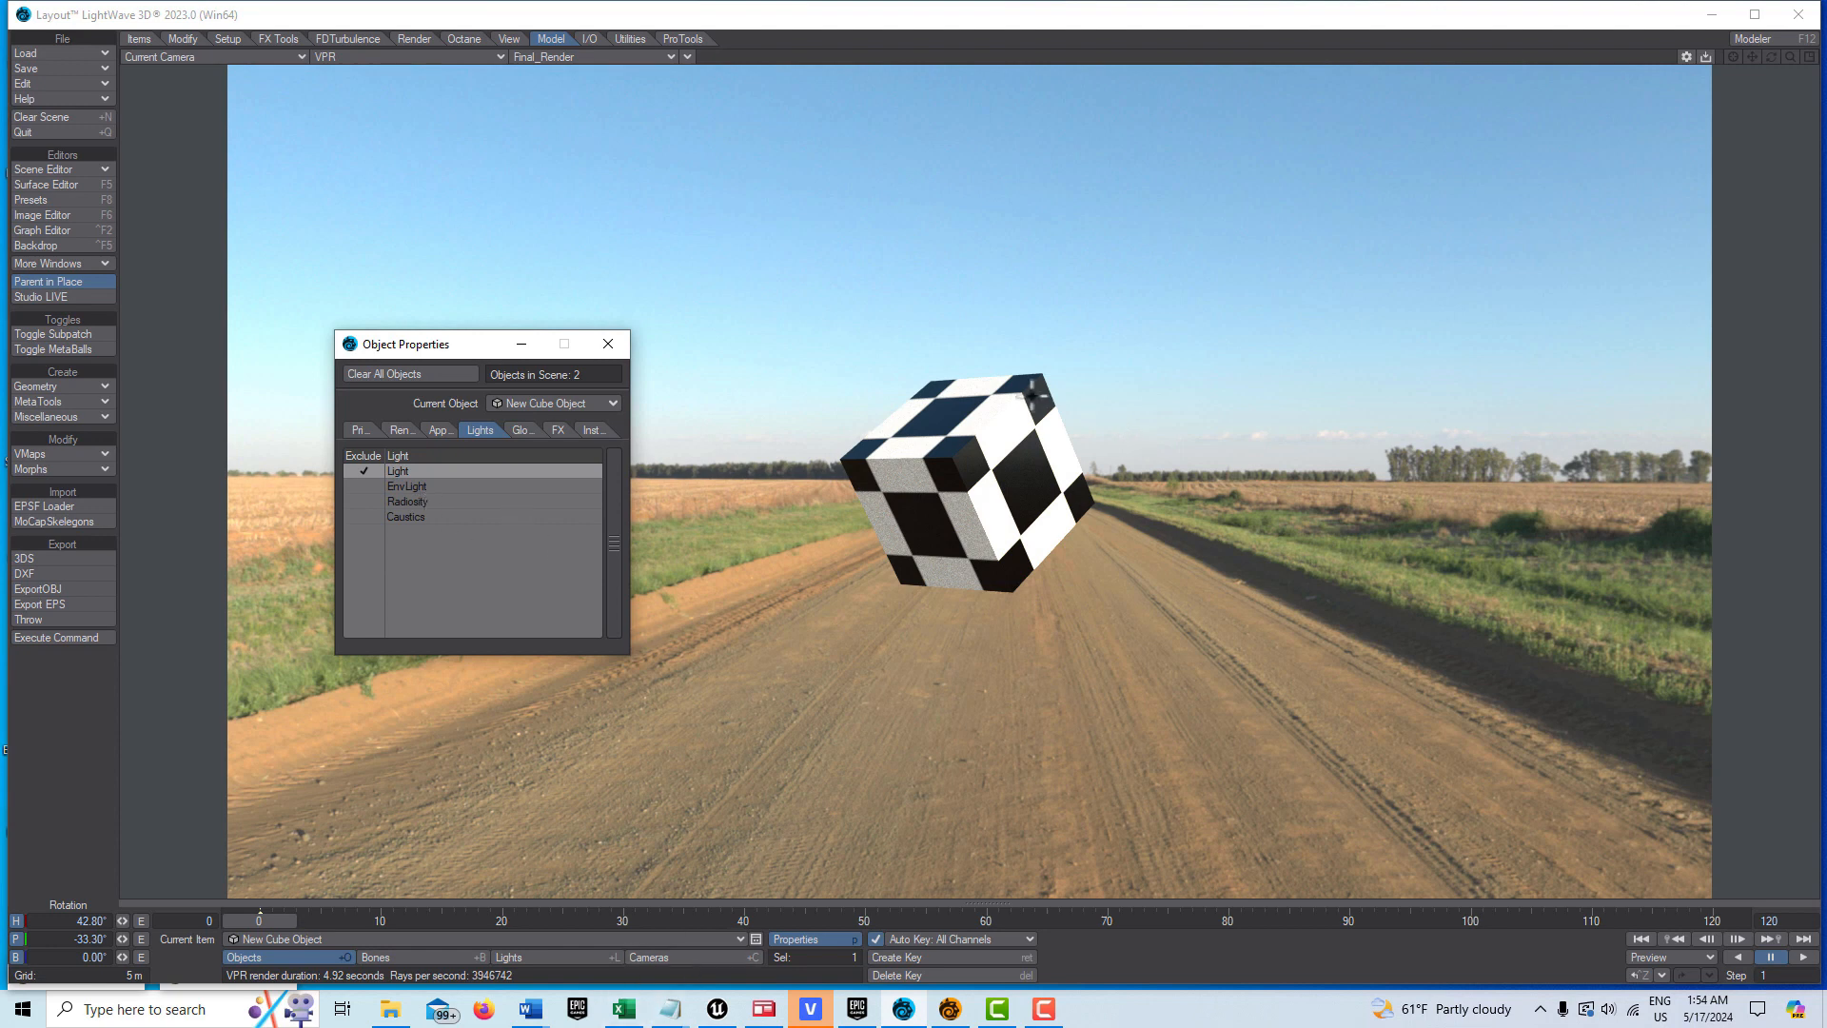
{"action": "mouse_move", "coordinate": [1305, 333]}
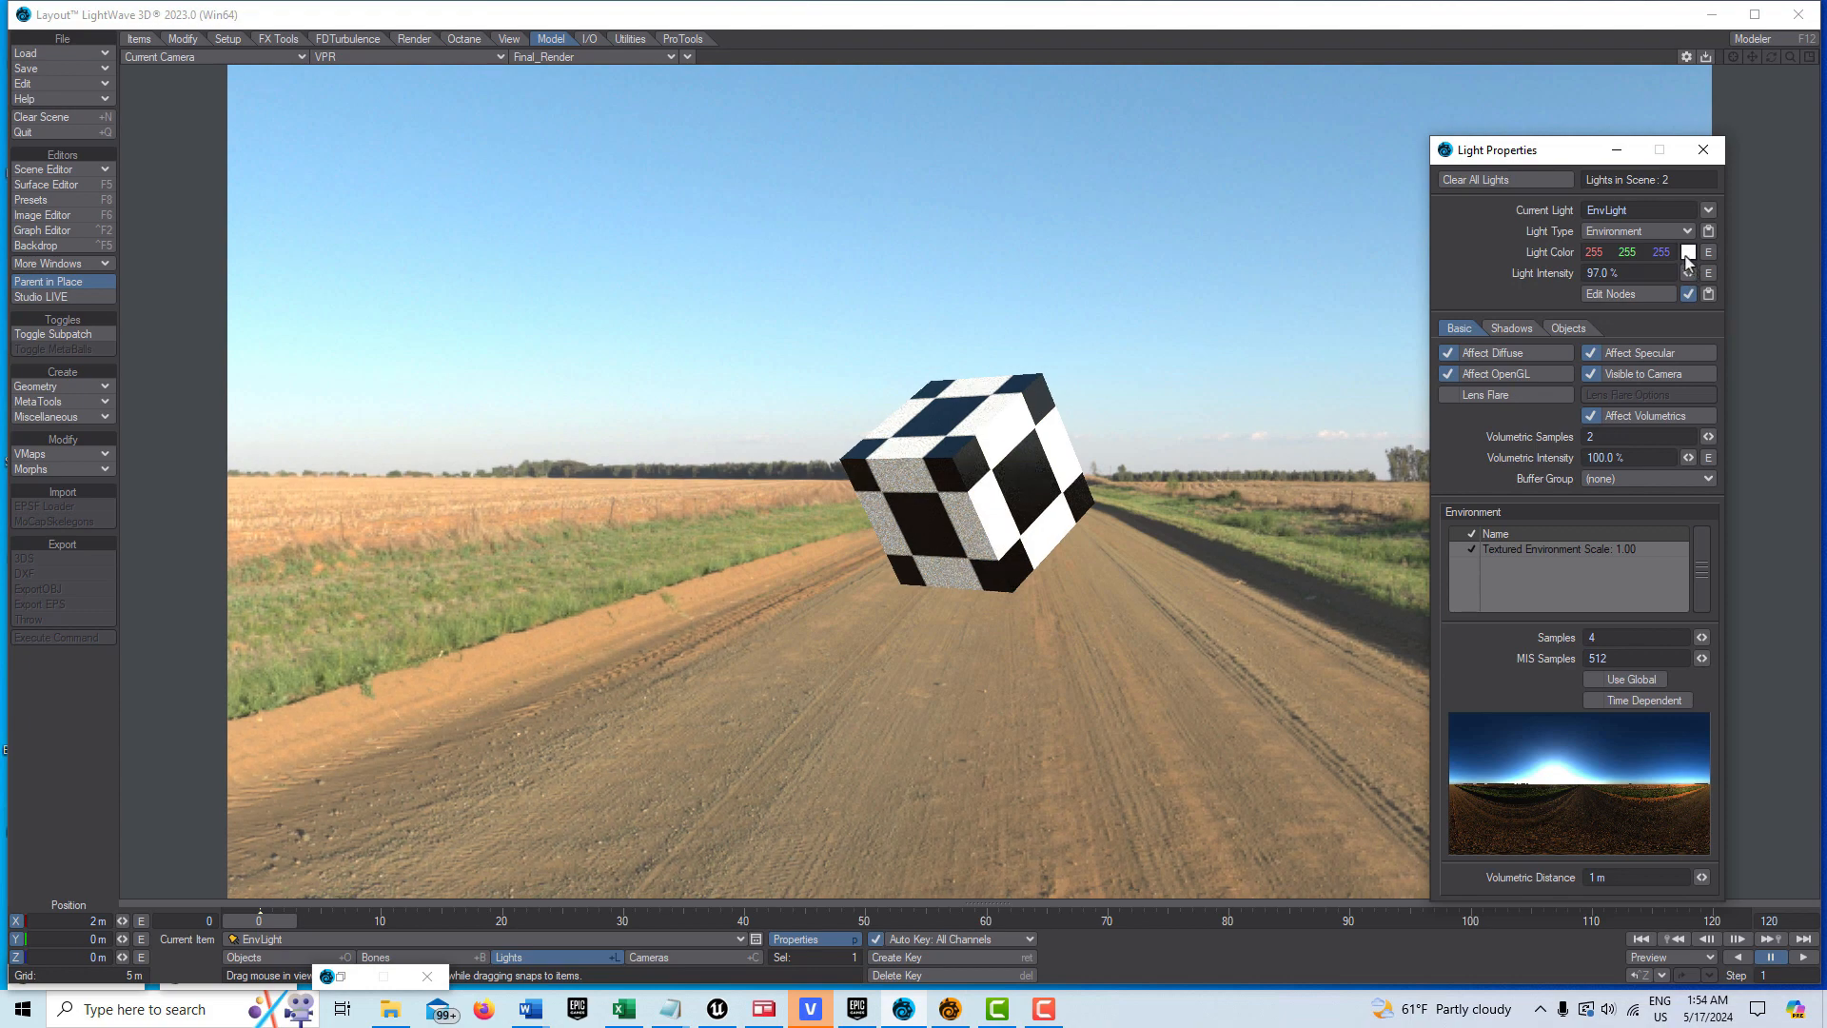
- Set EnvLight's colour to blue (87, 161, 235) at 70% intensity and close the panel
{"action": "left_click", "coordinate": [1688, 251]}
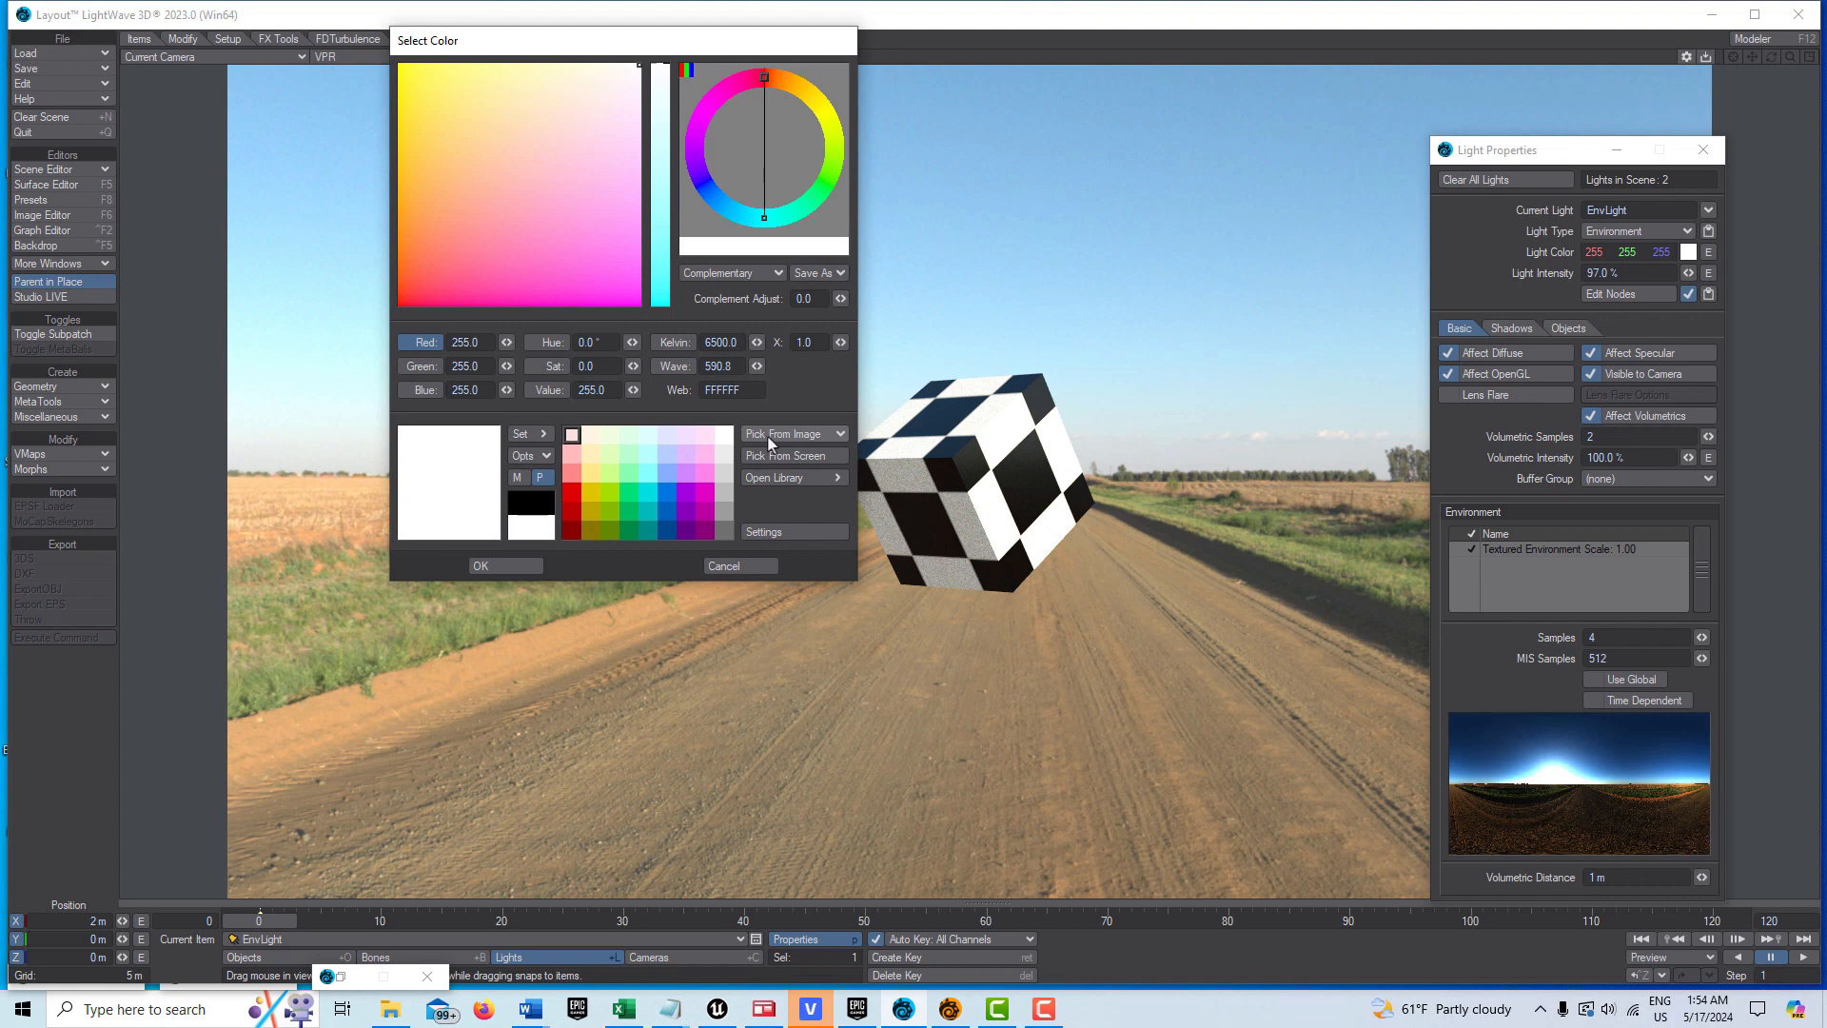
{"action": "left_click", "coordinate": [794, 434]}
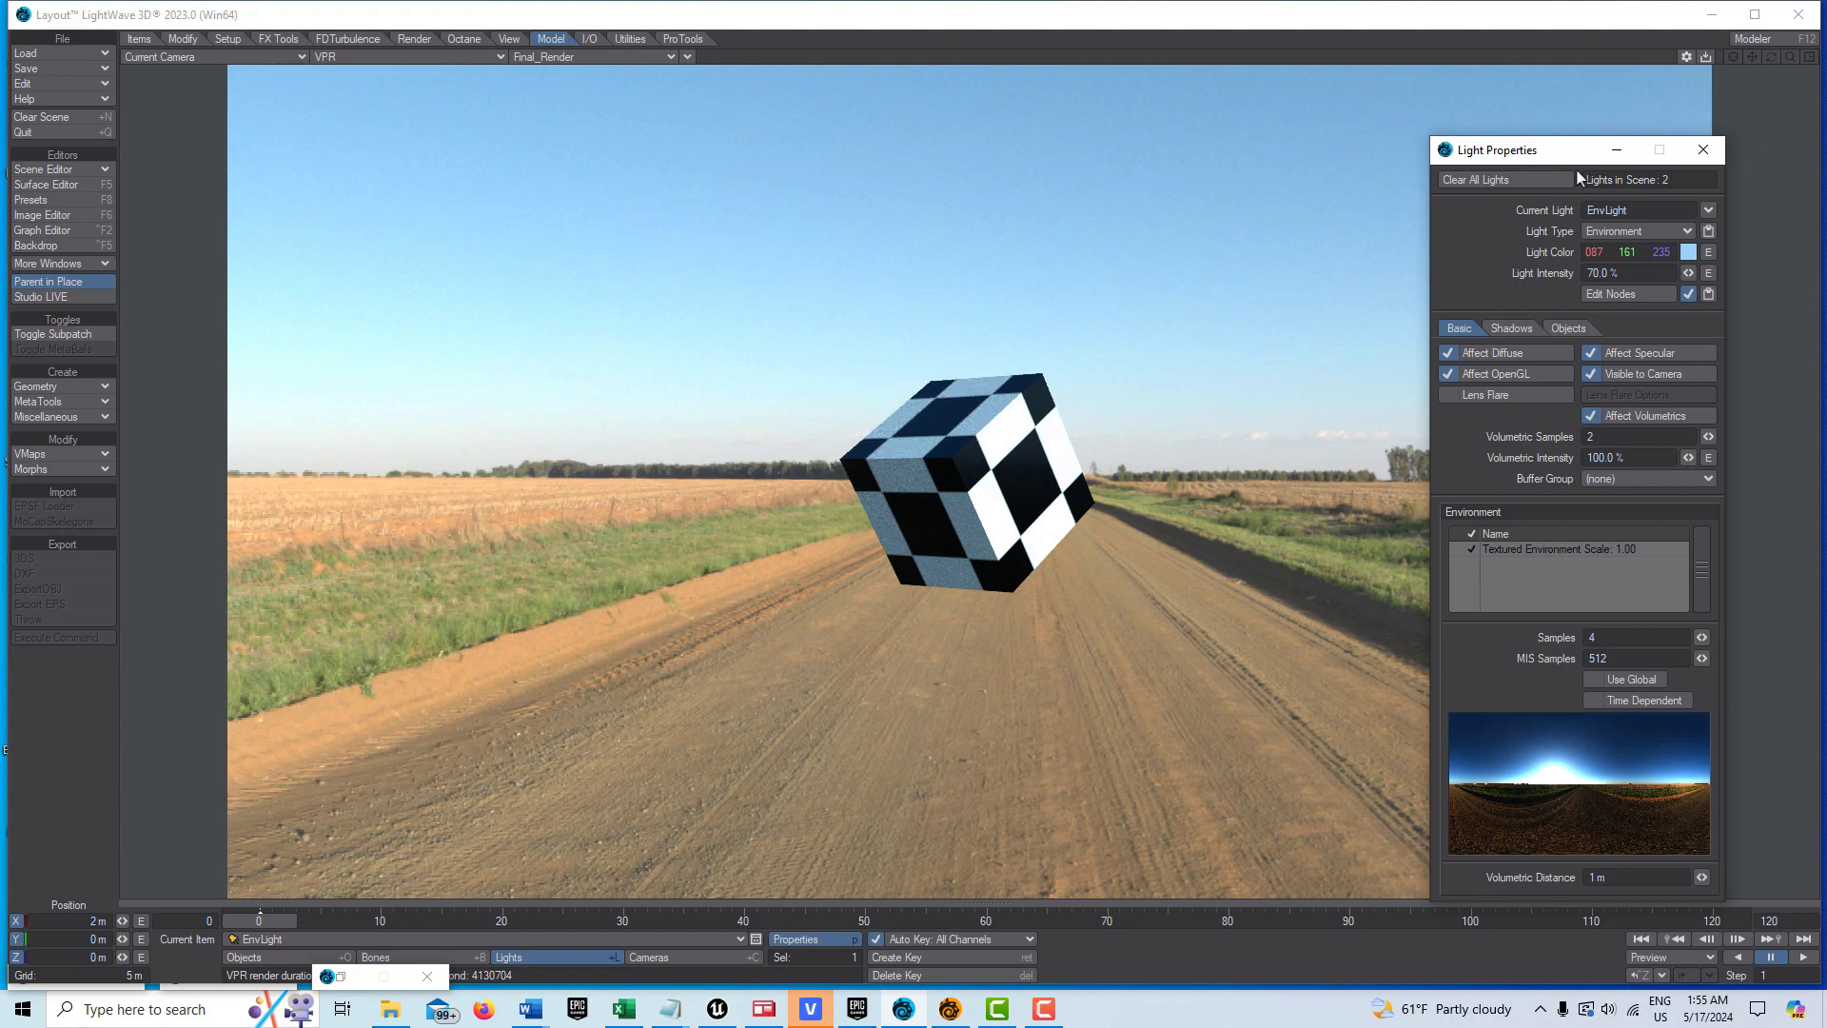
{"action": "left_click", "coordinate": [1702, 149]}
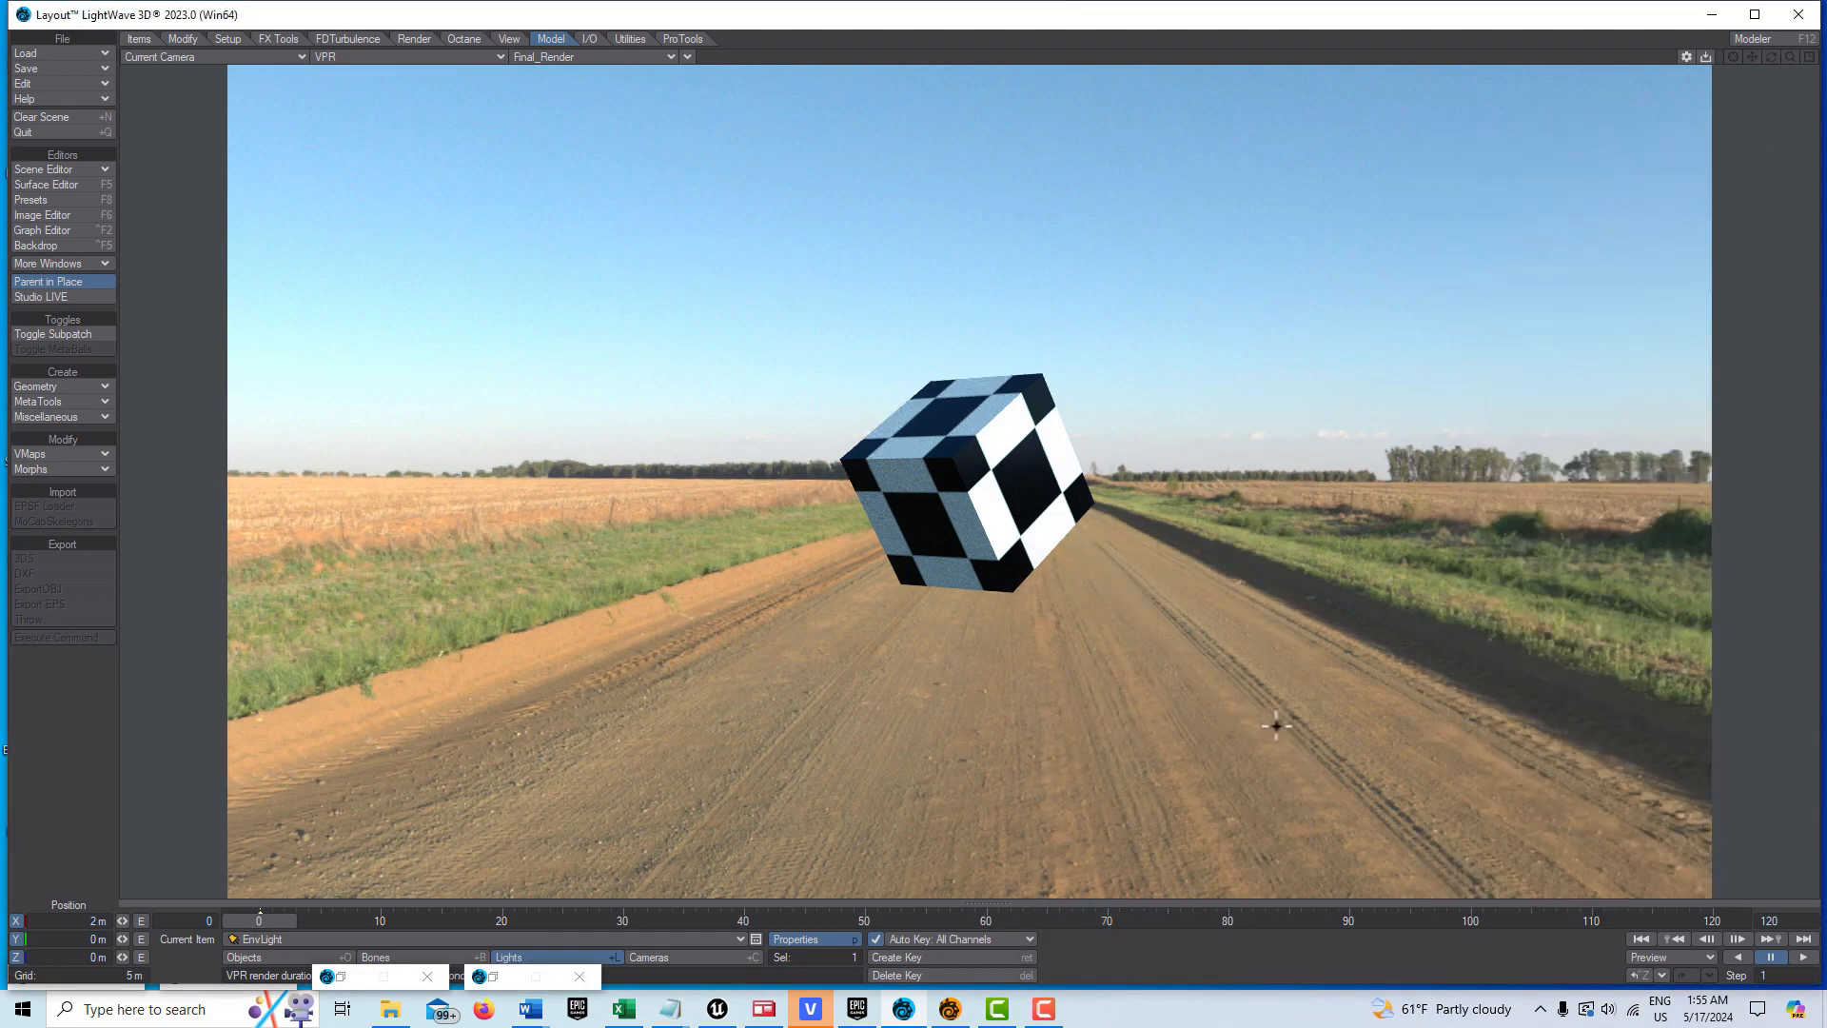
{"action": "mouse_move", "coordinate": [967, 712]}
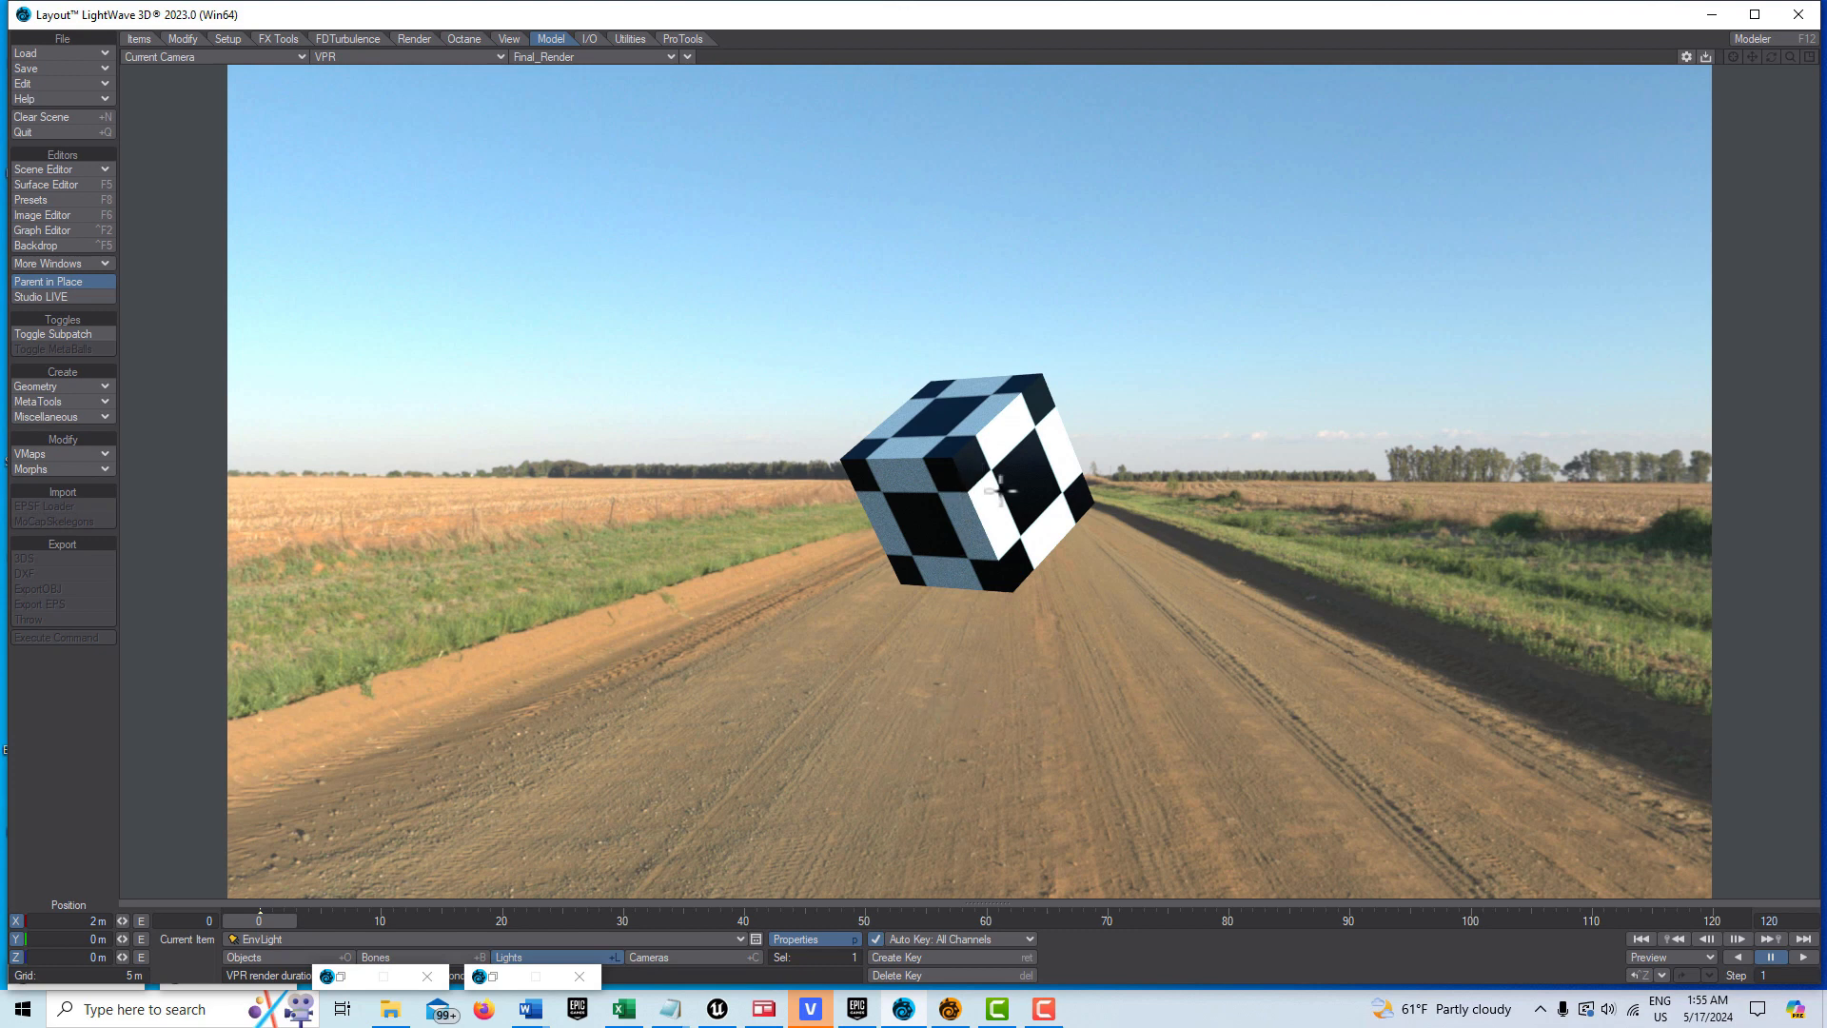
{"action": "mouse_move", "coordinate": [1069, 800]}
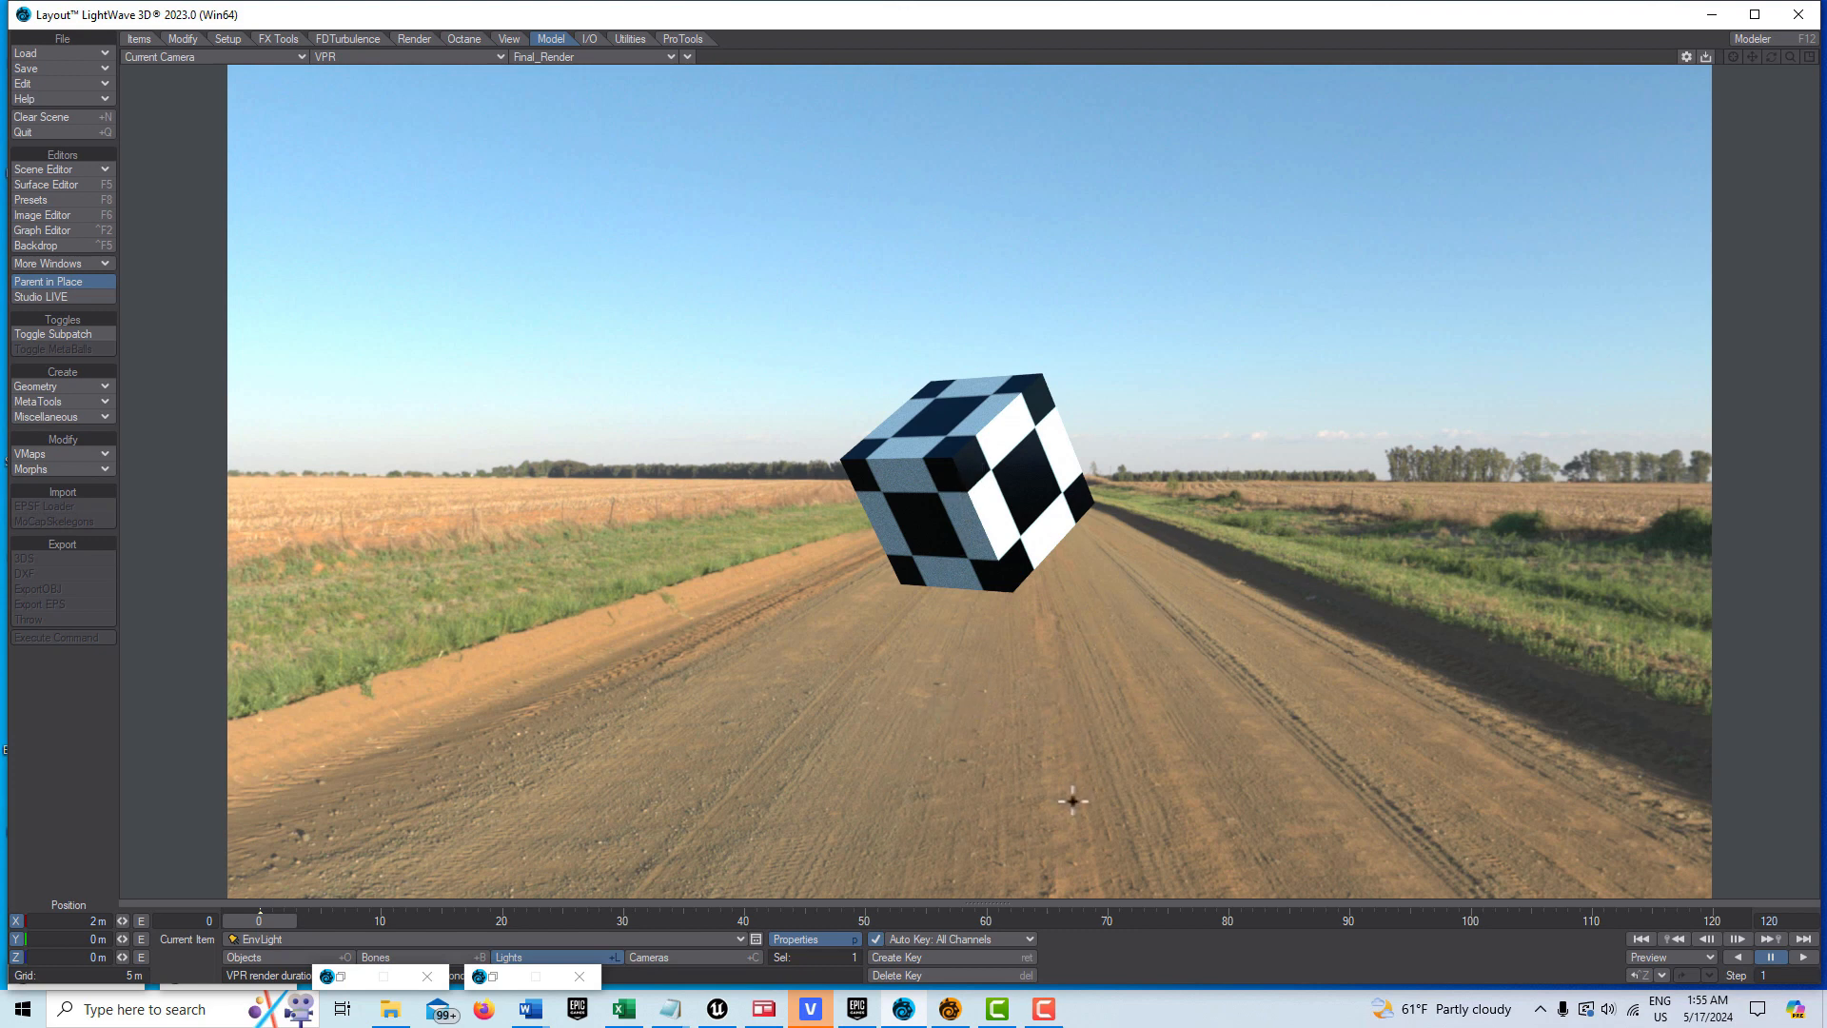